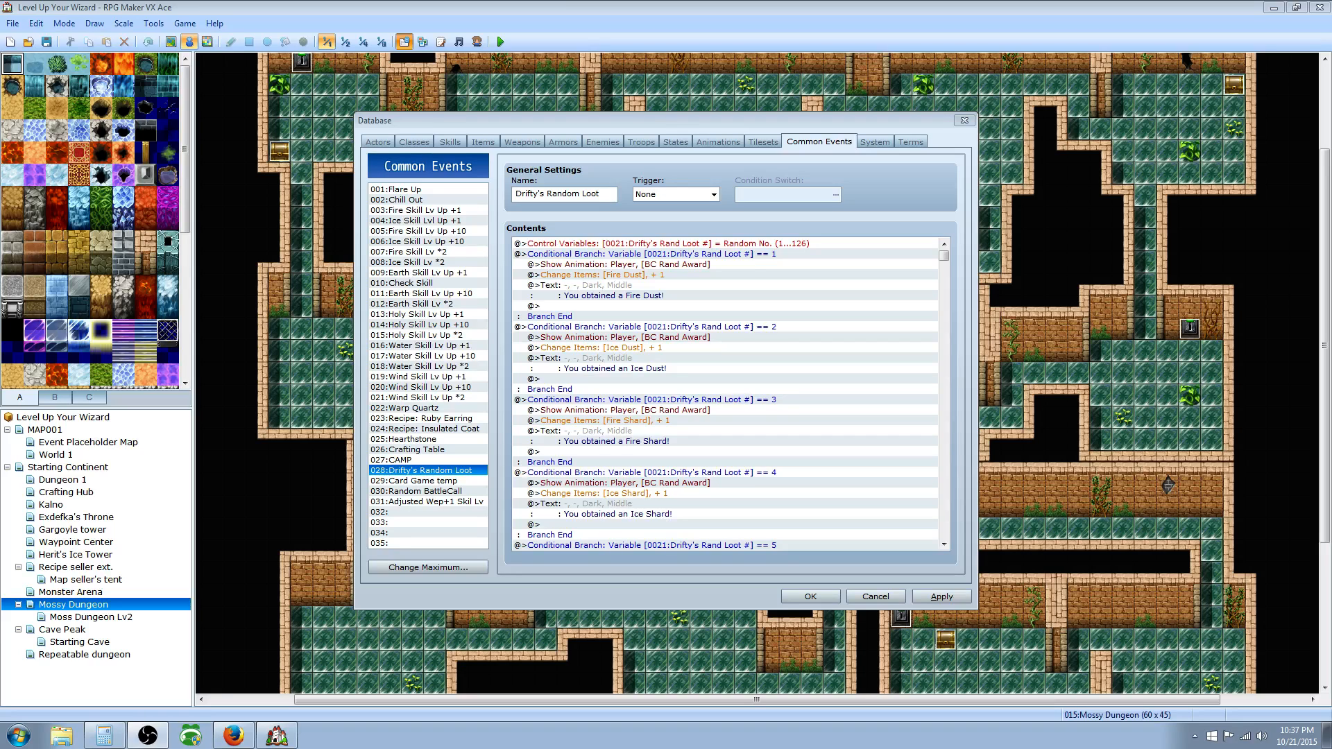
pyautogui.moveTo(771, 432)
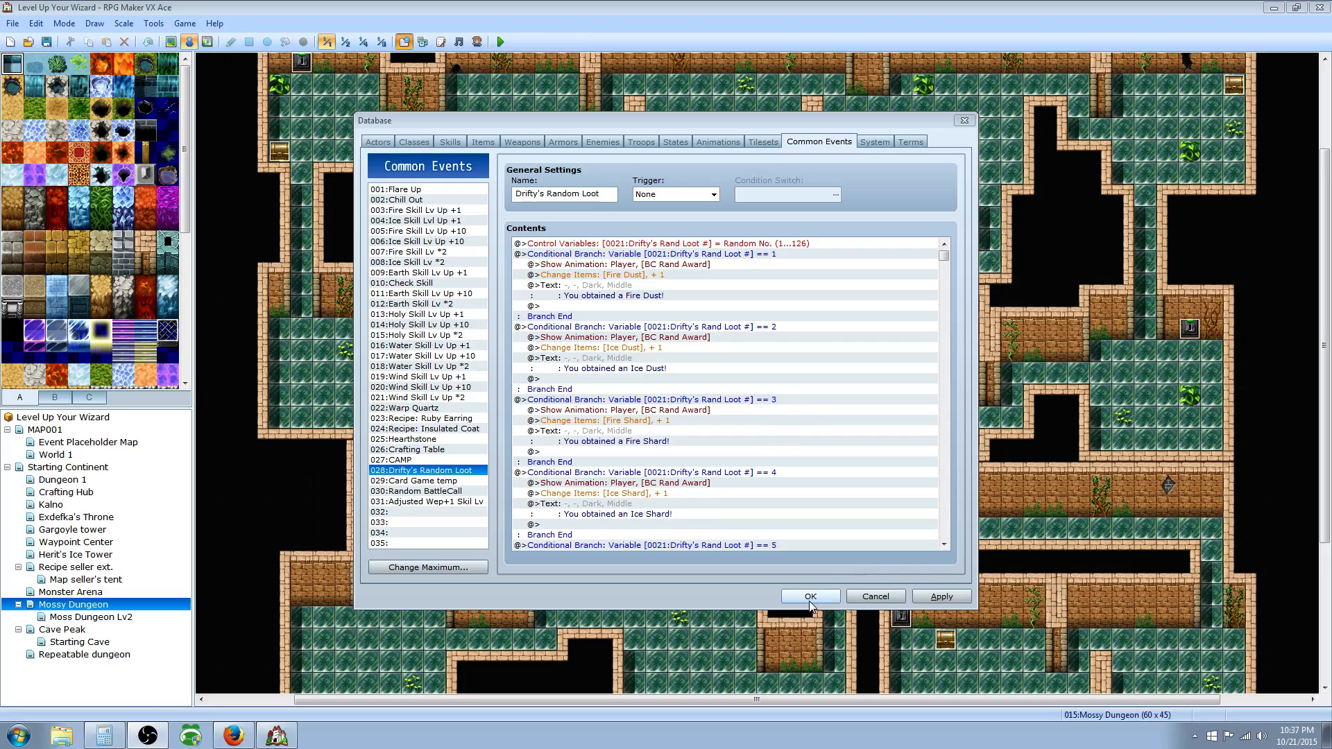
pyautogui.moveTo(789, 591)
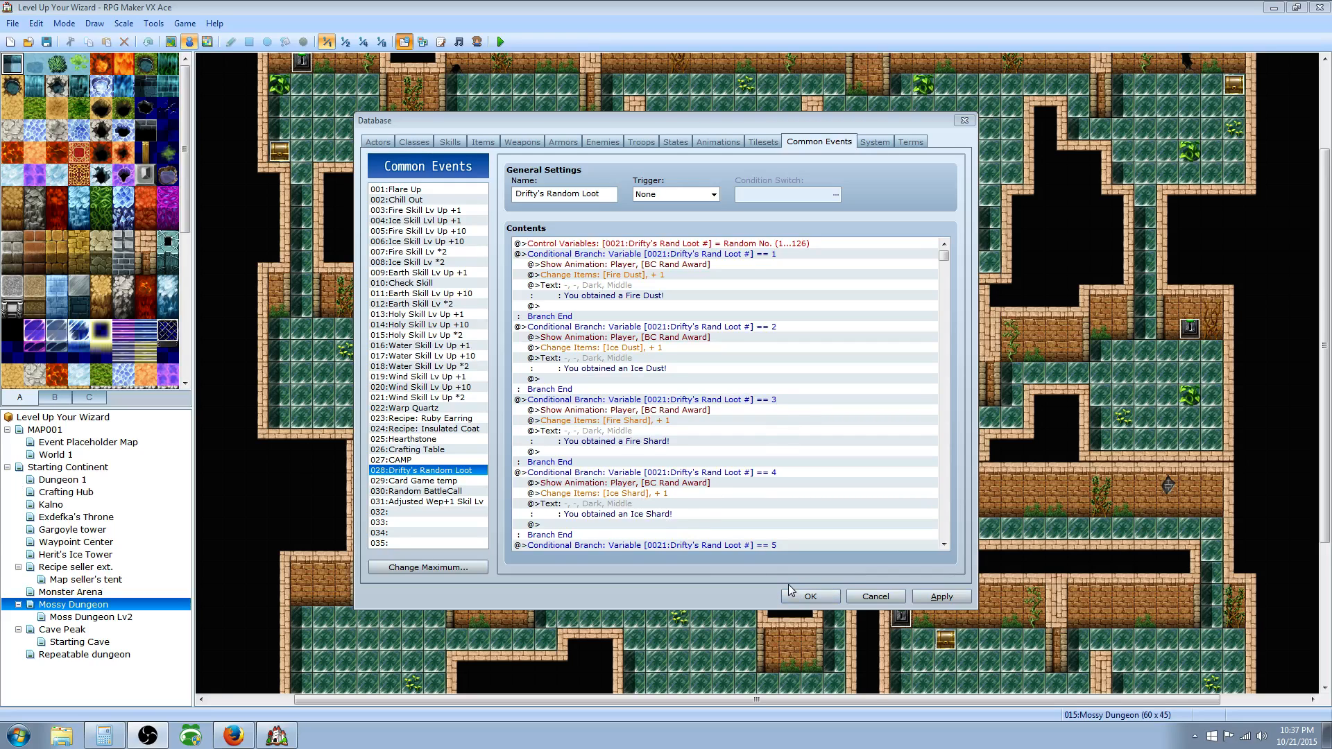
pyautogui.moveTo(780, 586)
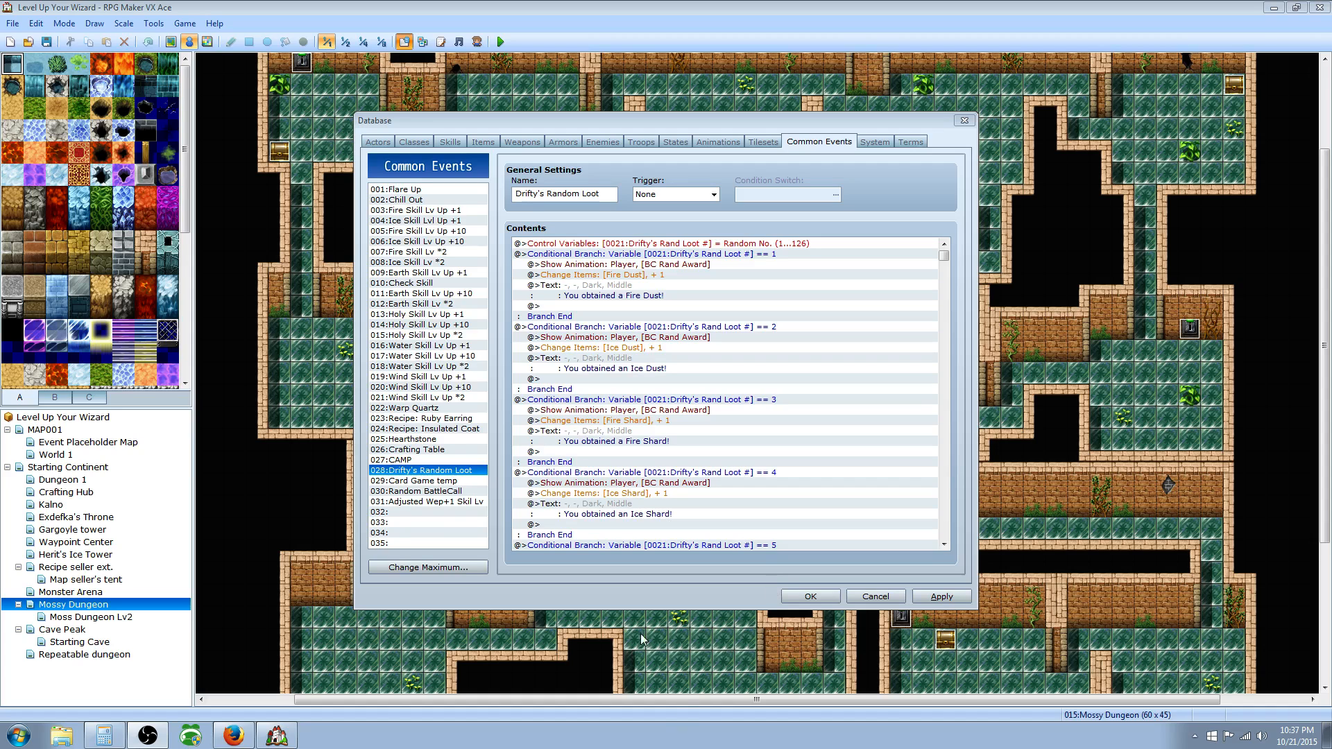
pyautogui.moveTo(482, 139)
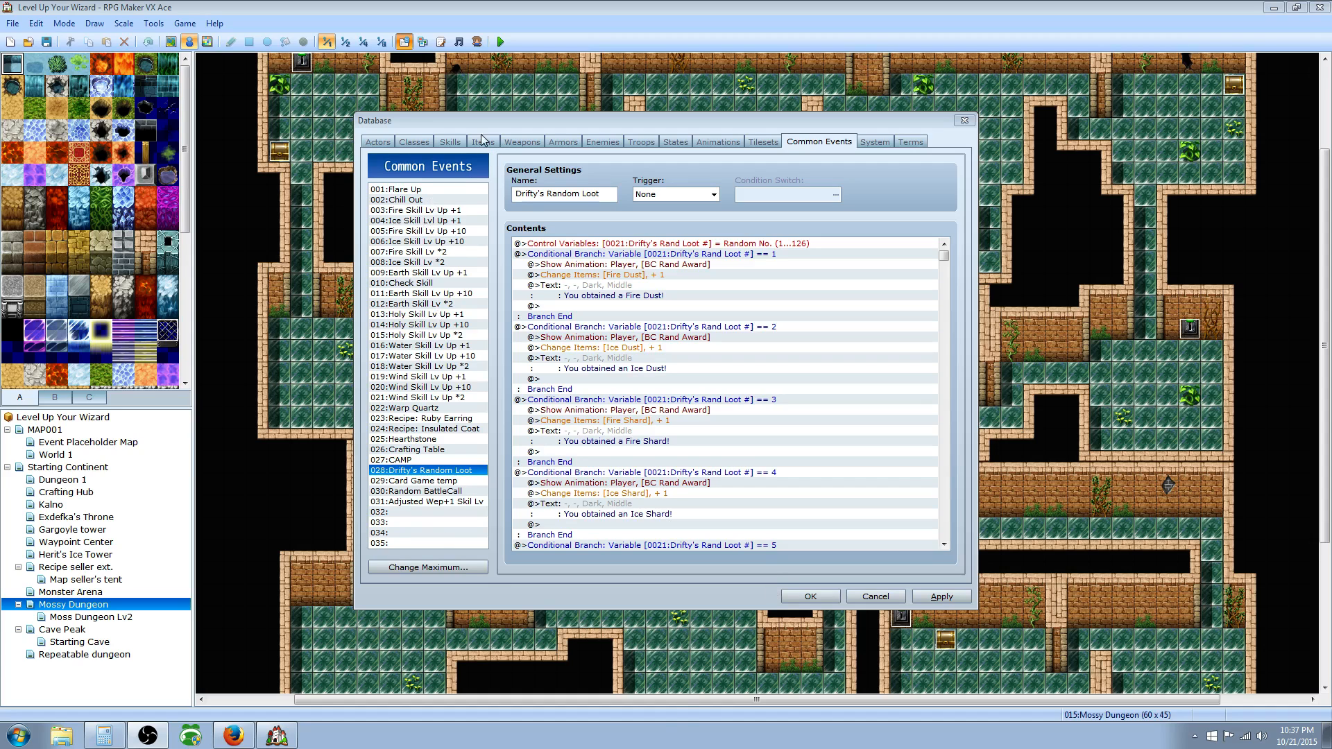
# Browse the Luck Up item, Aero Rod +1 weapon, and Casual Clothes armour entries.
pyautogui.click(483, 142)
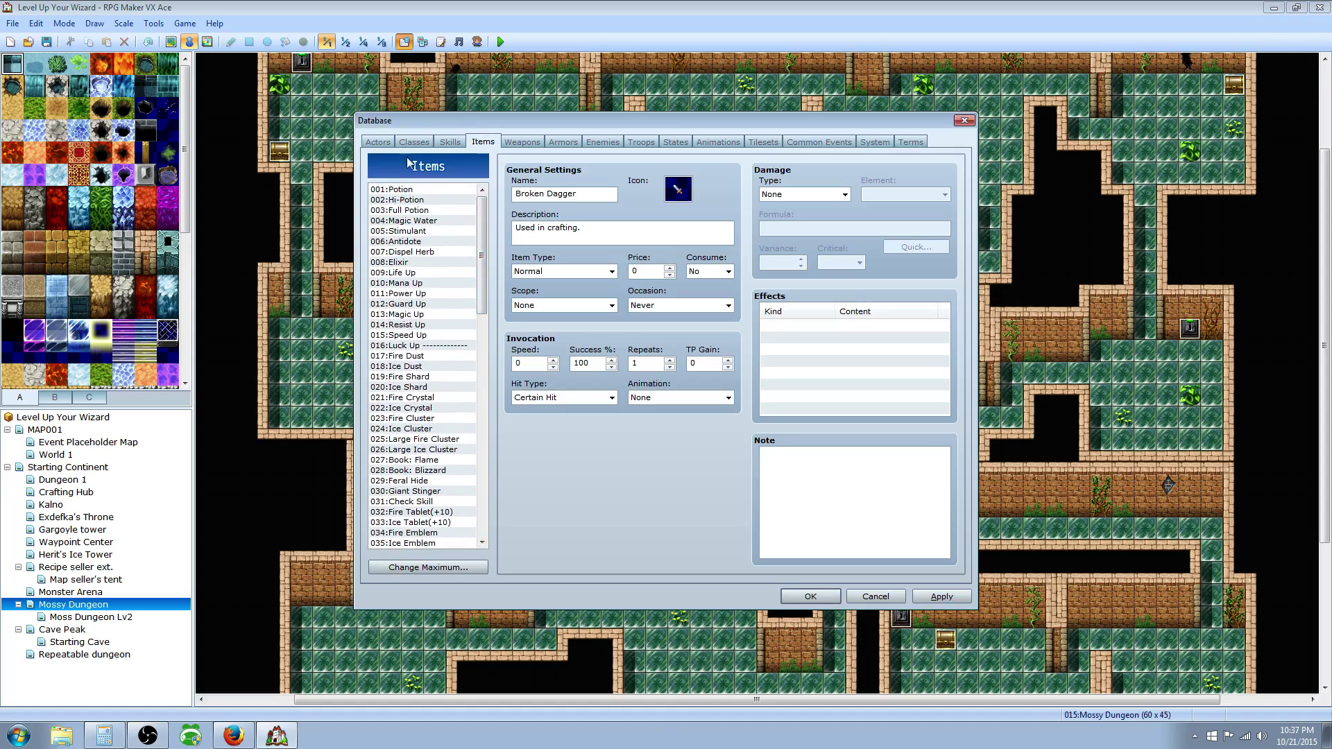
pyautogui.moveTo(442, 220)
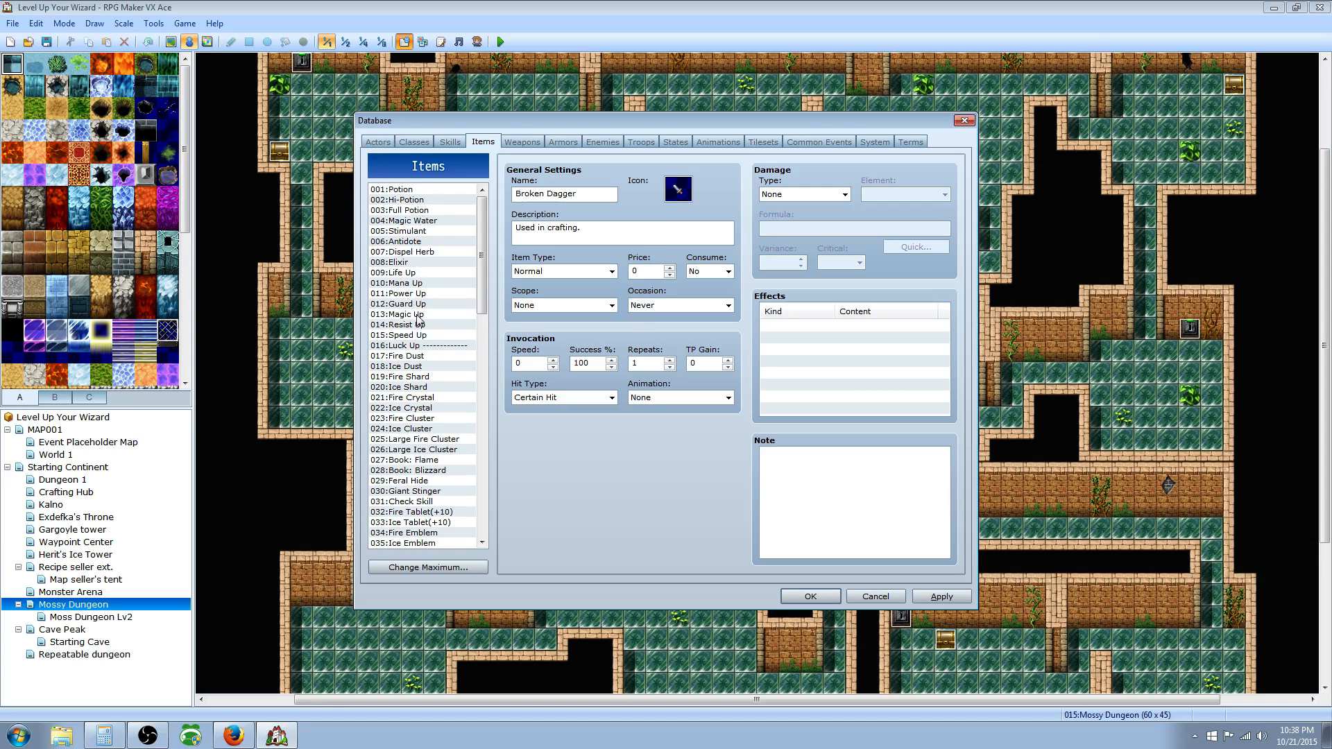
pyautogui.moveTo(407, 222)
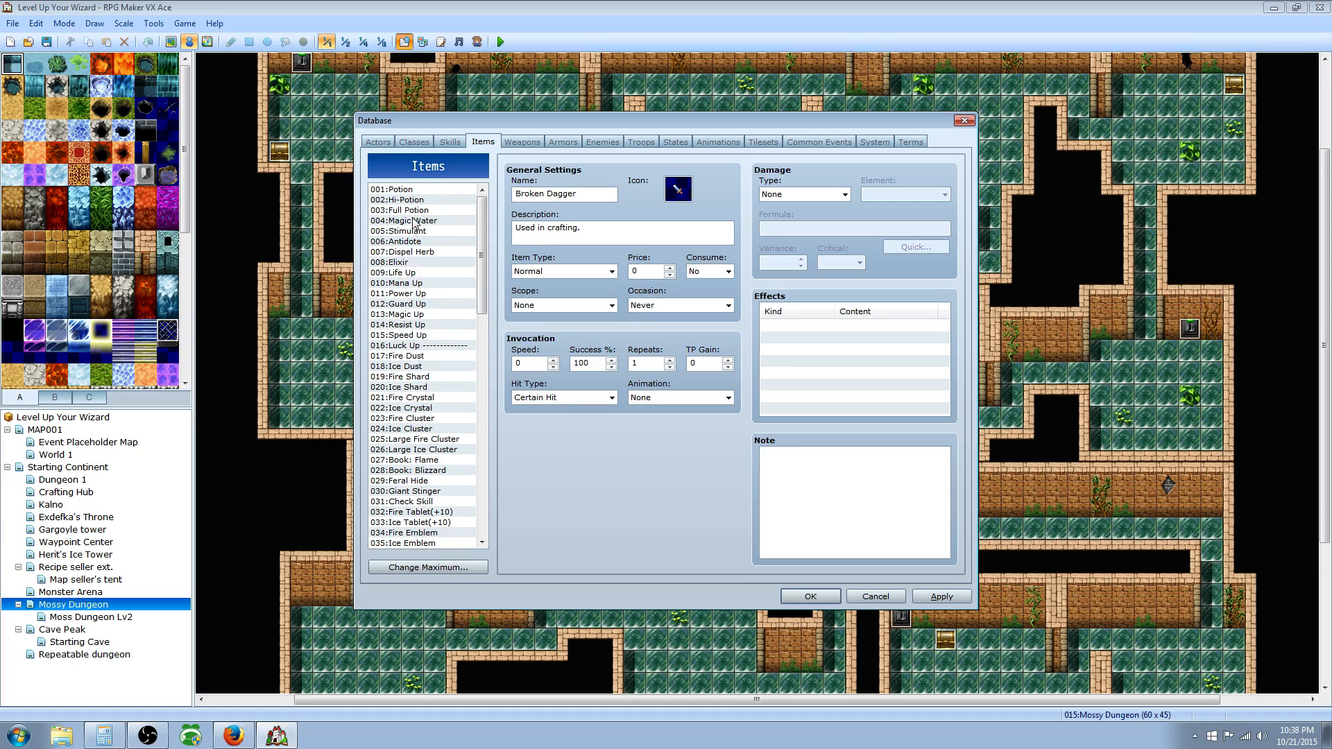
pyautogui.click(408, 346)
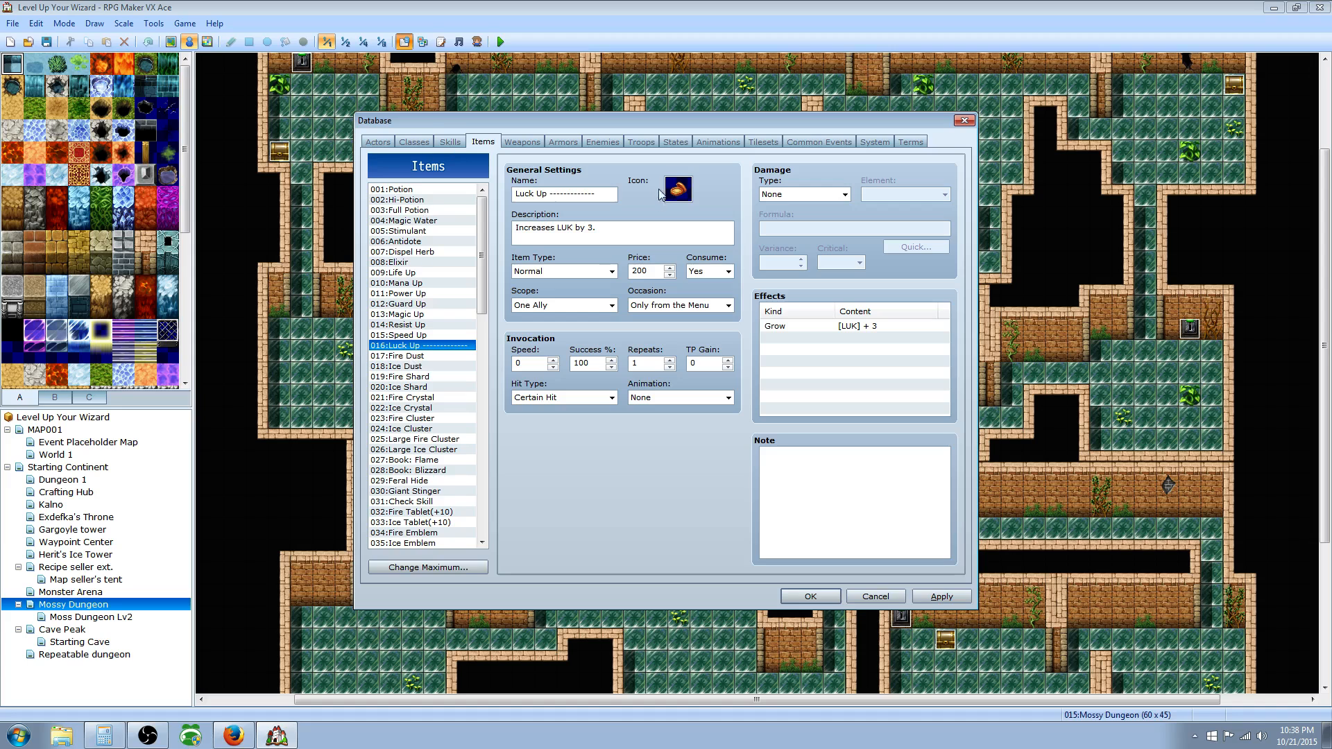
pyautogui.scroll(-3)
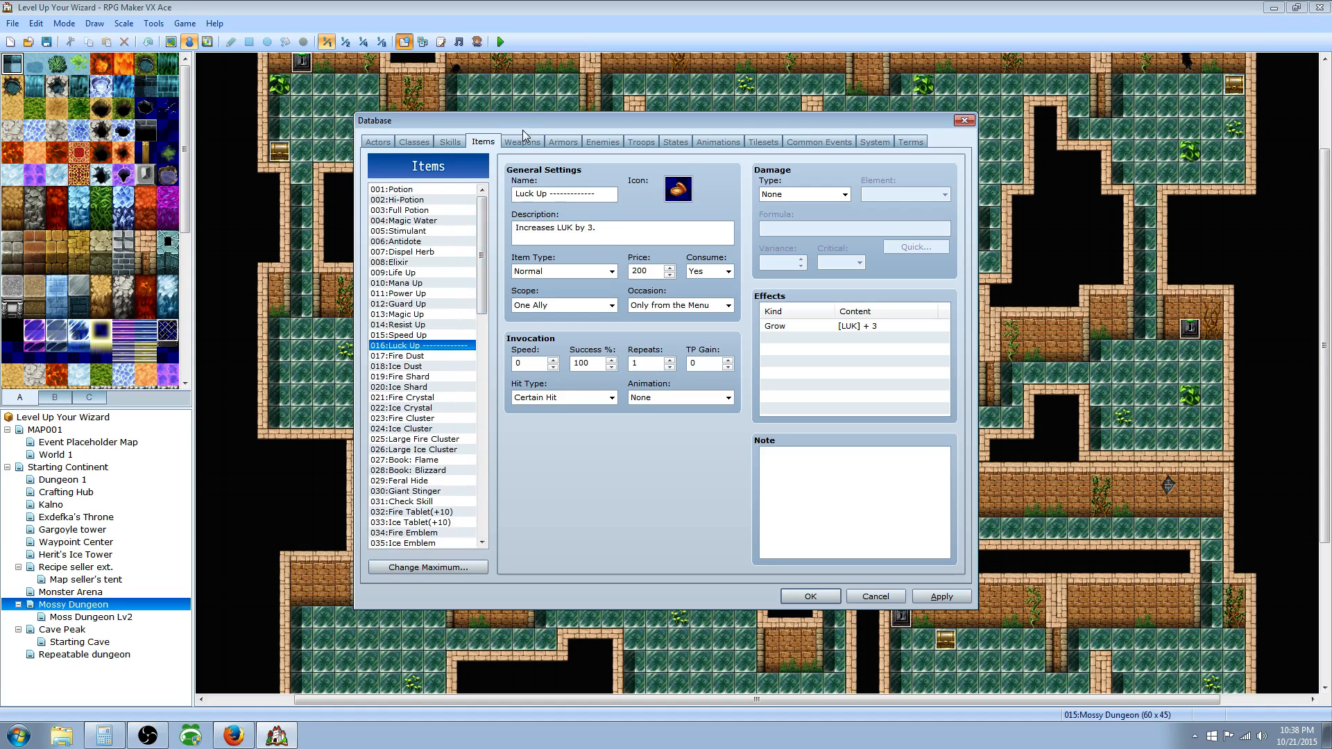
pyautogui.click(522, 141)
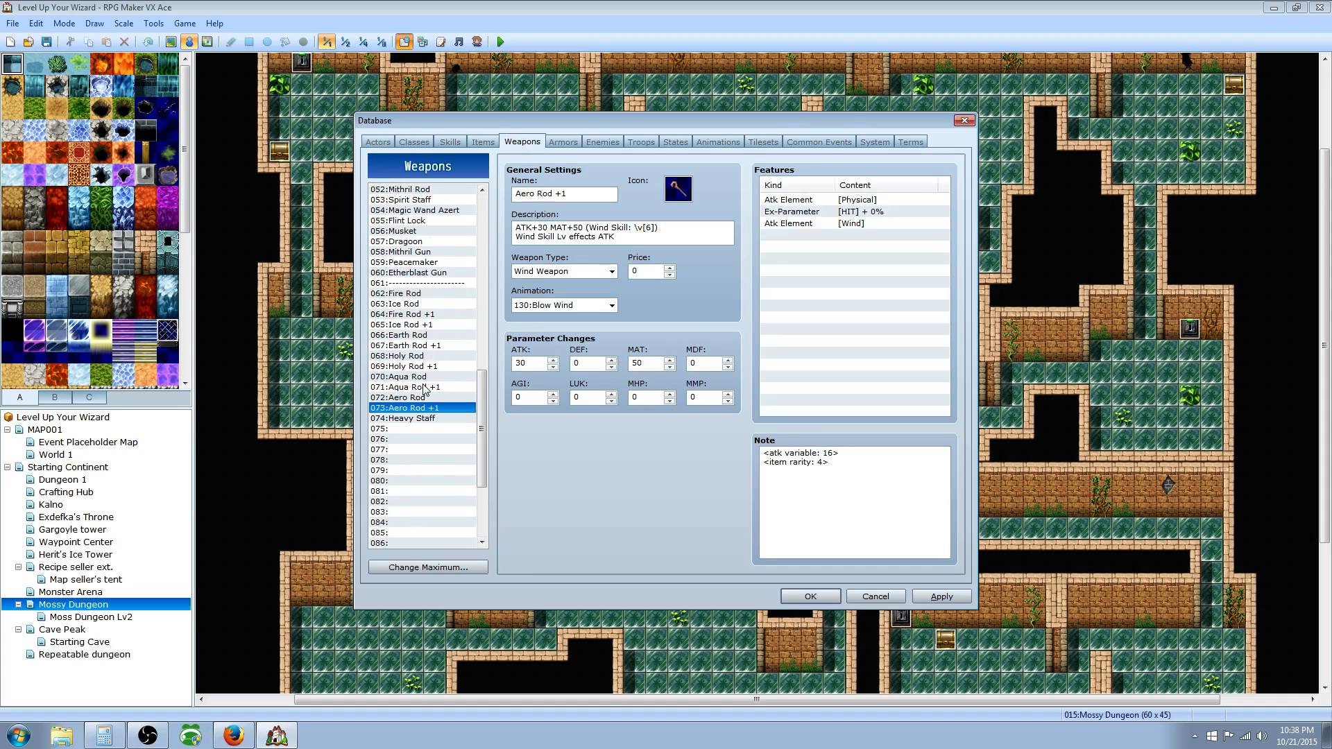
pyautogui.click(563, 142)
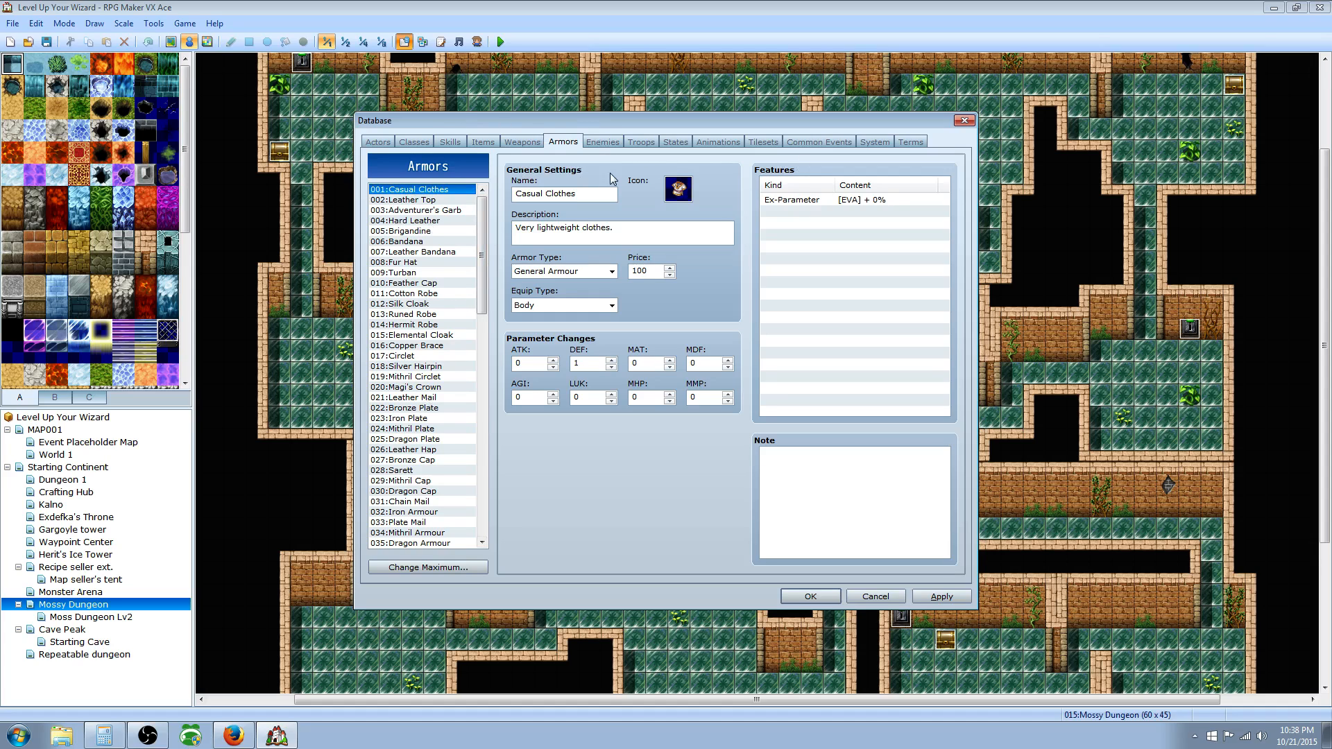
pyautogui.moveTo(664, 168)
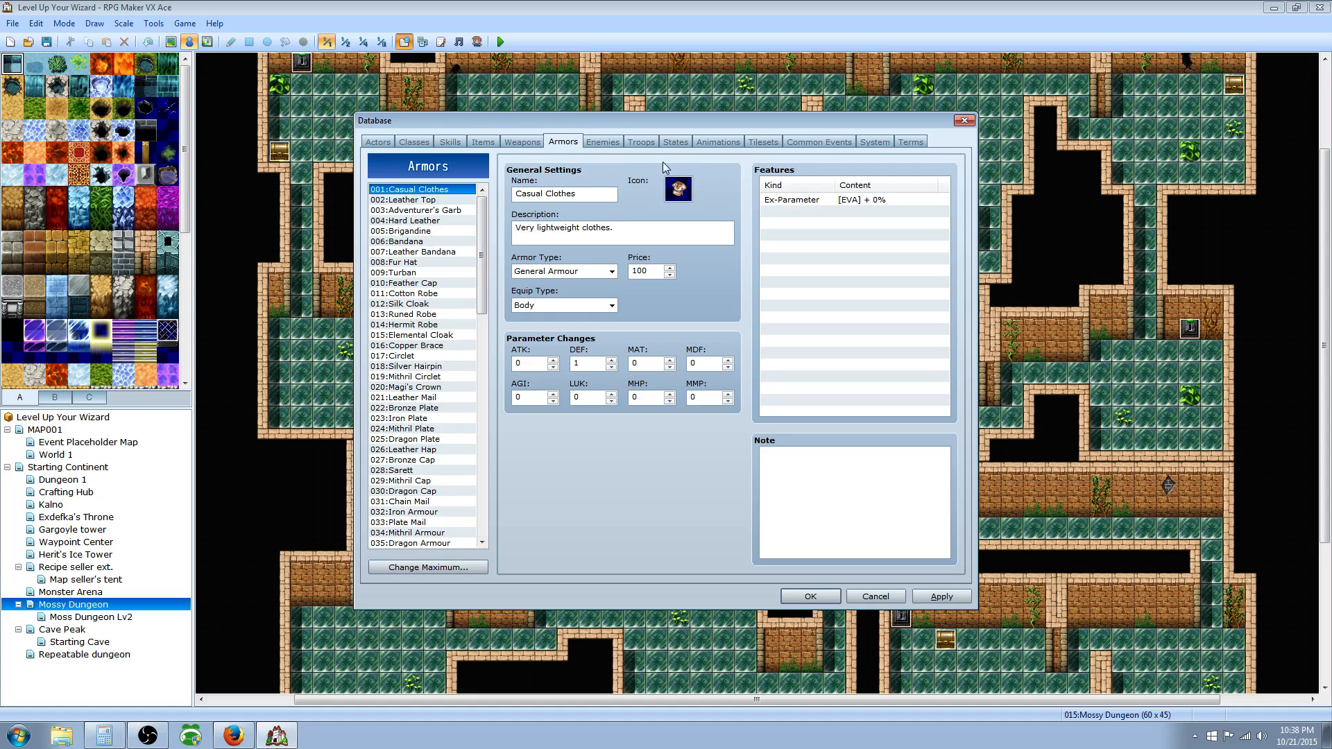
pyautogui.moveTo(816, 149)
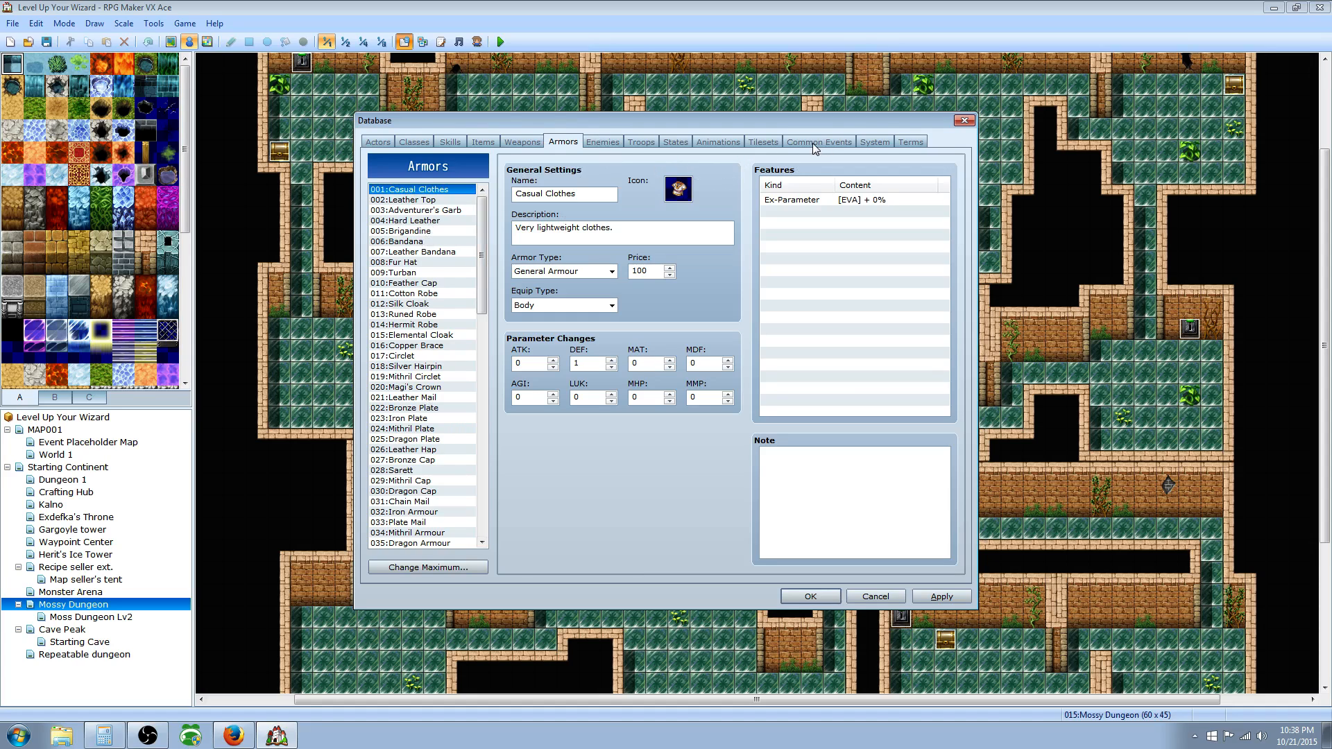
# Raise the common event maximum to 36 and name slot 032 'Random loot'.
pyautogui.click(818, 141)
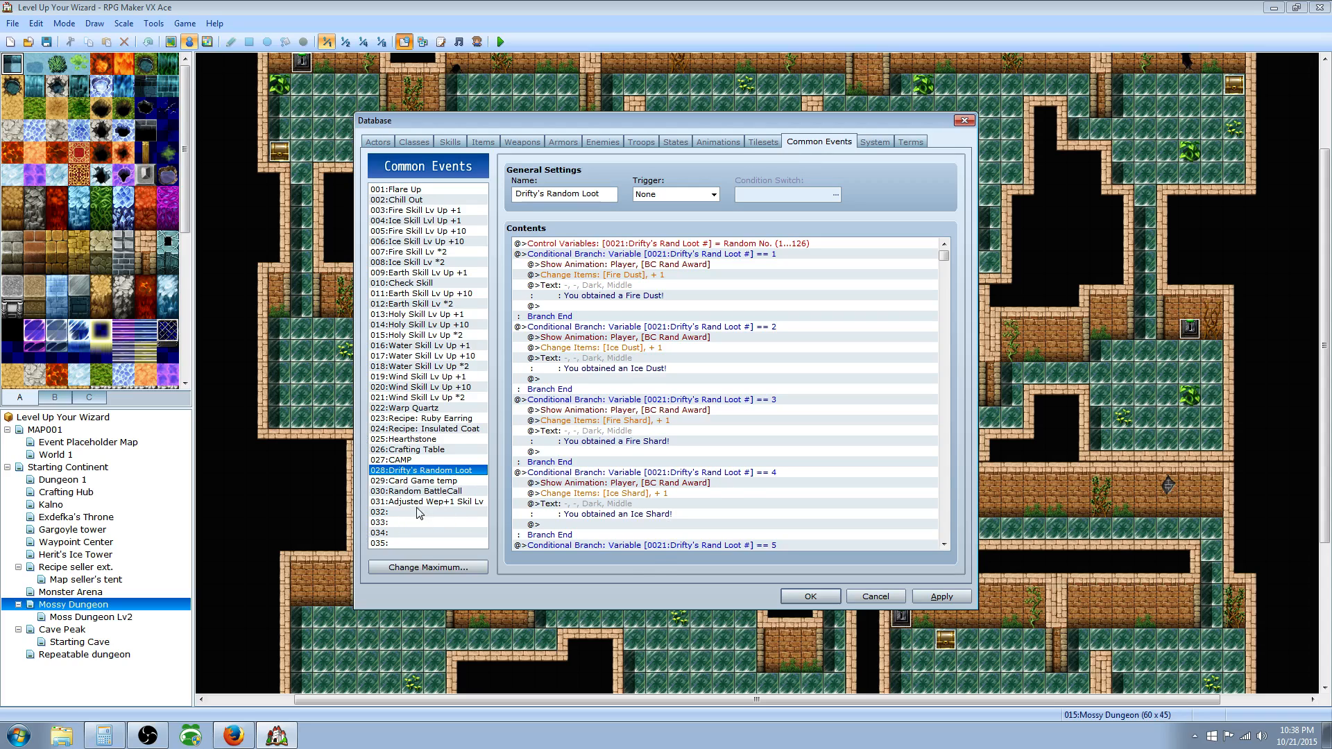
pyautogui.click(428, 567)
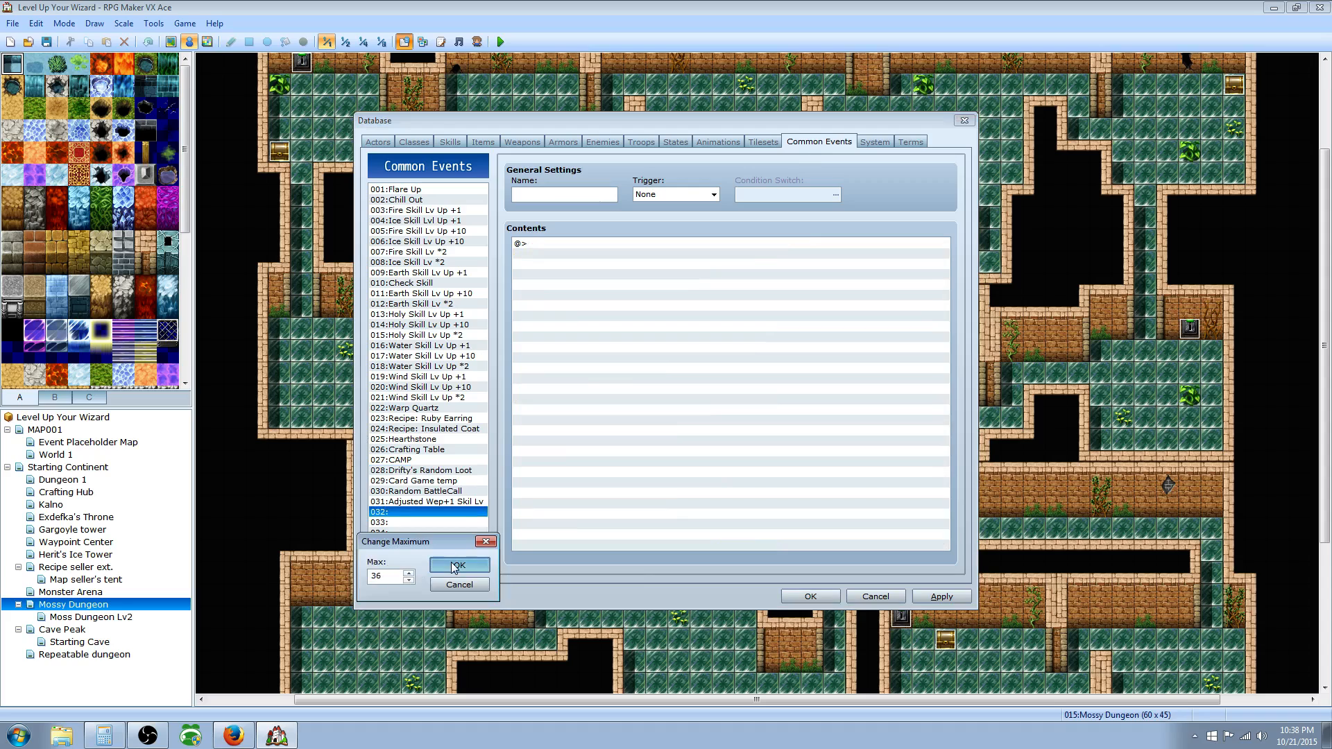
pyautogui.click(458, 564)
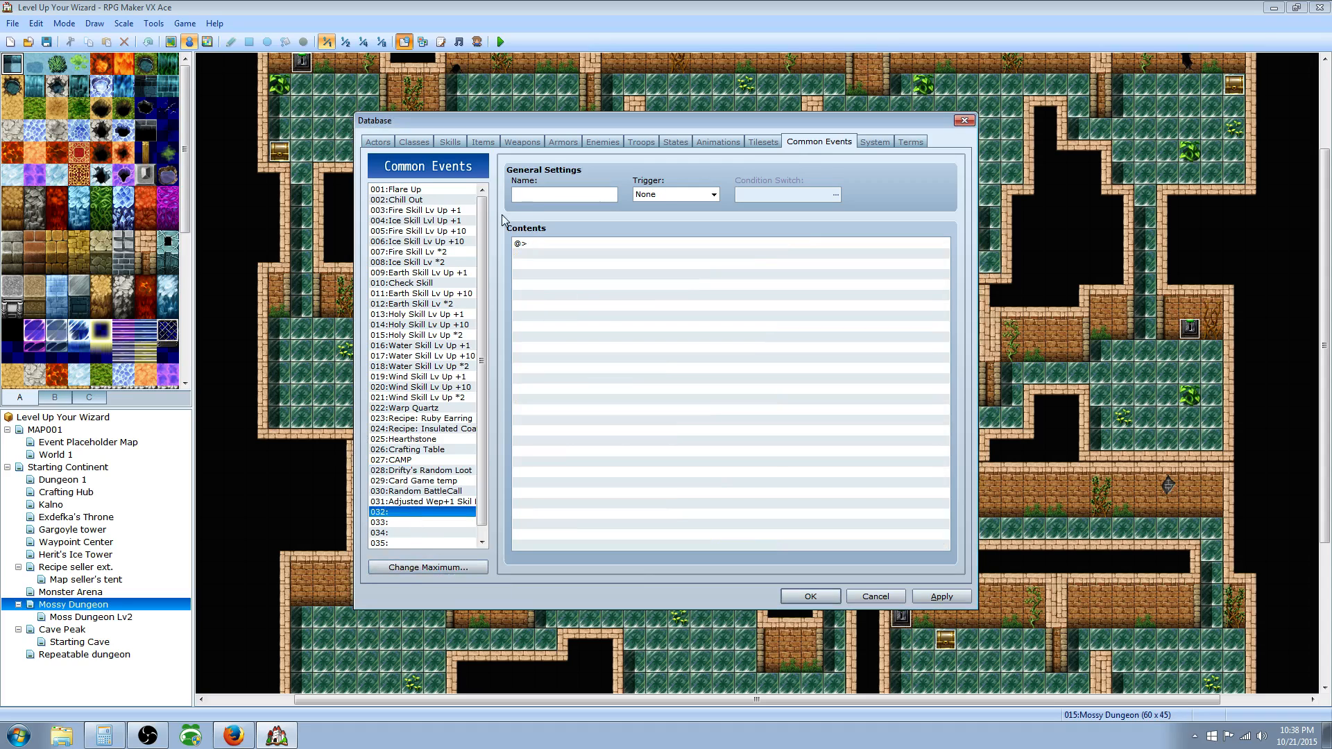
pyautogui.write('Random loot')
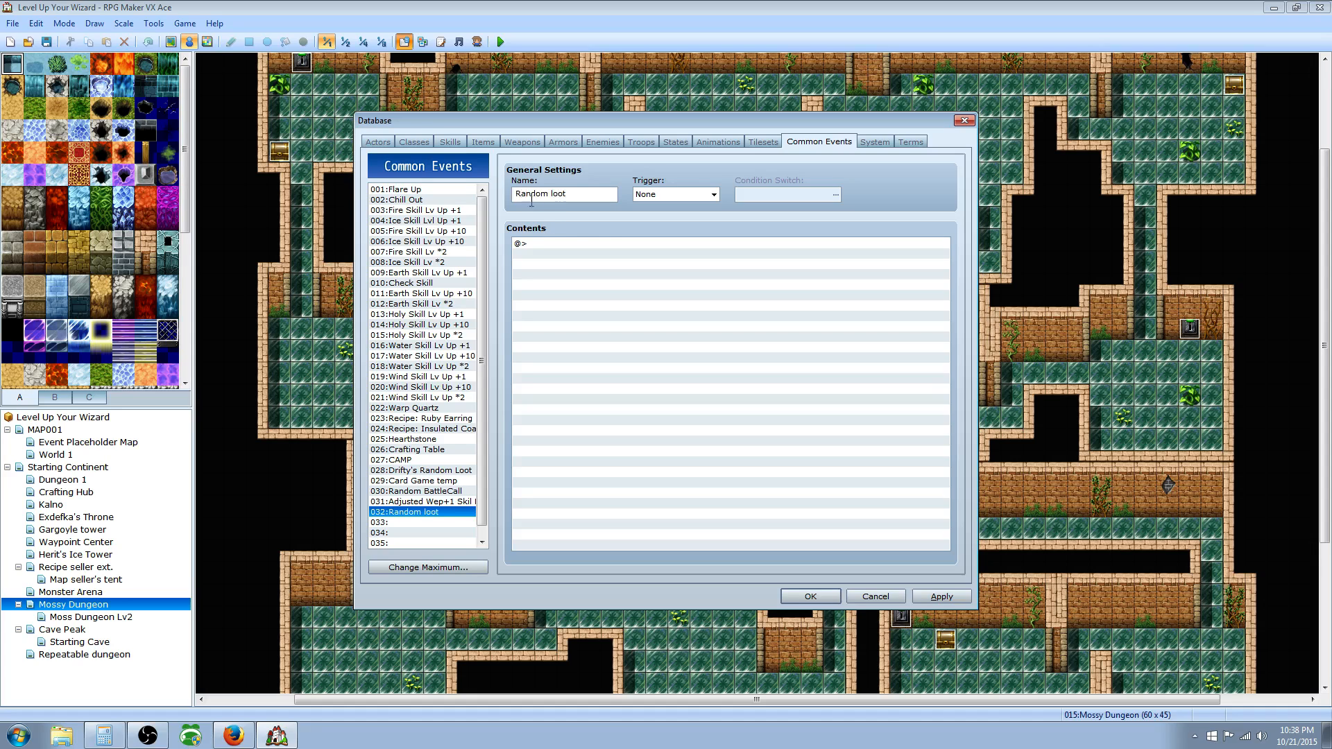
pyautogui.moveTo(569, 235)
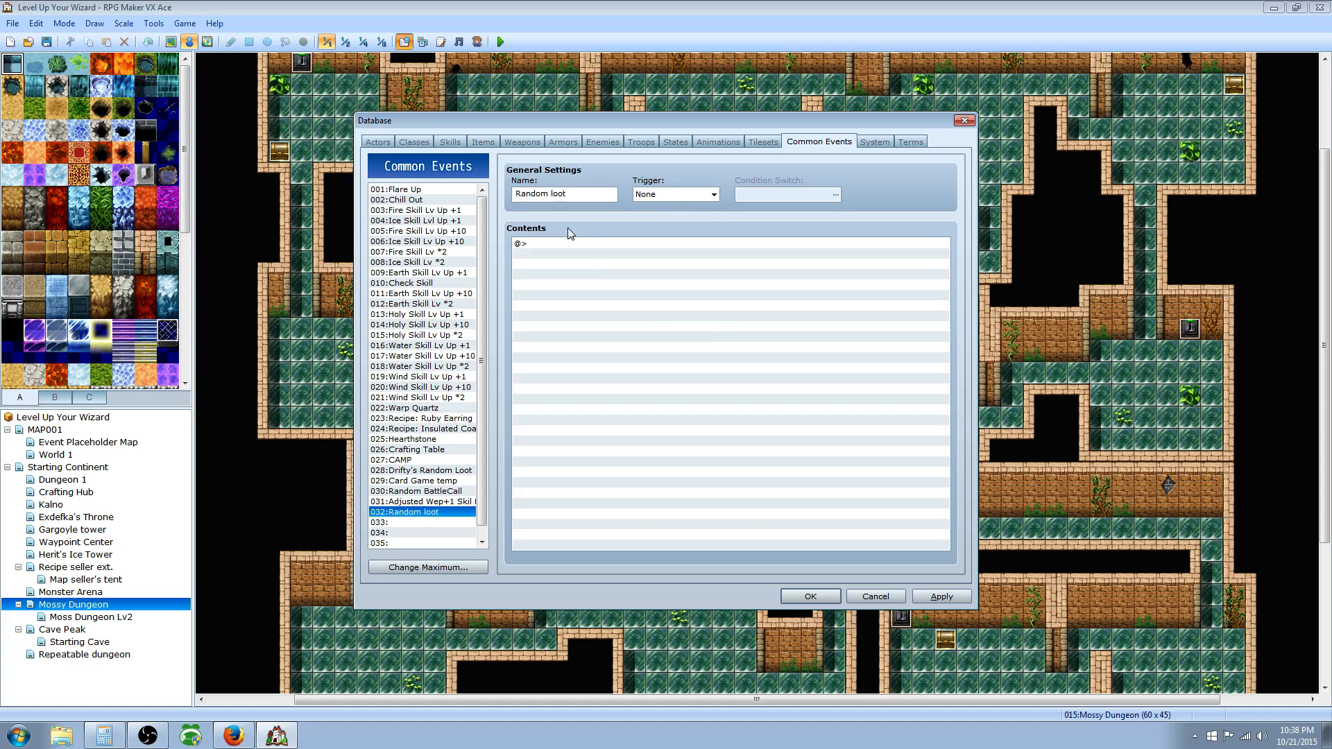
# Insert a Control Variables command on variable 0022, naming it 'Example random loot'.
pyautogui.rightClick(530, 243)
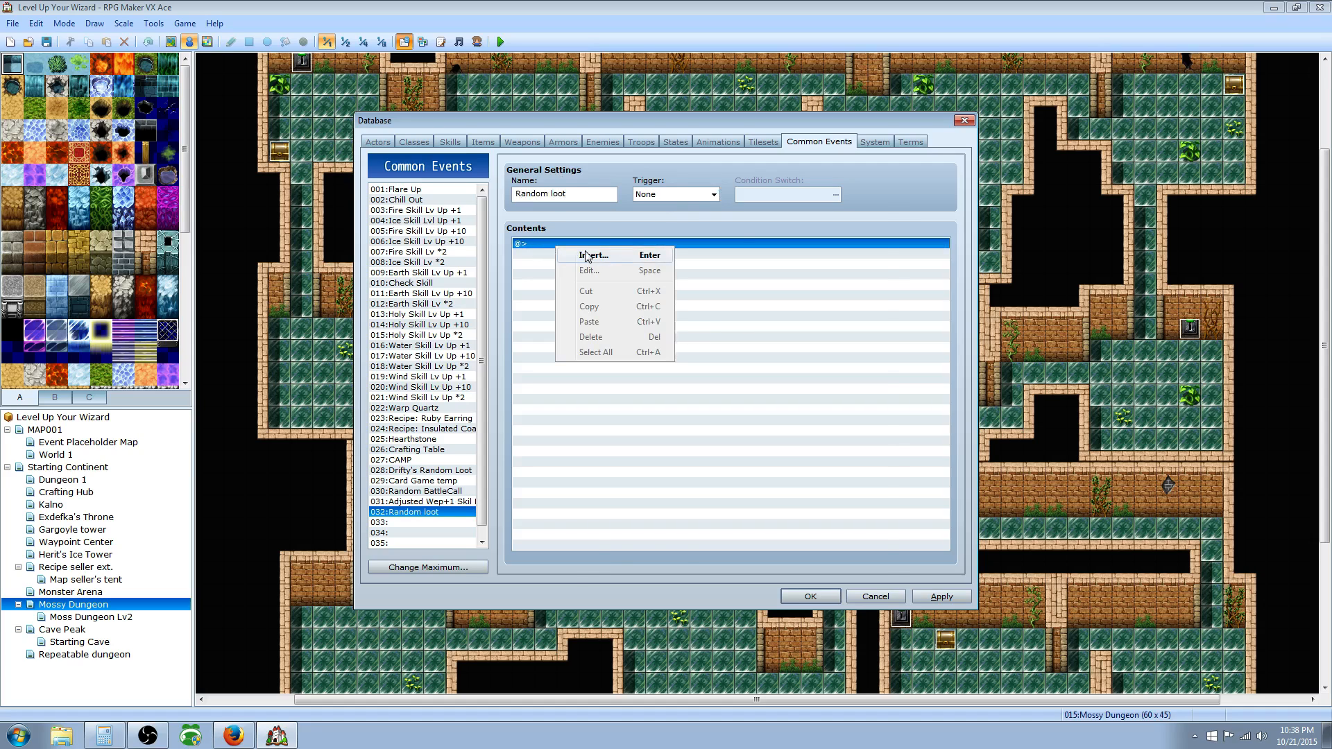
pyautogui.click(593, 255)
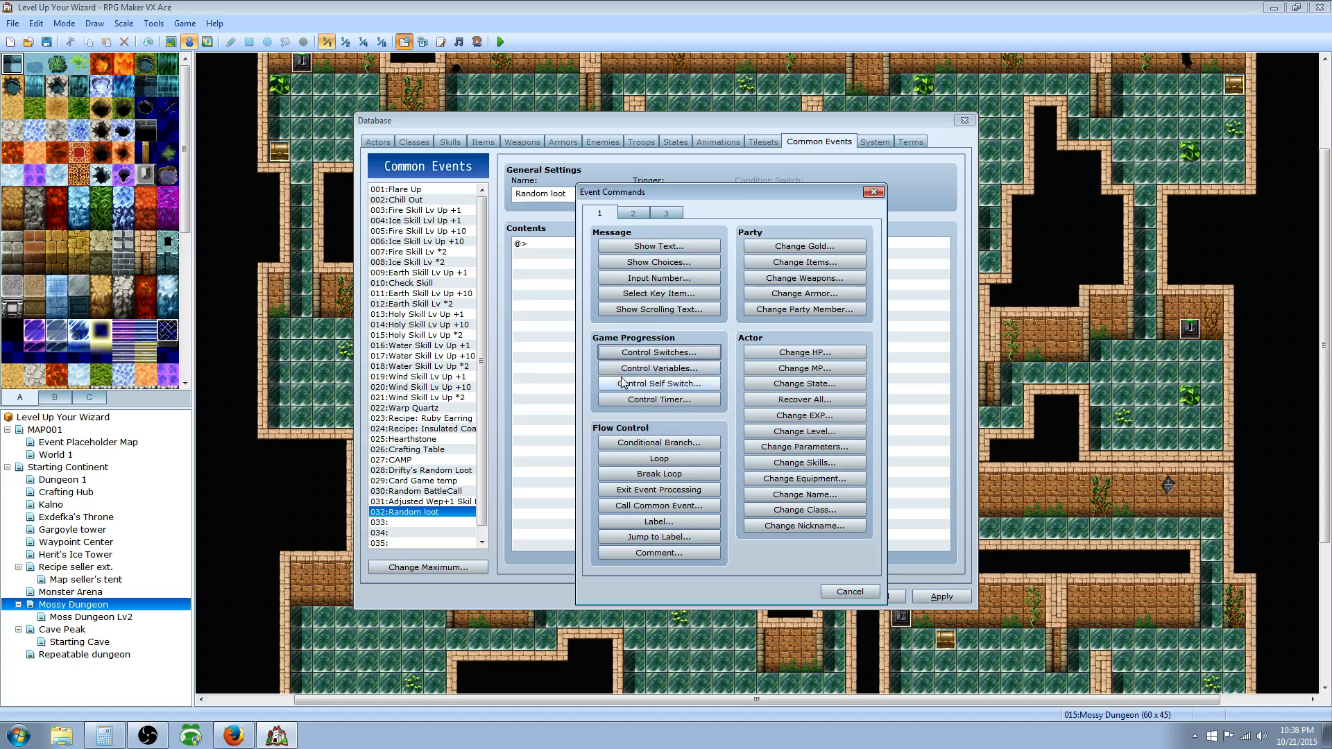
pyautogui.click(659, 368)
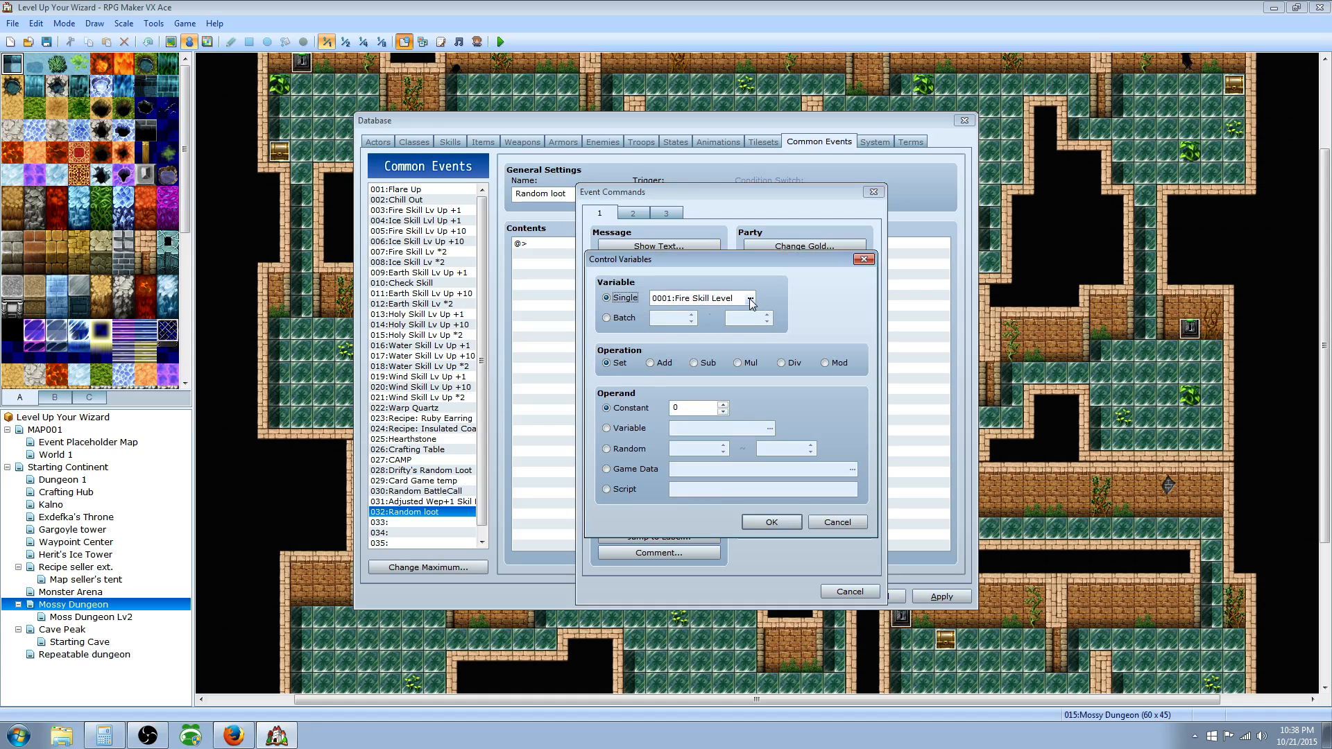
pyautogui.click(751, 298)
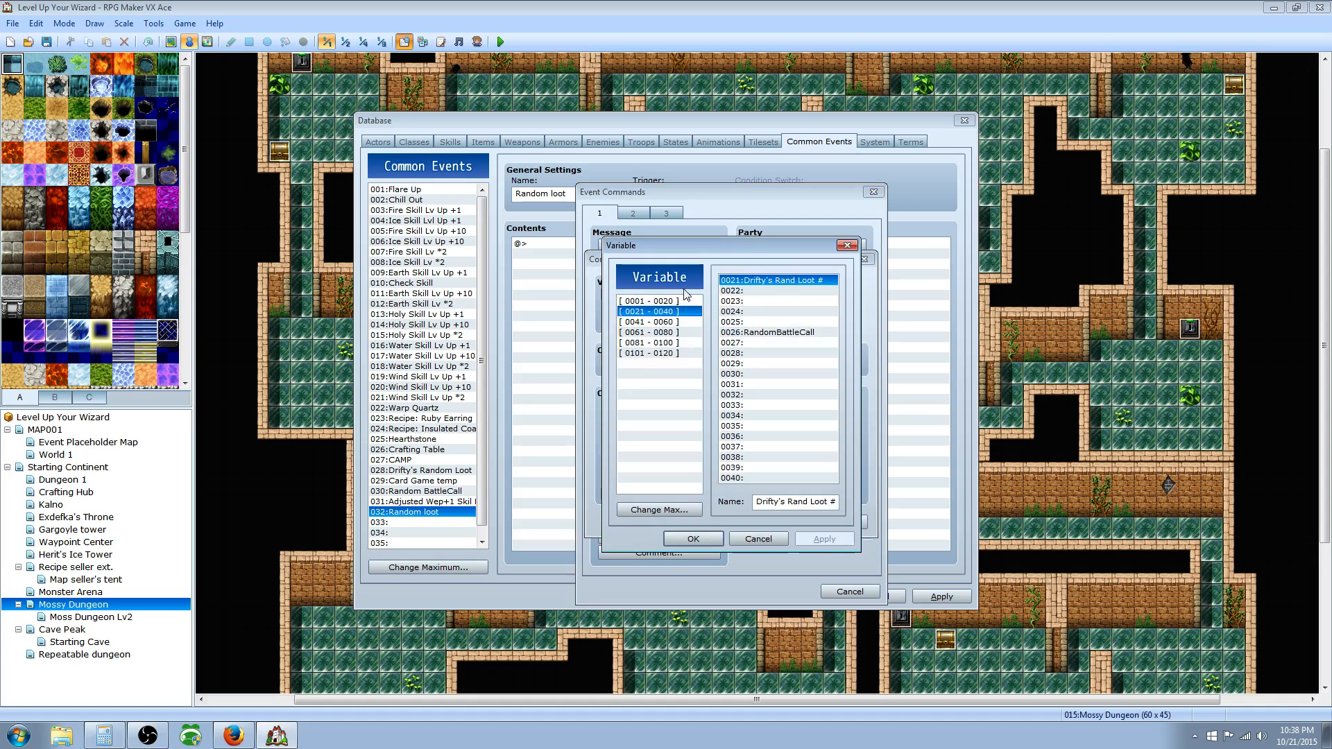
pyautogui.click(777, 290)
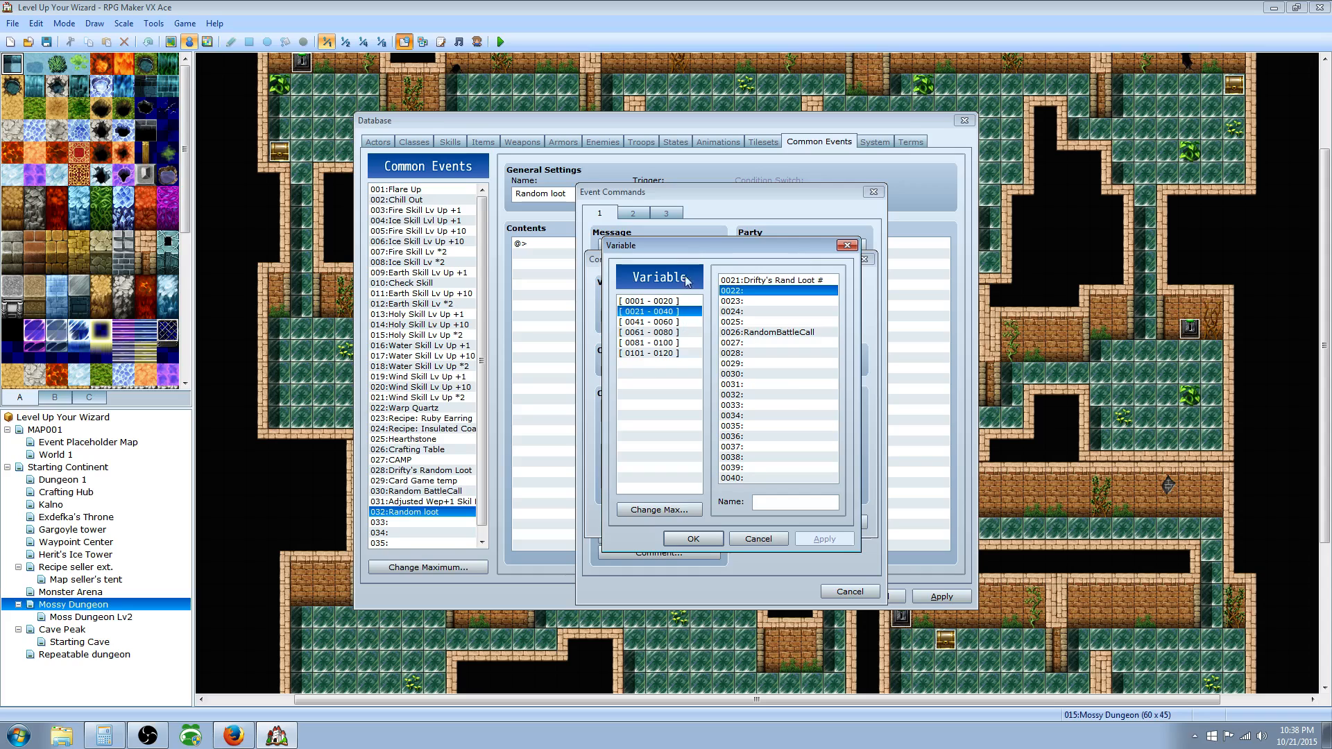
pyautogui.moveTo(761, 298)
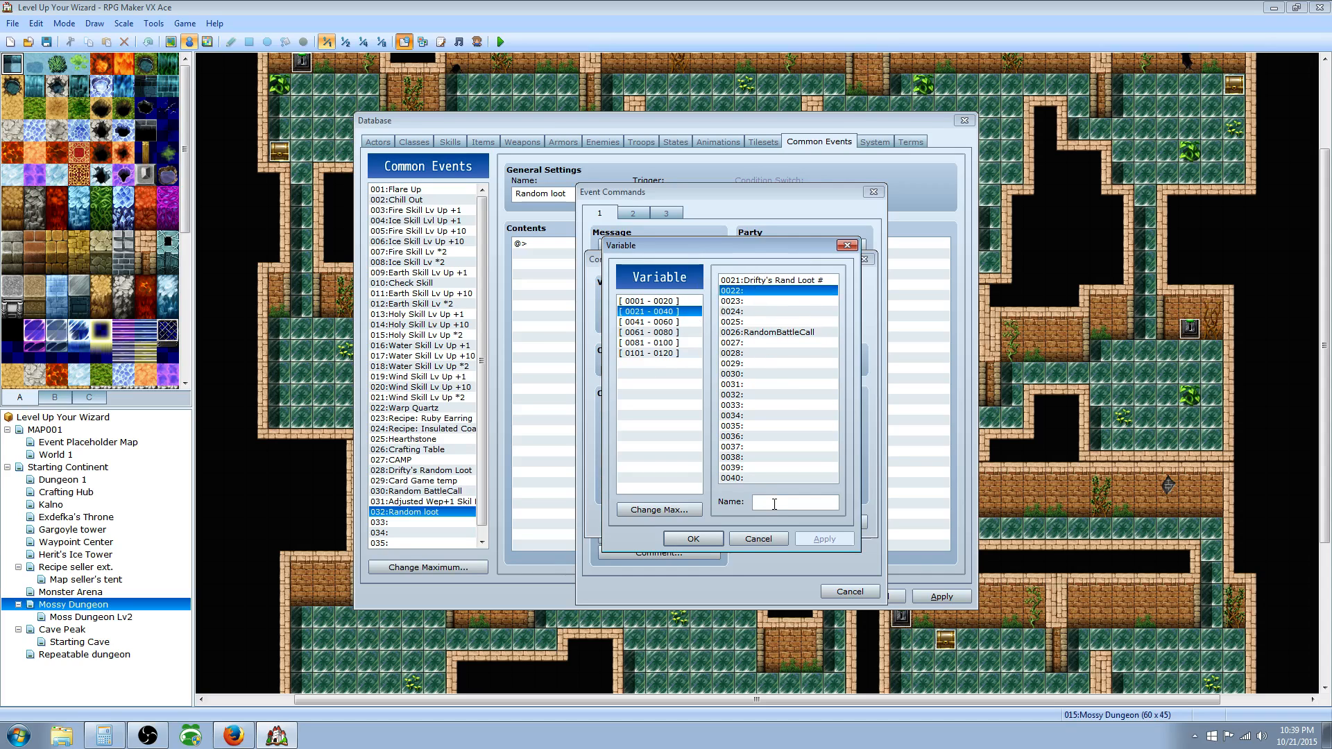
pyautogui.write('Example random loot')
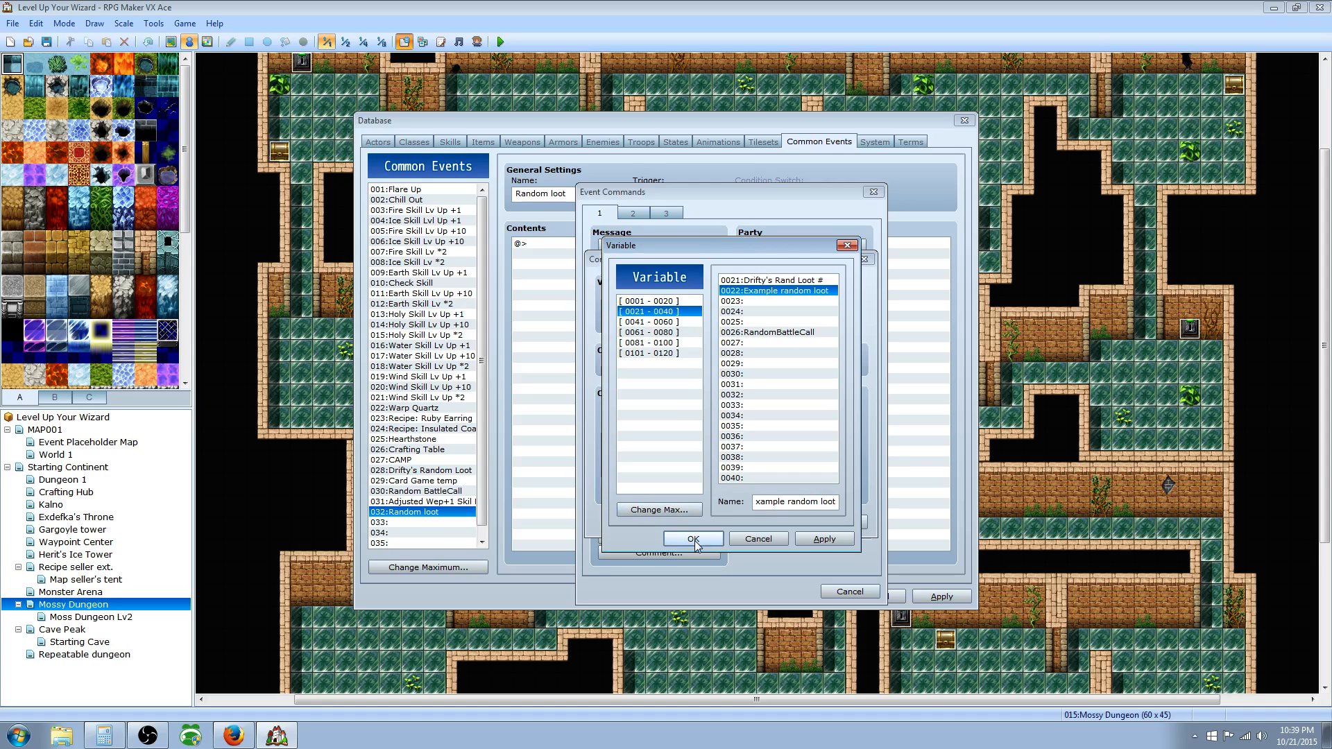
pyautogui.click(694, 538)
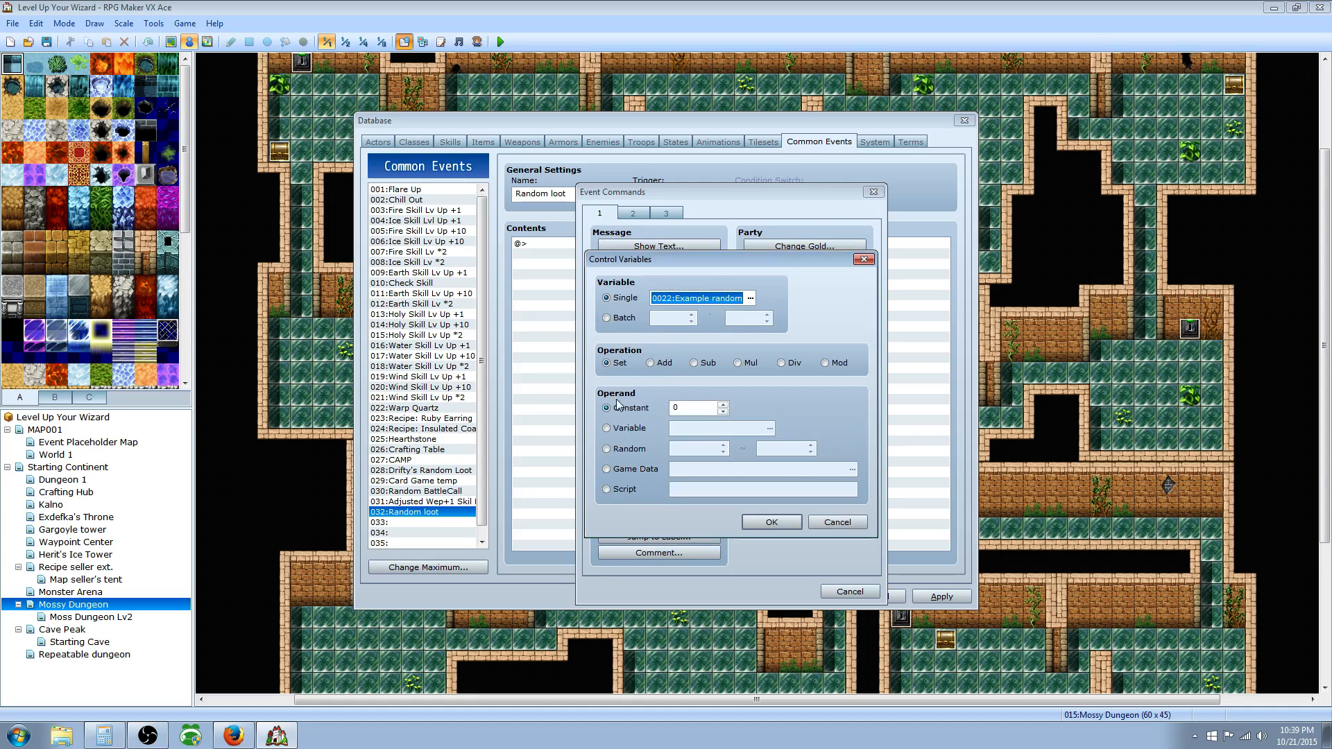
# Set variable 0022 to a random number from 1 to 50.
pyautogui.click(607, 449)
pyautogui.write('1')
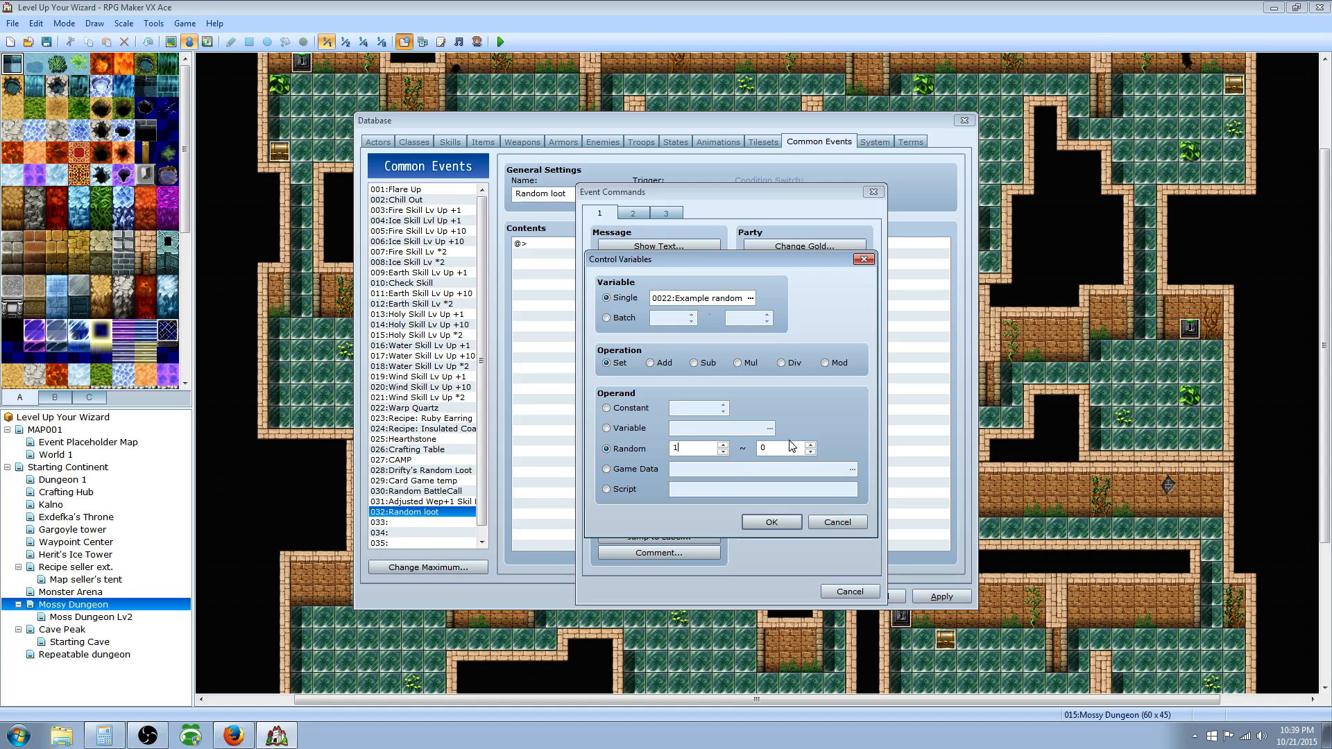
pyautogui.write('50')
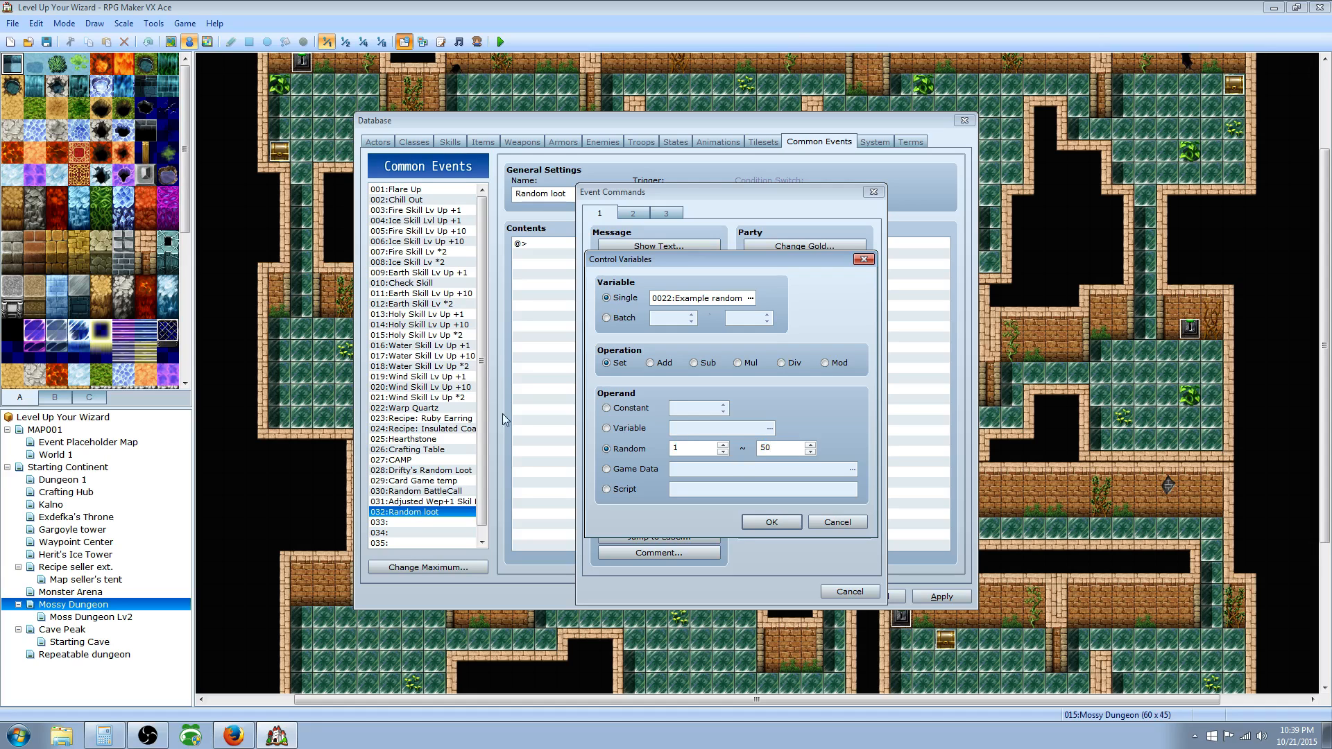
pyautogui.moveTo(766, 504)
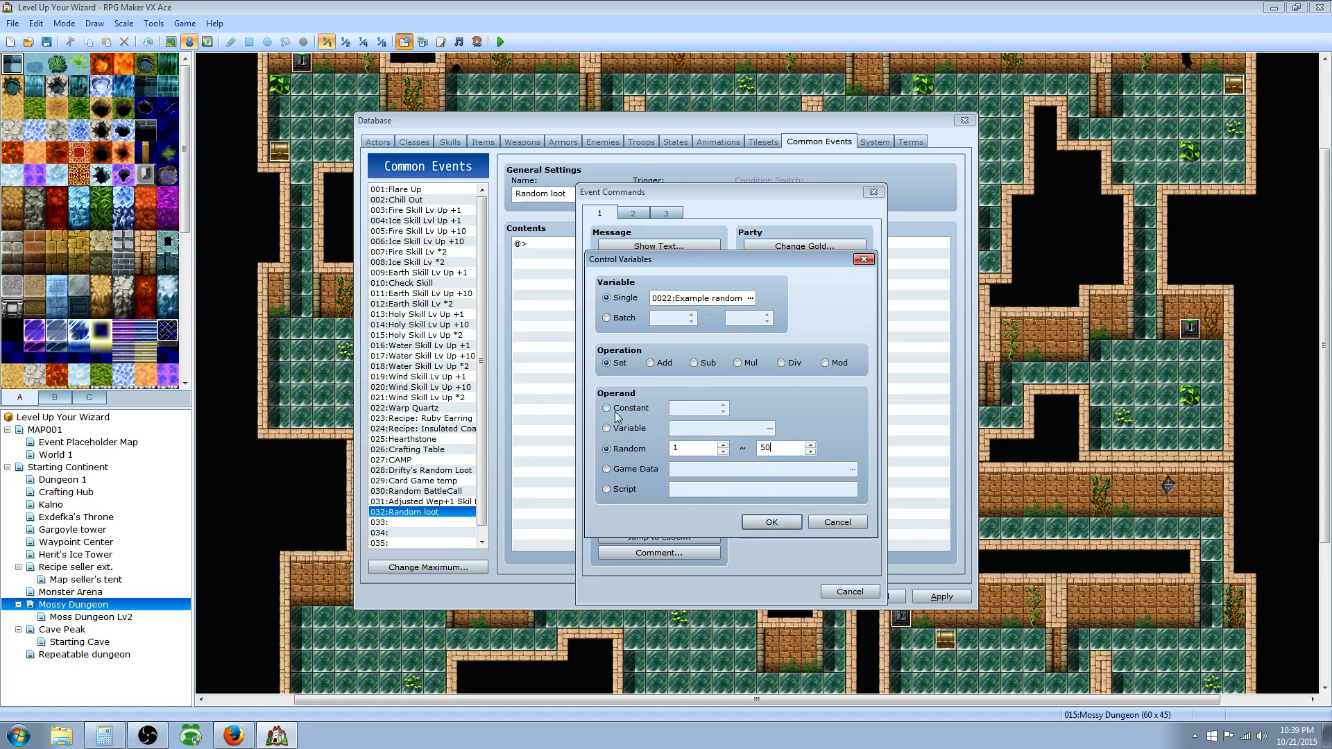
pyautogui.moveTo(819, 362)
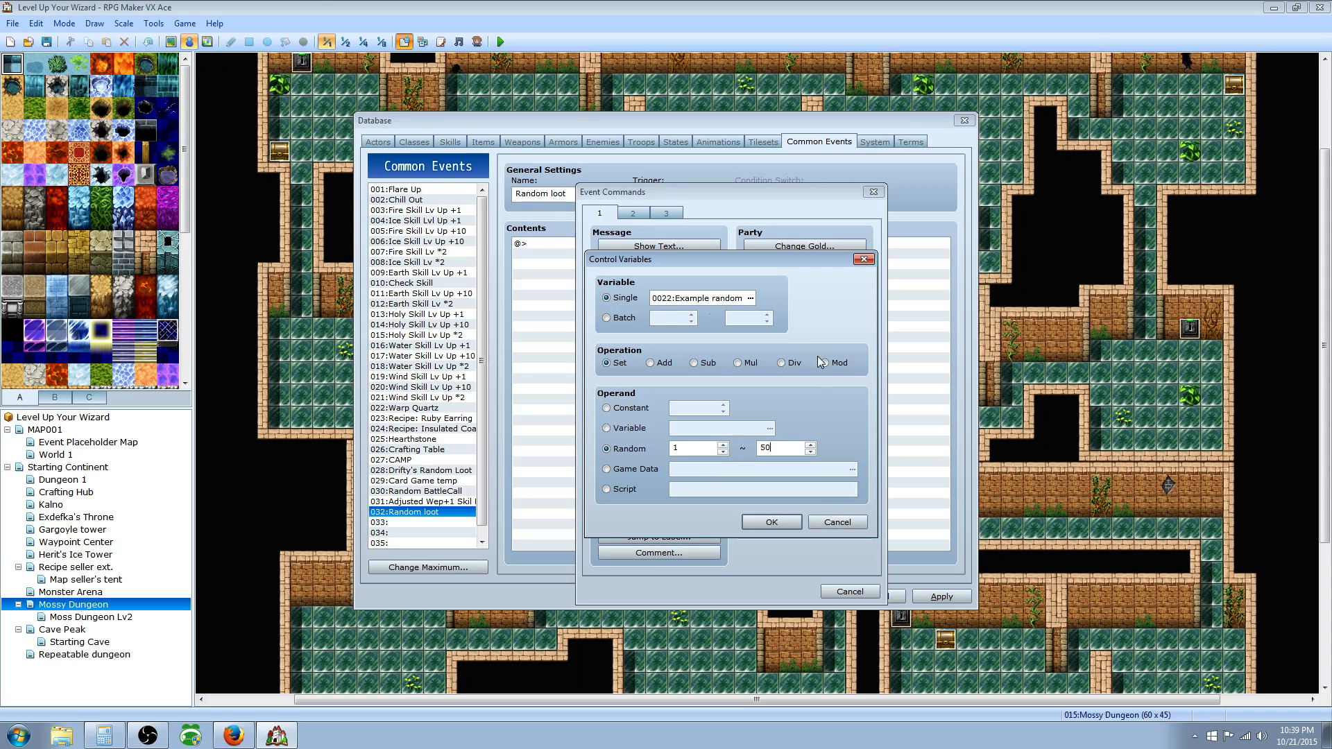
pyautogui.moveTo(626, 394)
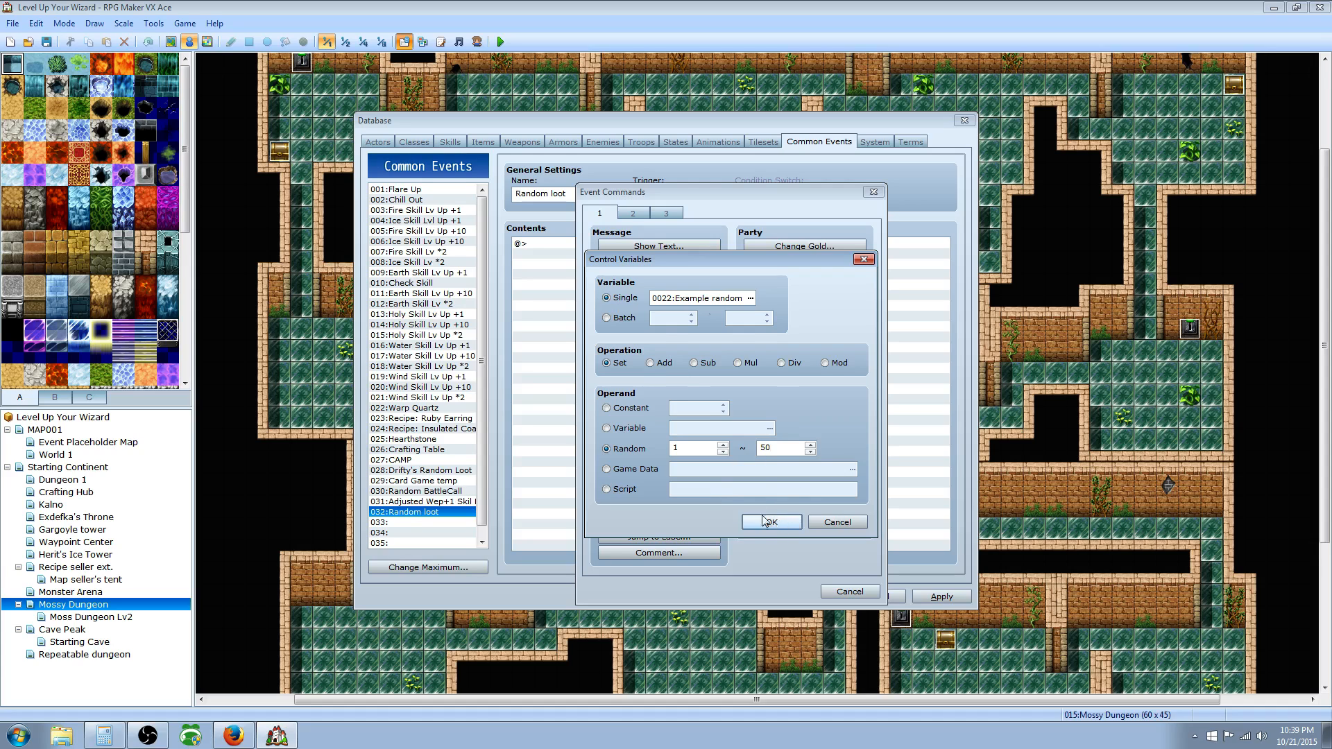
pyautogui.click(691, 448)
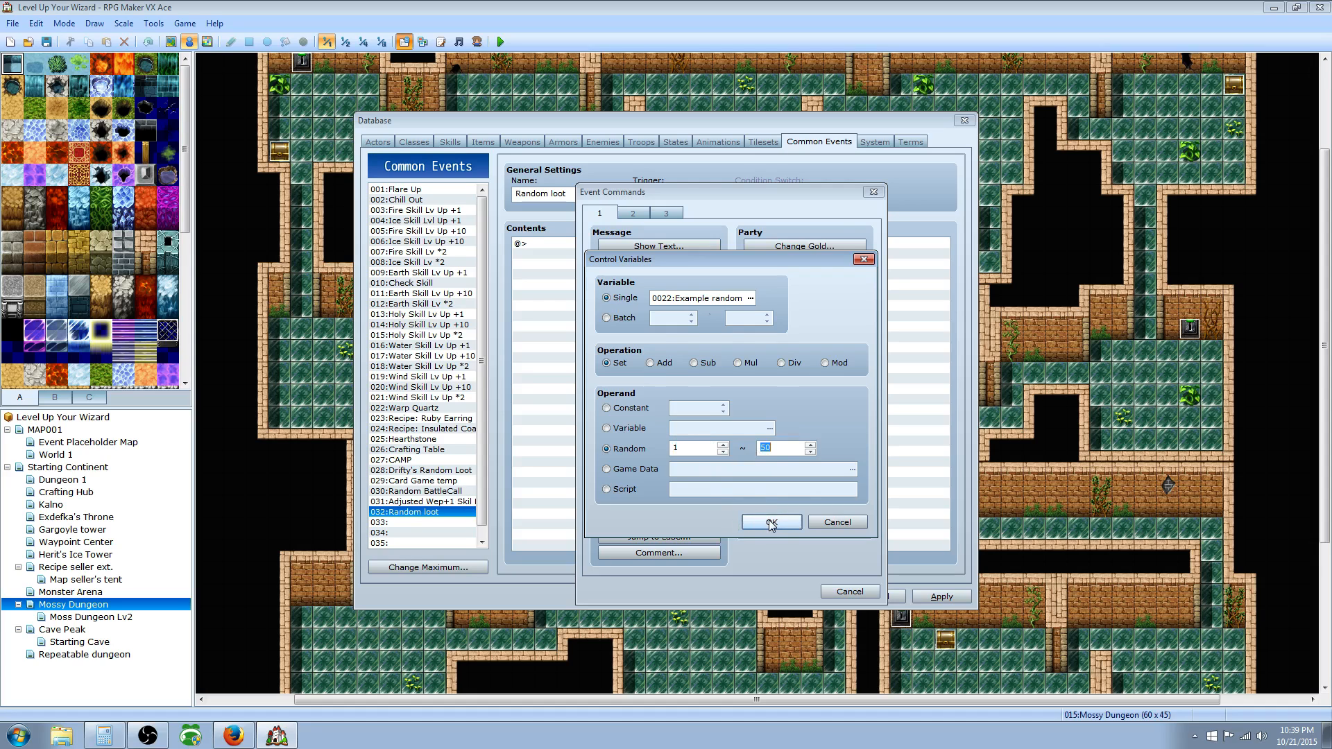
pyautogui.click(771, 522)
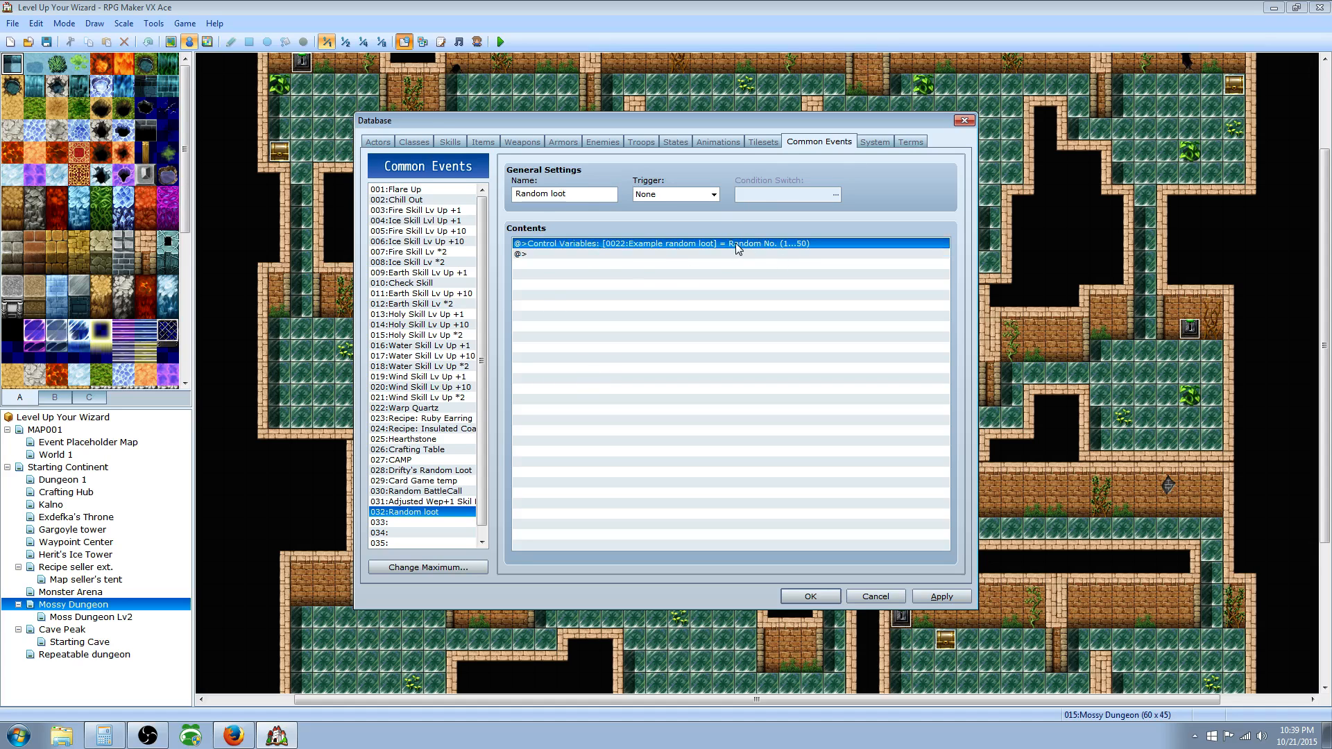
# Insert a Conditional Branch checking variable 0022 equals 1, without an else case.
pyautogui.click(588, 254)
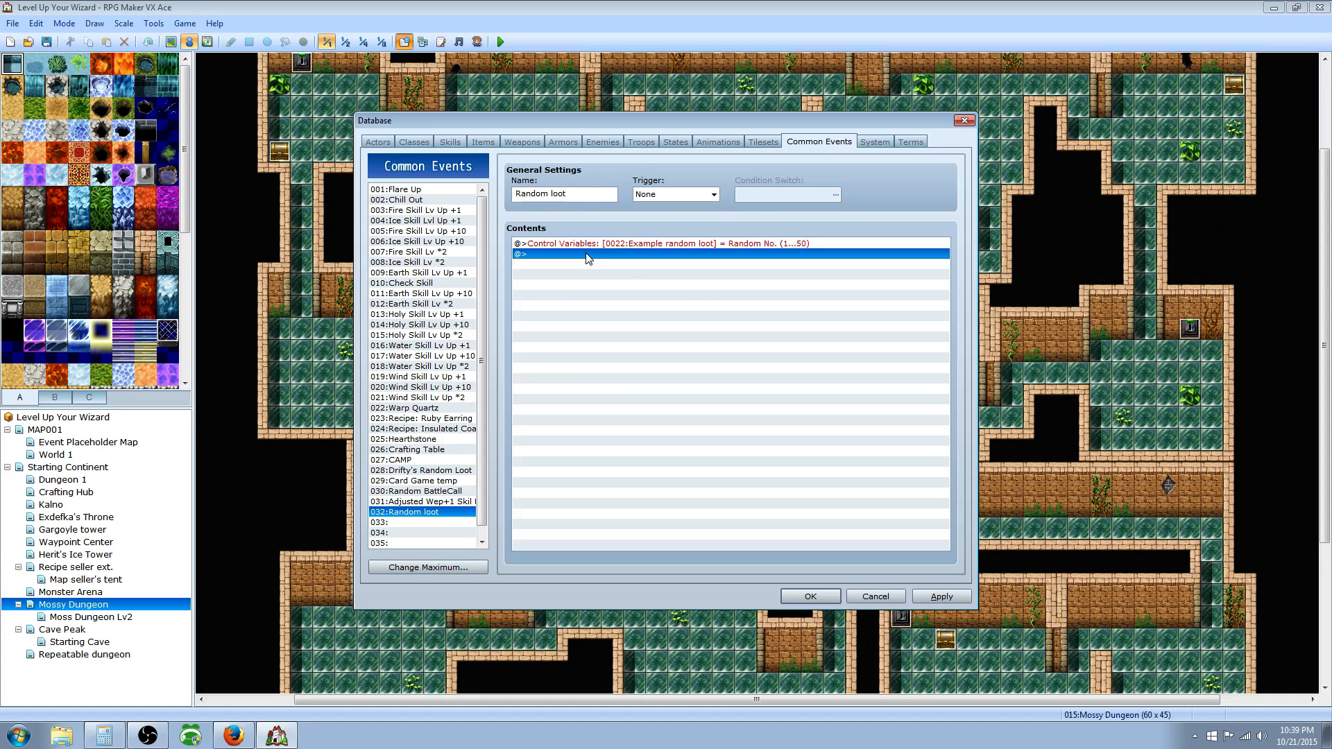
pyautogui.rightClick(587, 256)
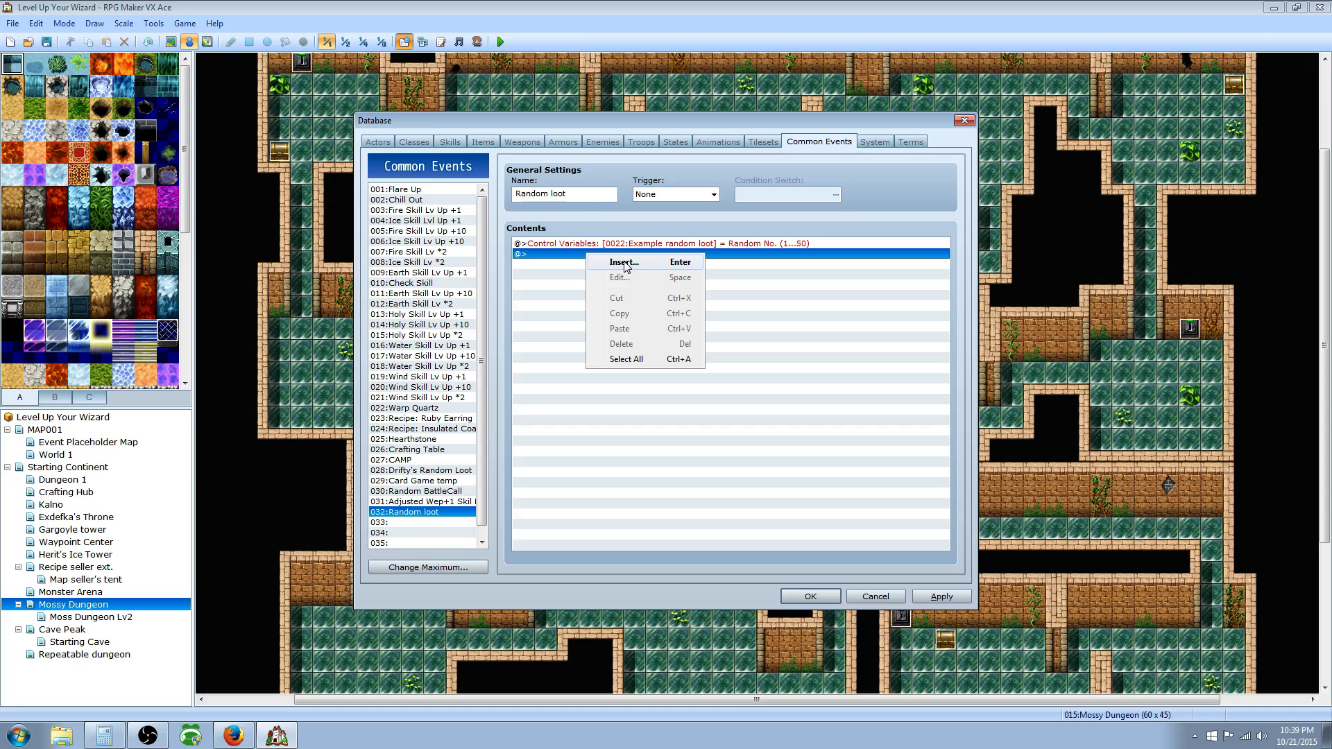
pyautogui.click(621, 262)
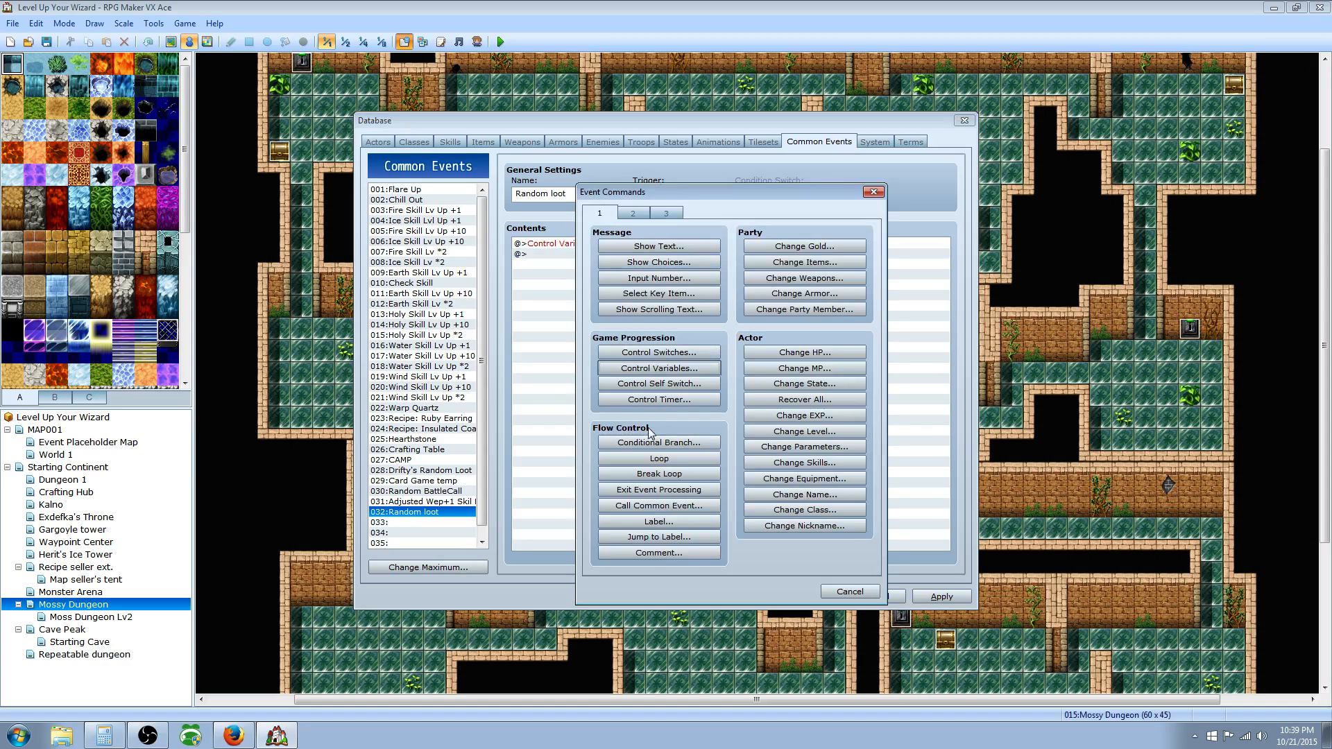
pyautogui.click(658, 442)
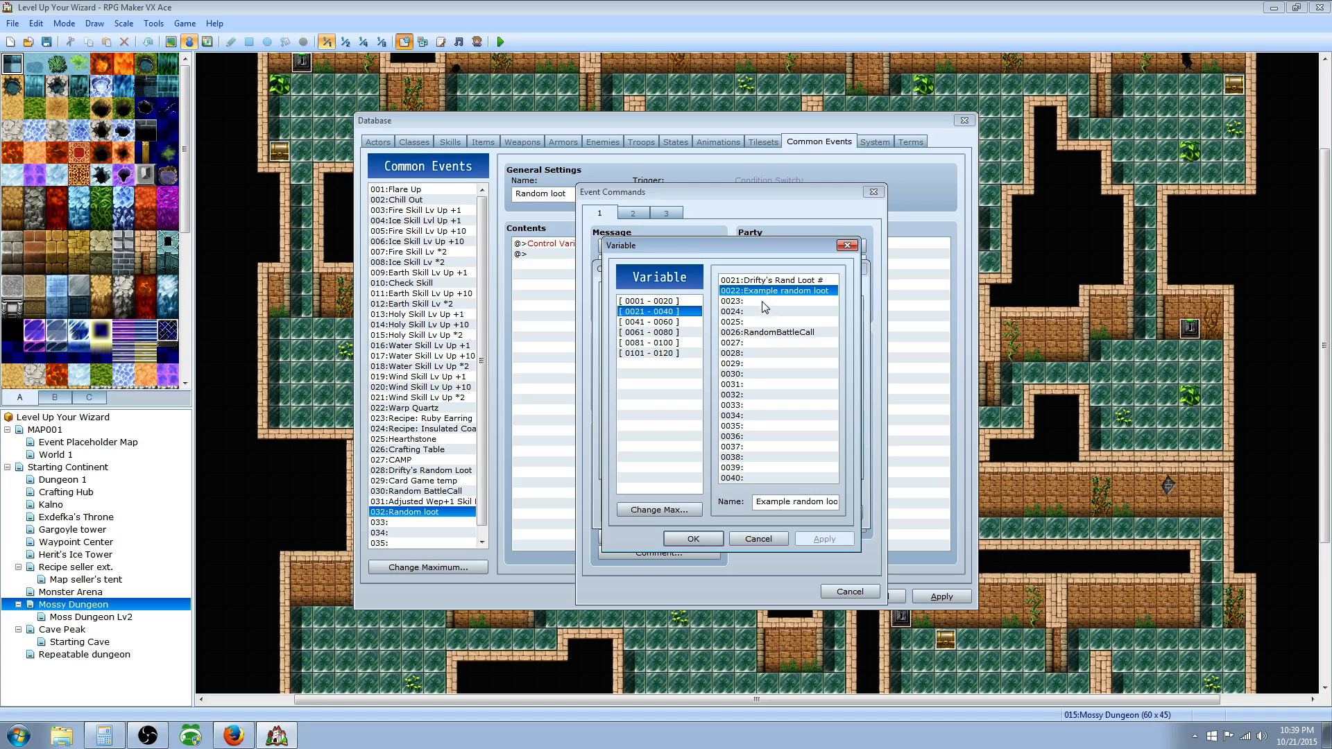
pyautogui.click(693, 539)
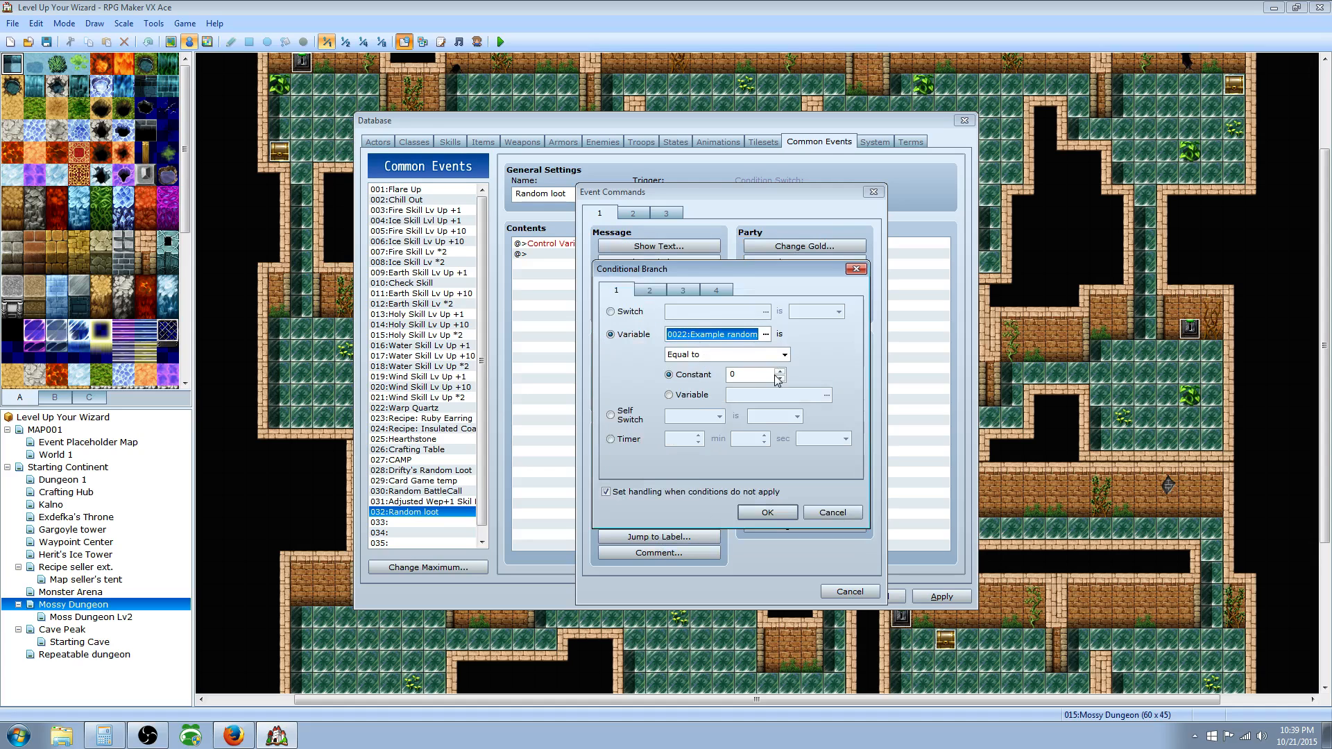
pyautogui.click(779, 370)
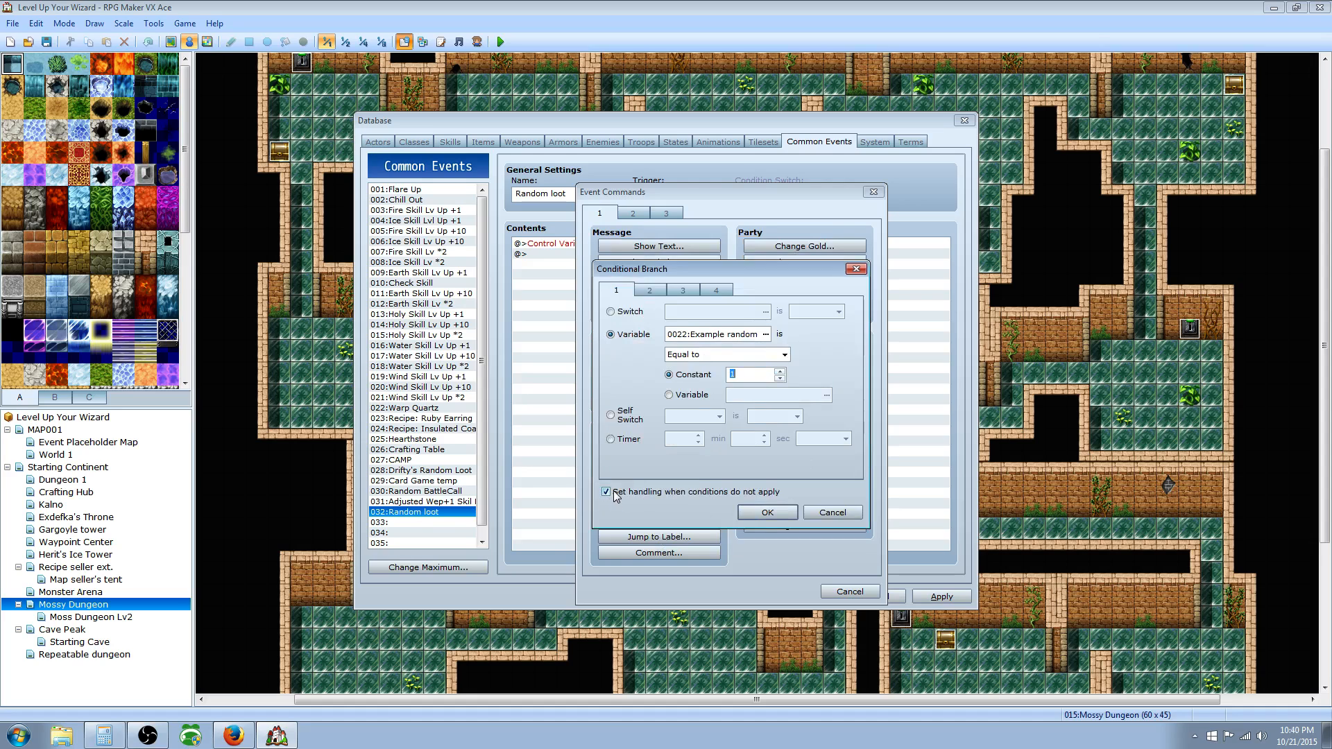
pyautogui.click(605, 491)
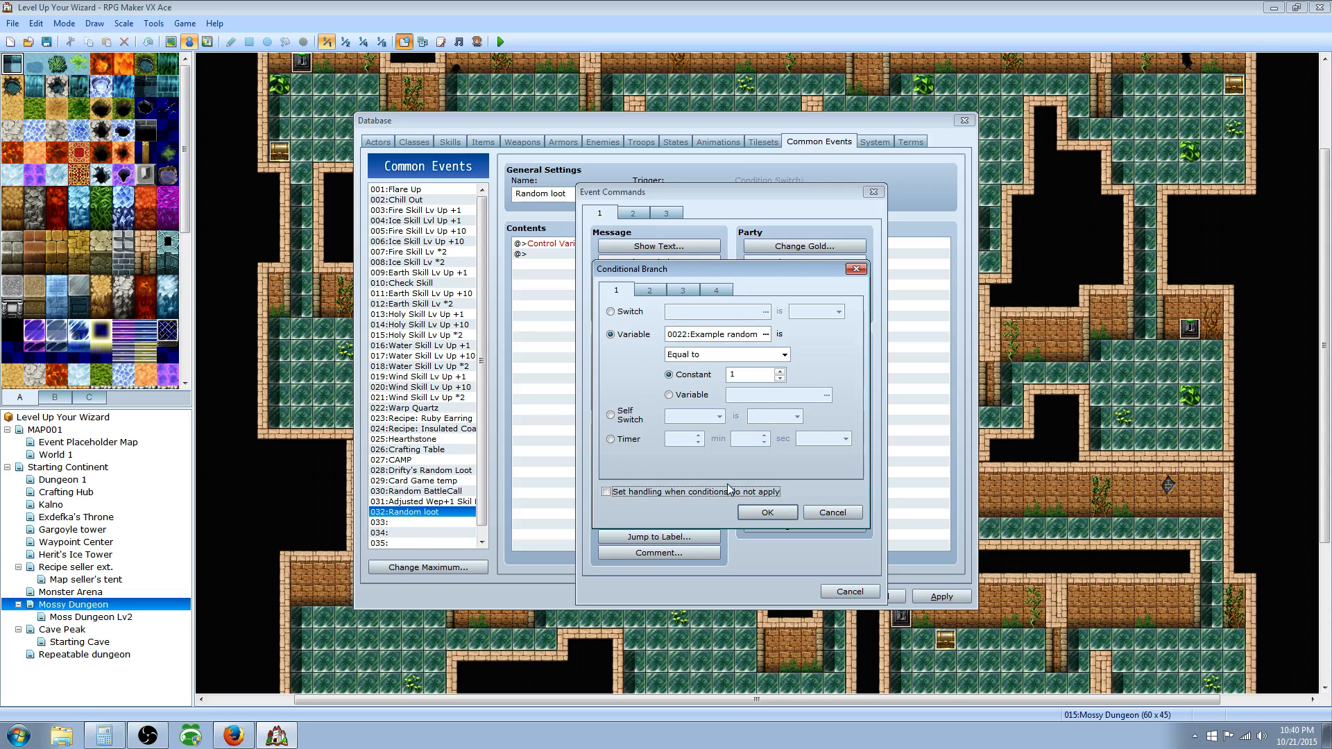
pyautogui.click(750, 375)
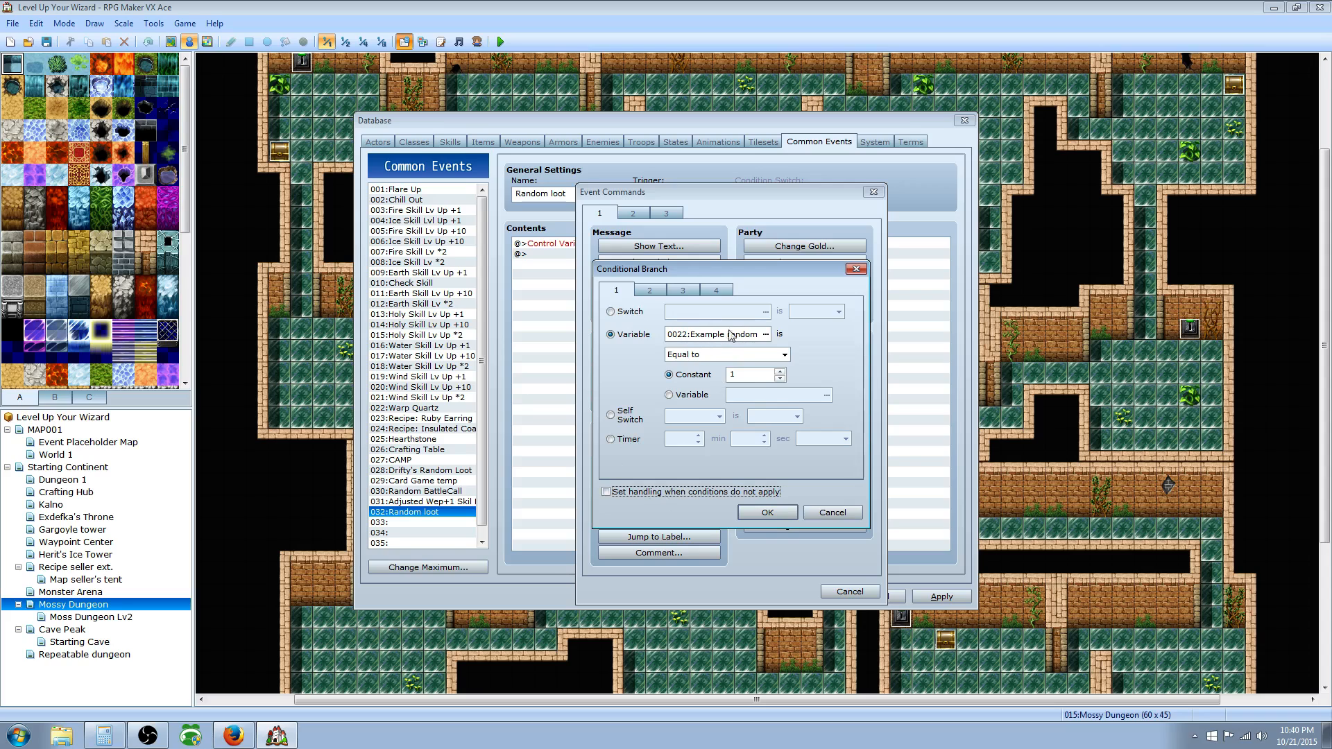
pyautogui.click(768, 512)
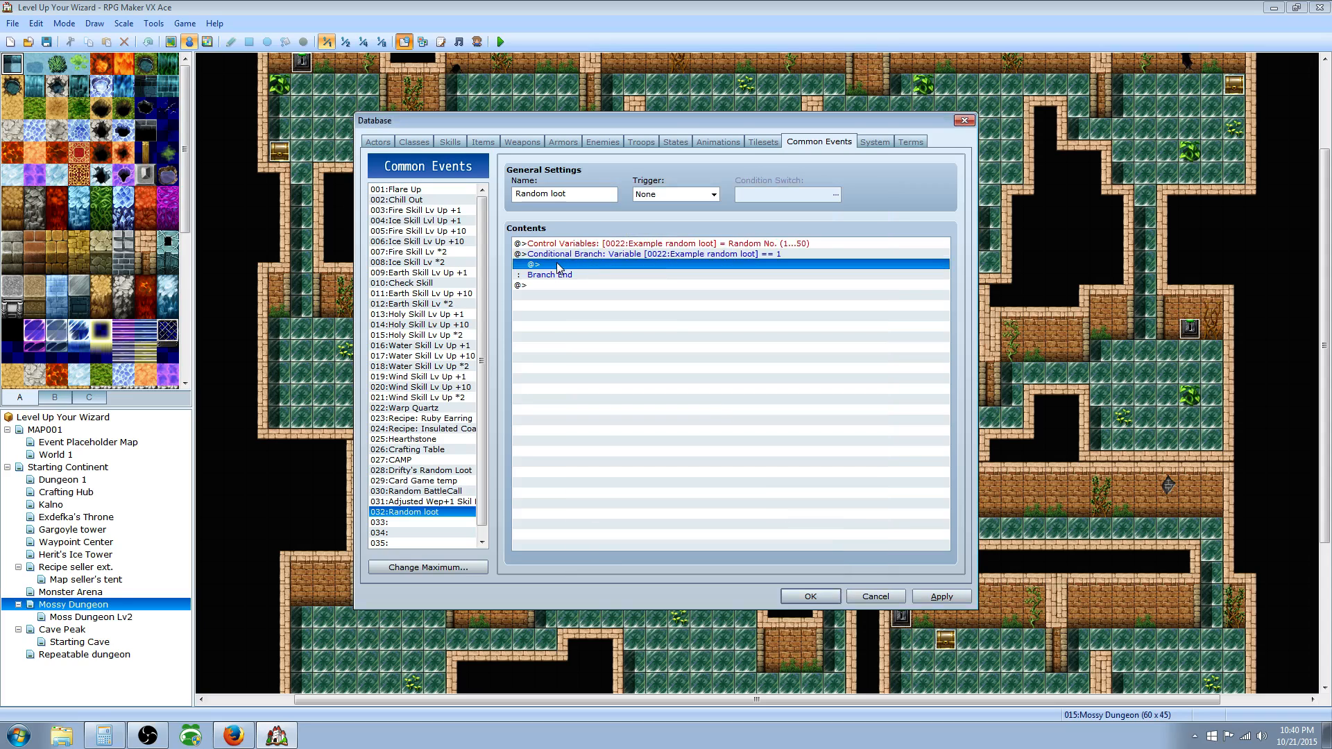
pyautogui.moveTo(572, 269)
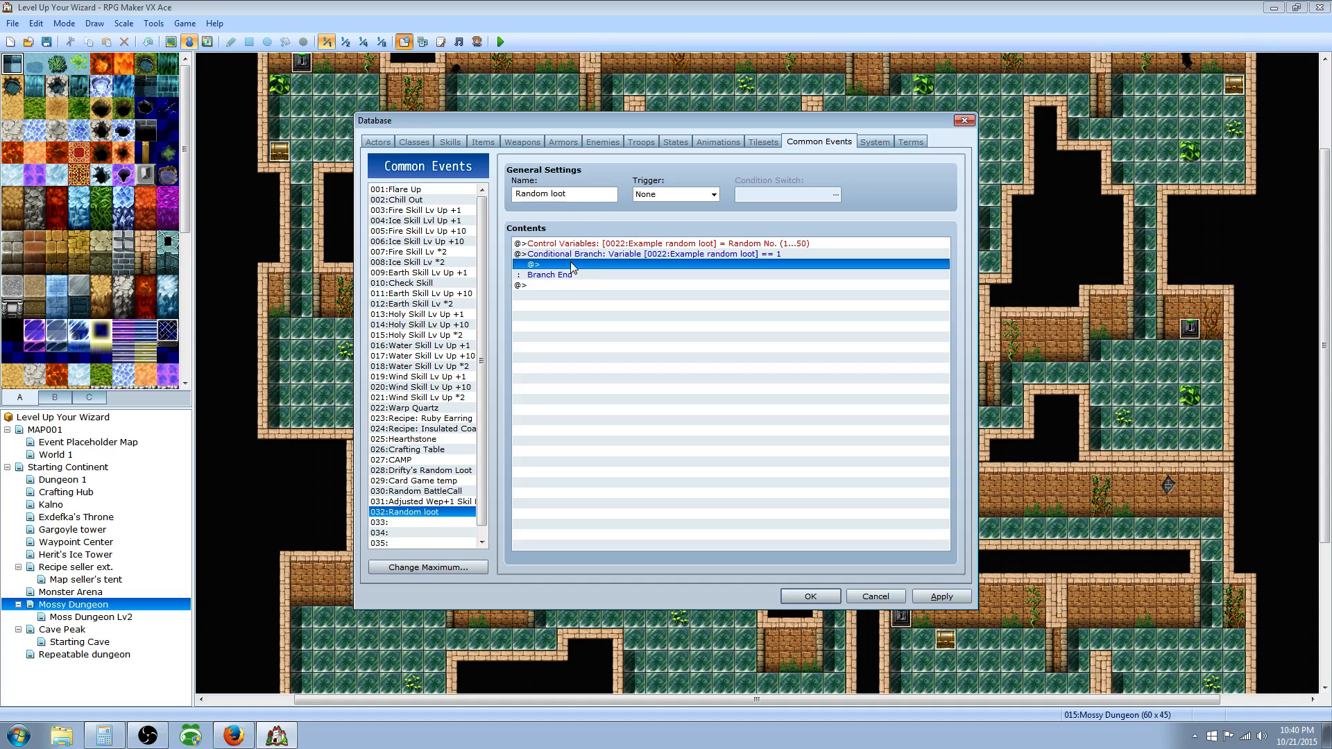
pyautogui.doubleClick(534, 264)
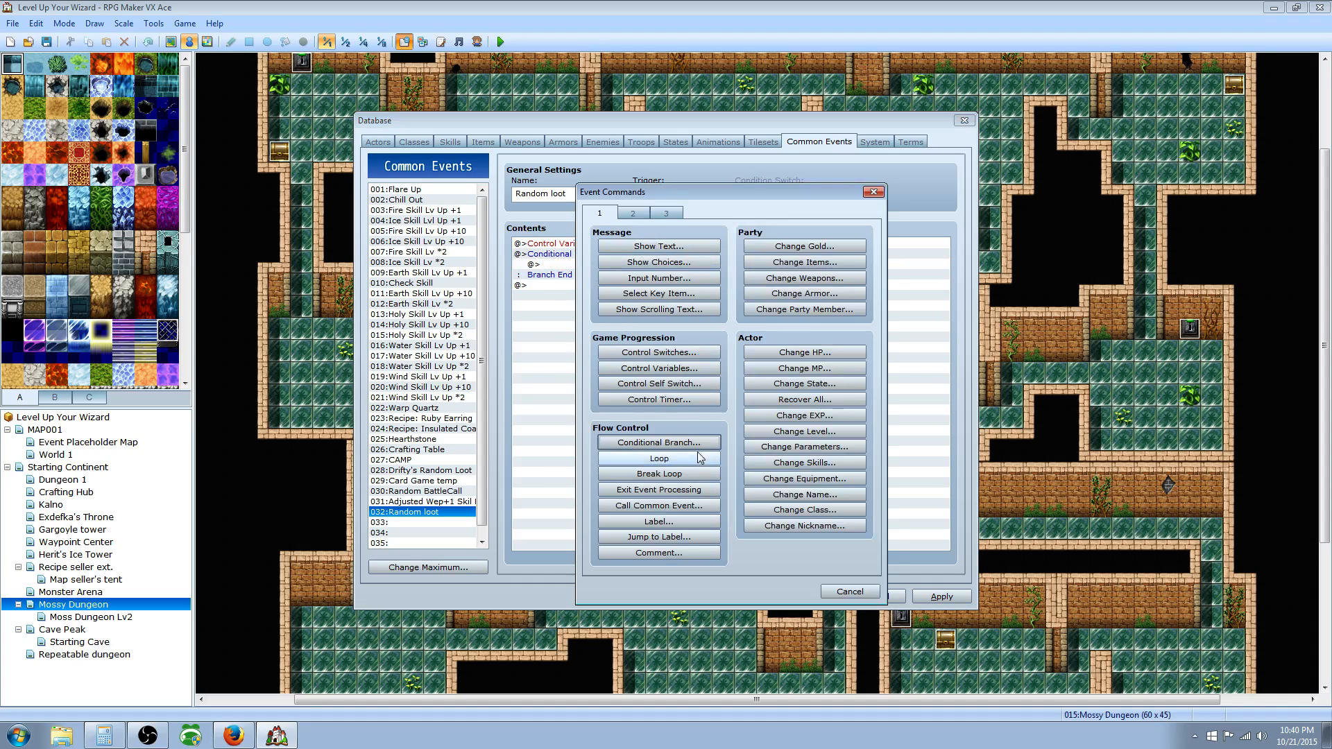
pyautogui.click(633, 212)
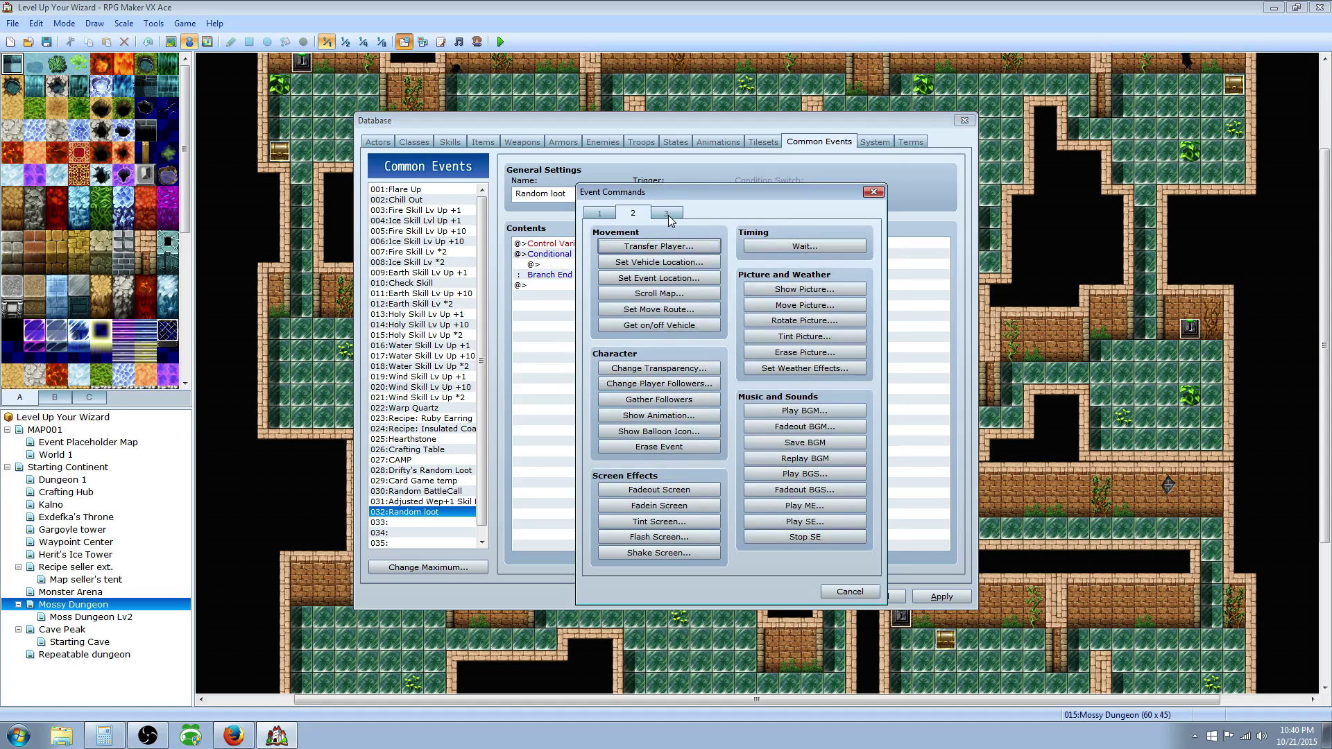
# Add a Show Animation command playing 148:BC Rand Award on the player.
pyautogui.click(659, 415)
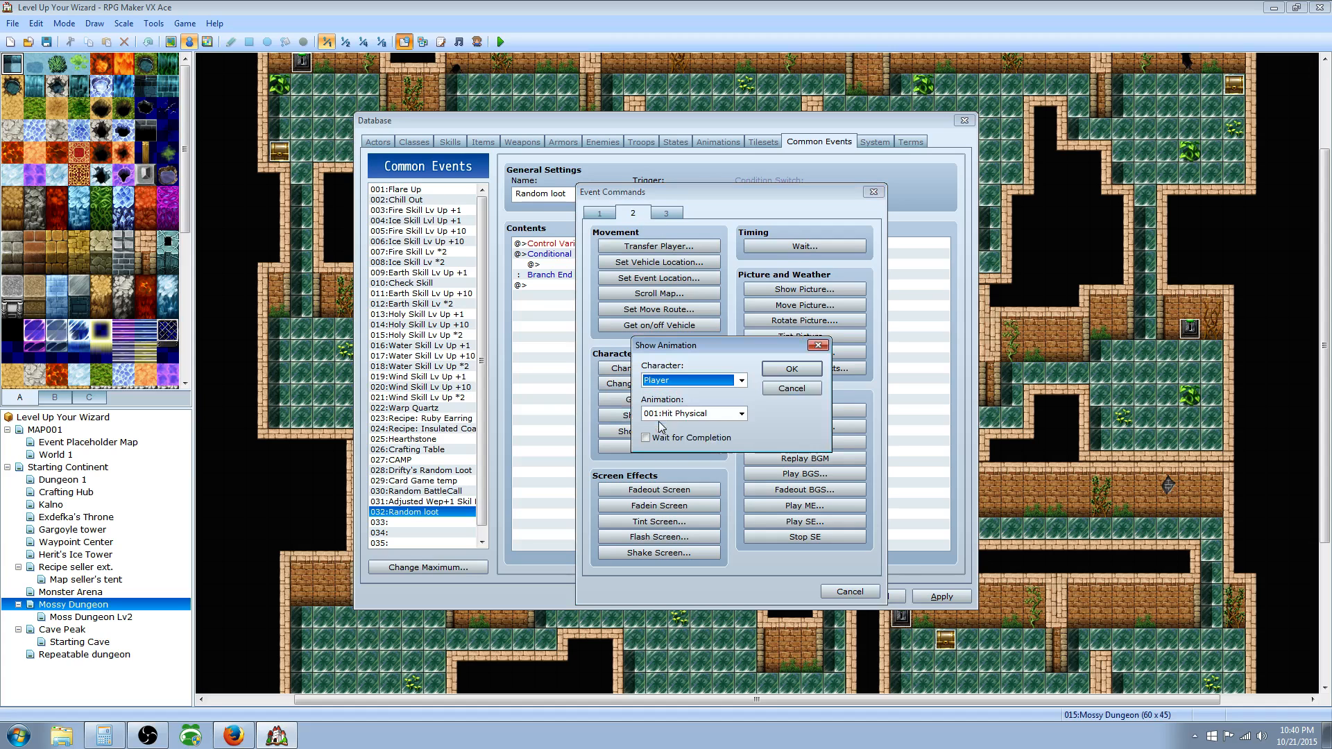
pyautogui.click(740, 413)
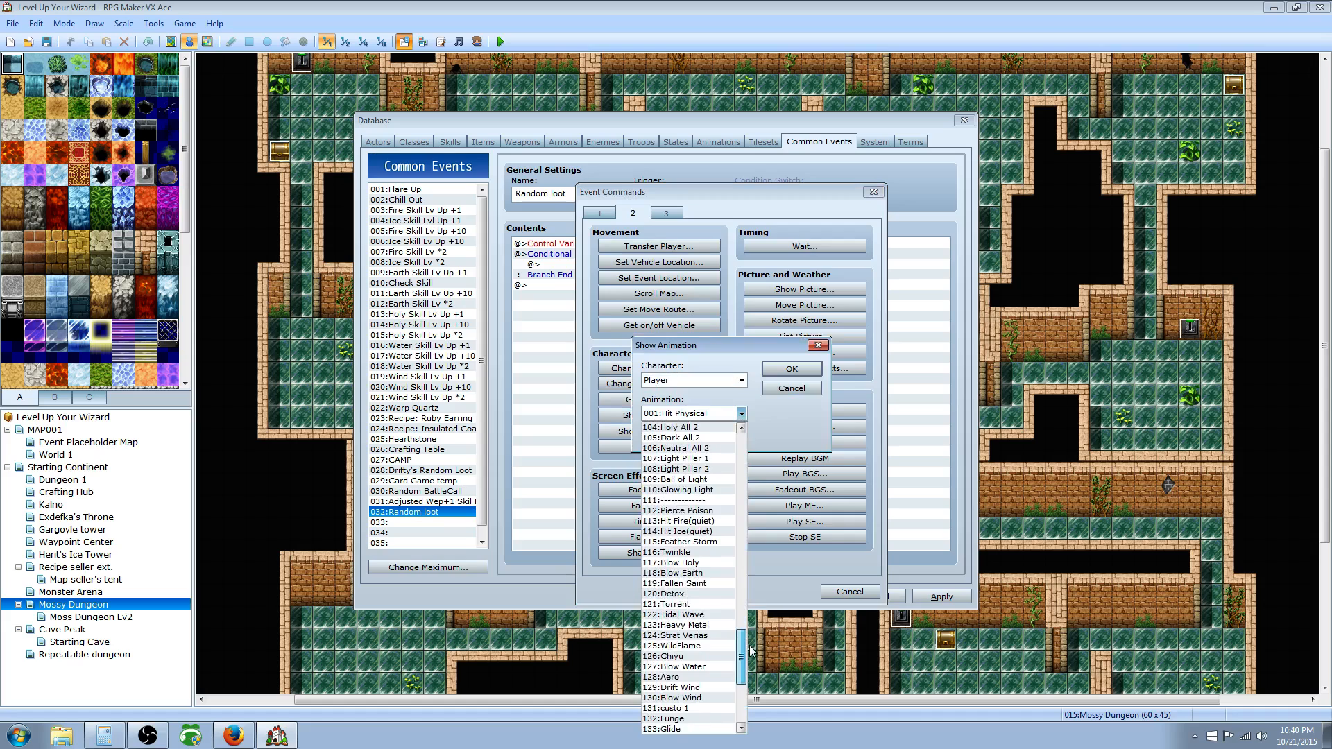
pyautogui.click(678, 625)
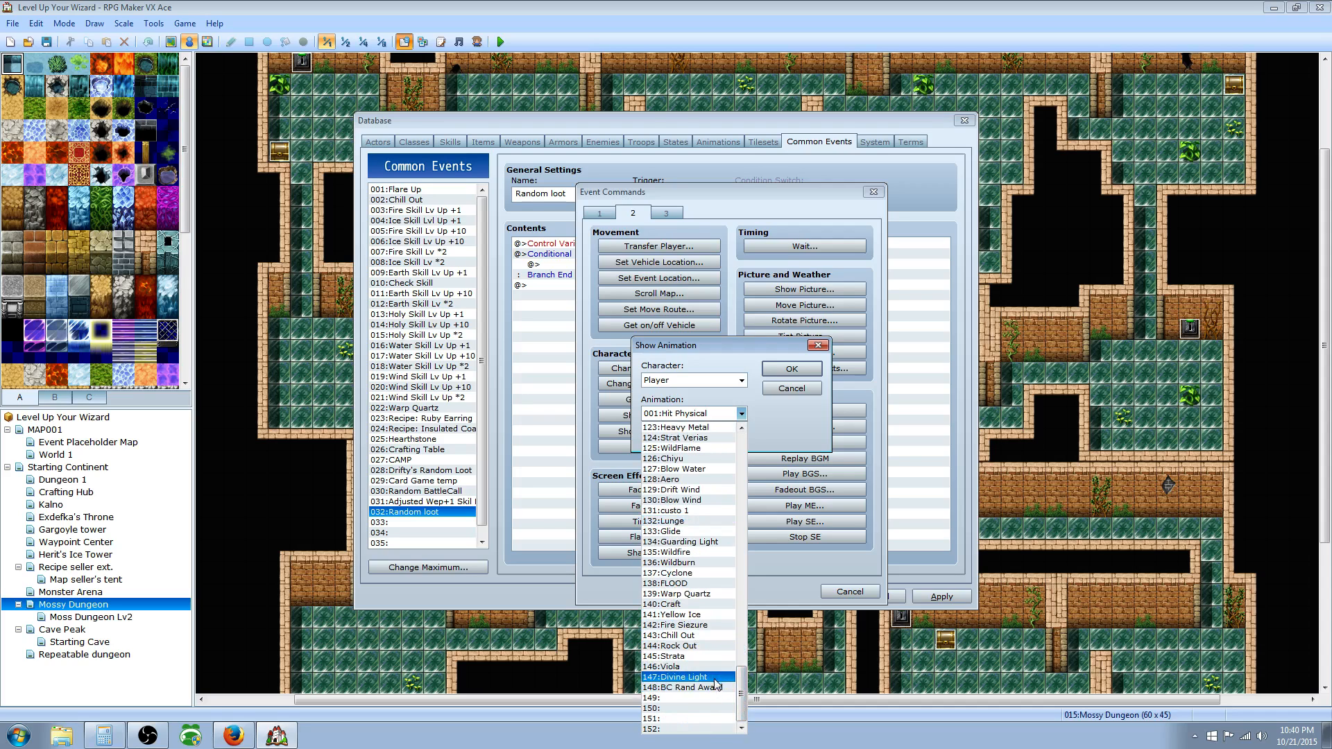
pyautogui.click(683, 688)
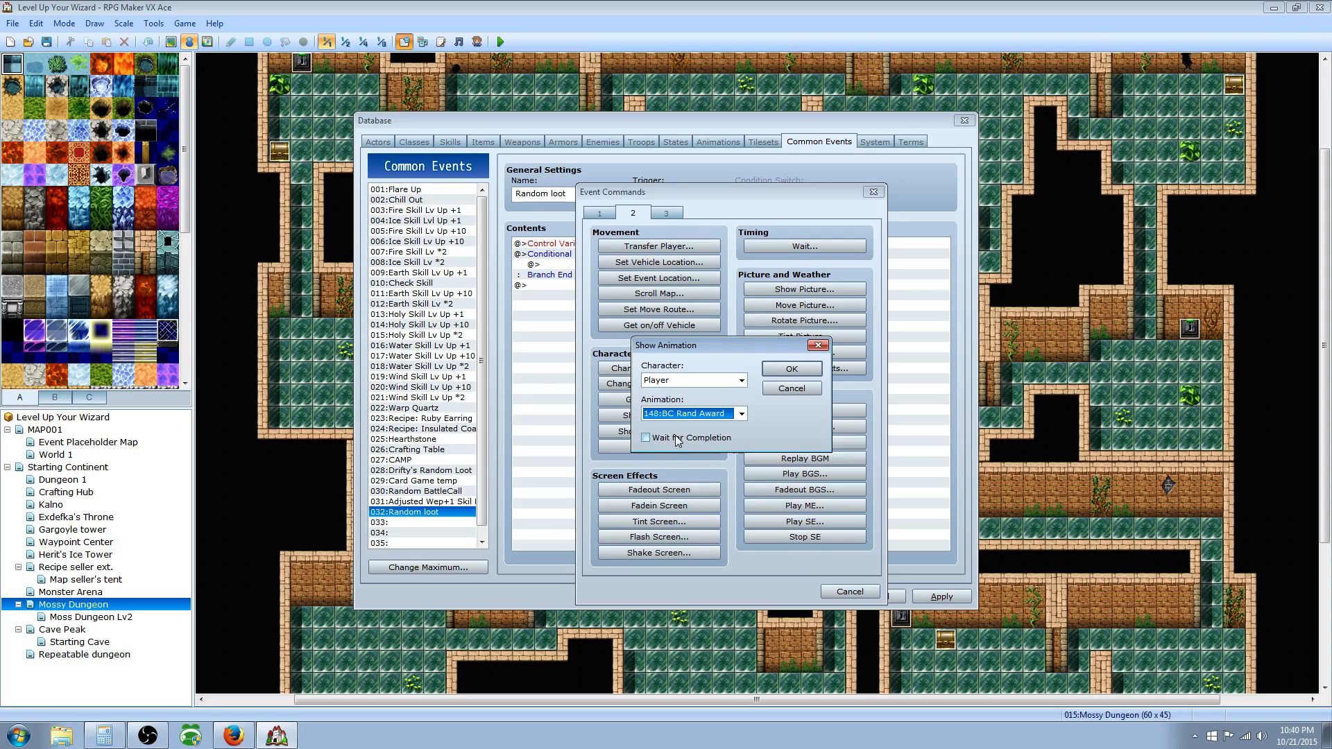
pyautogui.click(791, 368)
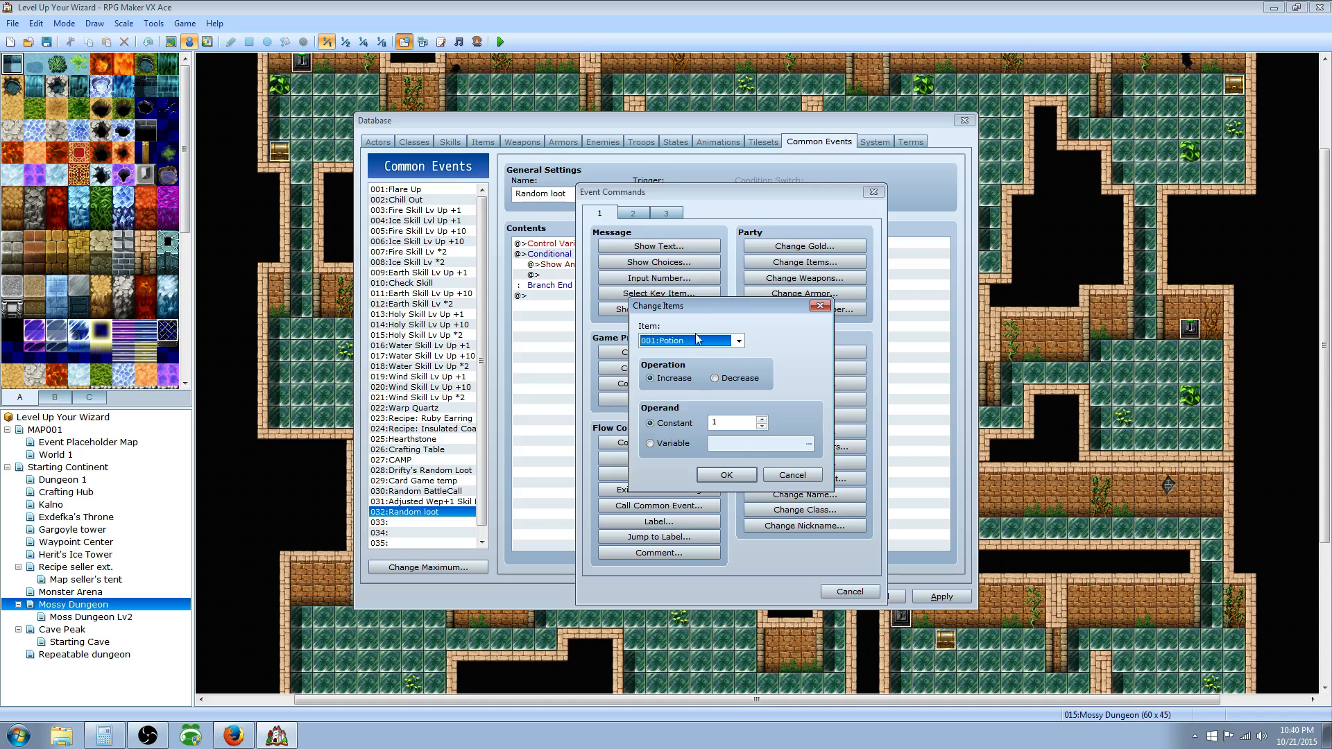
# Add a Change Items command increasing 001:Potion by 1.
pyautogui.click(737, 340)
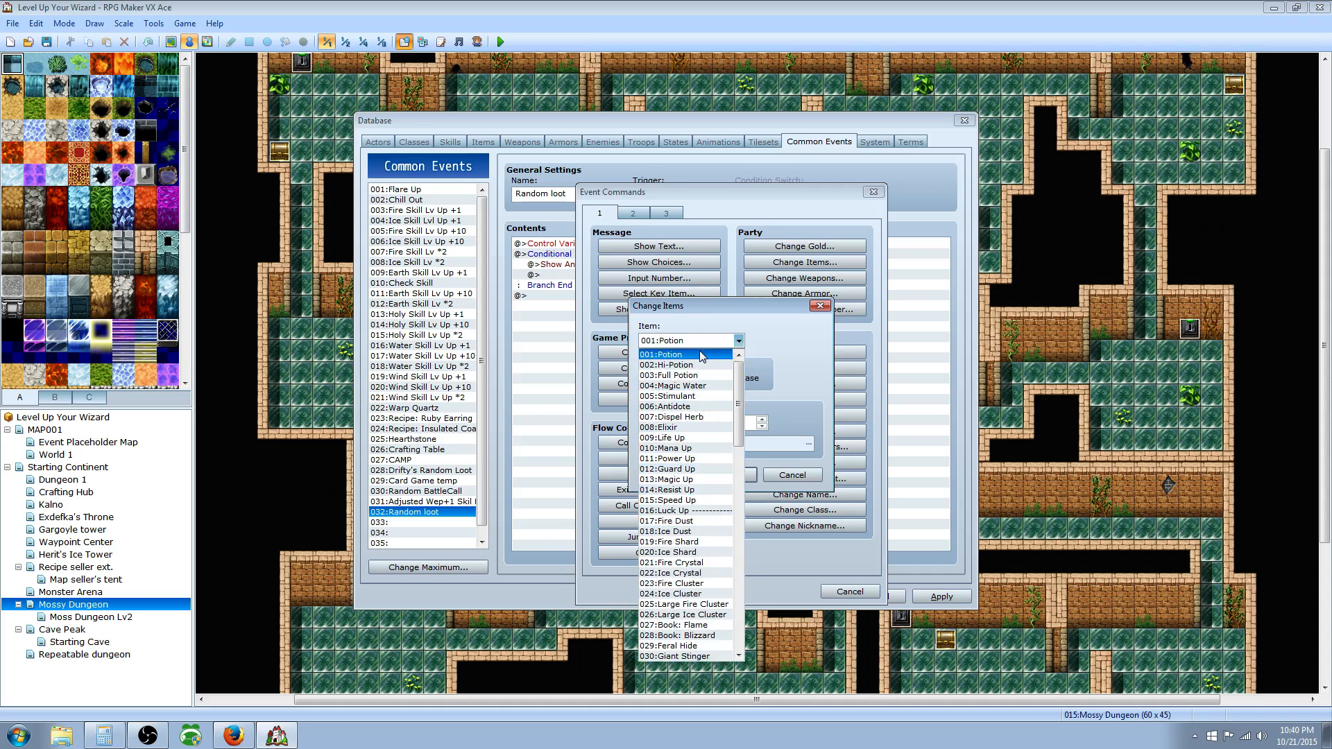
pyautogui.click(660, 353)
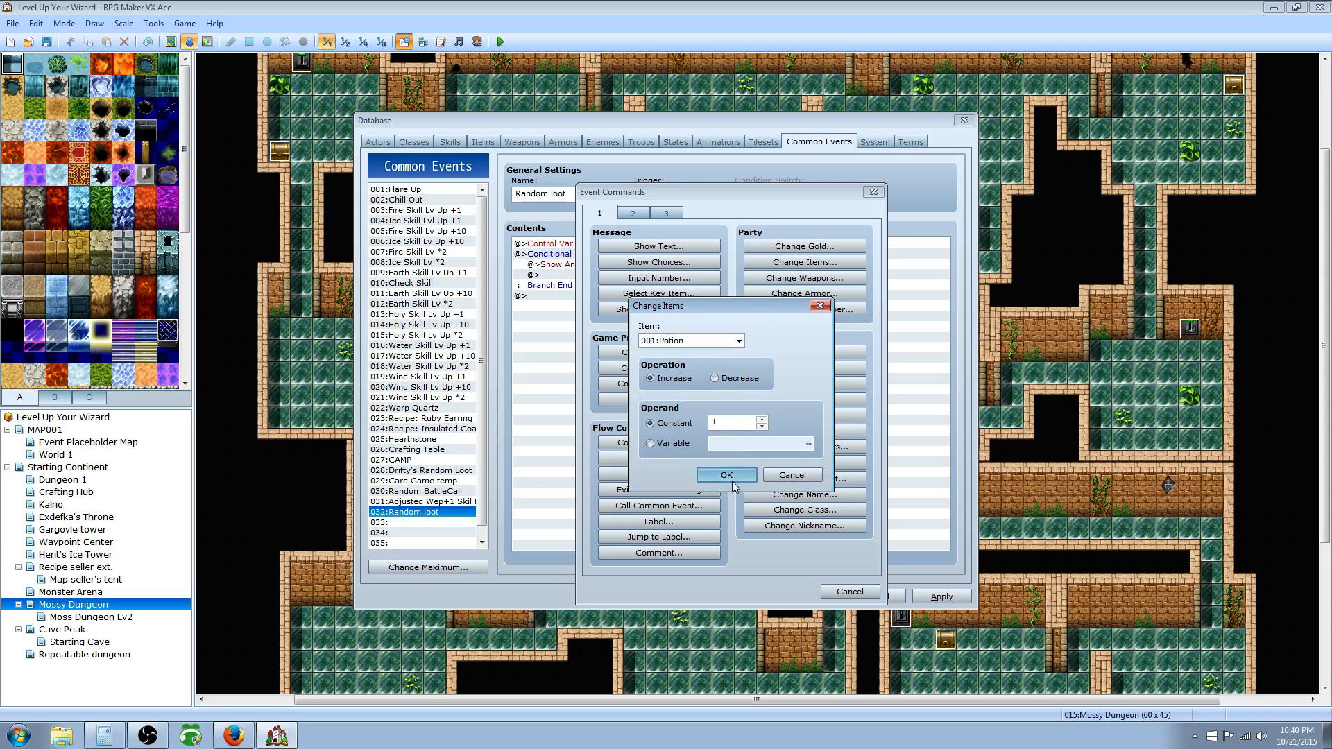
pyautogui.click(727, 474)
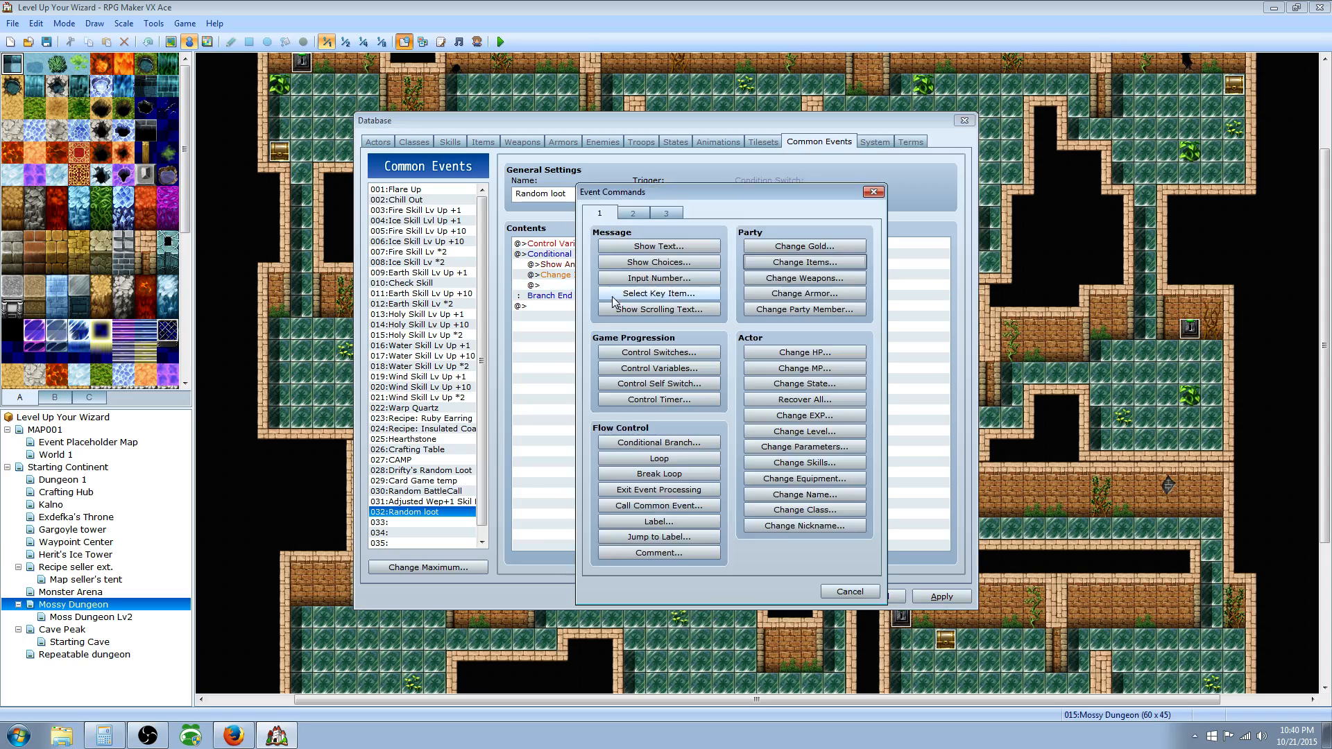
# Add the message 'You found a potion.' with a dimmed background.
pyautogui.click(659, 245)
pyautogui.write('You found a potion.')
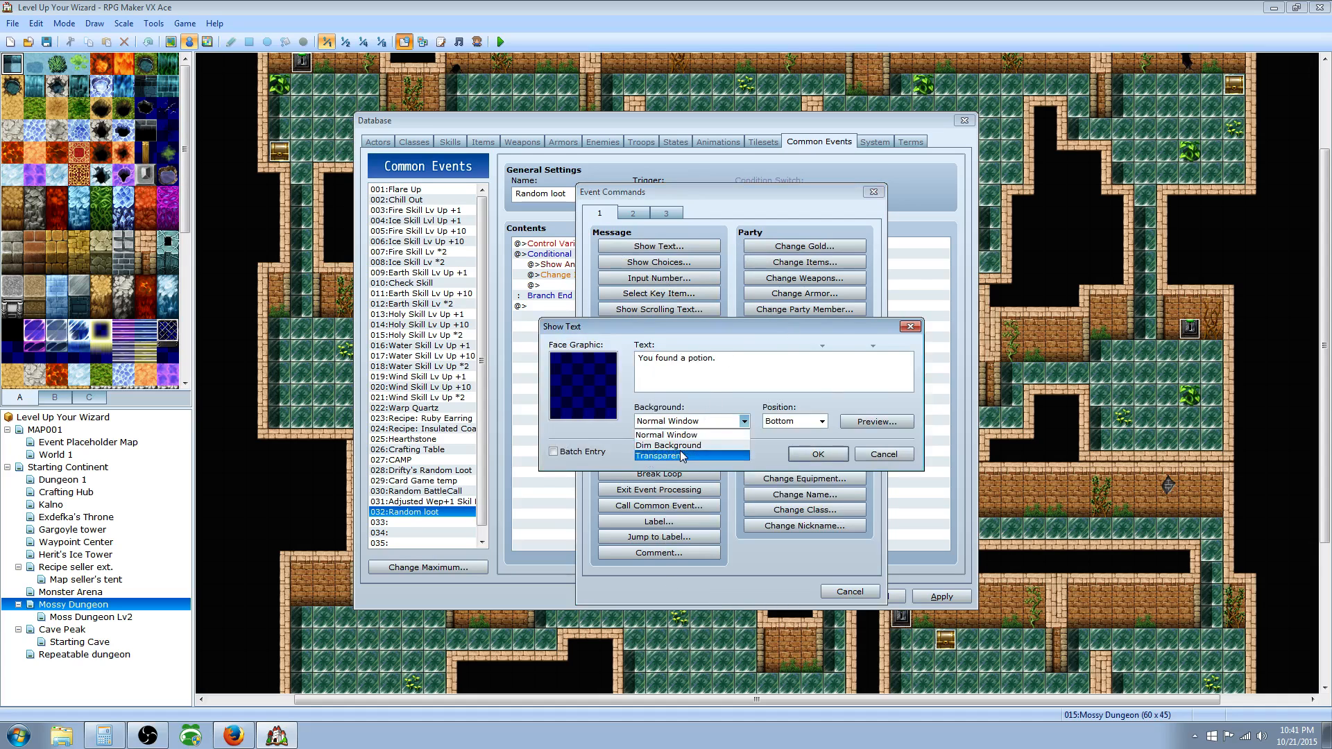
pyautogui.click(676, 445)
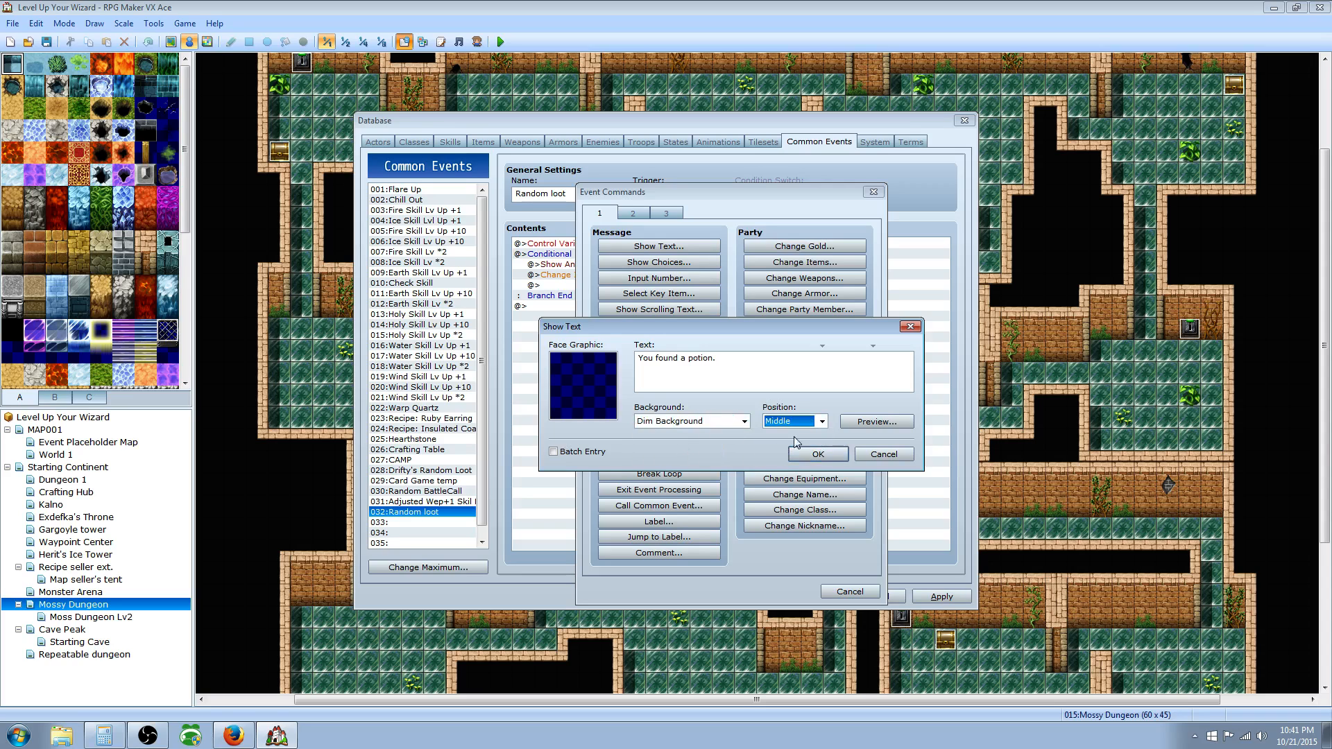
pyautogui.click(876, 422)
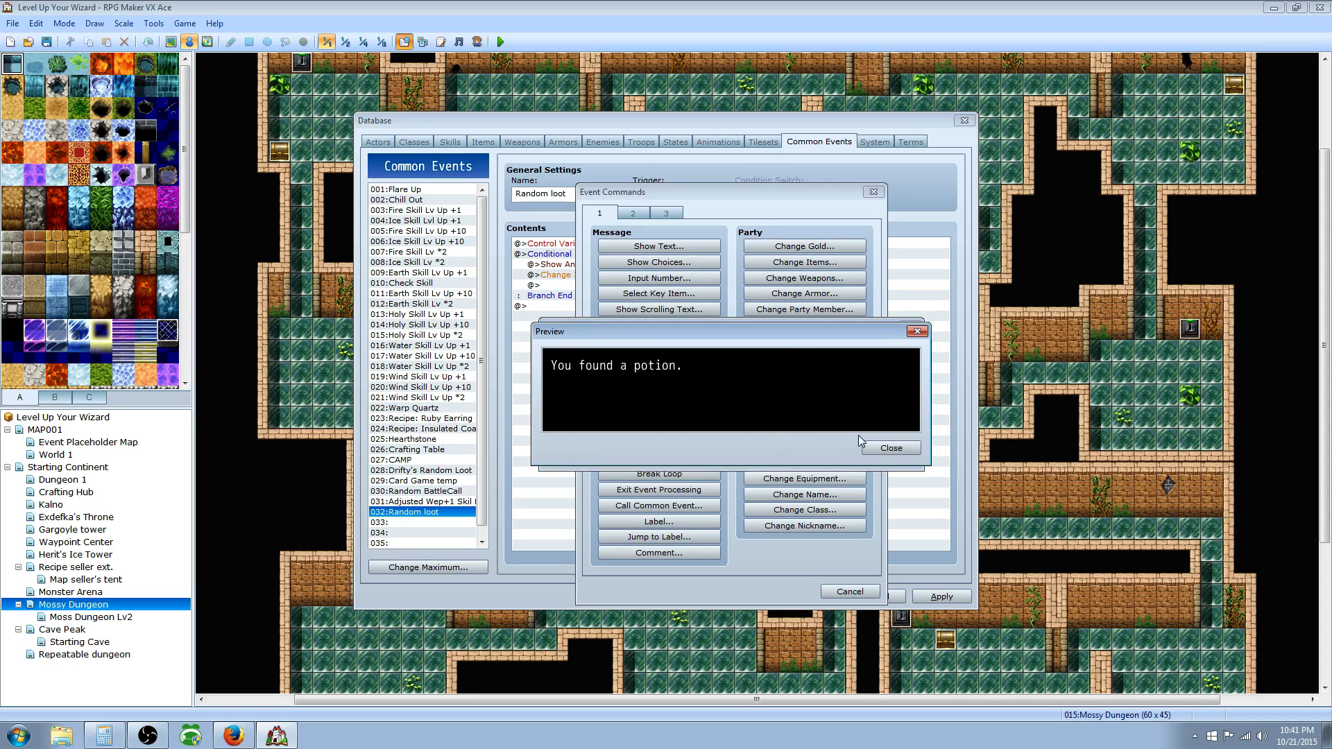
pyautogui.click(892, 448)
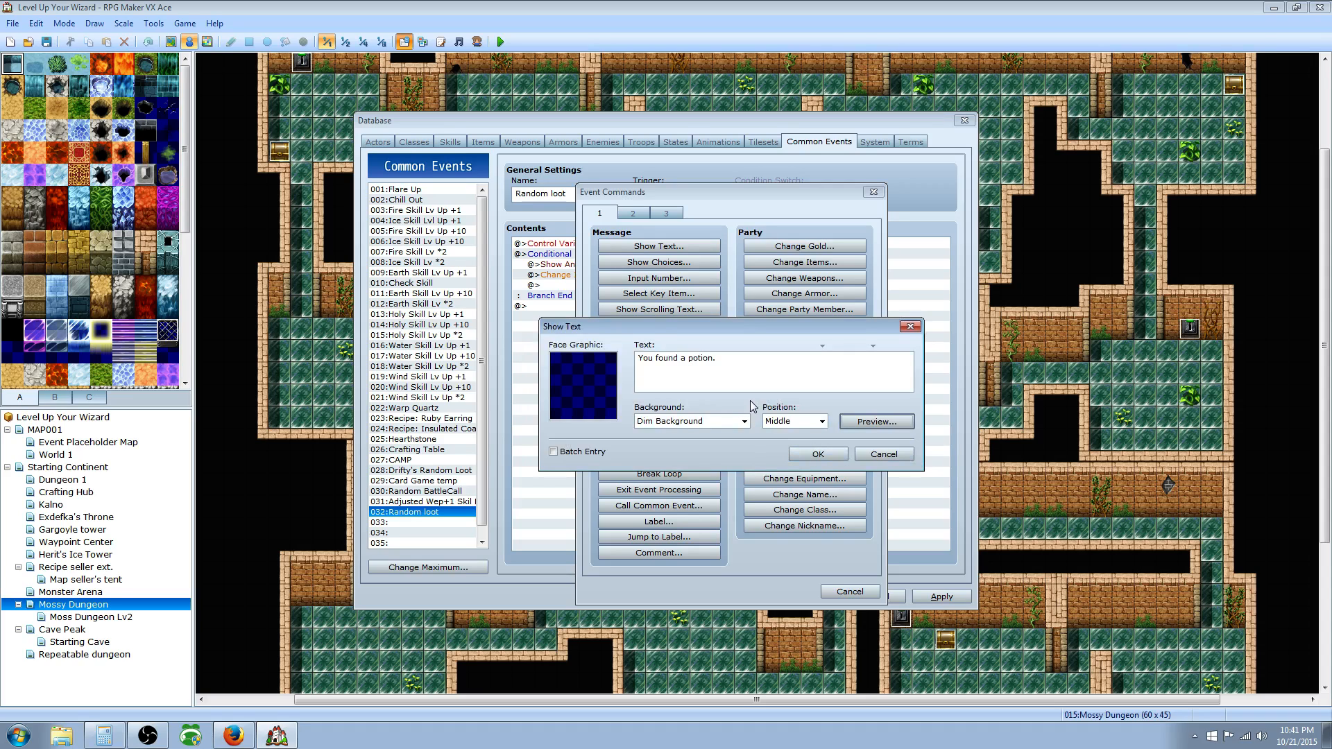
pyautogui.click(818, 453)
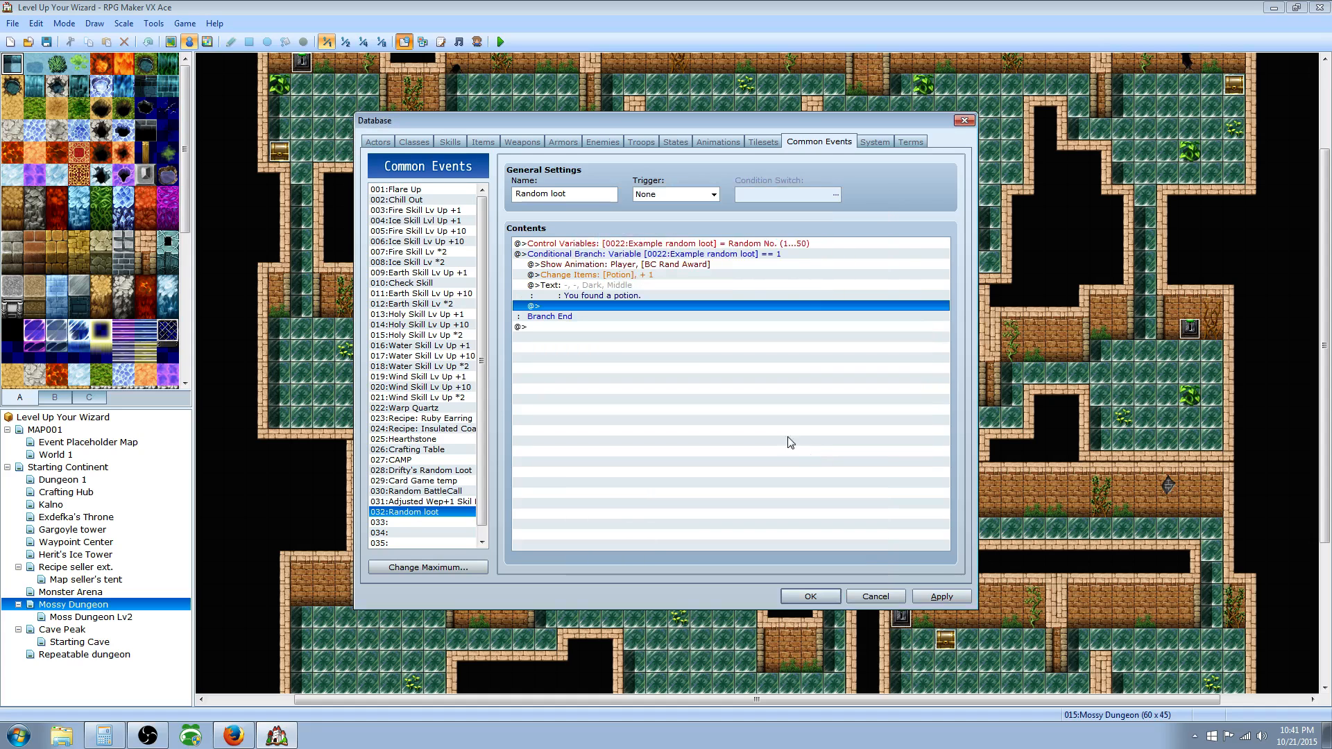
pyautogui.click(624, 264)
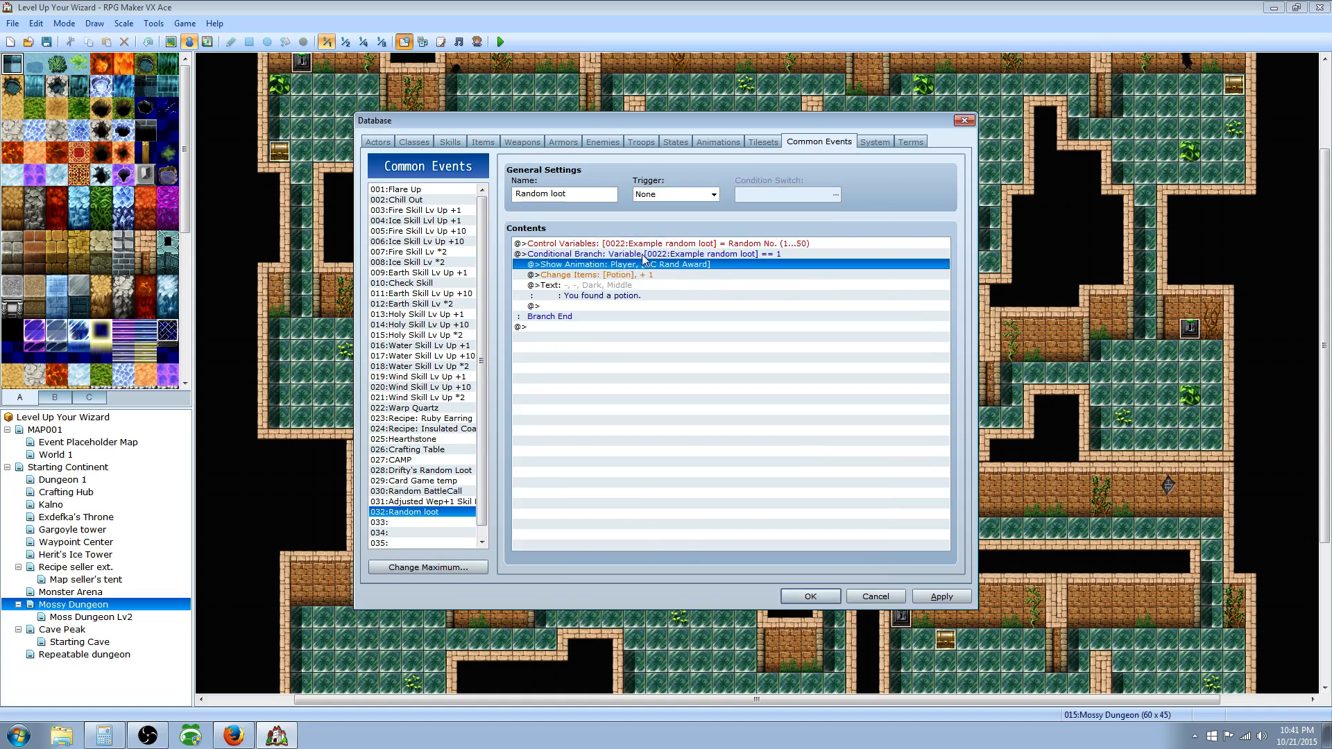
pyautogui.click(630, 243)
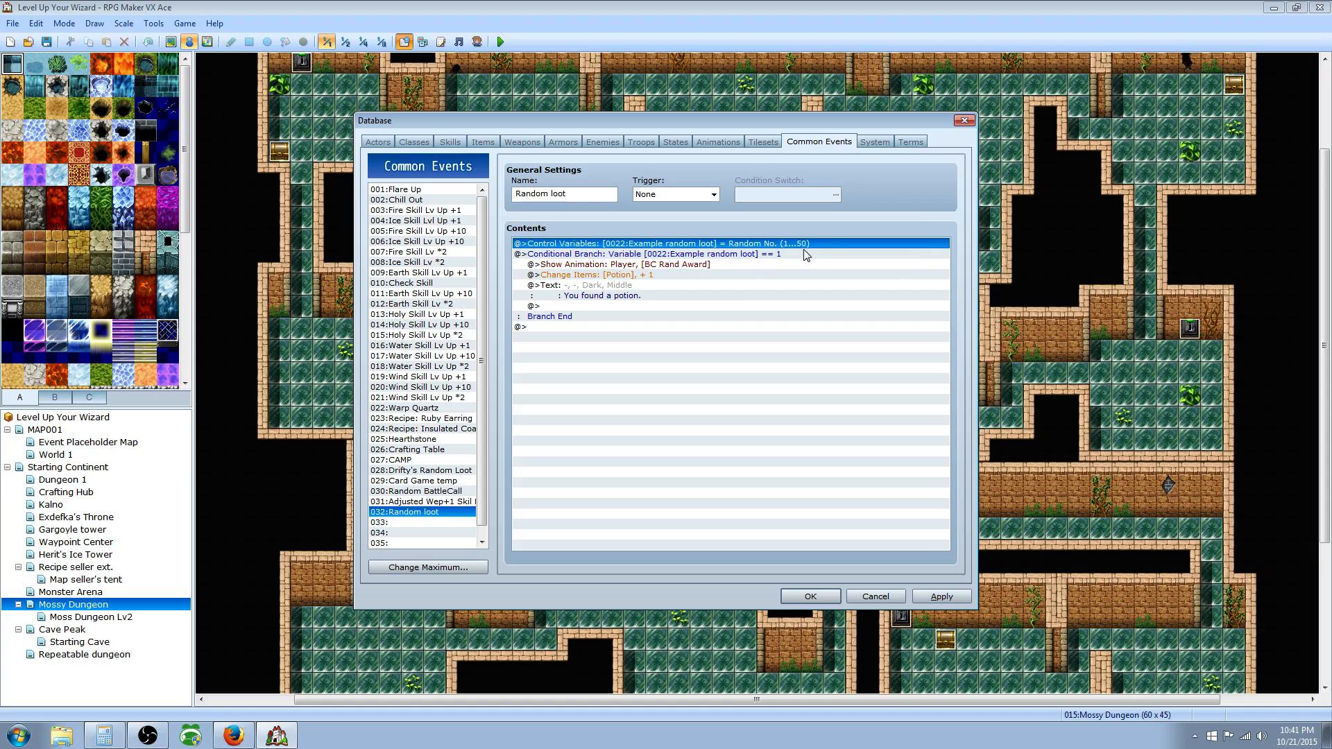
pyautogui.click(587, 286)
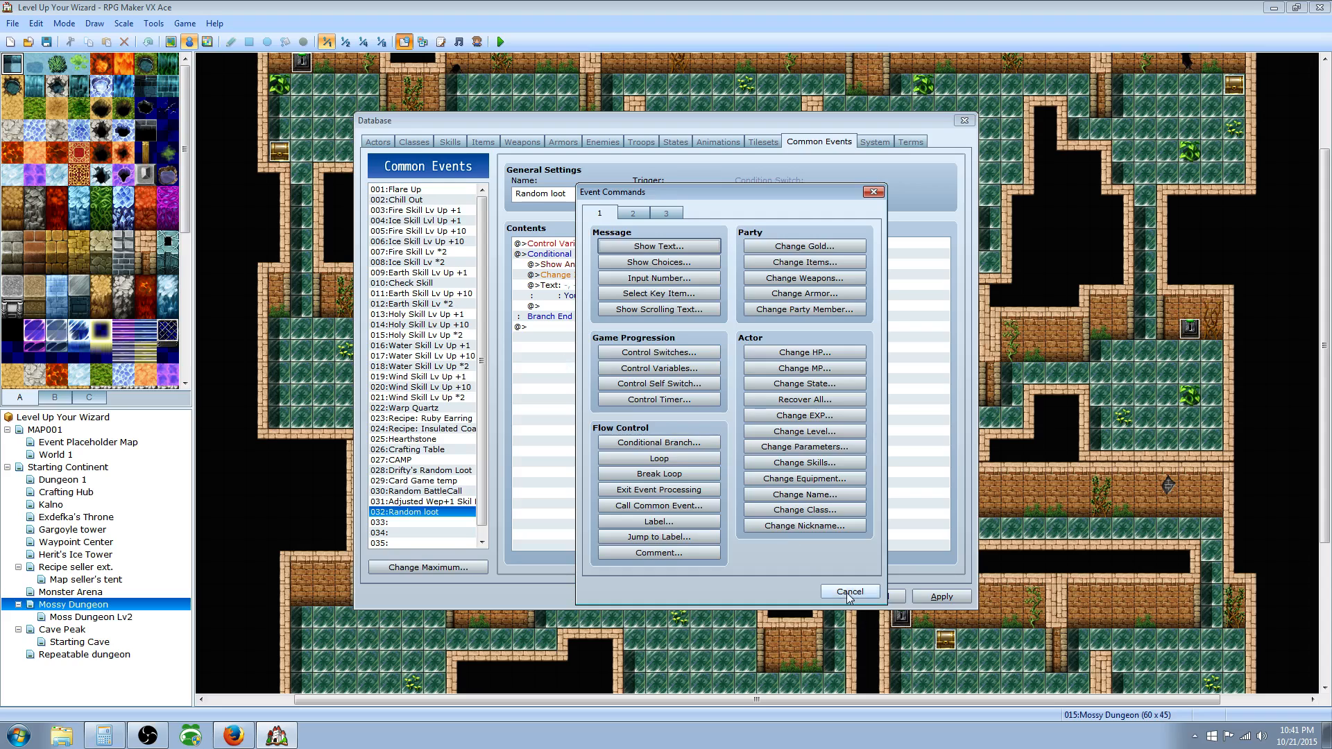
pyautogui.click(850, 591)
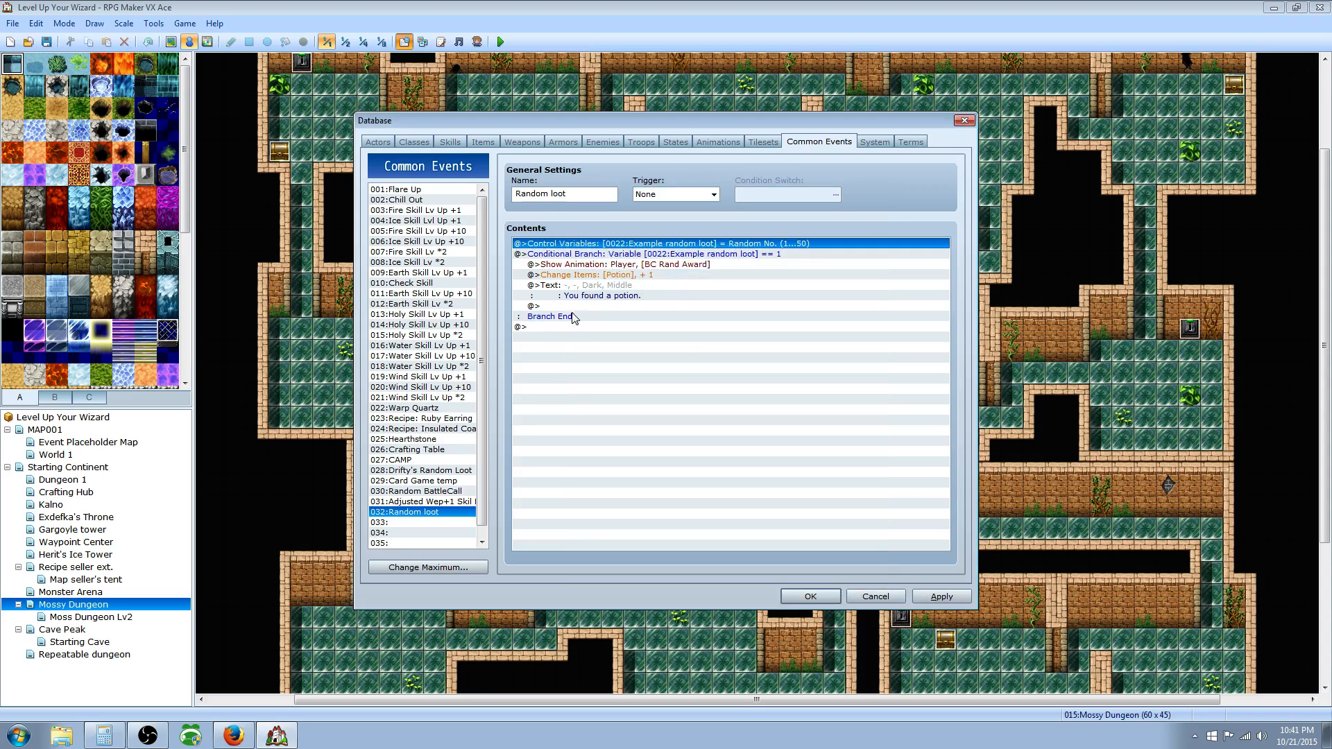
pyautogui.click(544, 326)
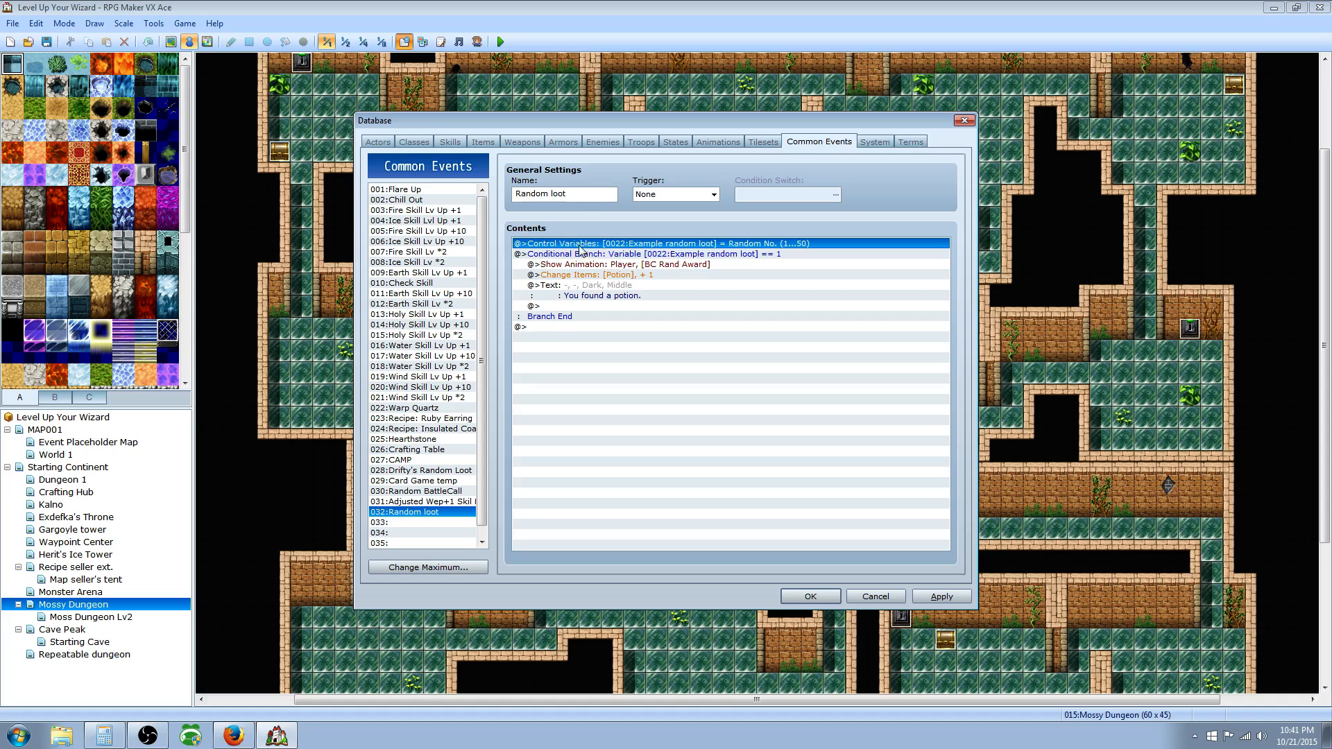
pyautogui.click(521, 327)
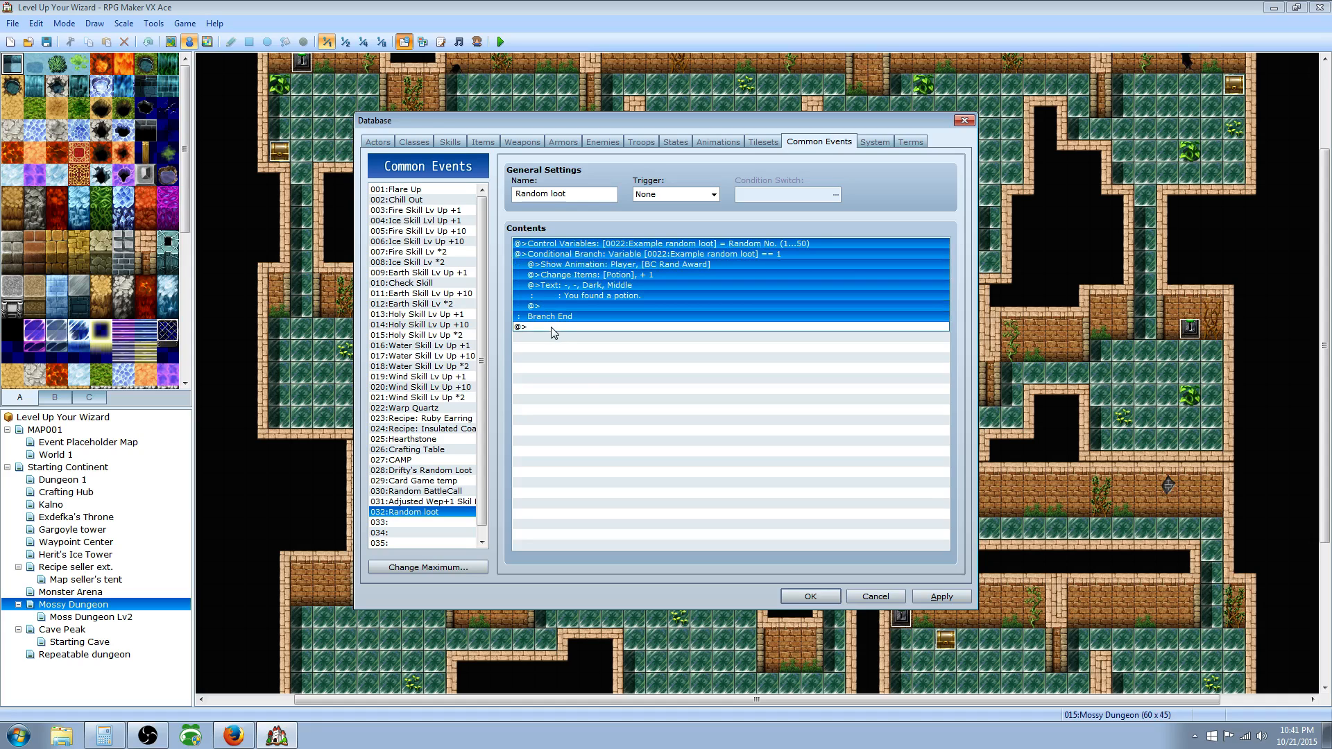
pyautogui.click(523, 327)
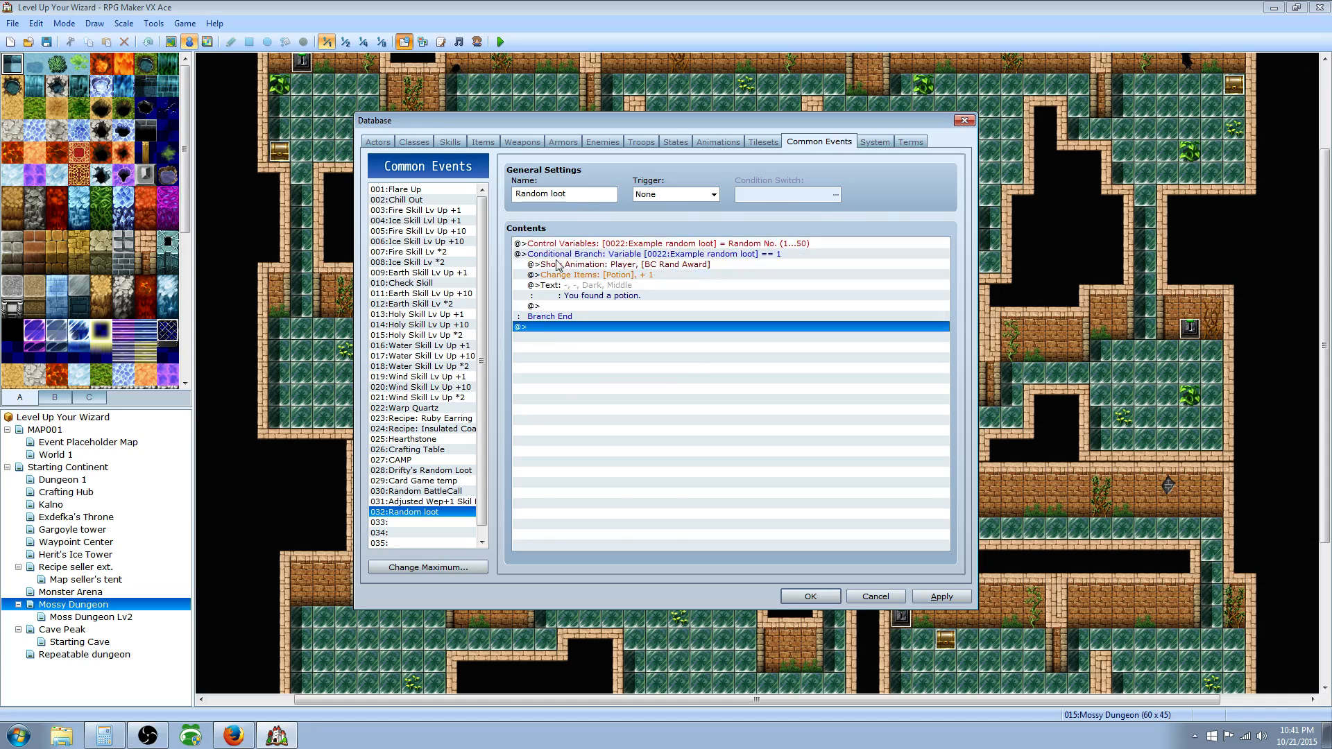
pyautogui.click(610, 253)
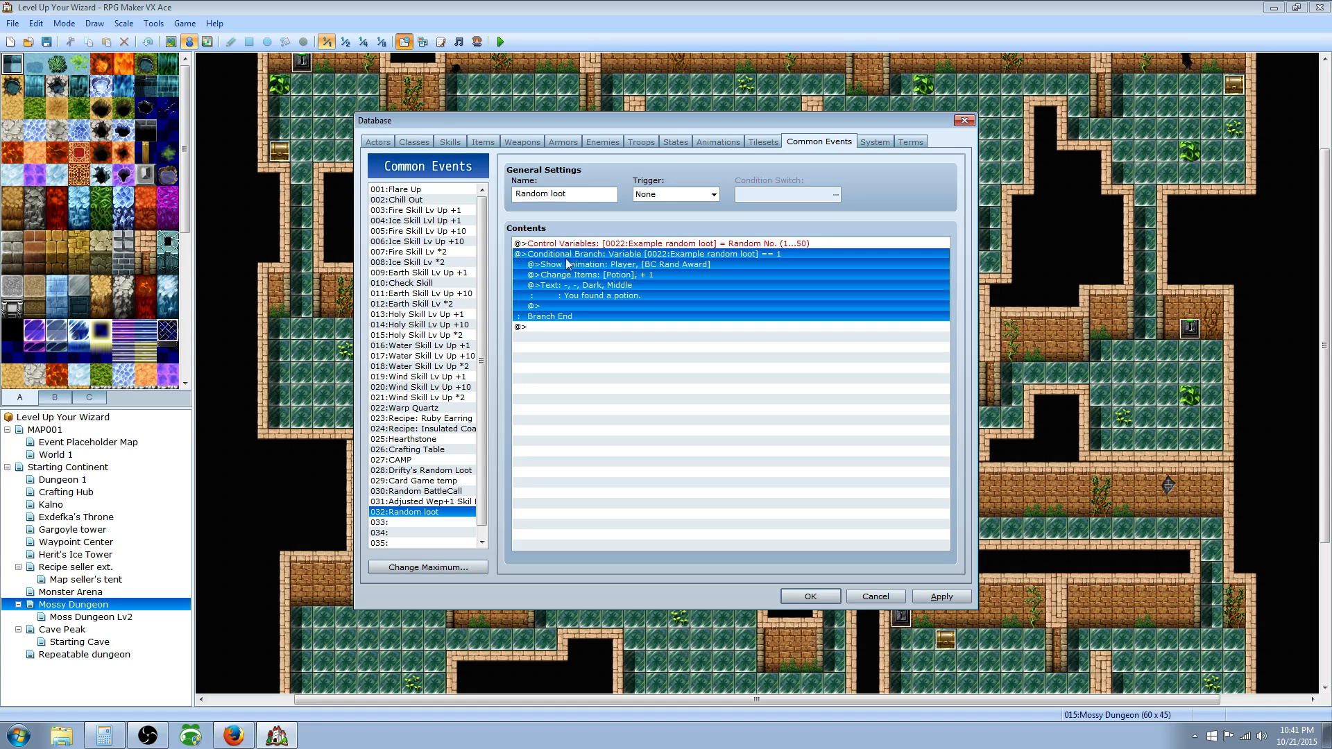
# Paste a copy of the branch triggering on a roll of 2 and giving a Hi-Potion.
pyautogui.rightClick(566, 264)
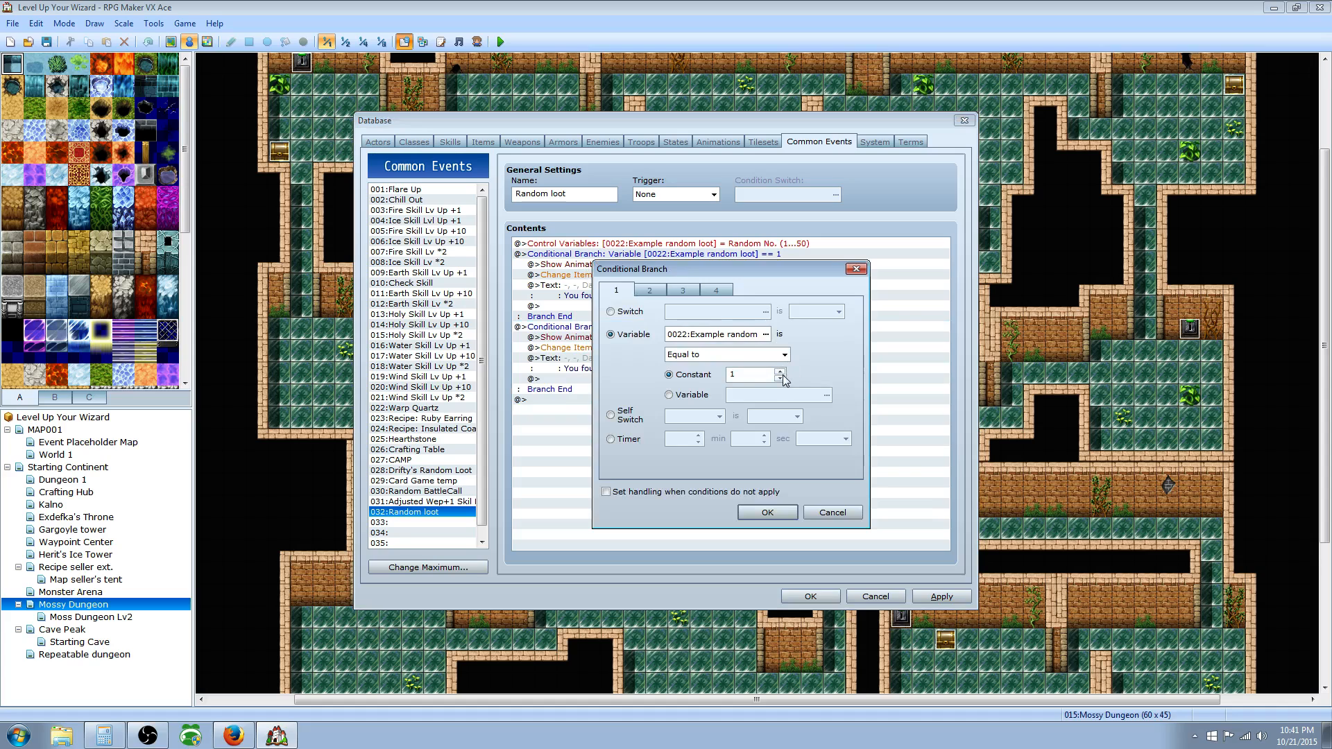
pyautogui.click(768, 512)
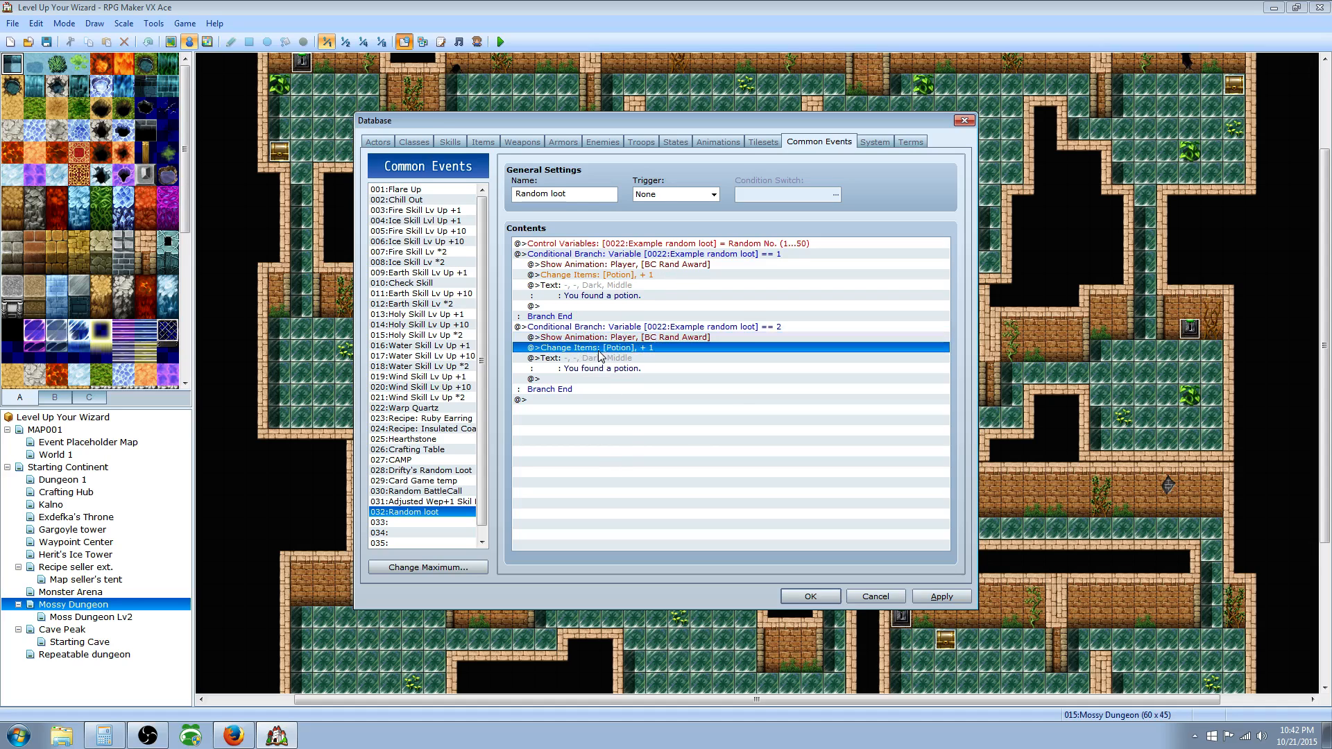
pyautogui.moveTo(624, 352)
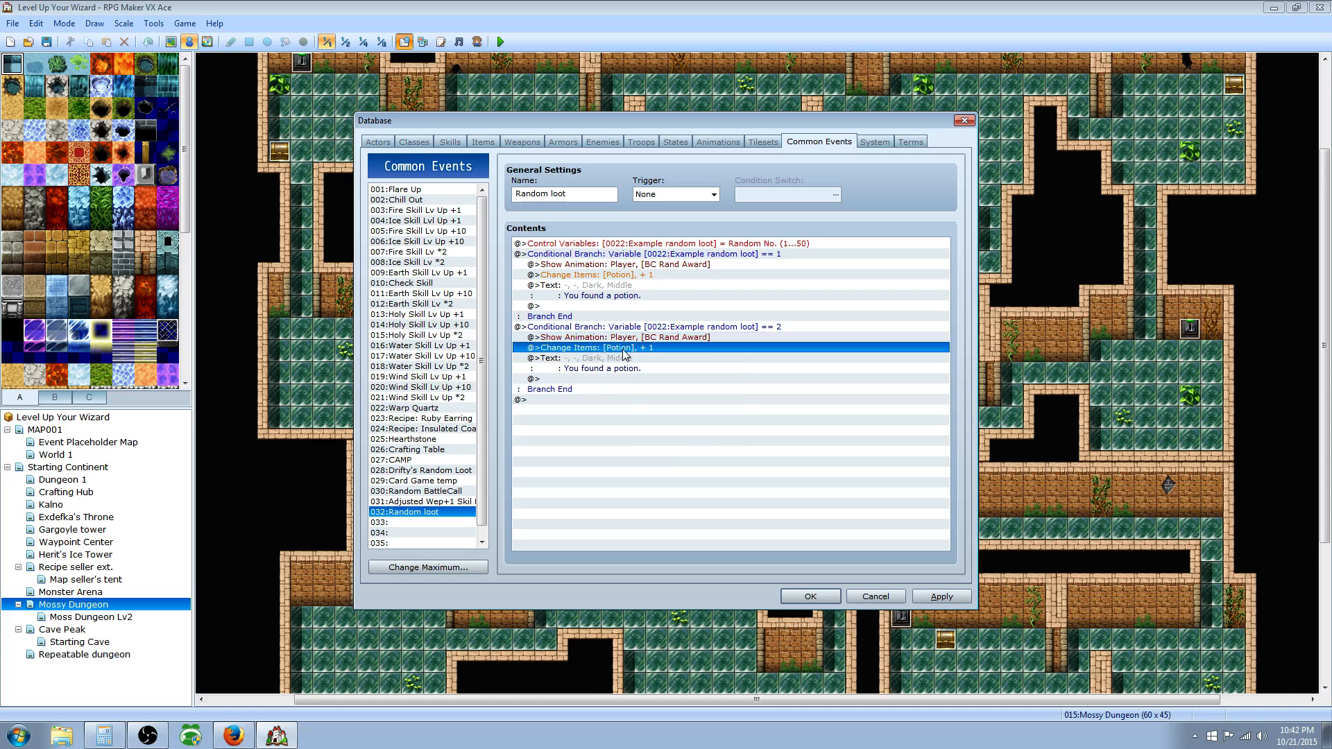
pyautogui.doubleClick(591, 347)
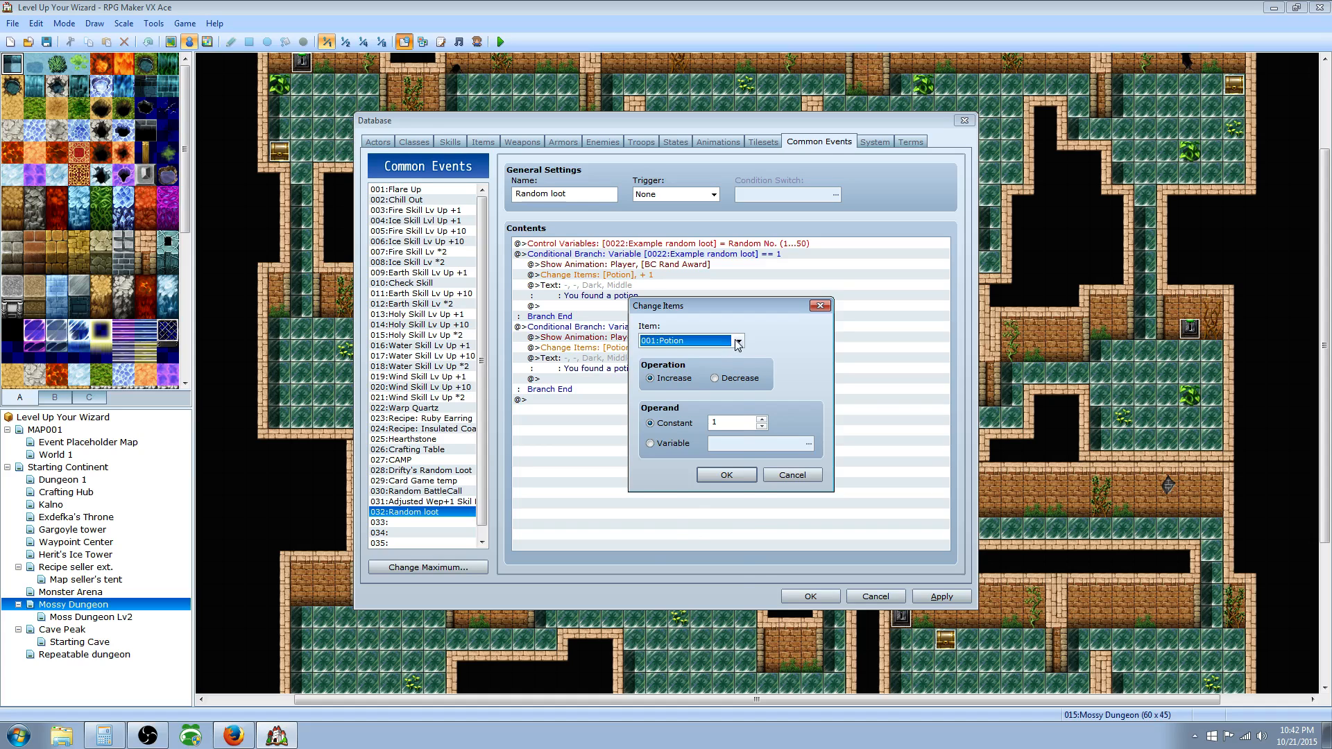
pyautogui.click(737, 340)
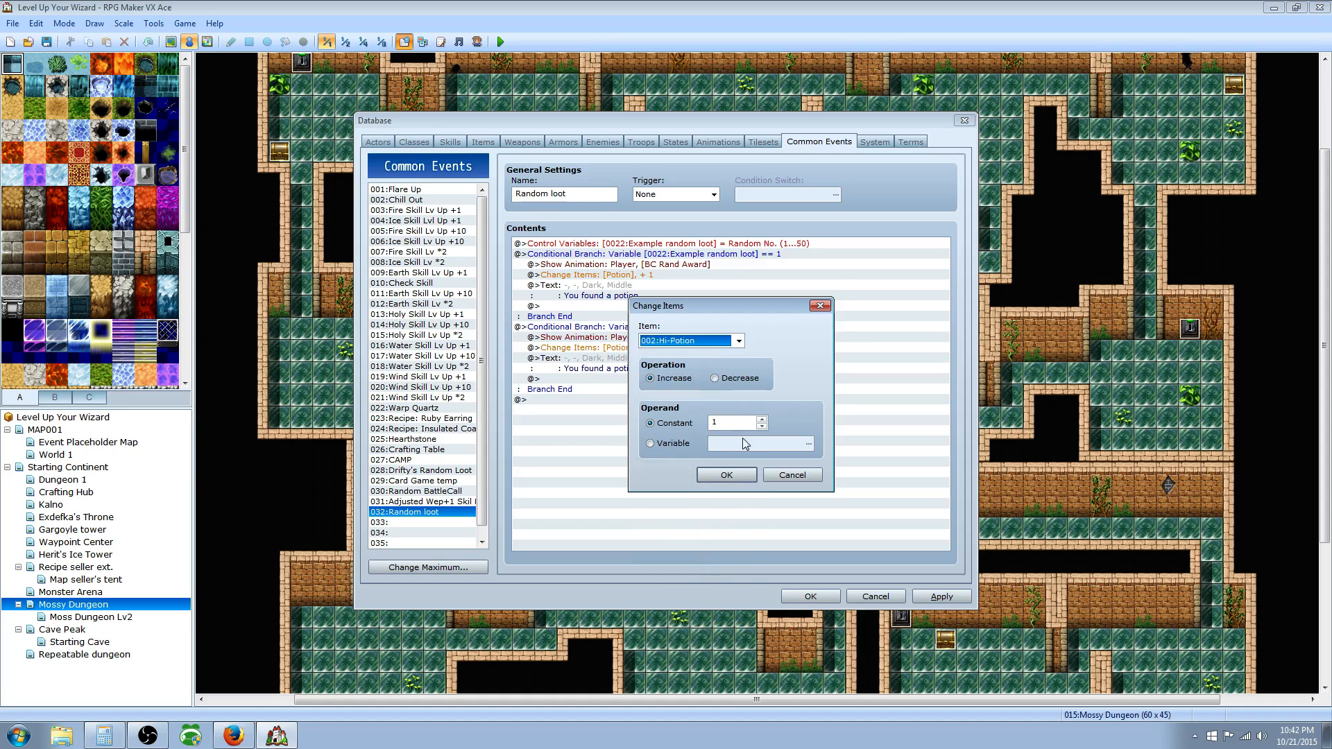
# Change its message to 'You found a Hi-potion.' and paste another copy below.
pyautogui.rightClick(567, 358)
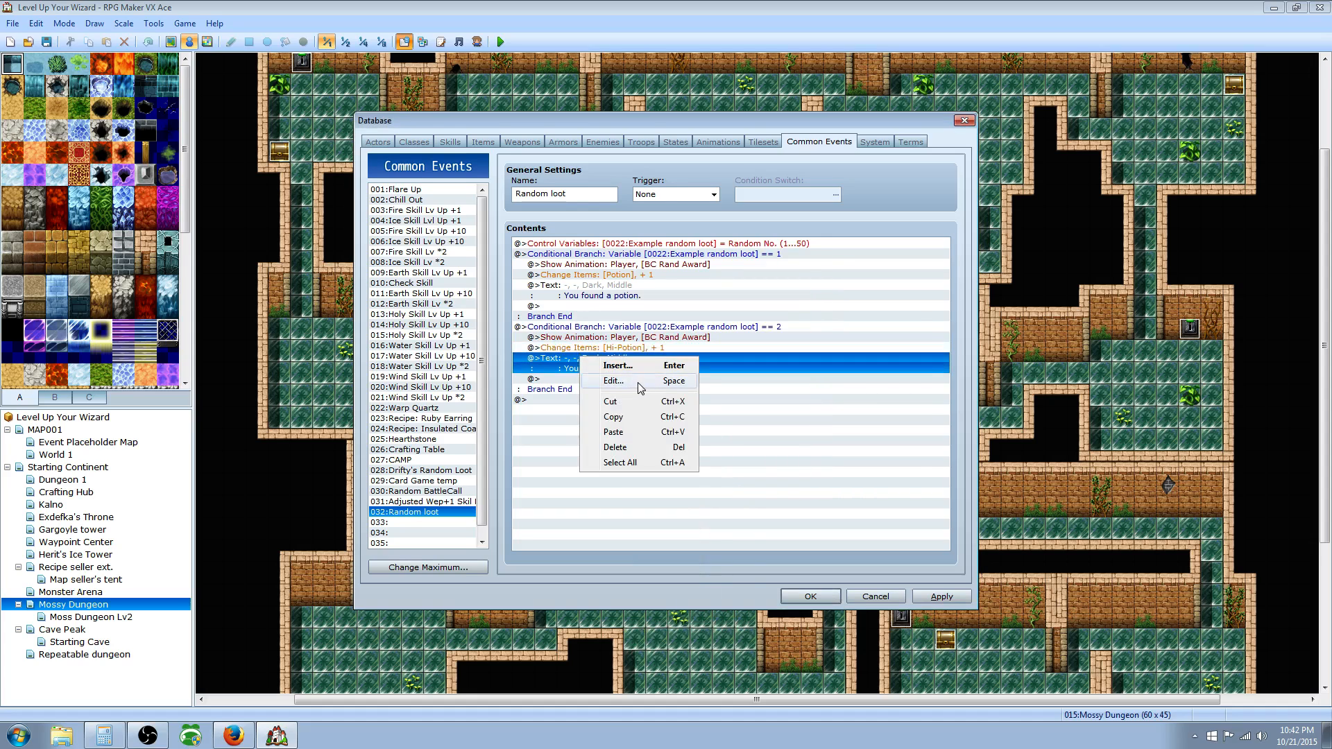
pyautogui.click(613, 381)
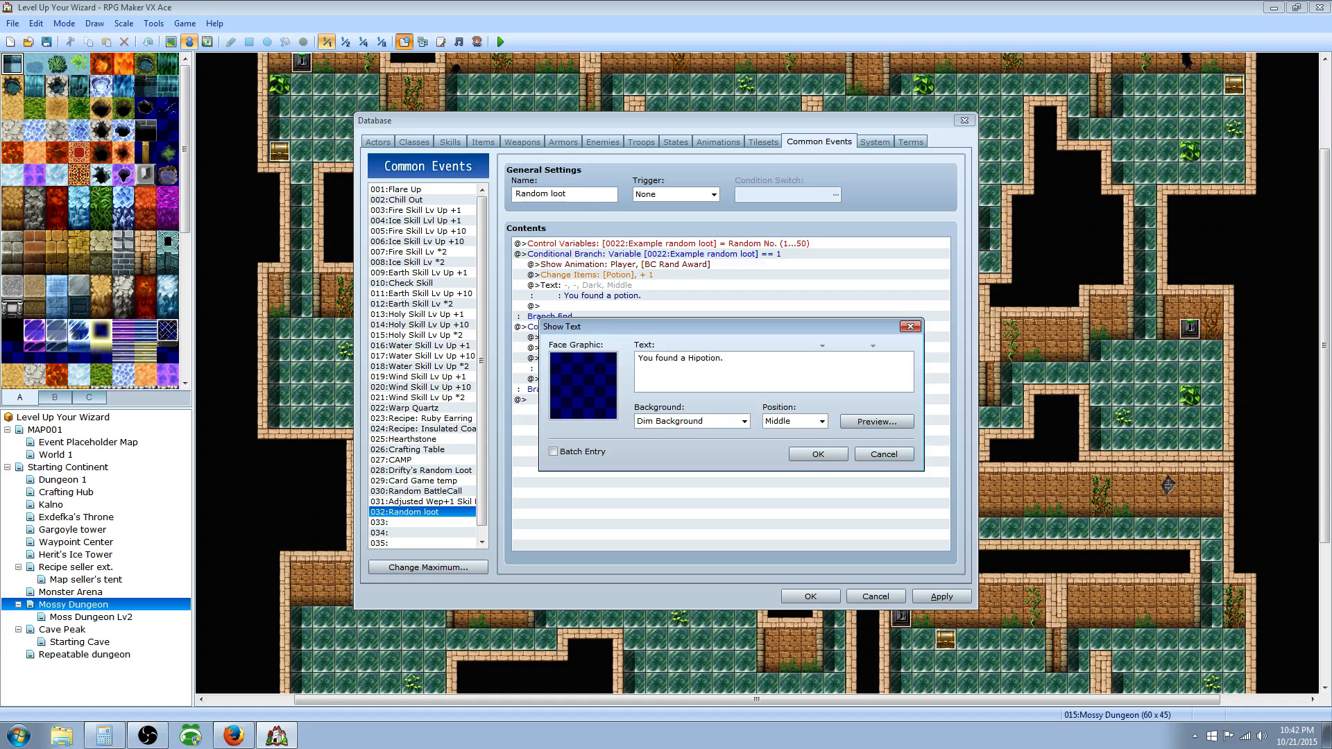
pyautogui.click(818, 453)
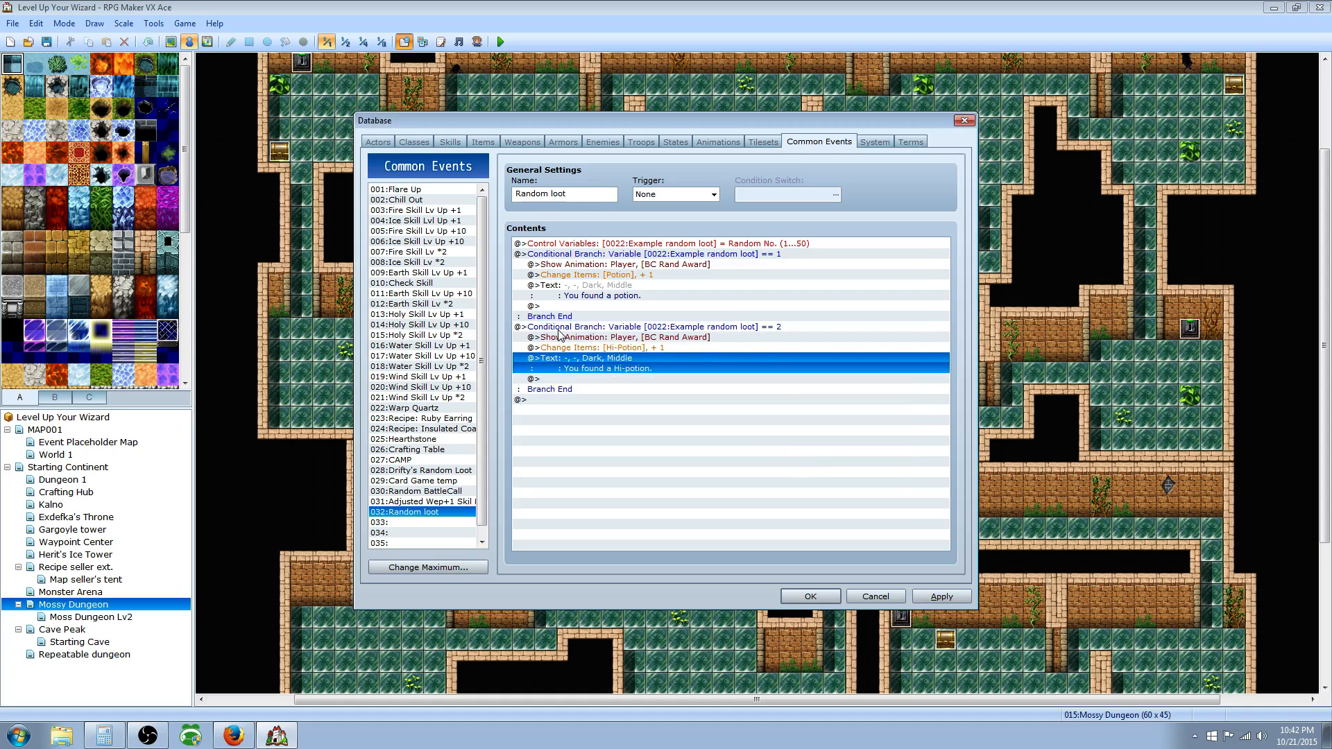
pyautogui.click(555, 399)
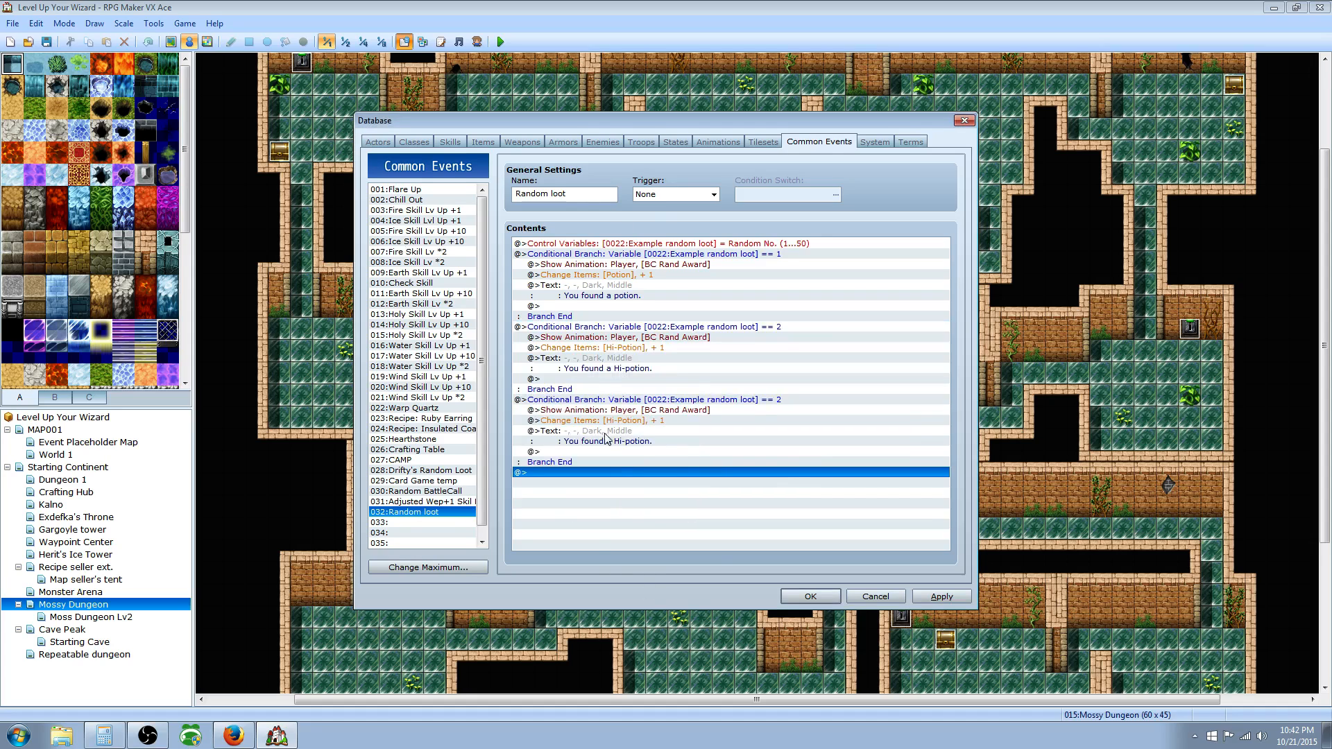
pyautogui.click(613, 410)
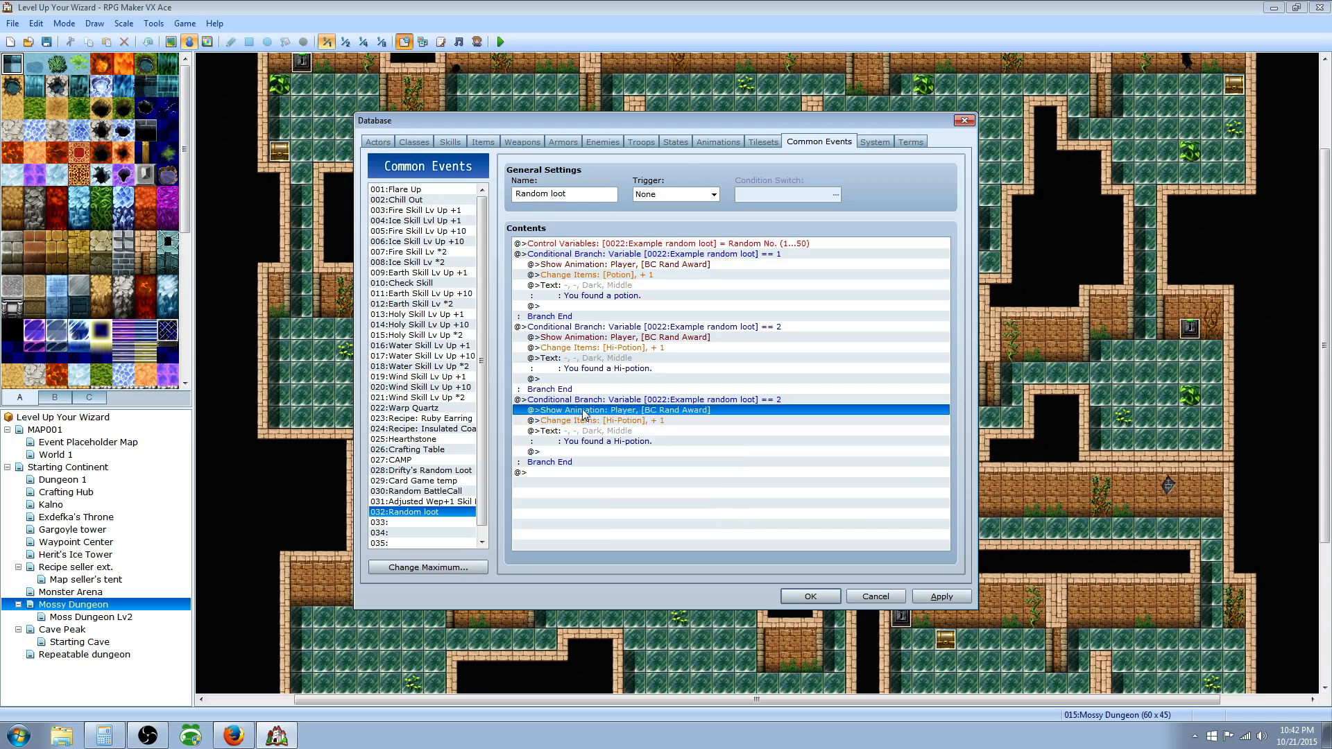
# Set the third branch to a roll of 3 giving a Full Potion, message 'You found a Full potion.'.
pyautogui.rightClick(583, 410)
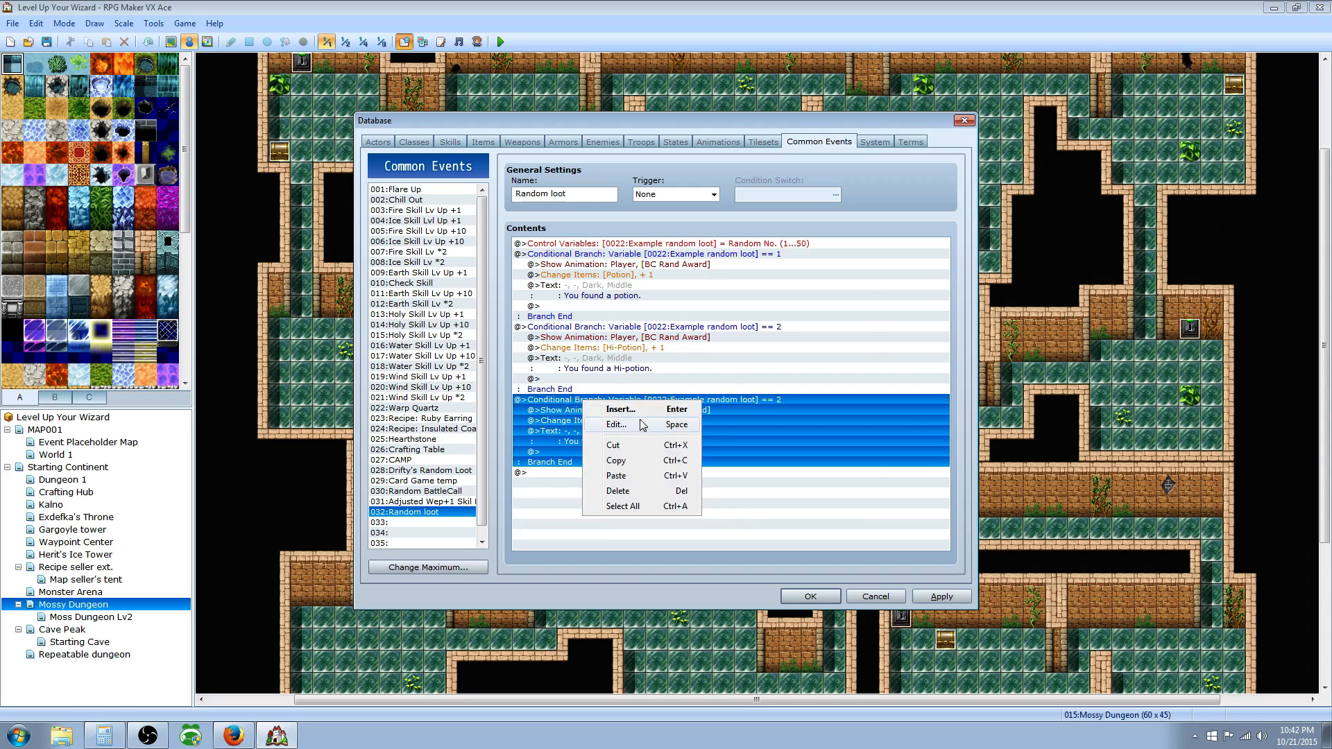
pyautogui.click(616, 425)
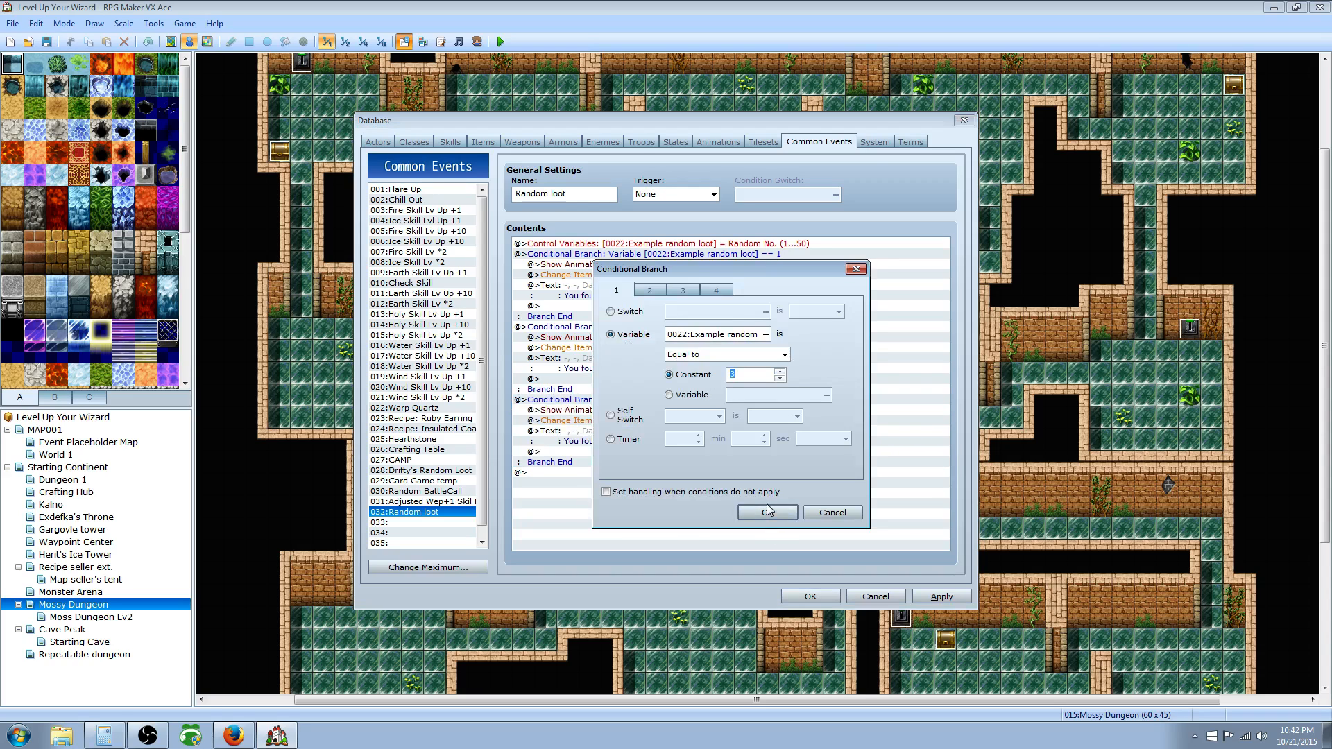
pyautogui.click(767, 512)
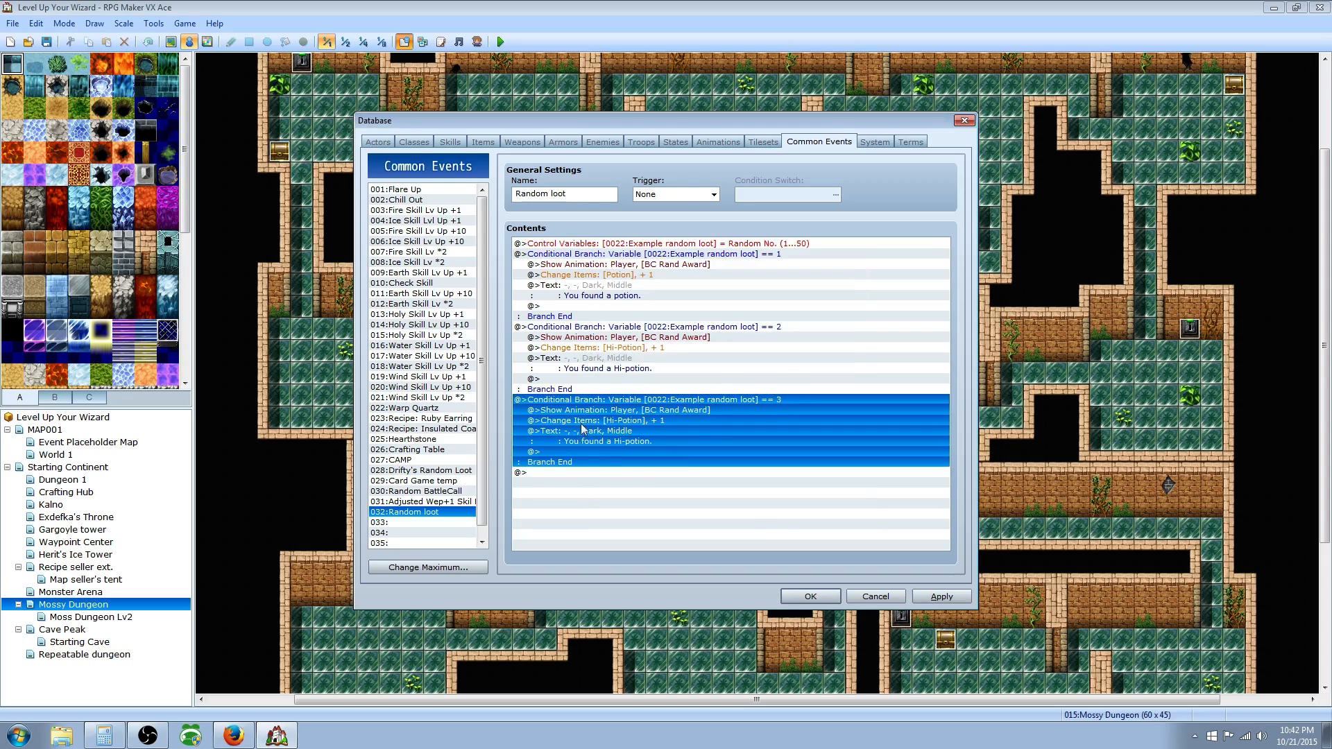
pyautogui.doubleClick(602, 421)
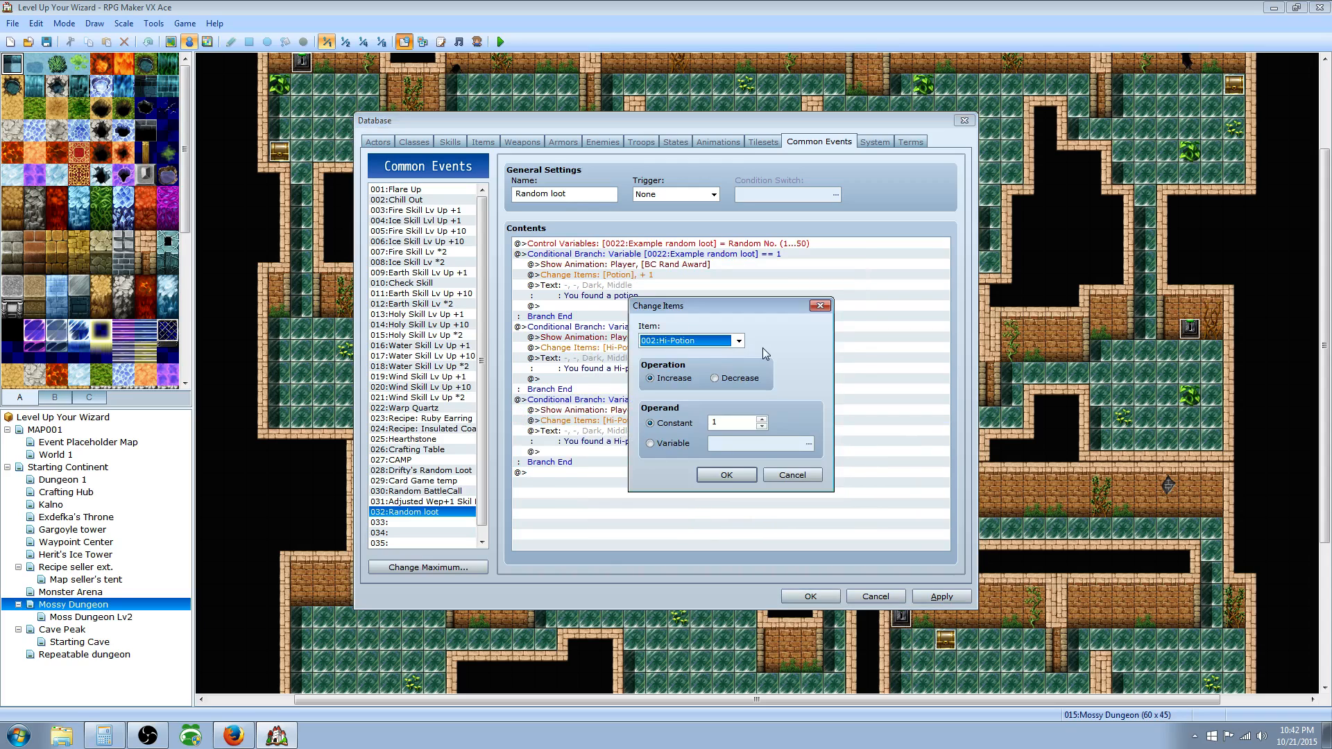
pyautogui.click(726, 474)
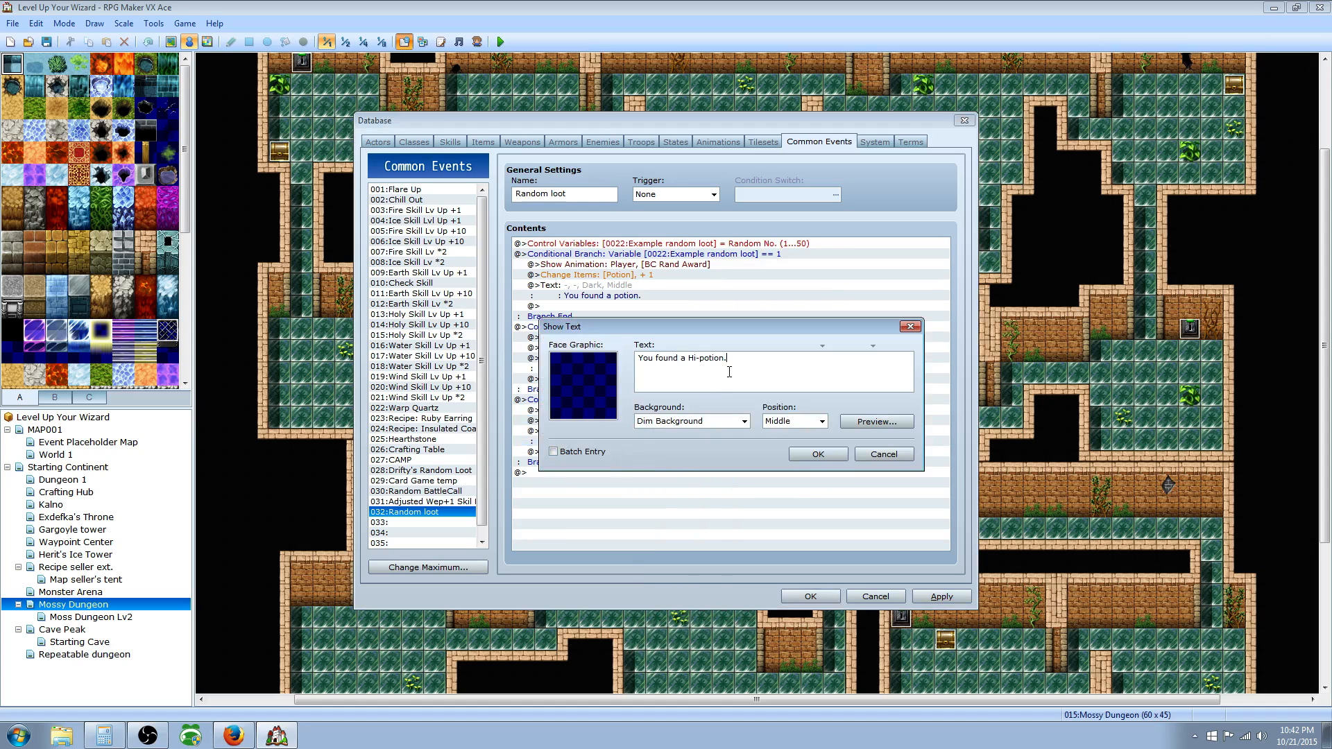
pyautogui.doubleClick(707, 358)
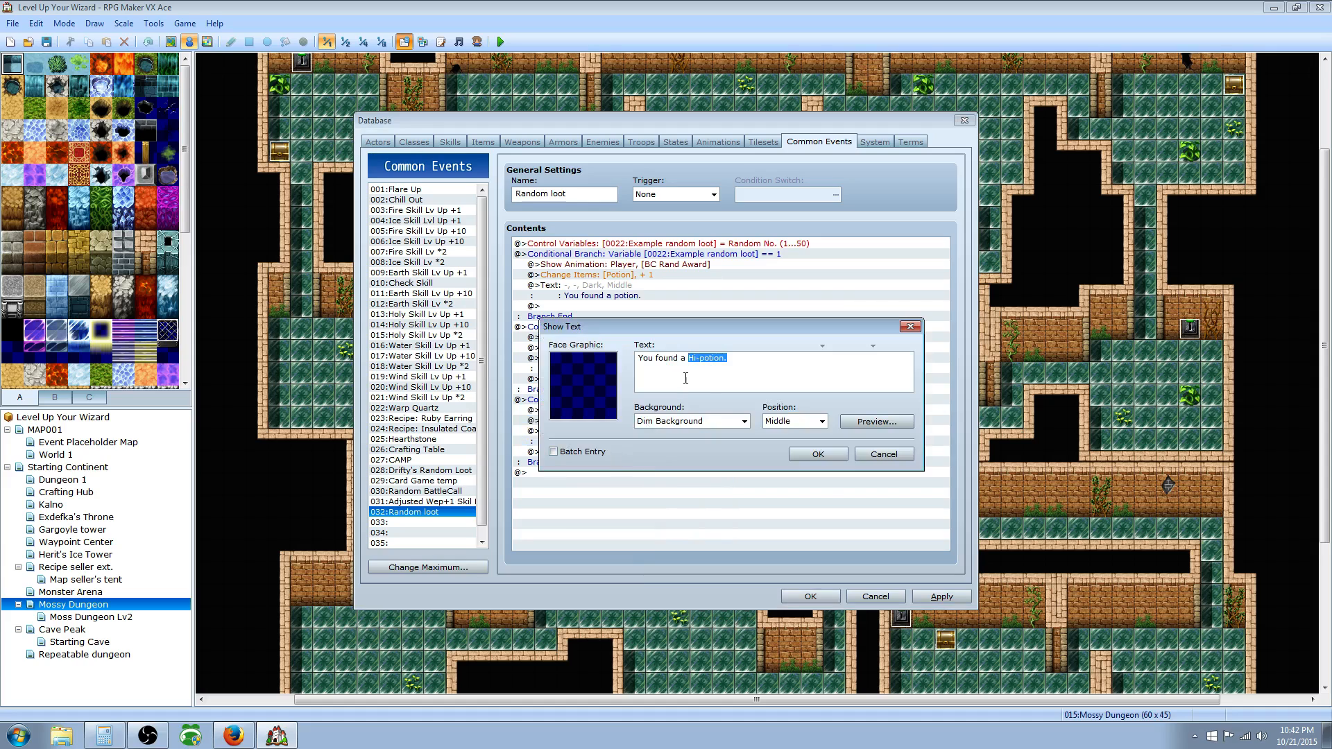
pyautogui.write('Full potion')
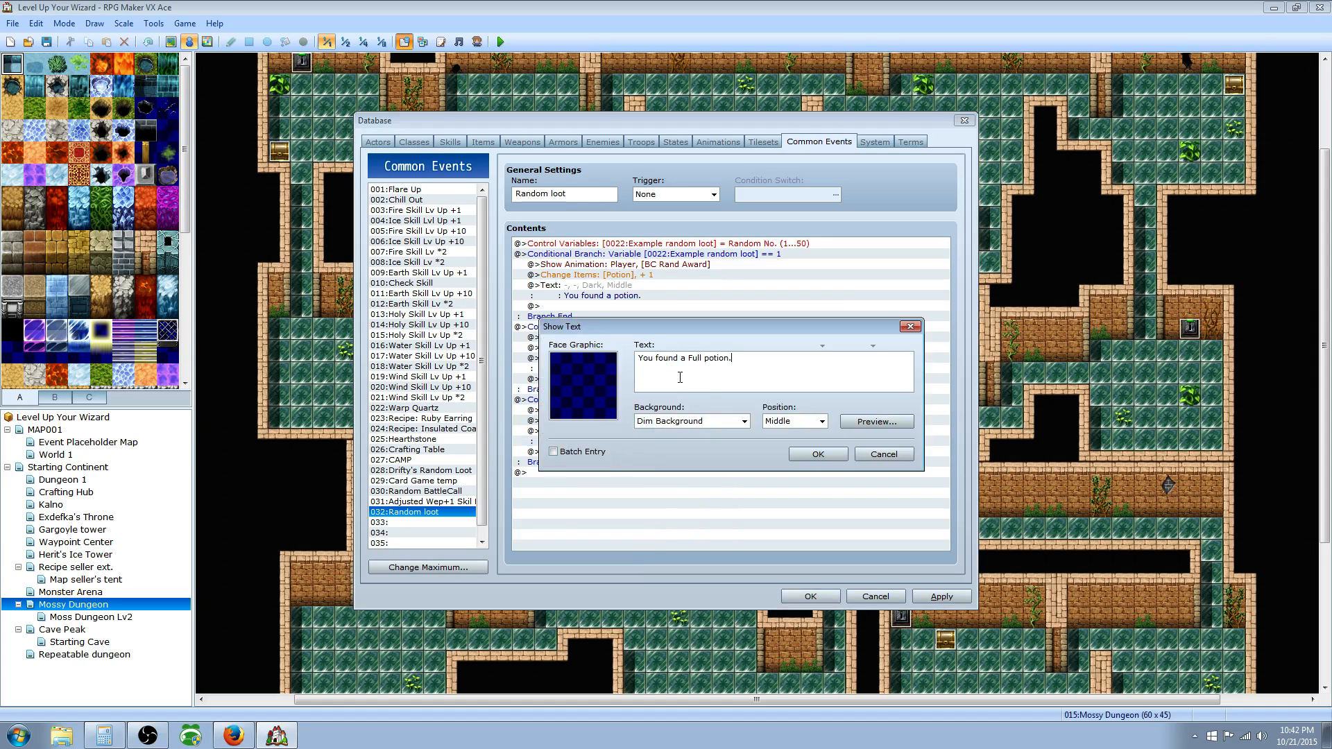
pyautogui.click(818, 454)
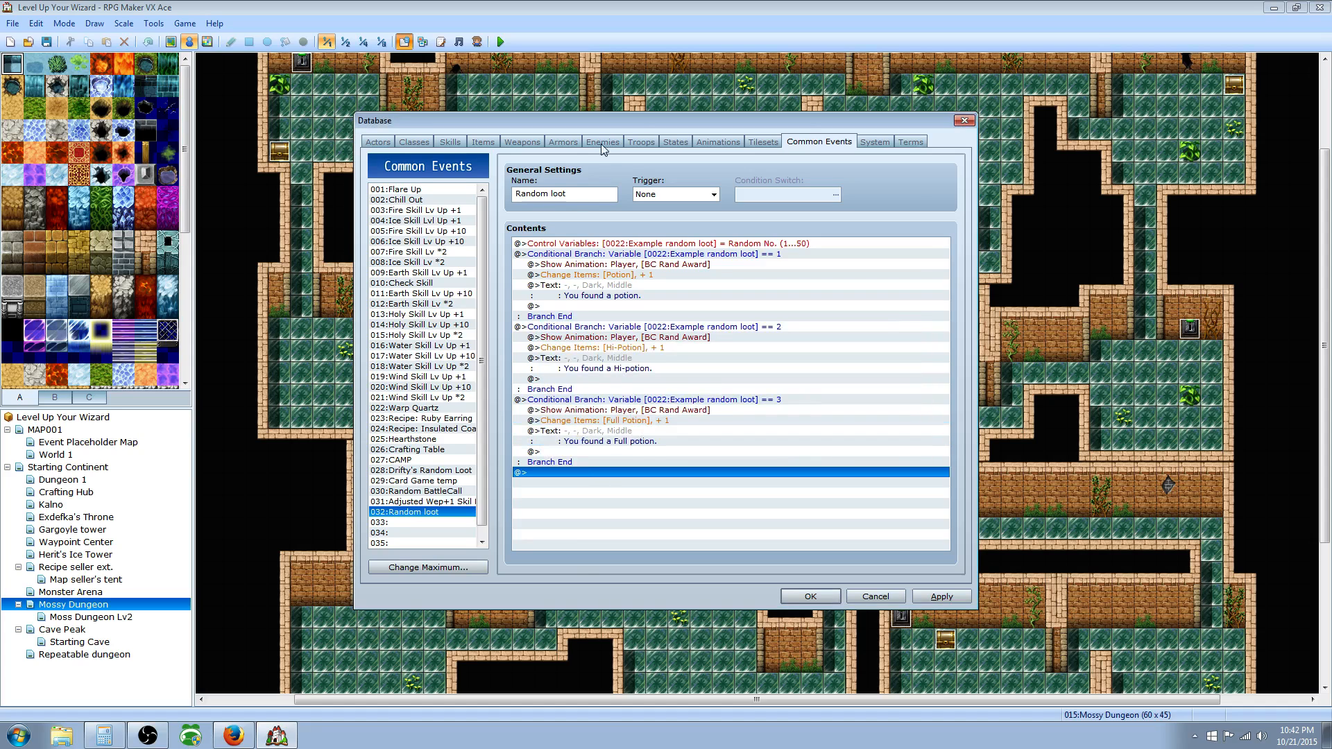
pyautogui.moveTo(780, 255)
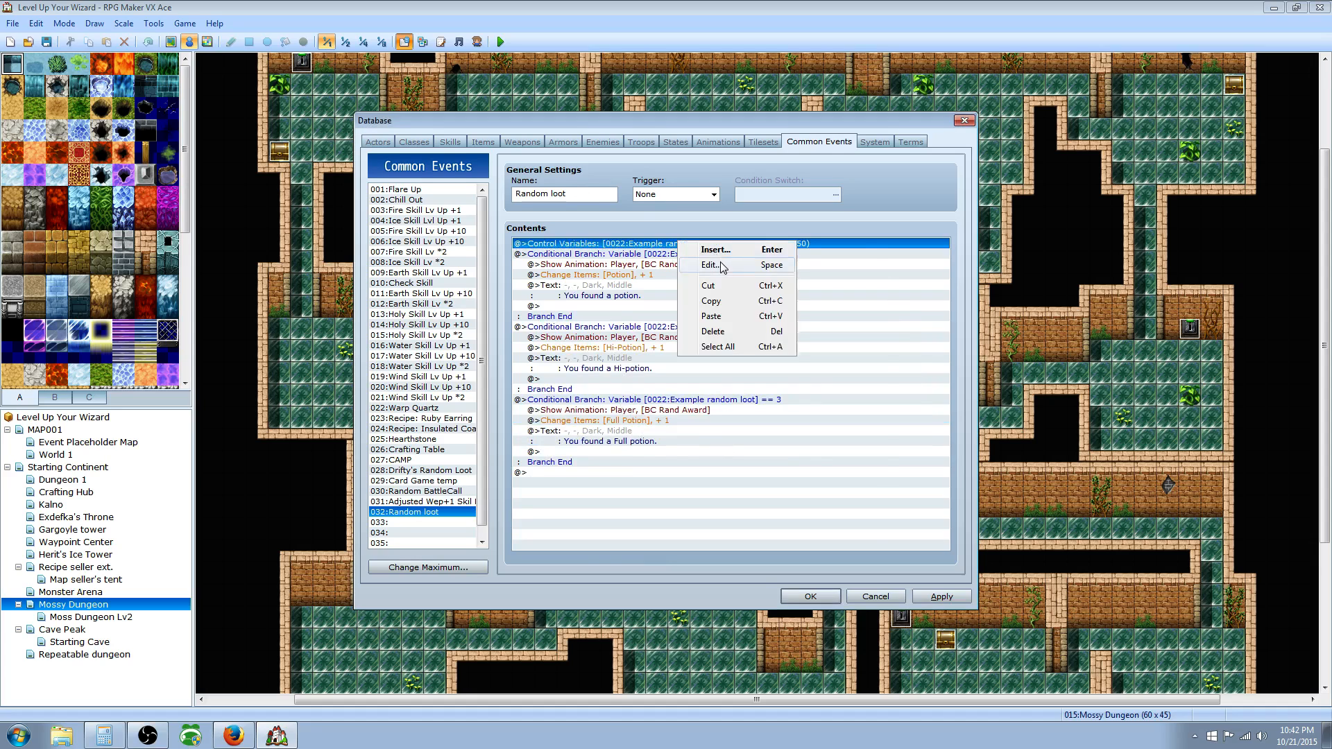
# Change the random roll to 1–3, check the Hi-Potion branch, and close the database.
pyautogui.click(710, 265)
pyautogui.write('3')
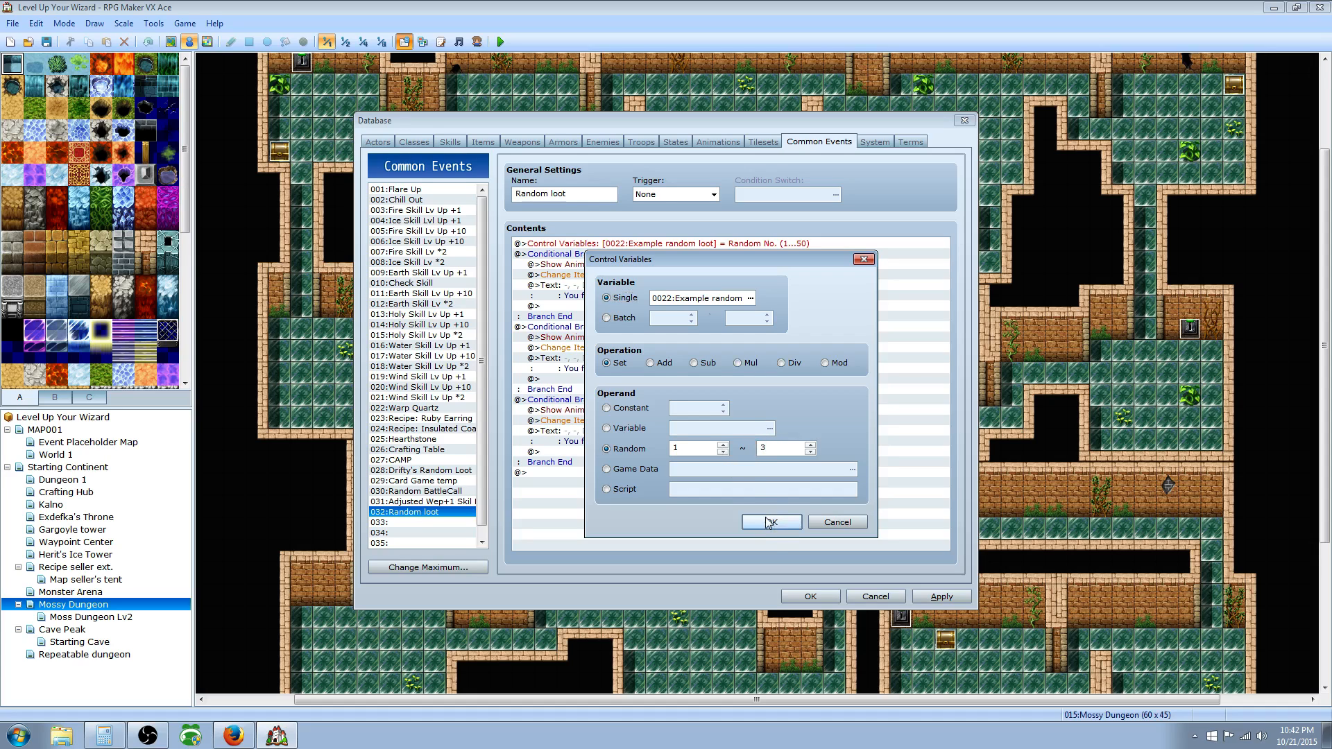
pyautogui.click(772, 522)
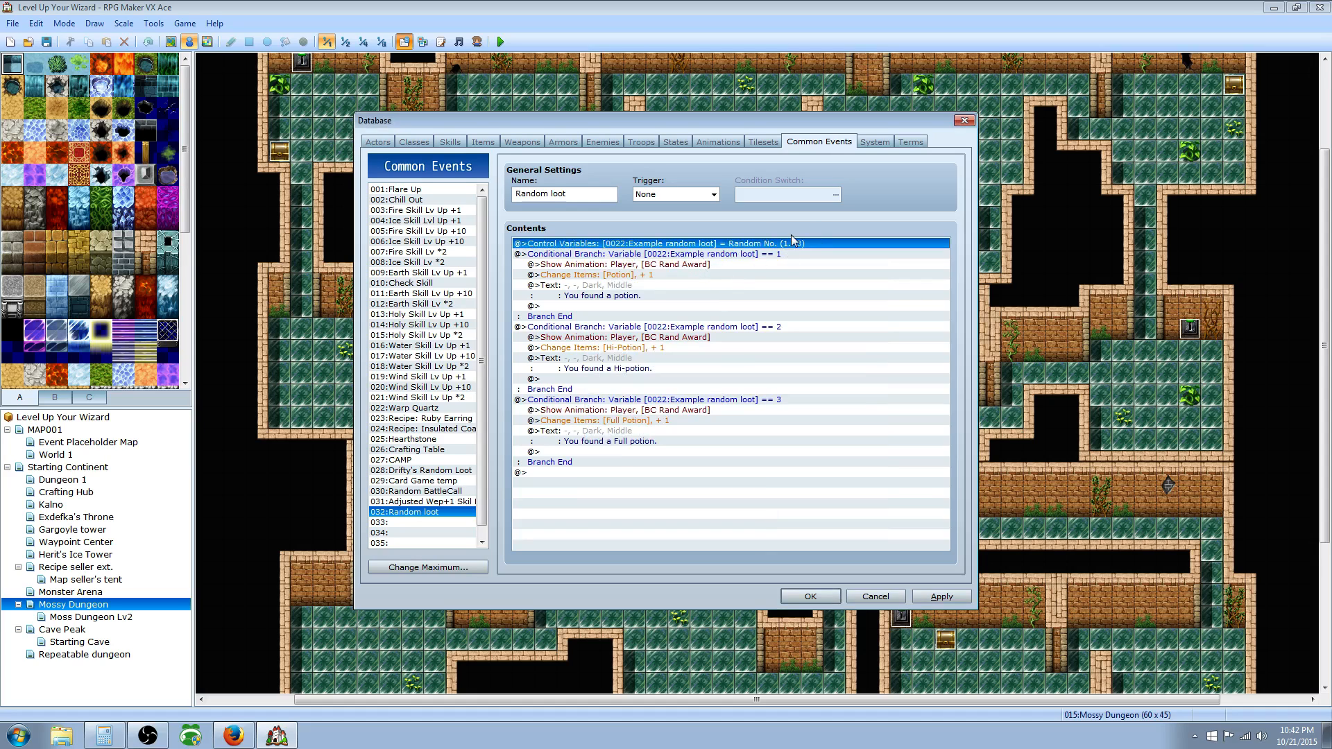
pyautogui.click(659, 254)
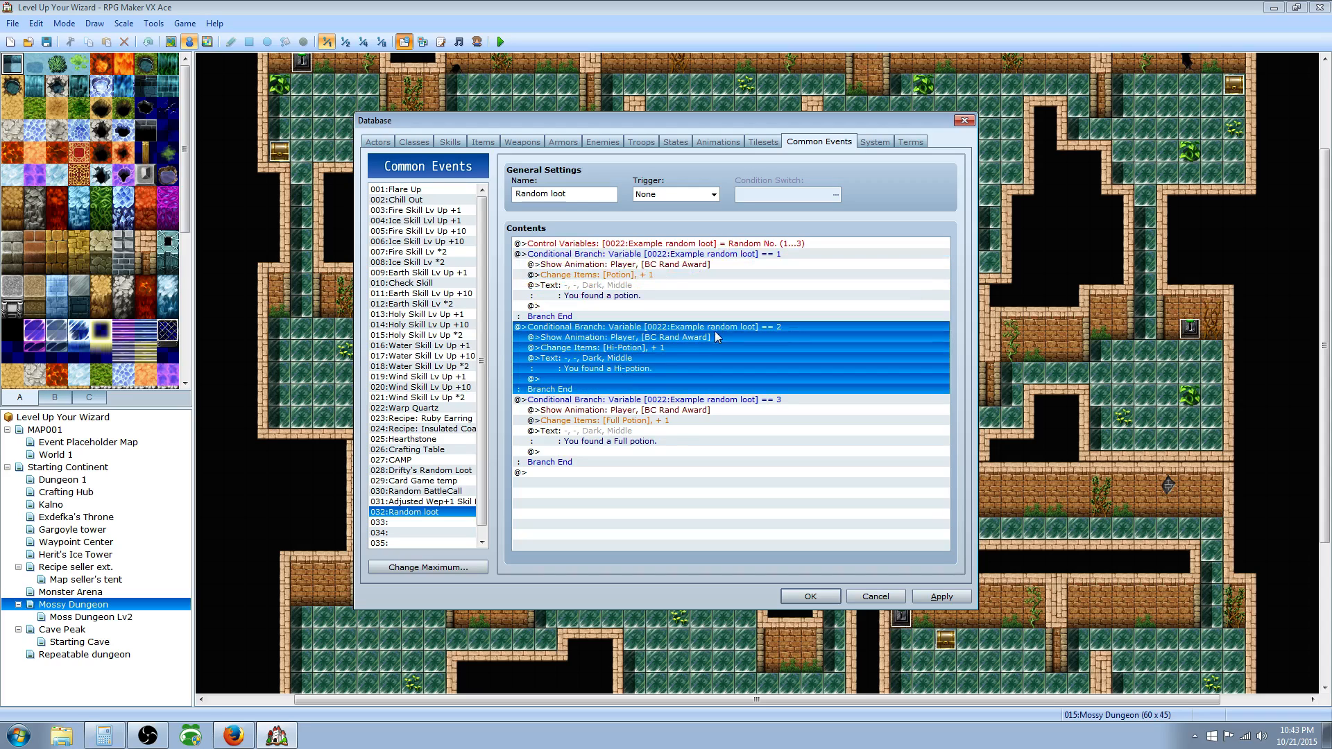
pyautogui.click(645, 410)
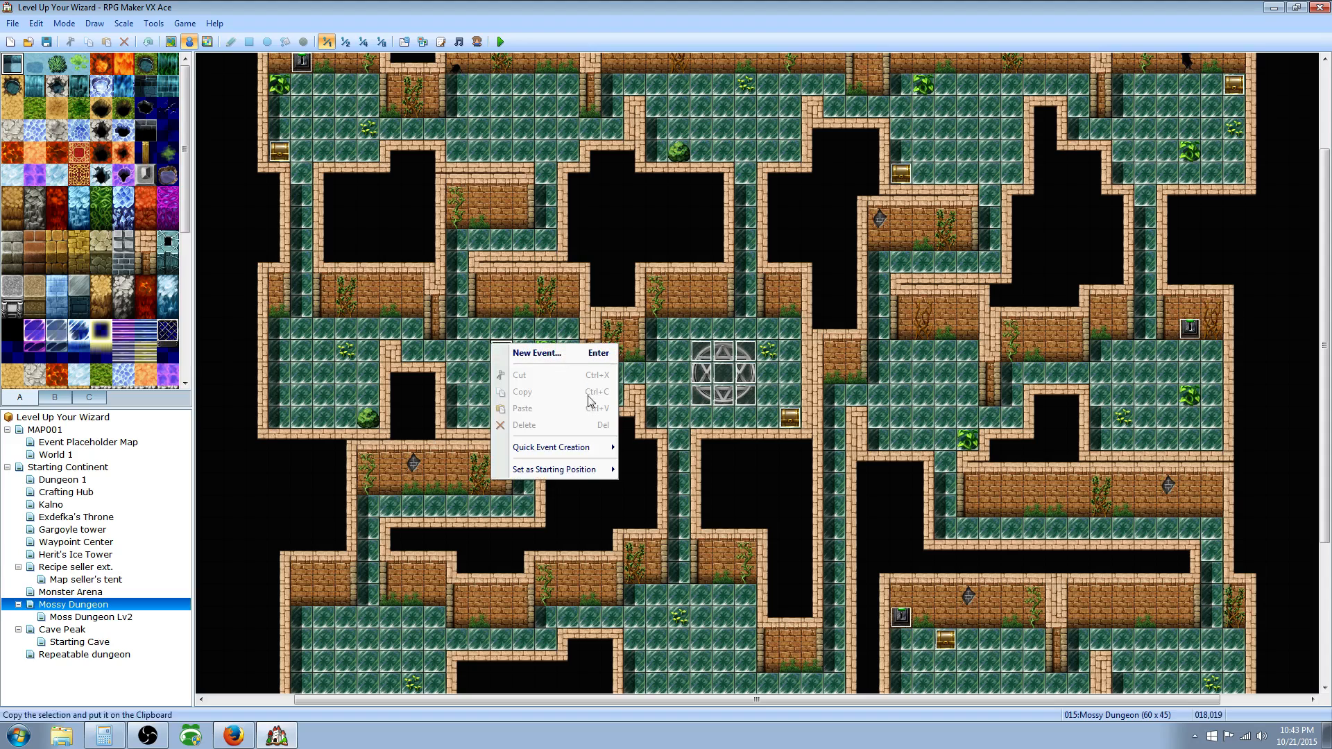
# Discard a blank event, then quick-create treasure chest EV020 left of the stone circle.
pyautogui.click(537, 353)
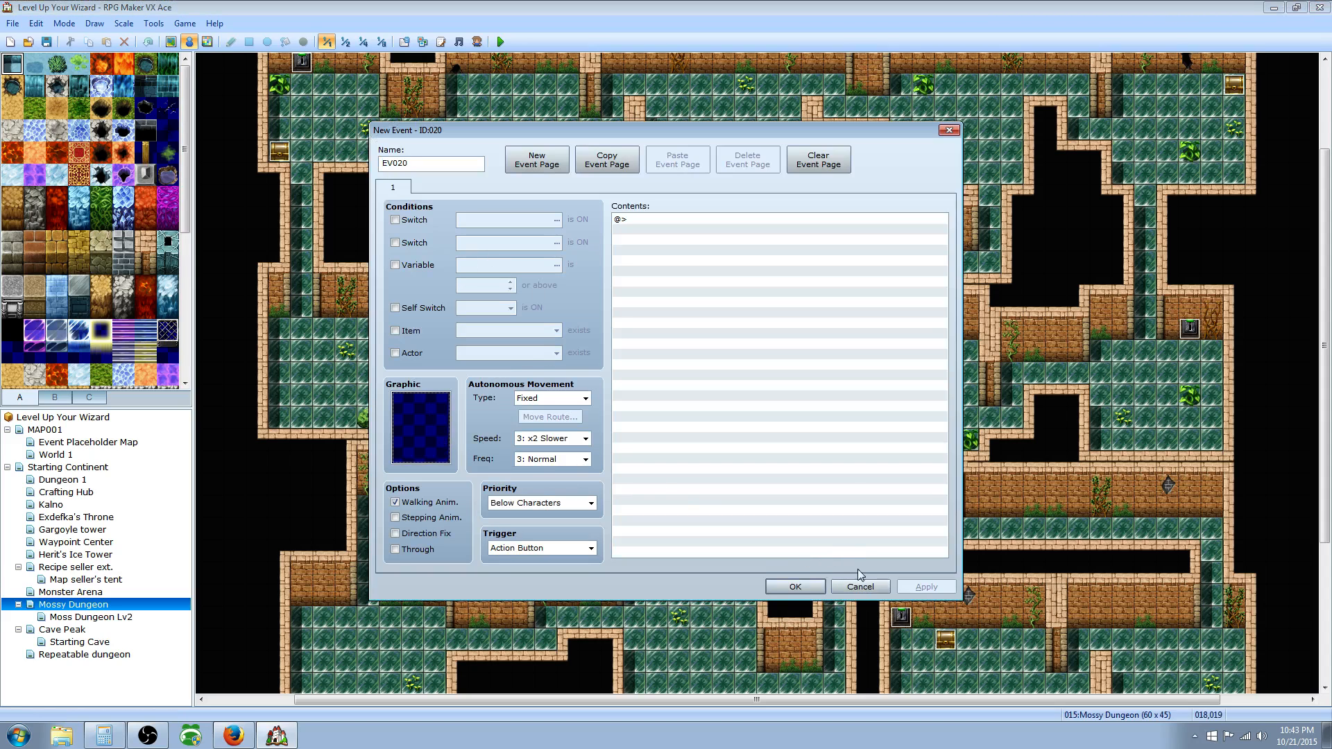
pyautogui.click(860, 586)
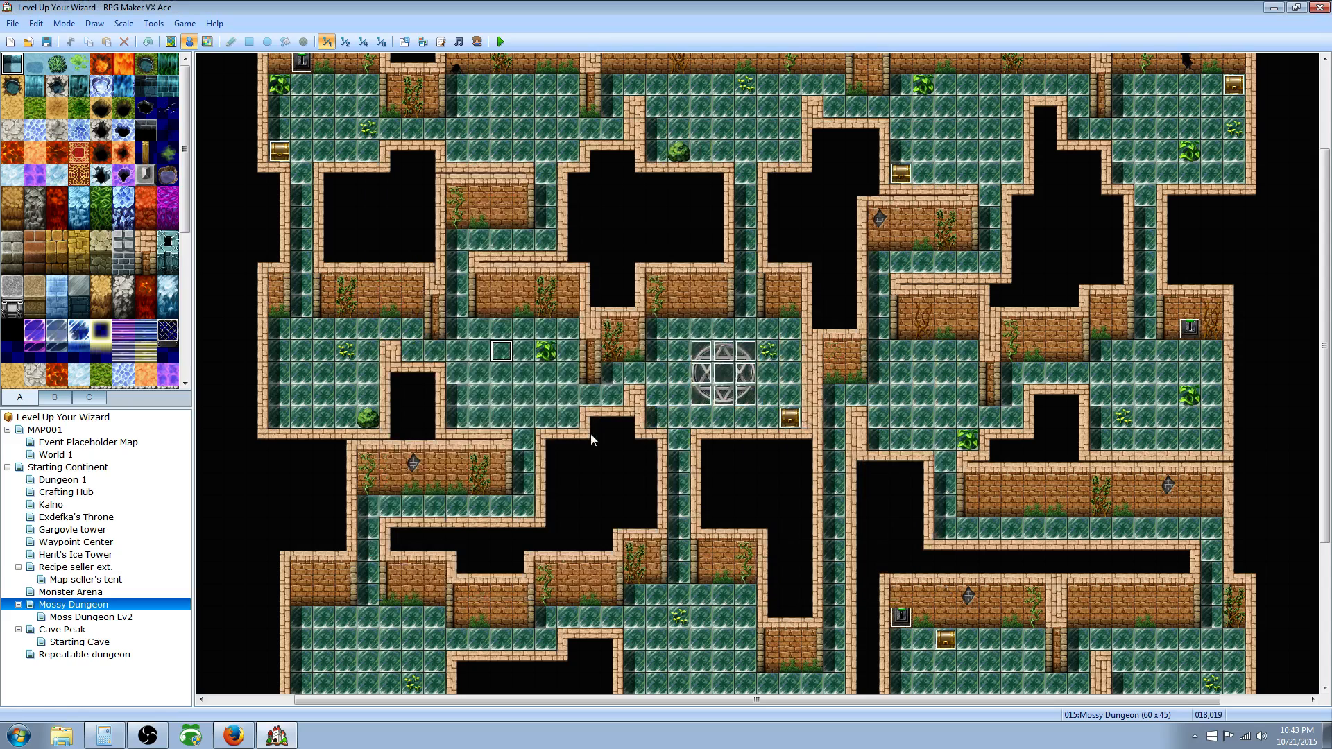
pyautogui.rightClick(500, 352)
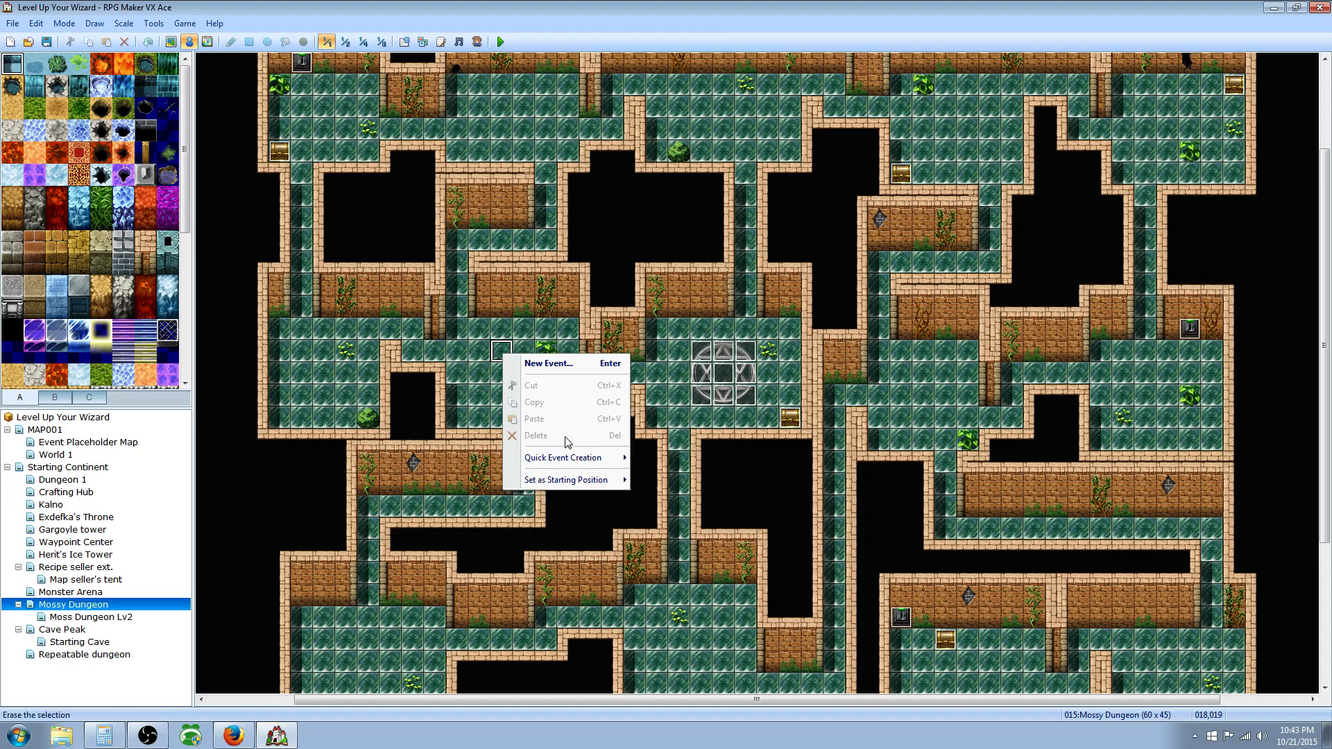
pyautogui.moveTo(574, 458)
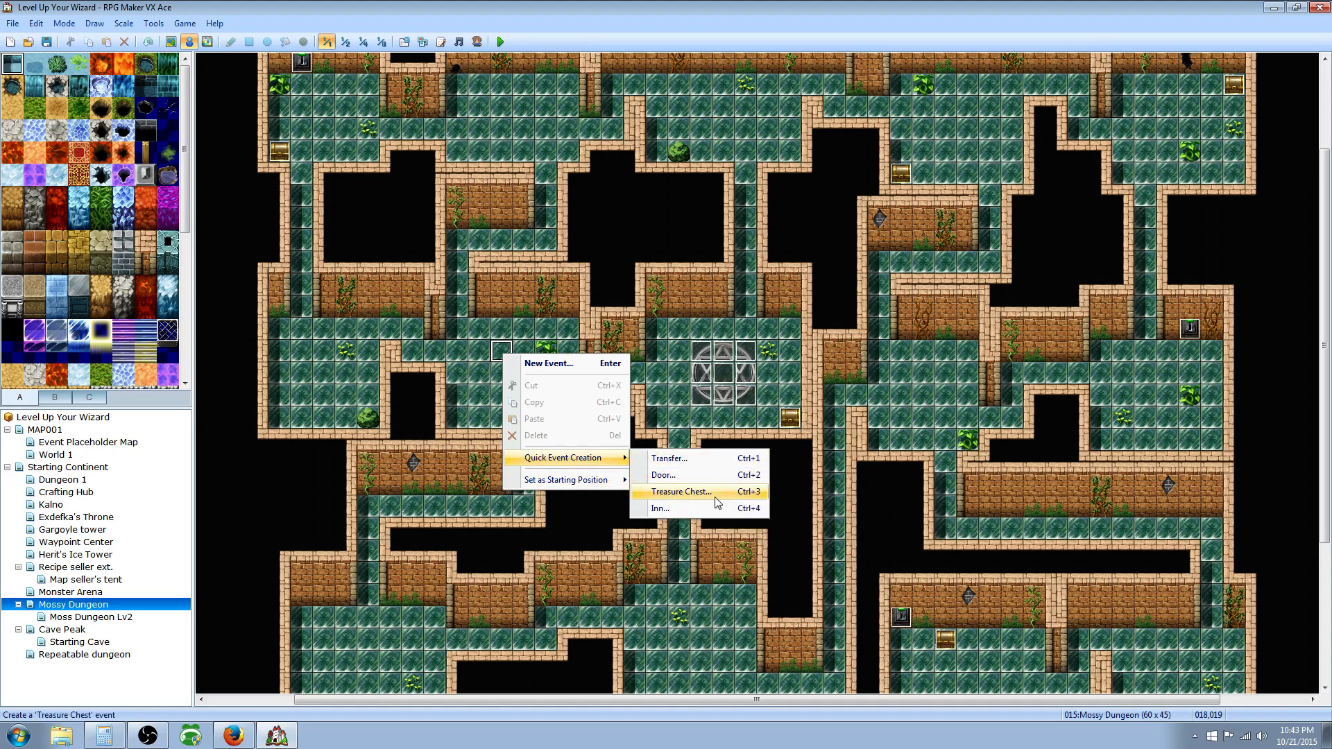
pyautogui.click(680, 491)
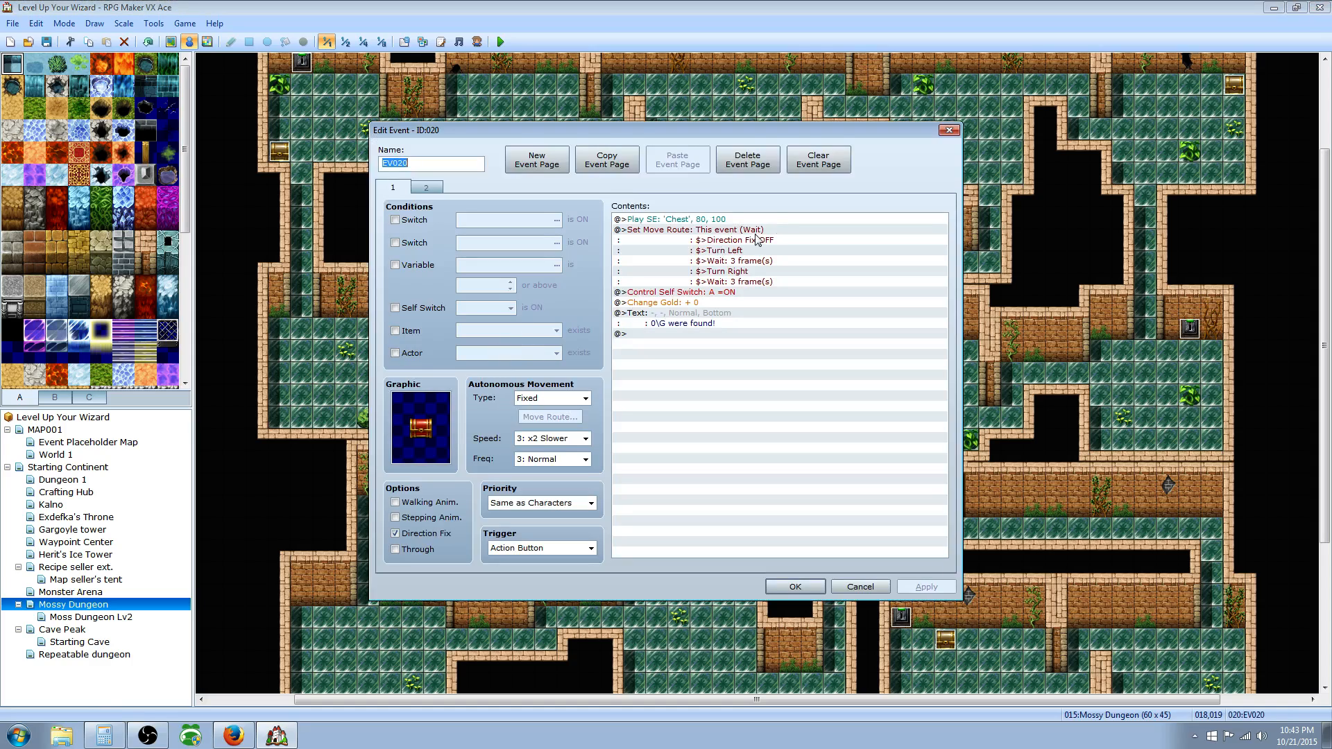
pyautogui.click(672, 219)
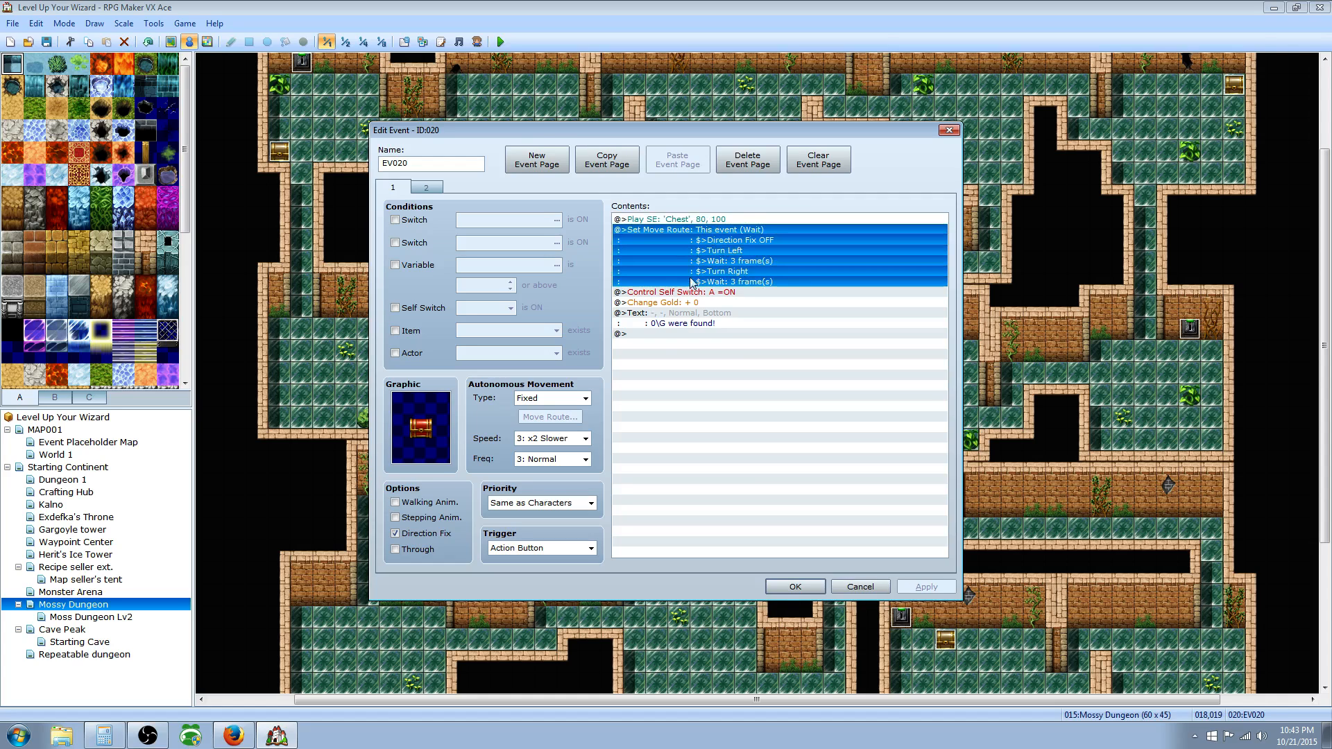
pyautogui.moveTo(473, 413)
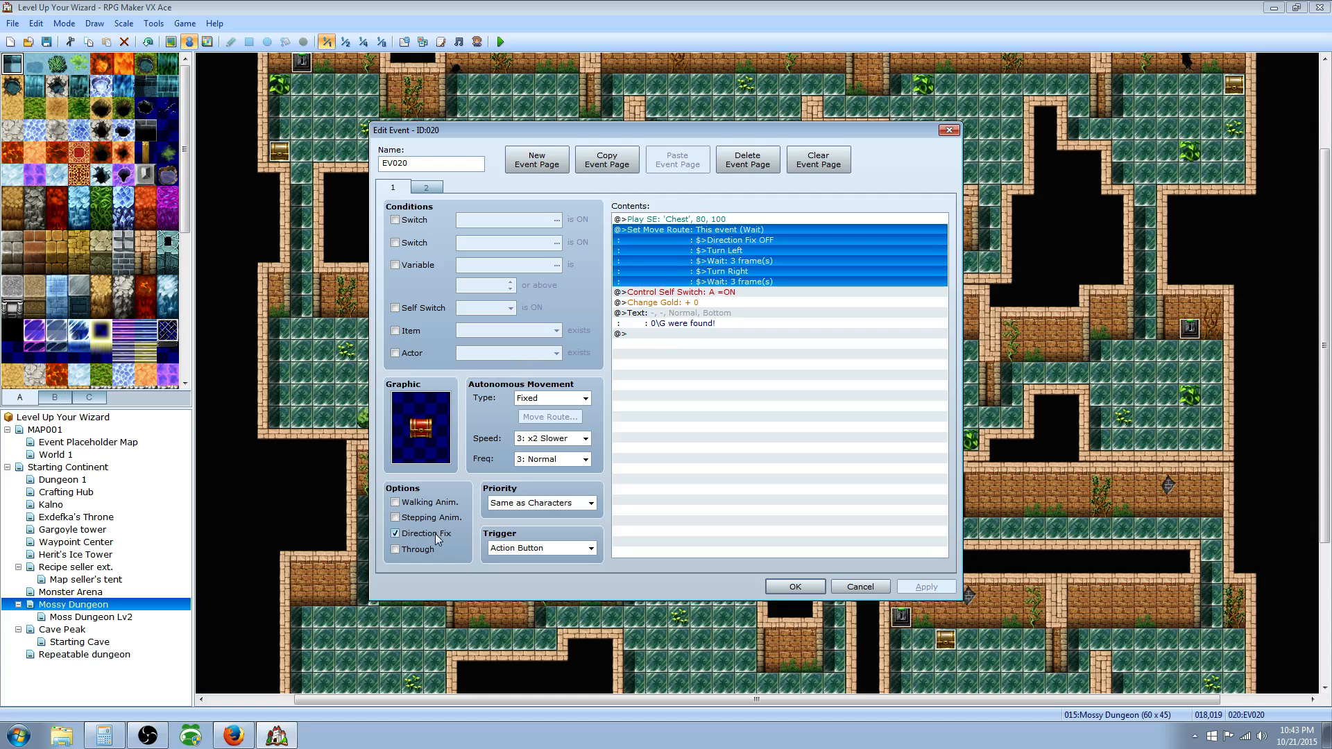
pyautogui.moveTo(680, 294)
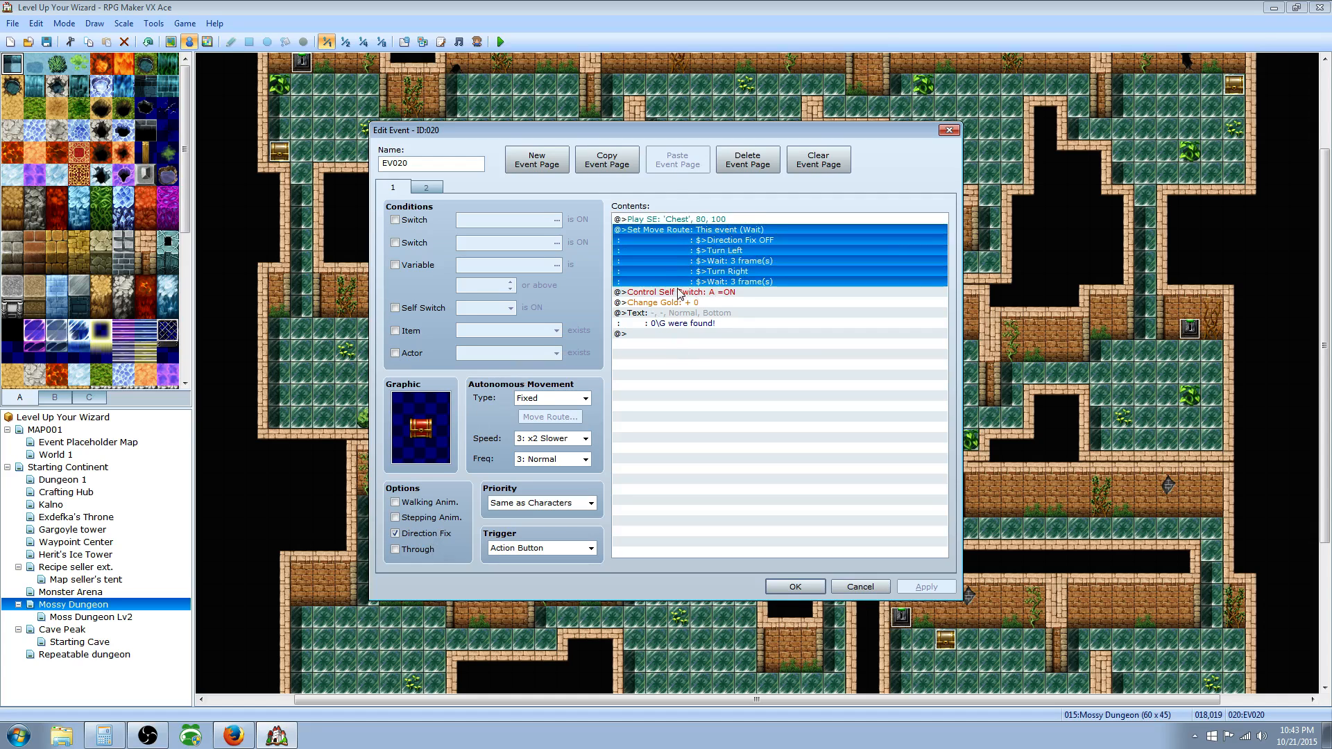
pyautogui.click(680, 292)
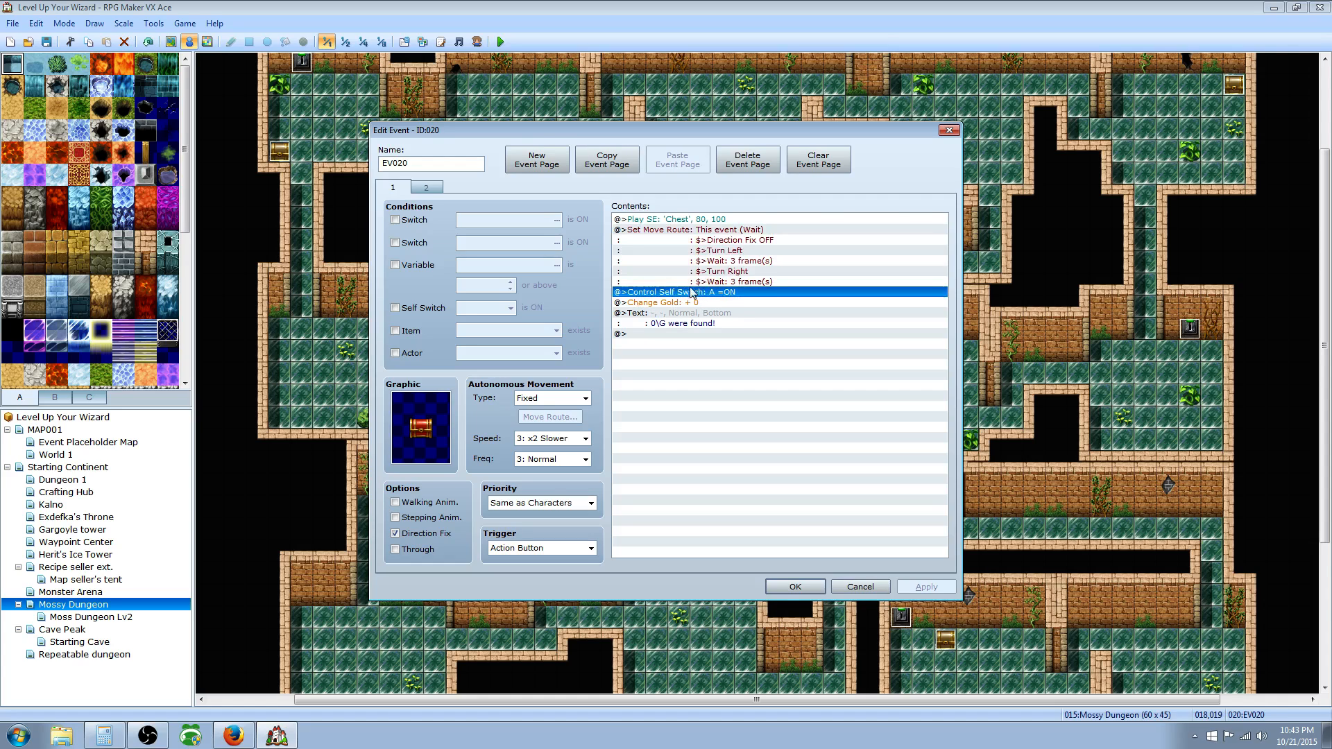
pyautogui.moveTo(726, 295)
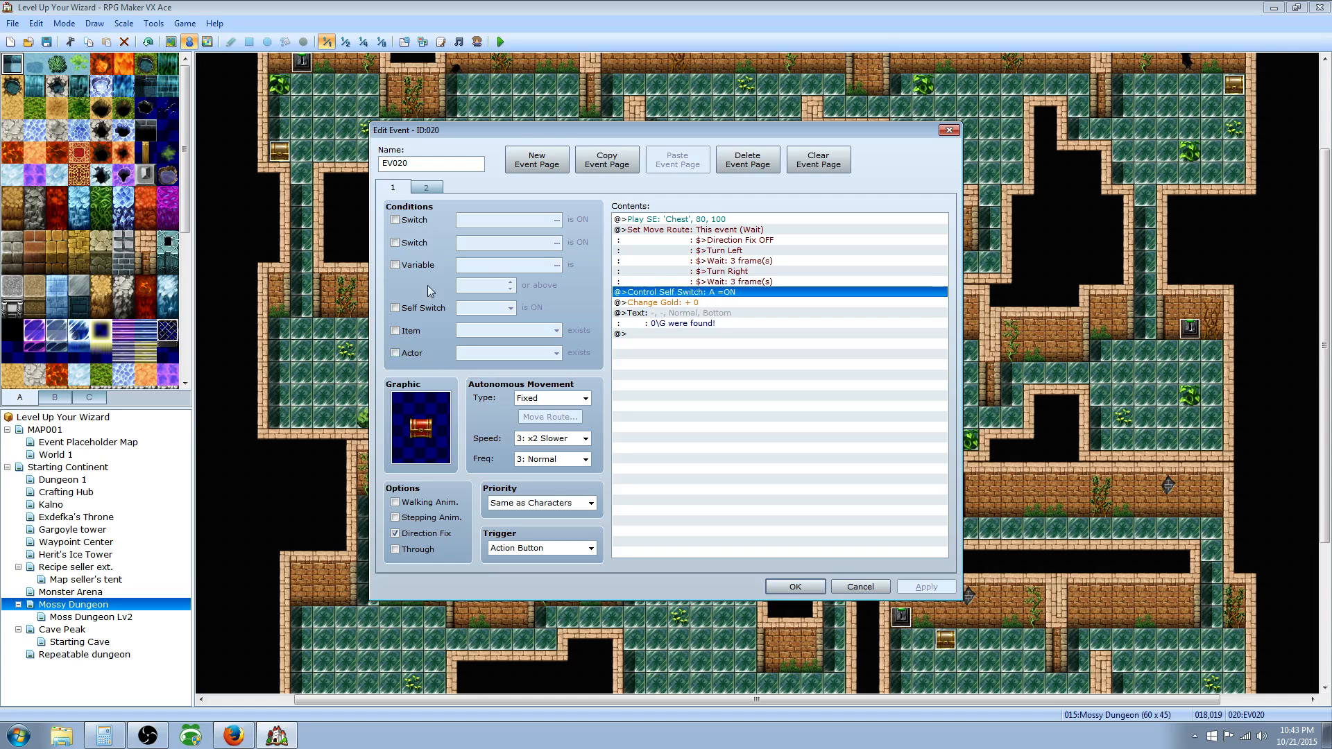
pyautogui.click(686, 219)
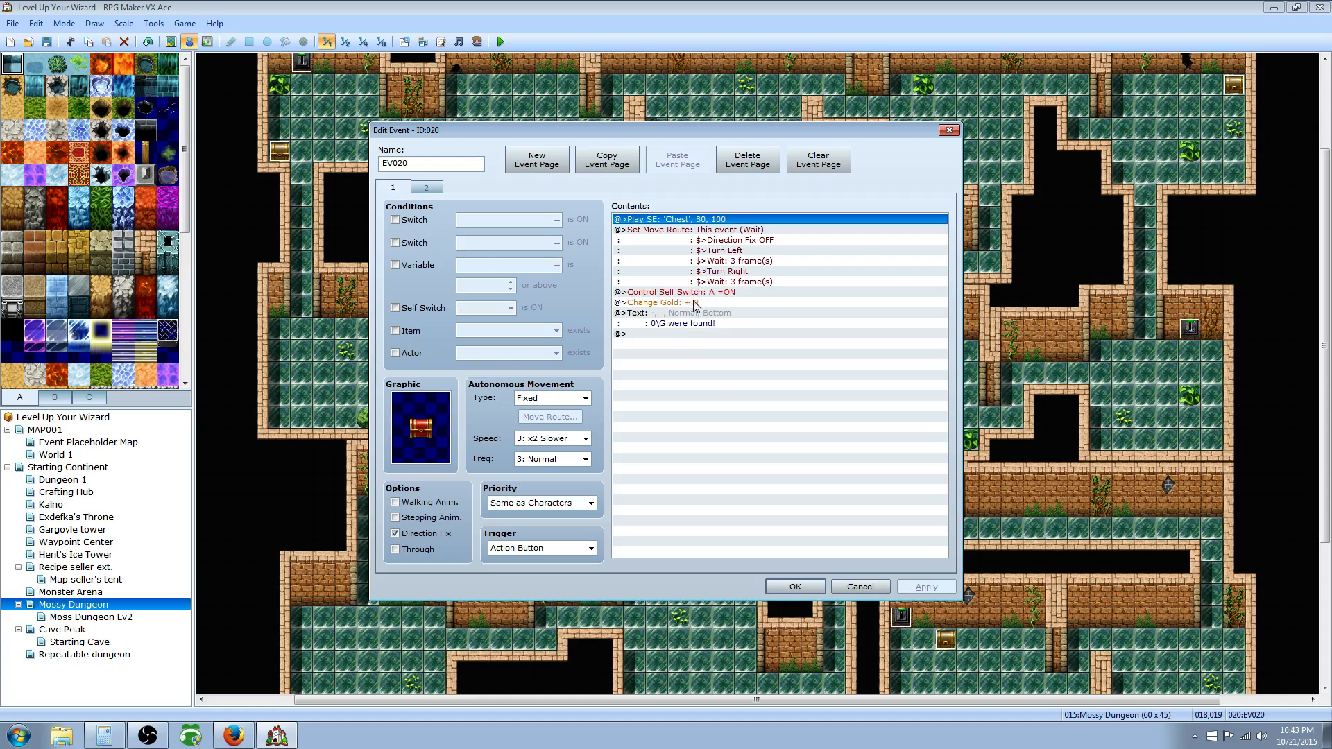
pyautogui.click(680, 291)
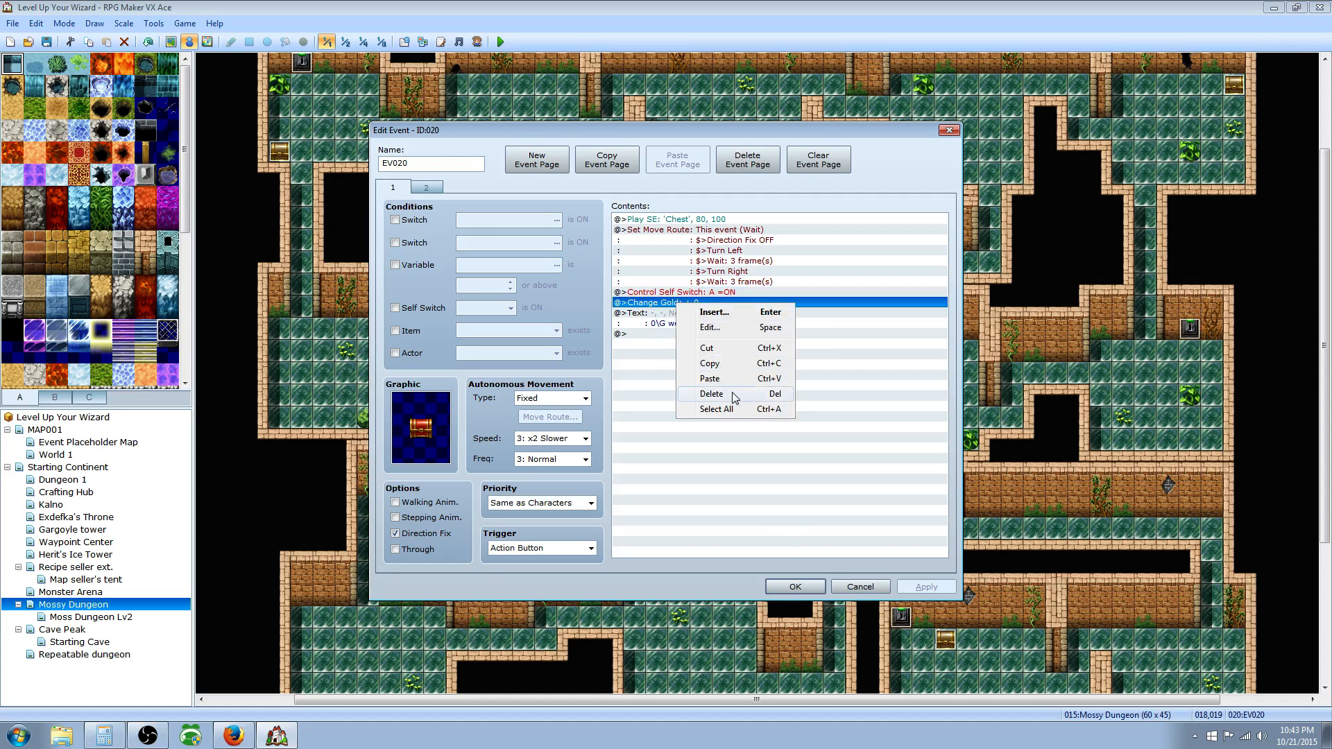
# Remove the chest's gold reward and browse the event command pages for a new command.
pyautogui.click(711, 394)
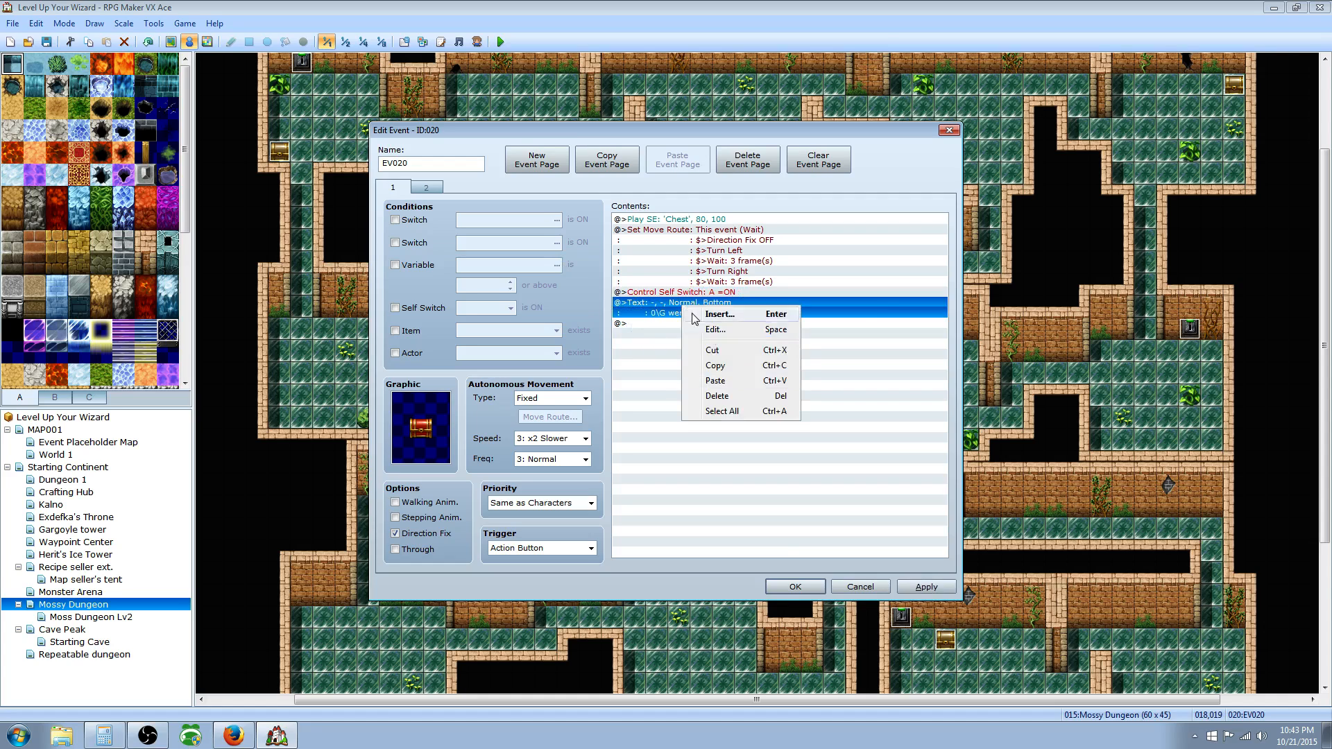
pyautogui.click(716, 396)
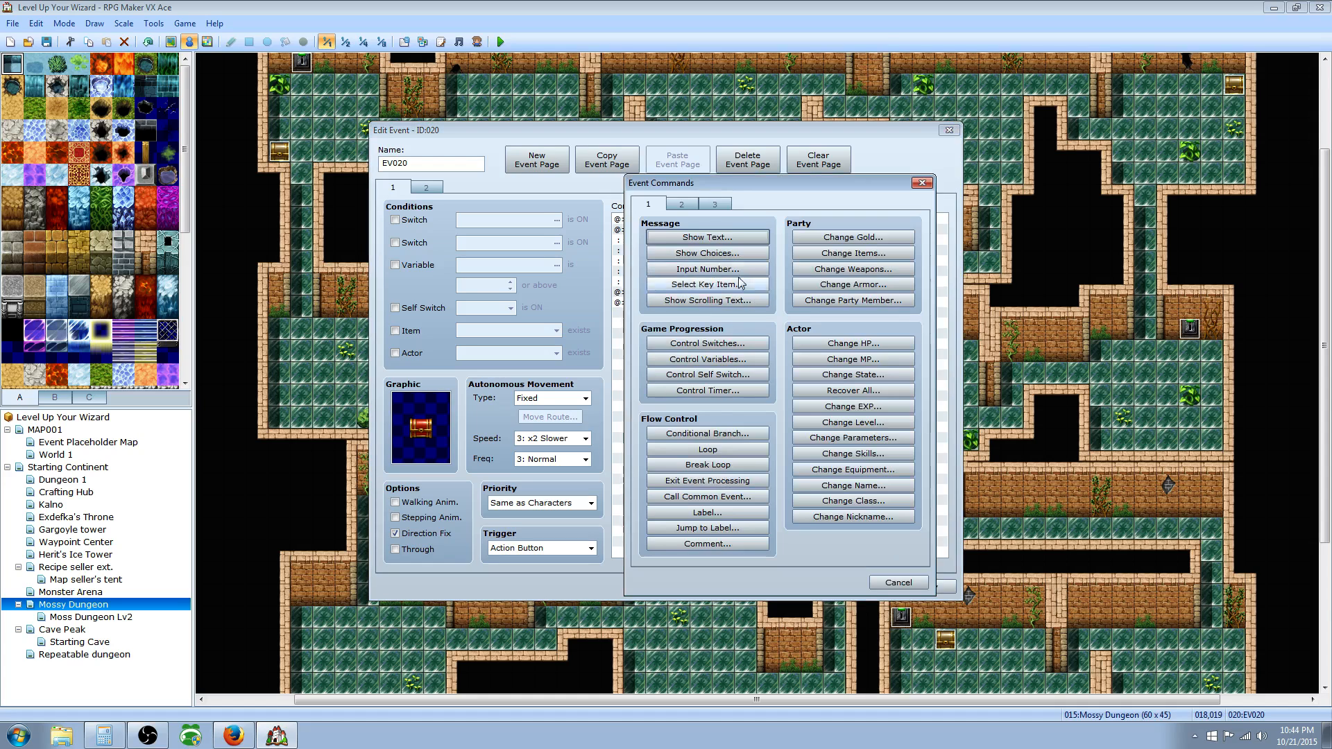
pyautogui.click(715, 203)
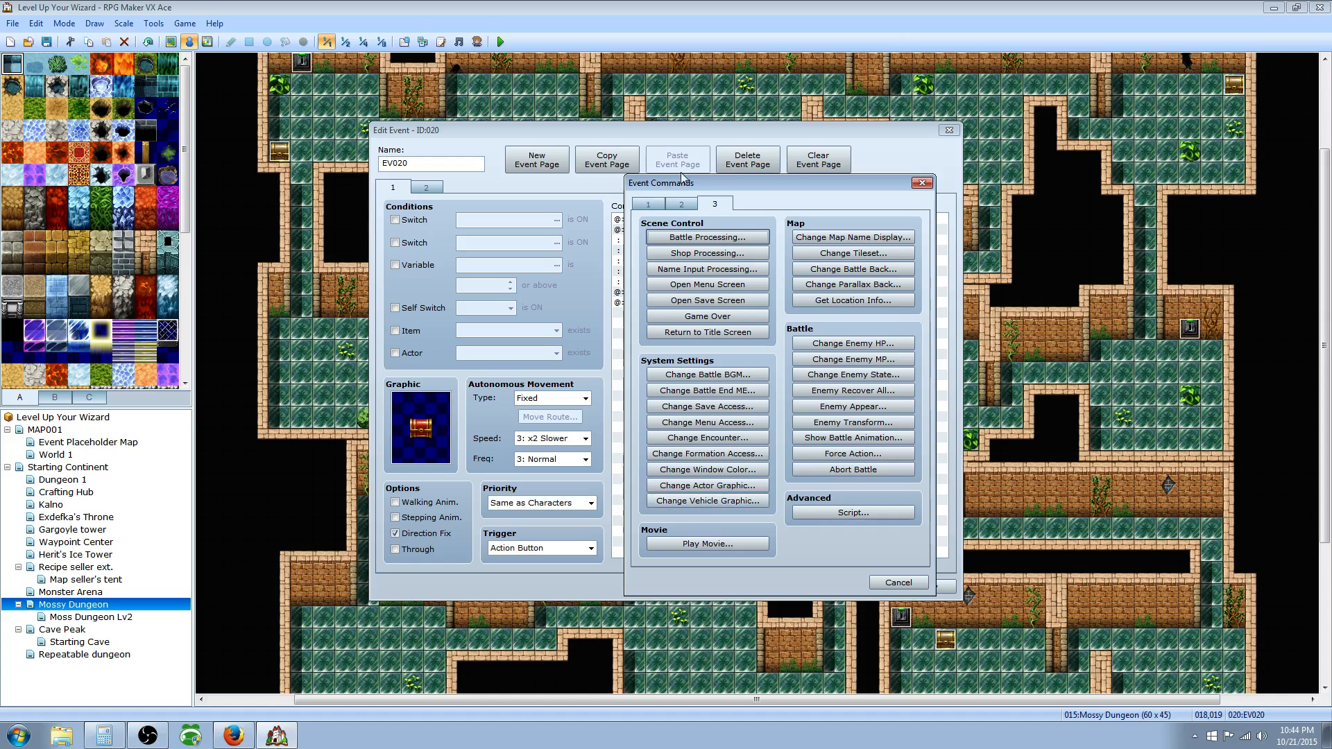
pyautogui.click(648, 203)
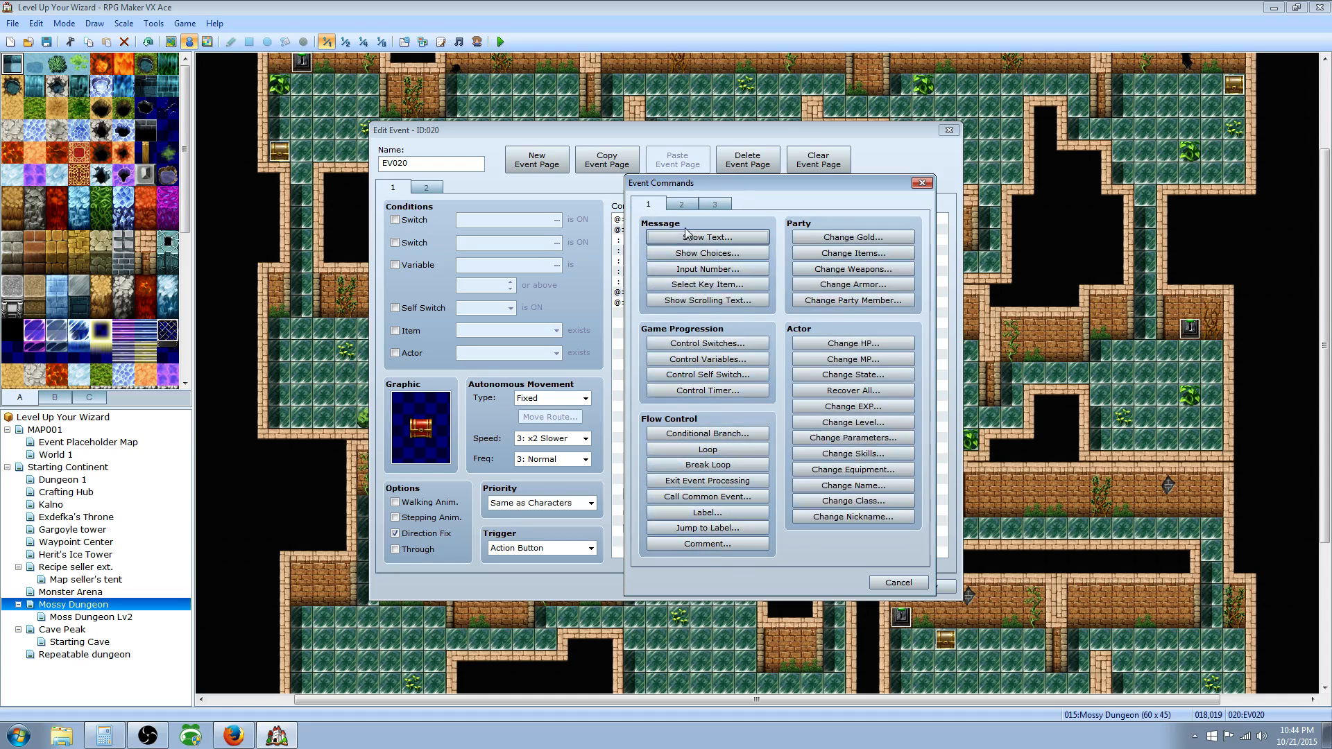
pyautogui.click(682, 204)
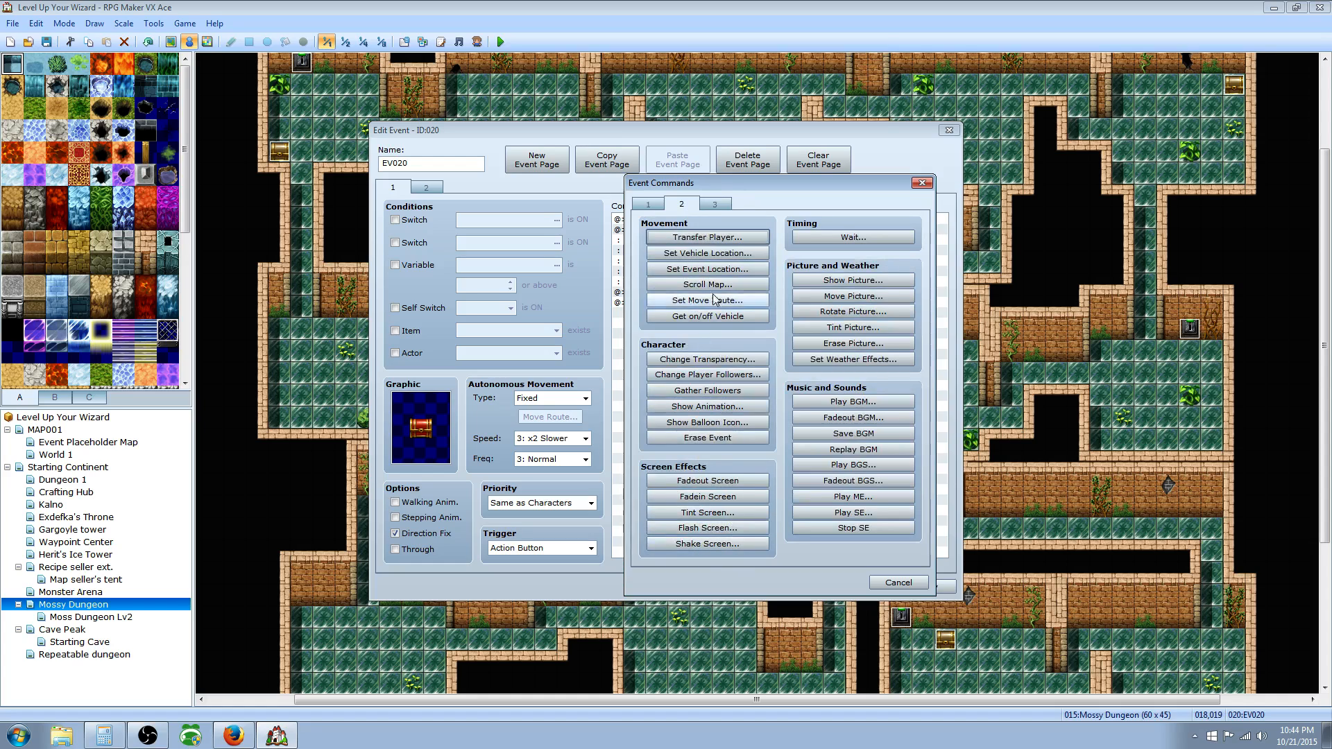
pyautogui.moveTo(689, 220)
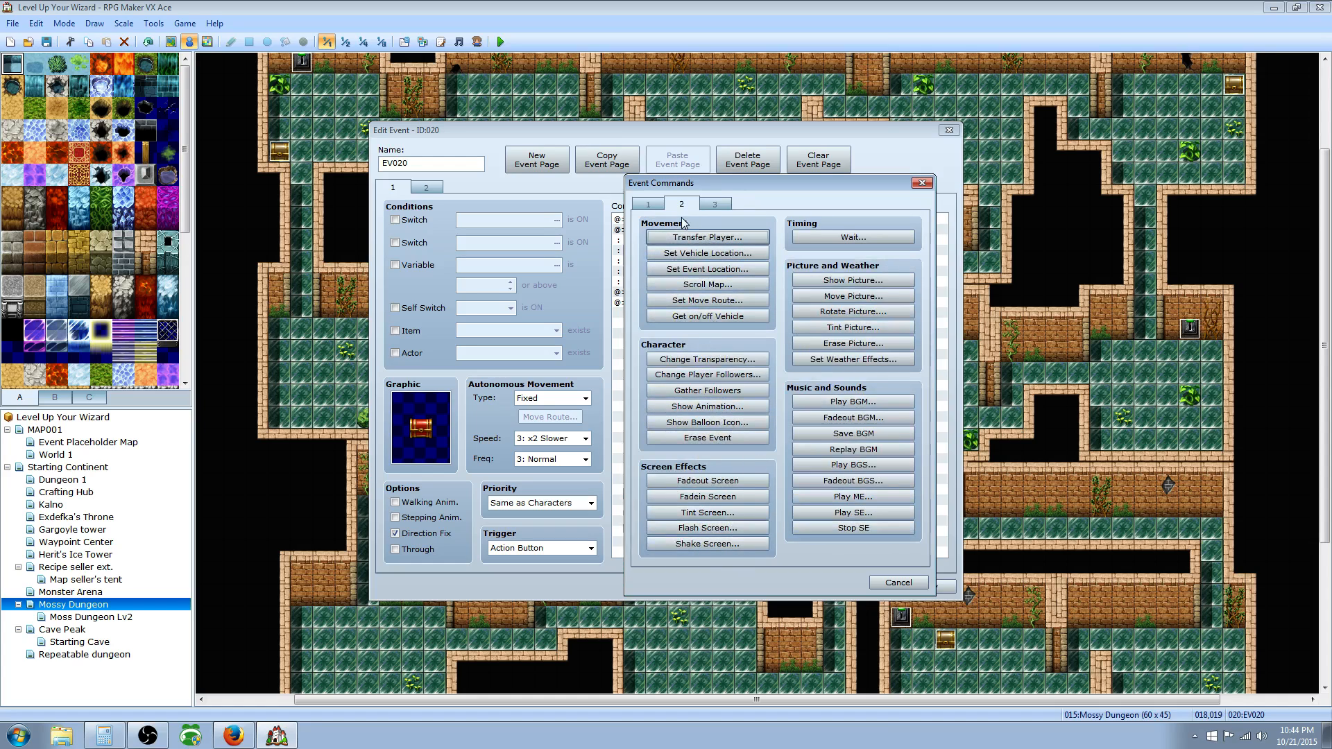
pyautogui.click(715, 203)
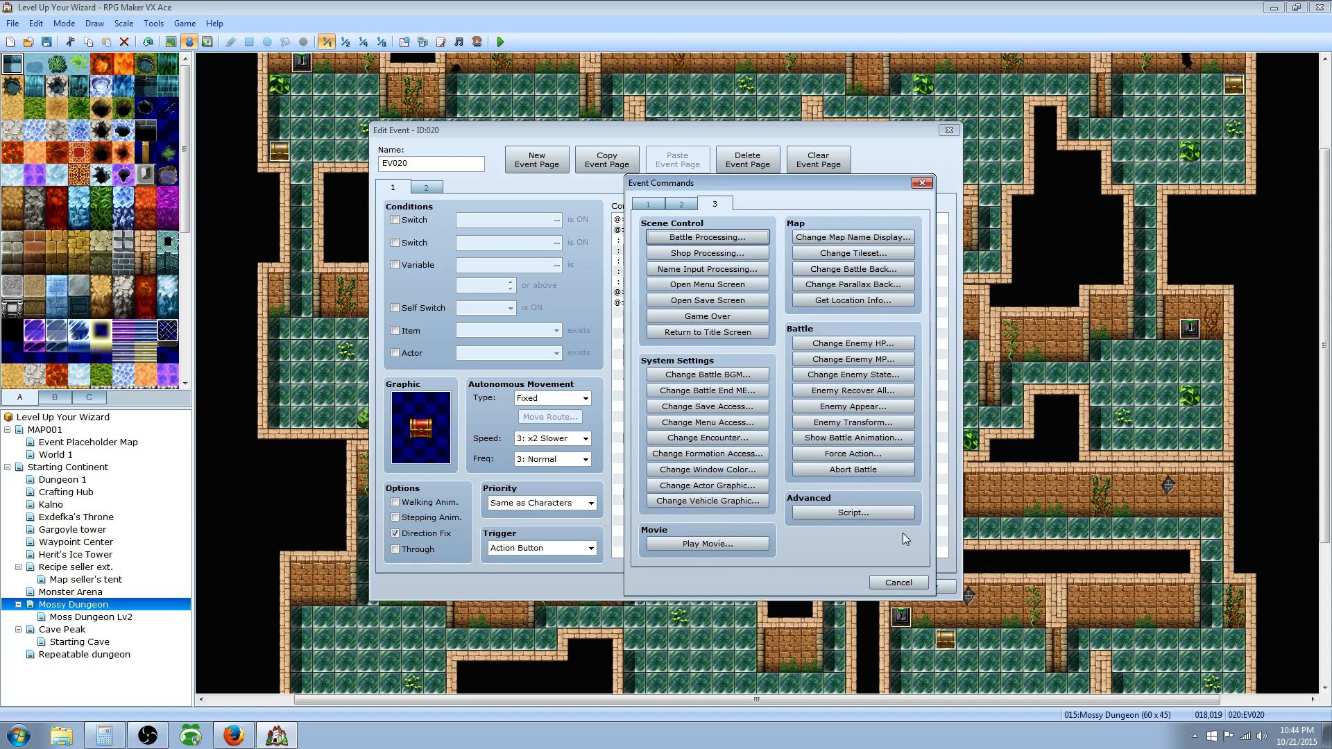
pyautogui.moveTo(653, 201)
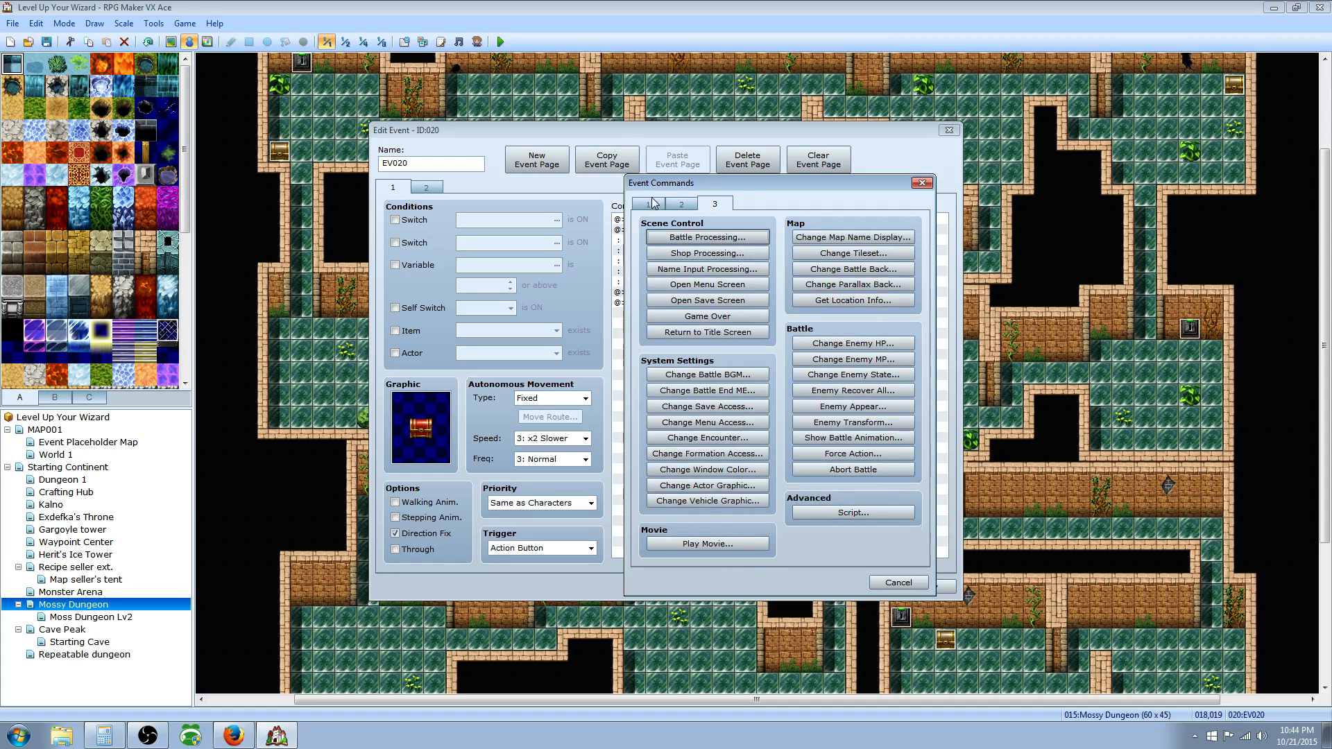
pyautogui.click(647, 203)
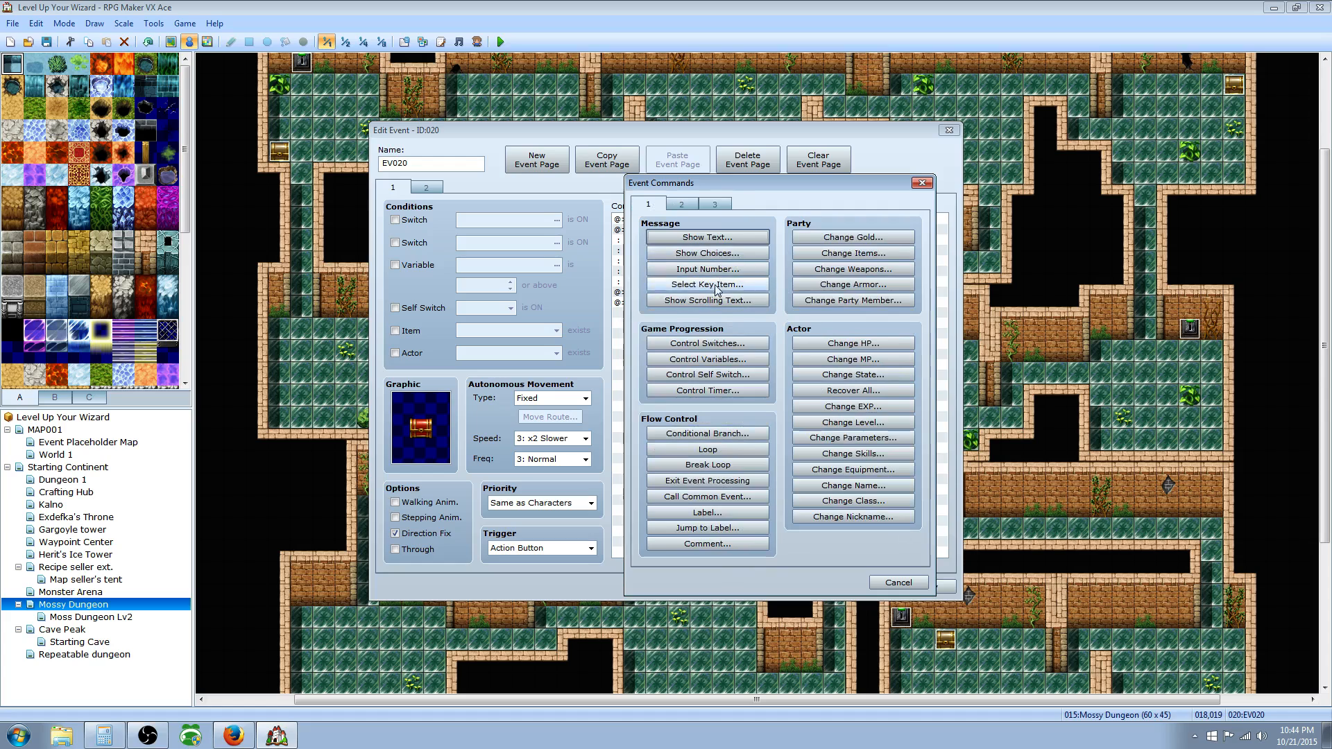
pyautogui.moveTo(724, 449)
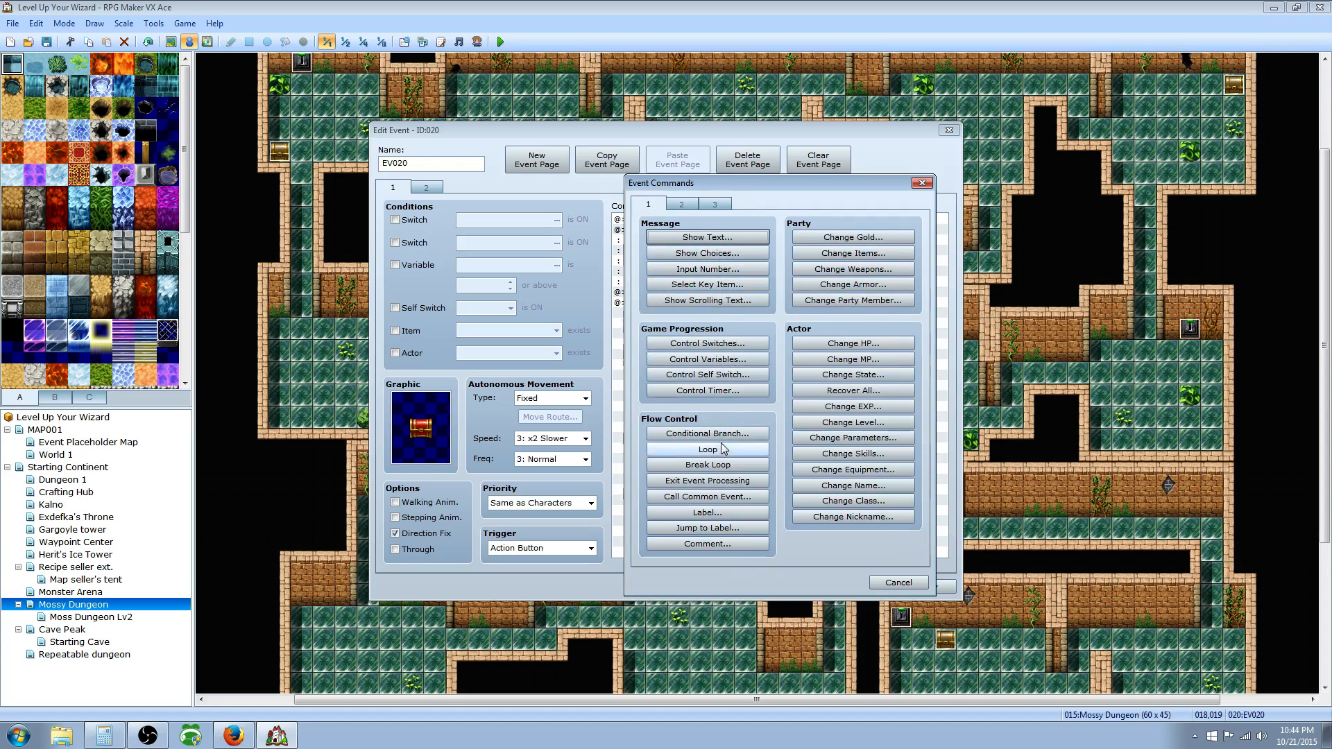
pyautogui.moveTo(728, 502)
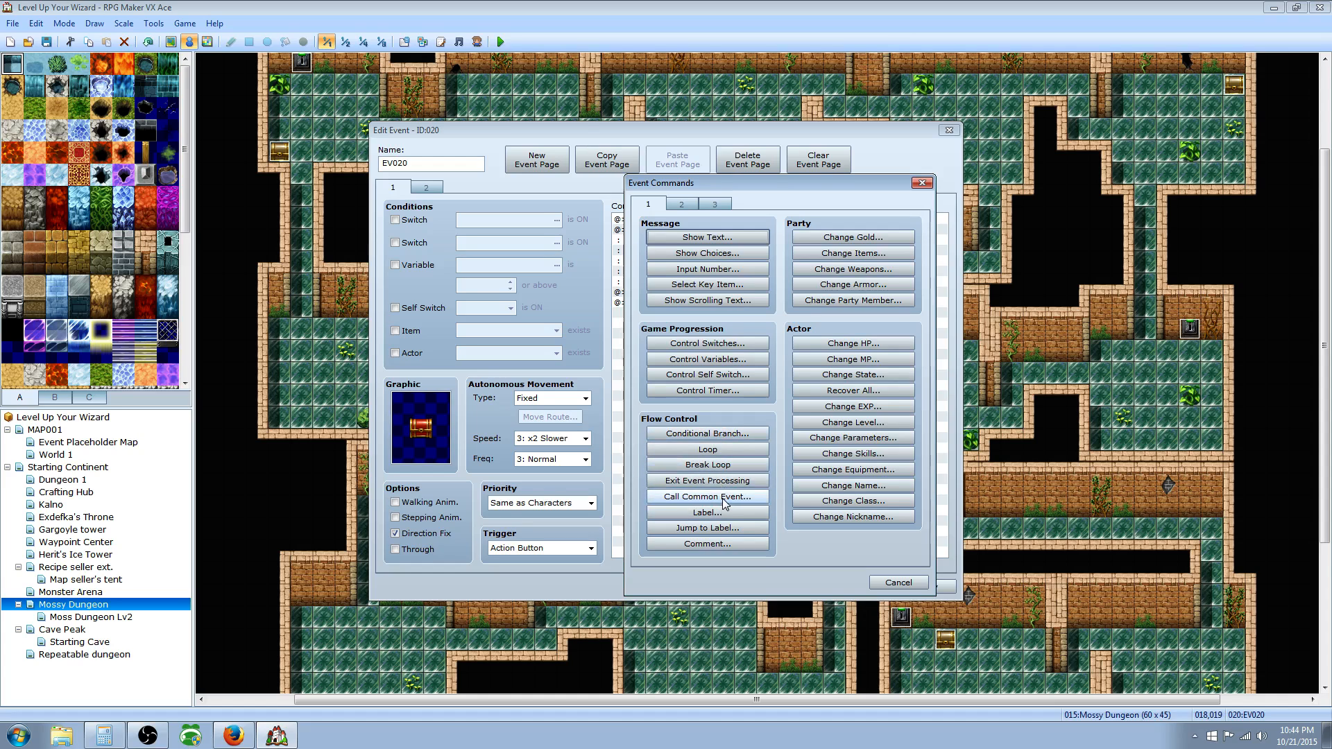
# Add a Call Common Event command for 032:Random loot.
pyautogui.click(707, 496)
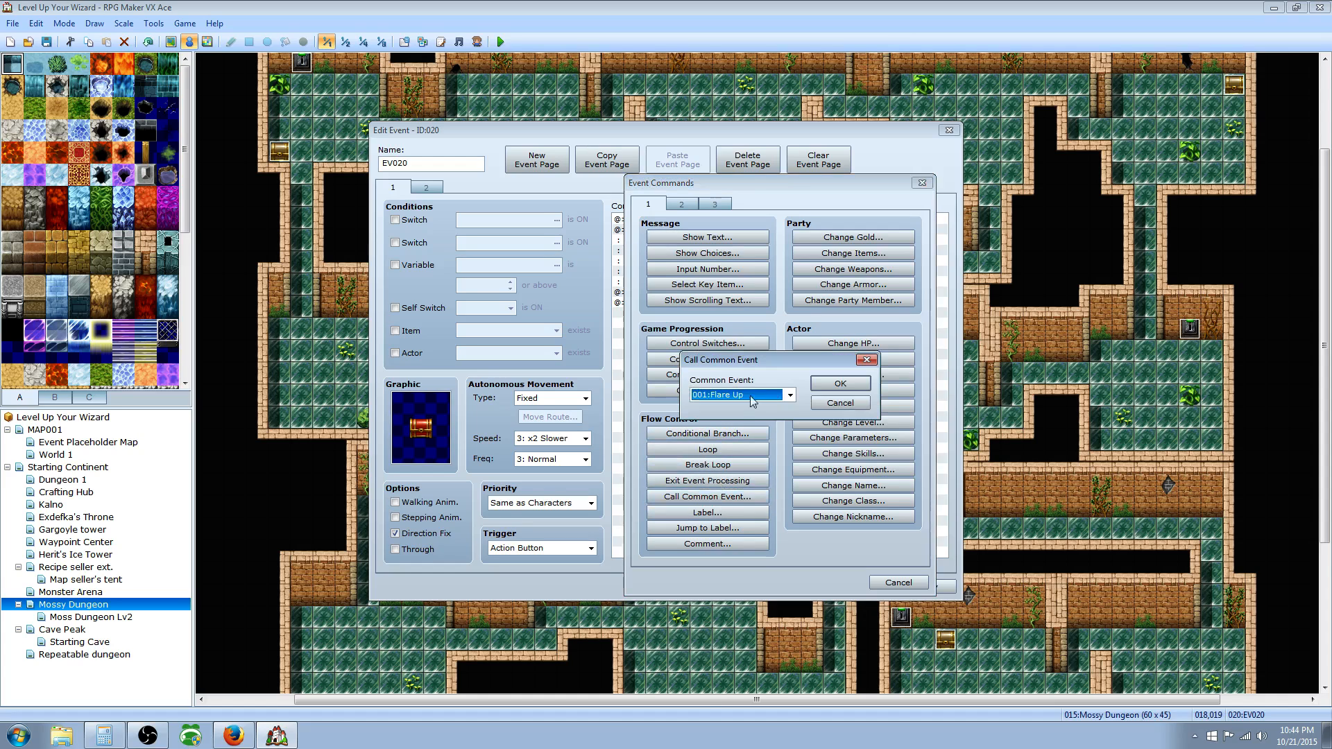
pyautogui.click(789, 395)
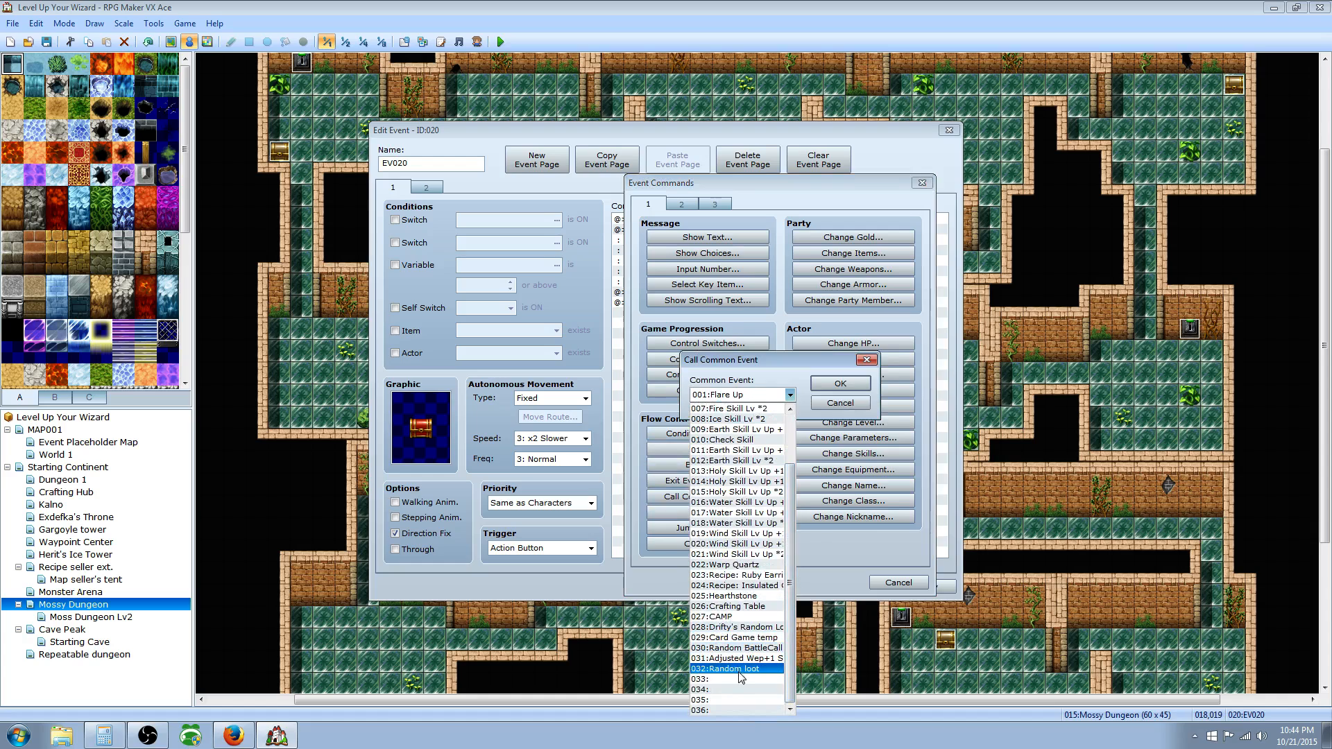
pyautogui.moveTo(748, 676)
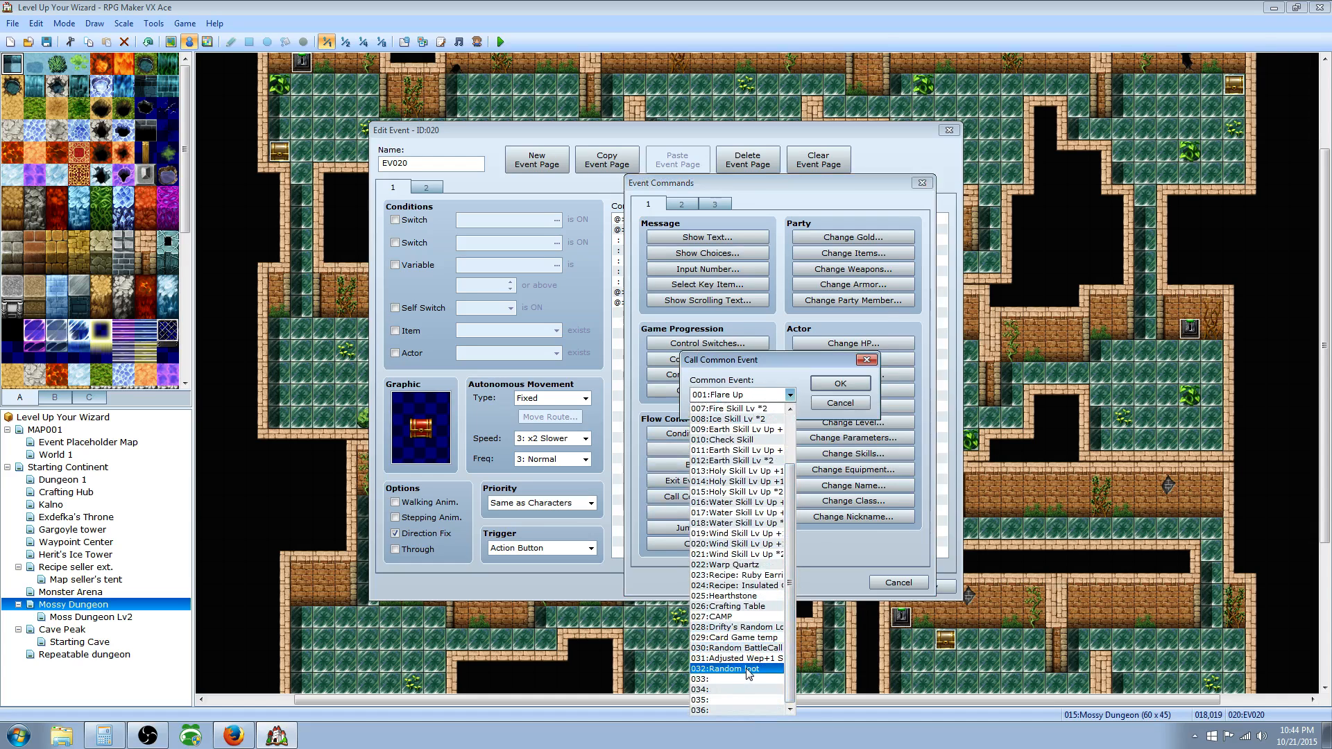
pyautogui.click(736, 669)
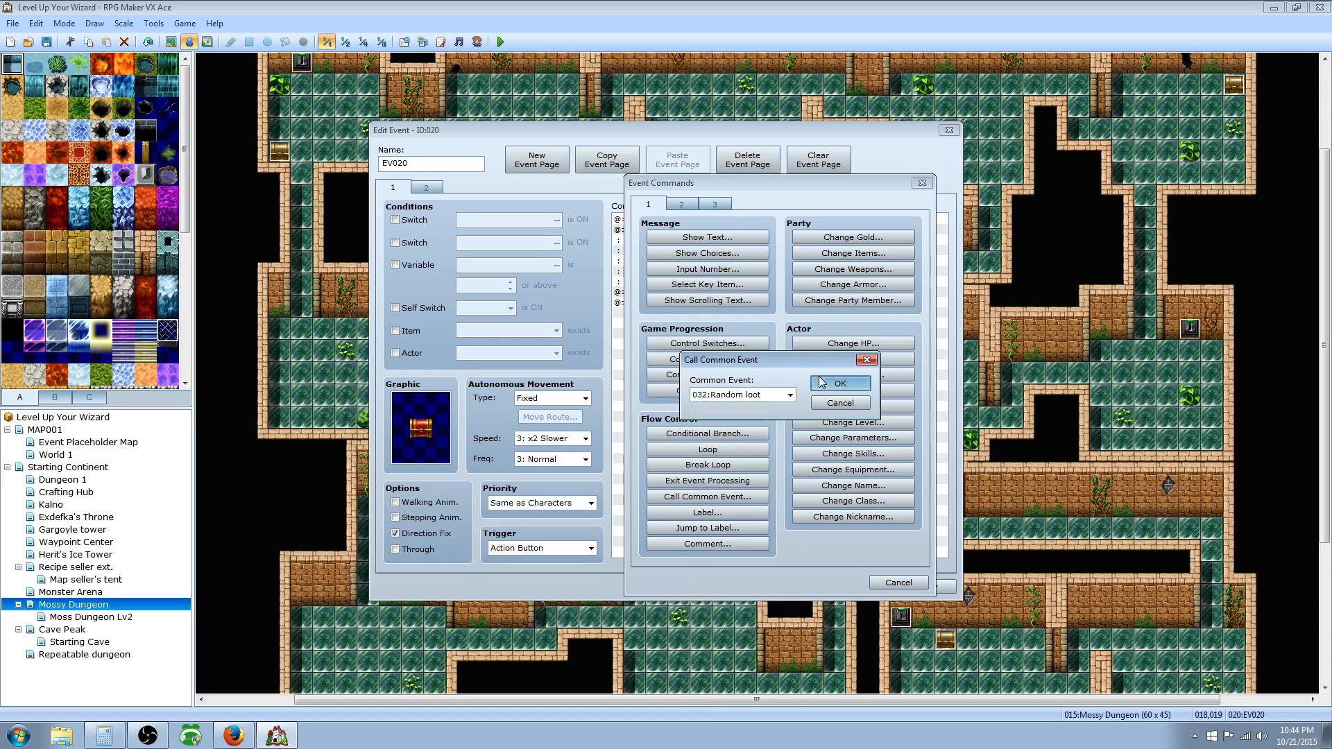
pyautogui.click(840, 383)
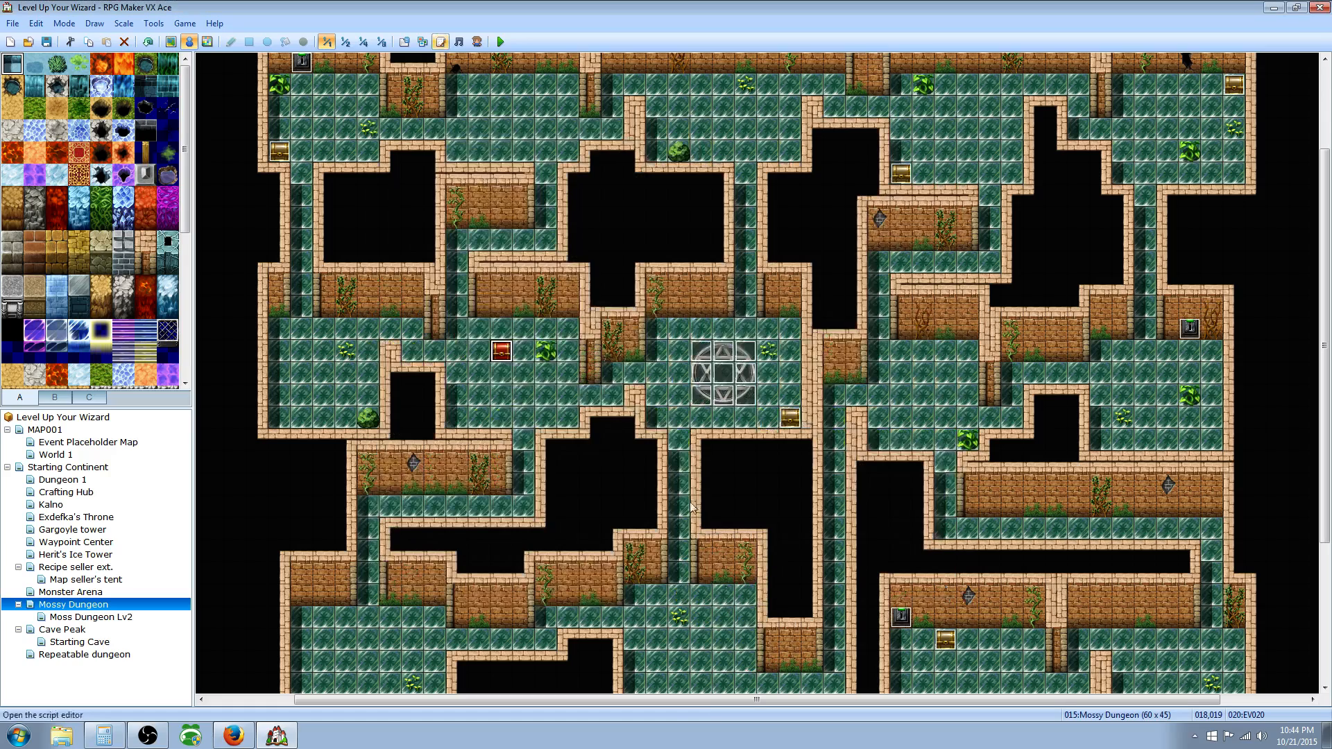
# Recheck the chest event, then set the player start on the tile below it.
pyautogui.click(420, 40)
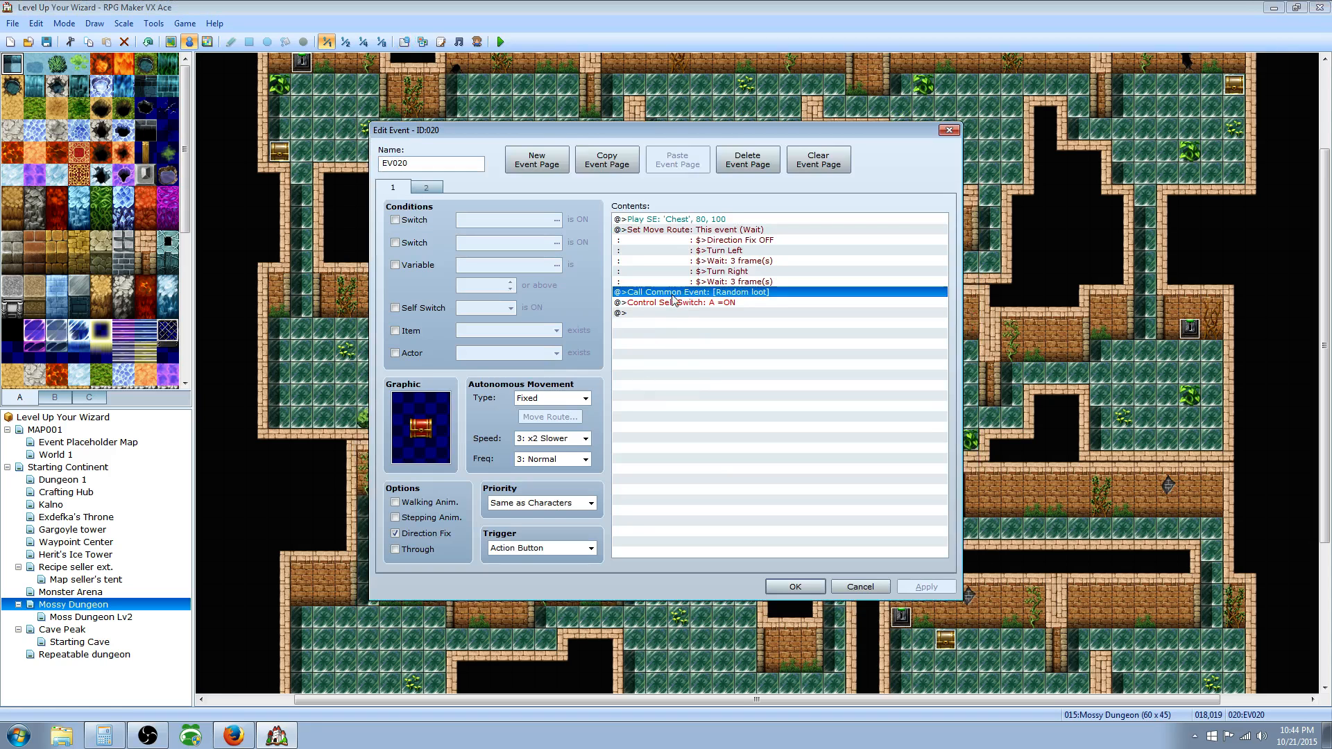
pyautogui.moveTo(787, 382)
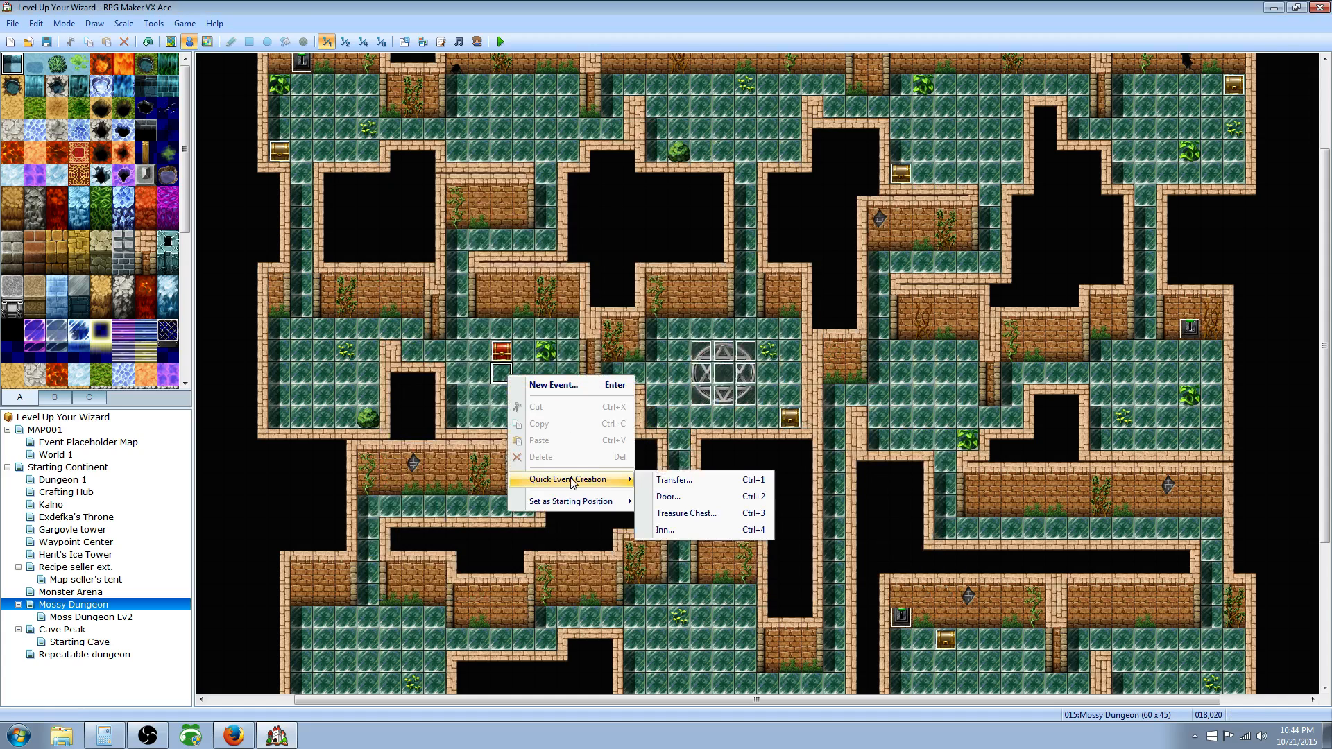
pyautogui.moveTo(570, 502)
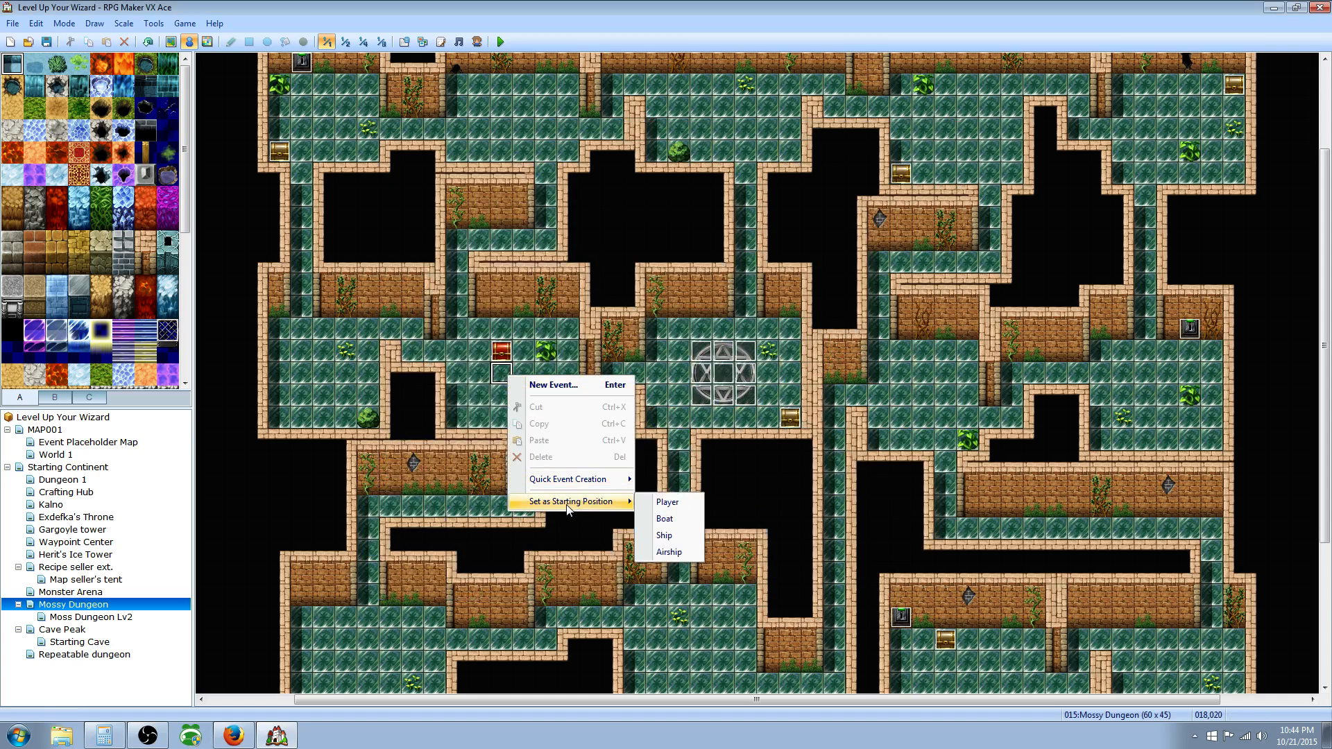
pyautogui.moveTo(668, 502)
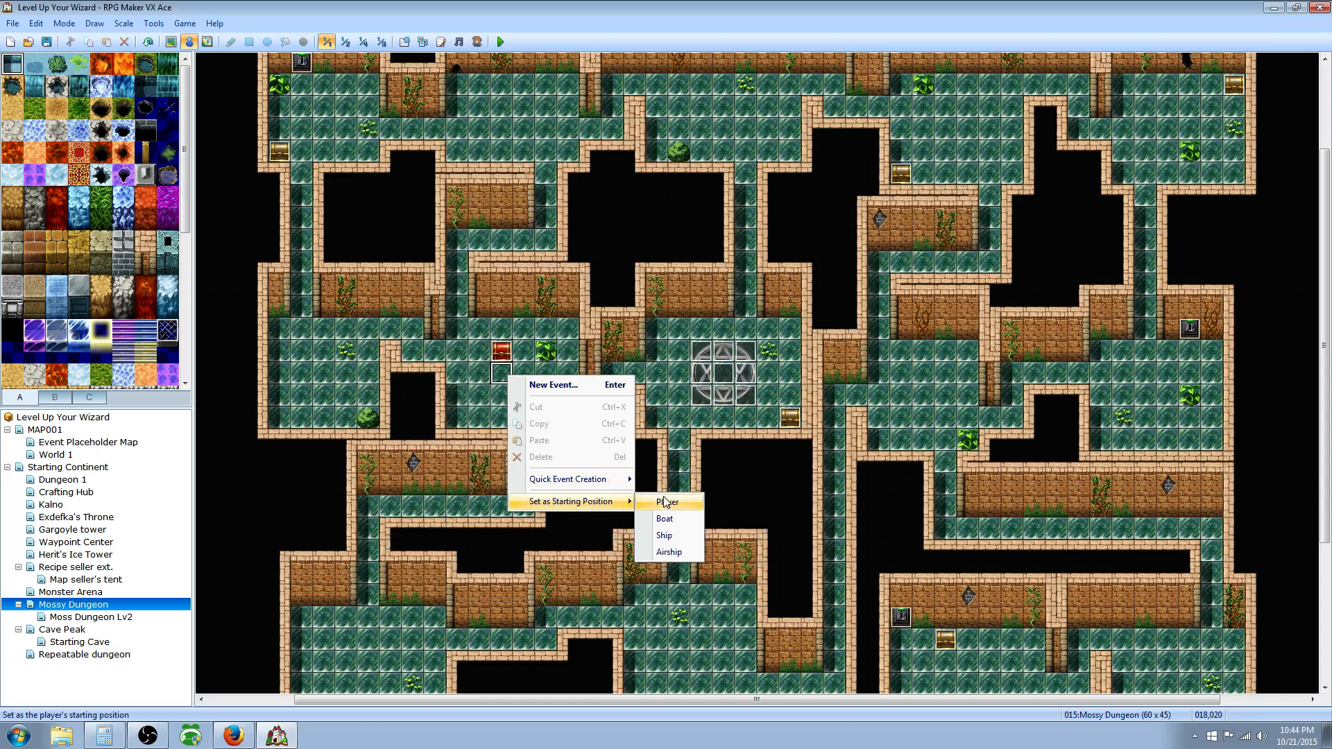
pyautogui.click(666, 503)
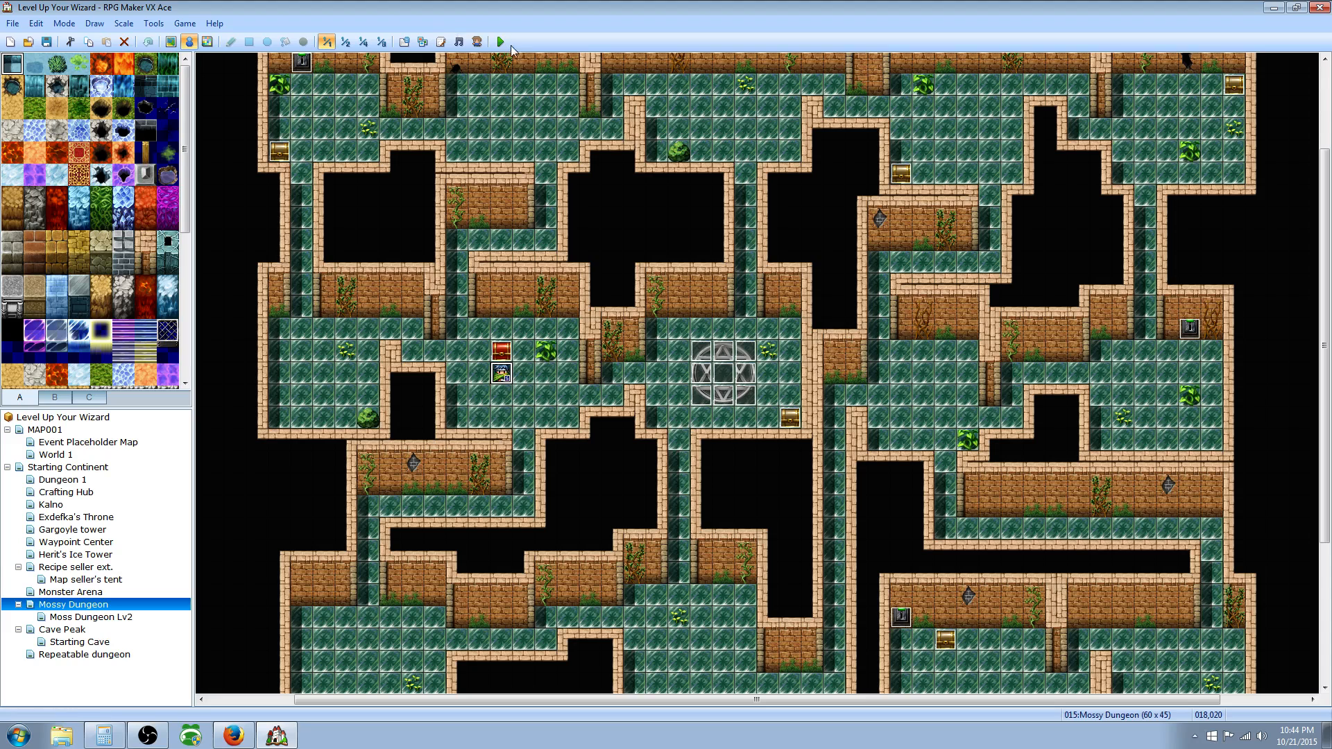
pyautogui.click(500, 40)
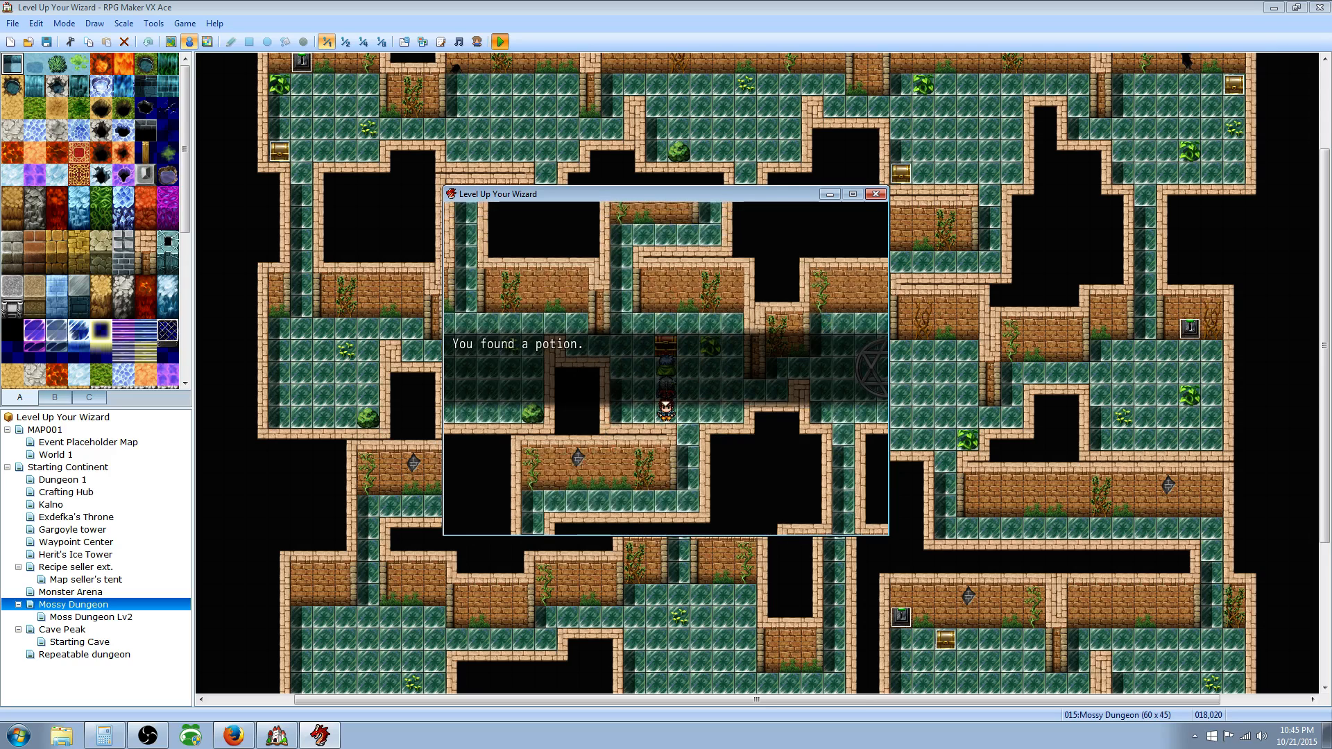
pyautogui.press('Escape')
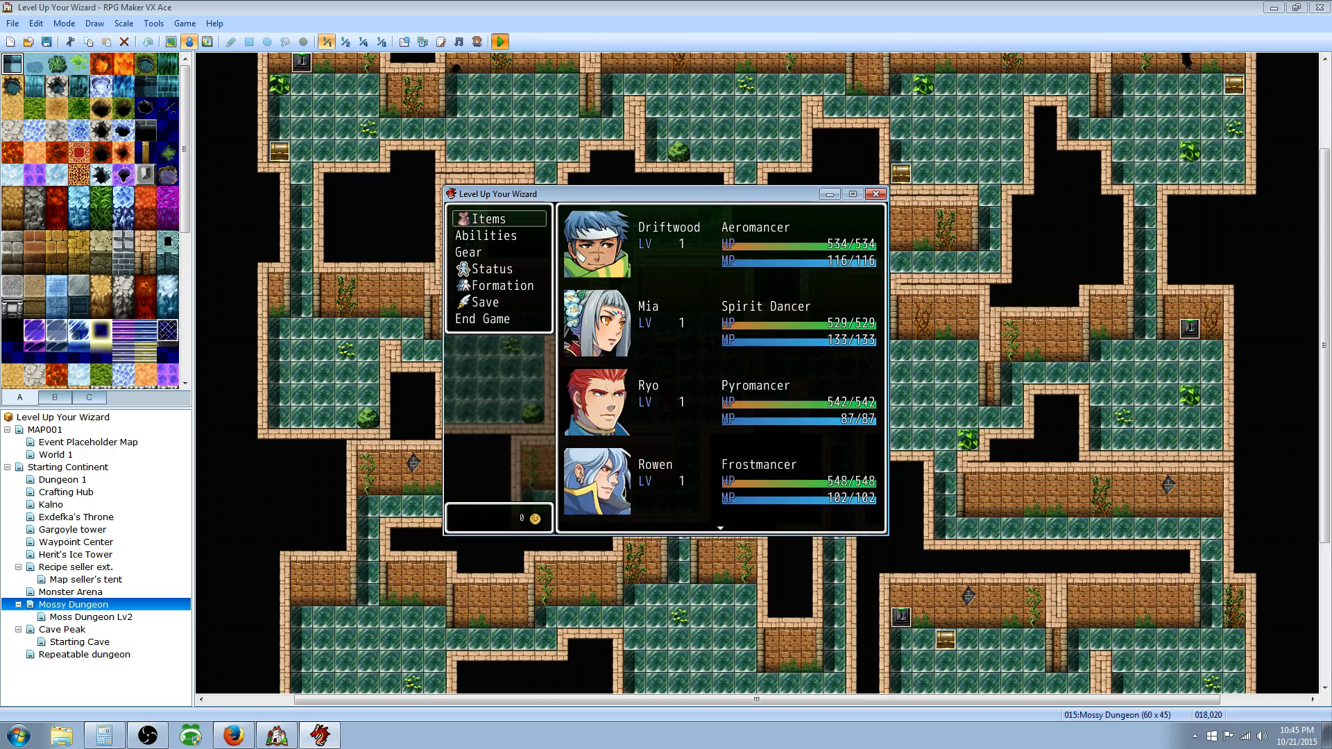
pyautogui.click(488, 219)
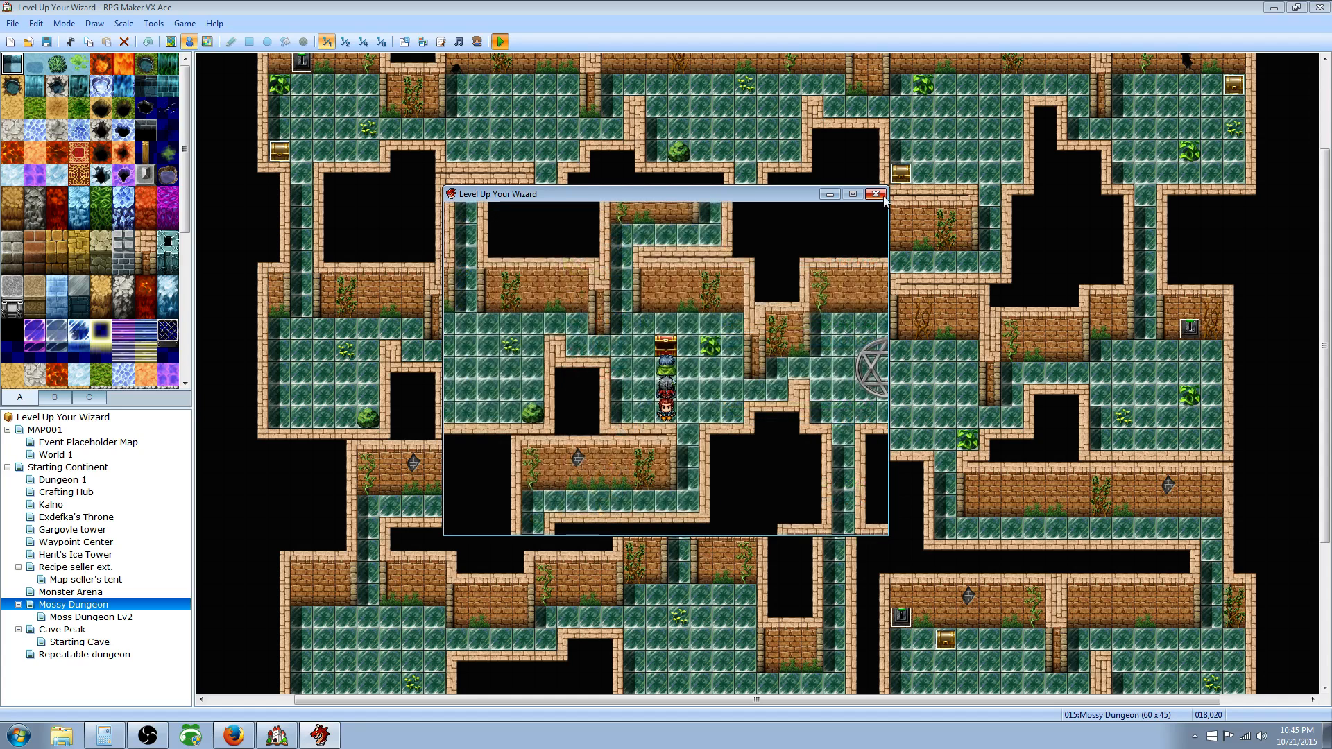
pyautogui.click(876, 194)
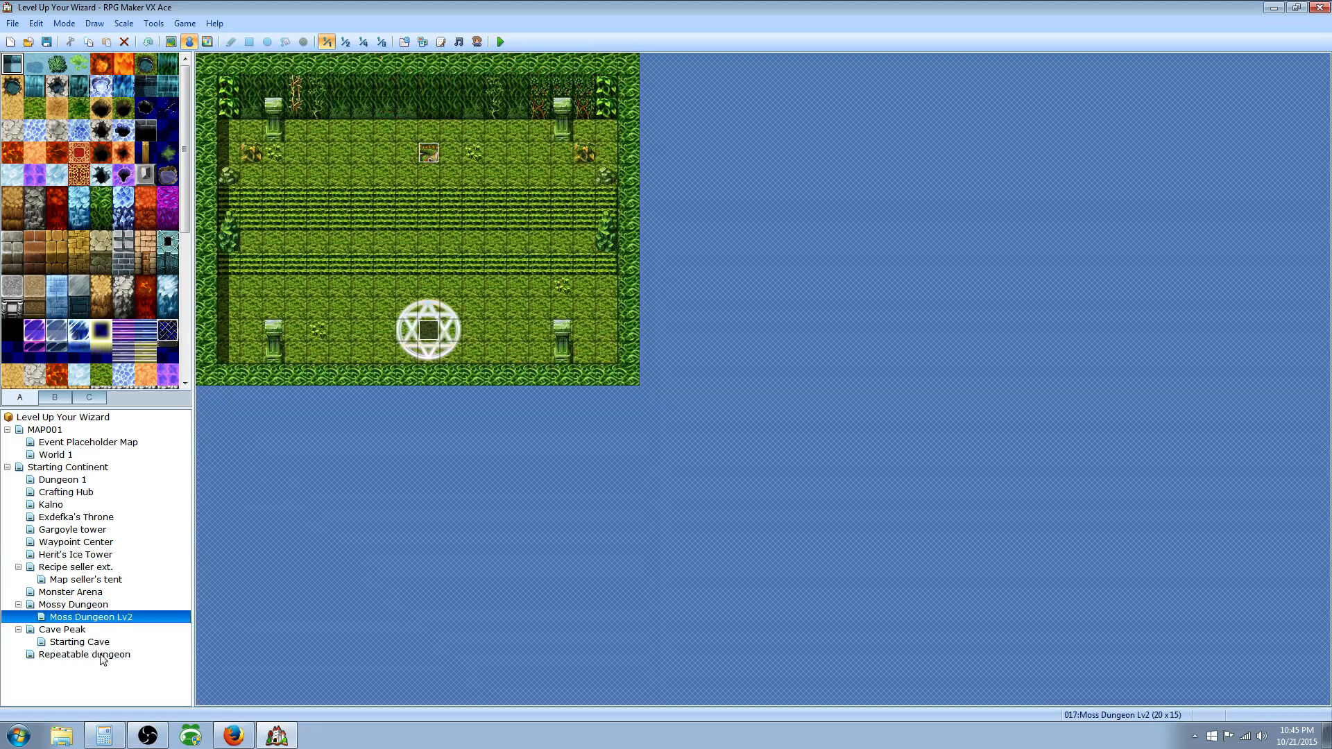
# Open the Repeatable dungeon map and inspect chest EV002's commands without changes.
pyautogui.click(84, 654)
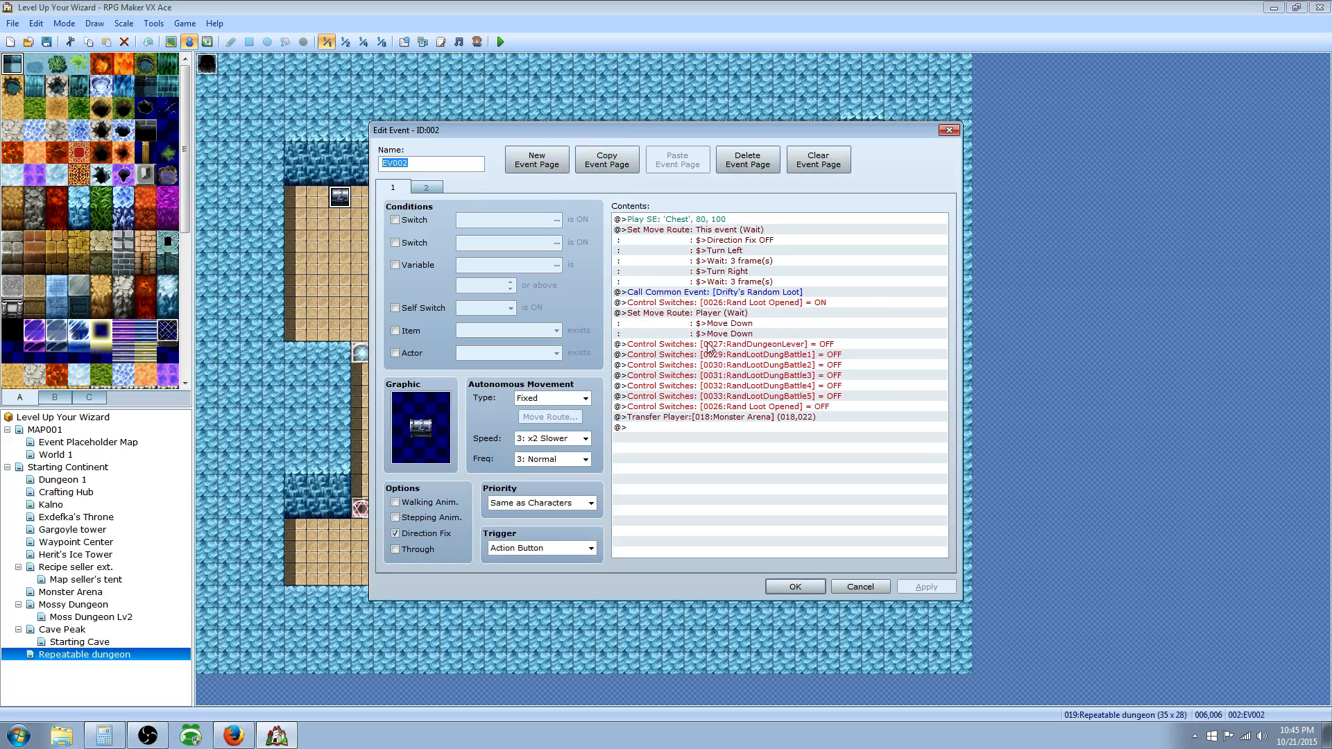
pyautogui.click(740, 375)
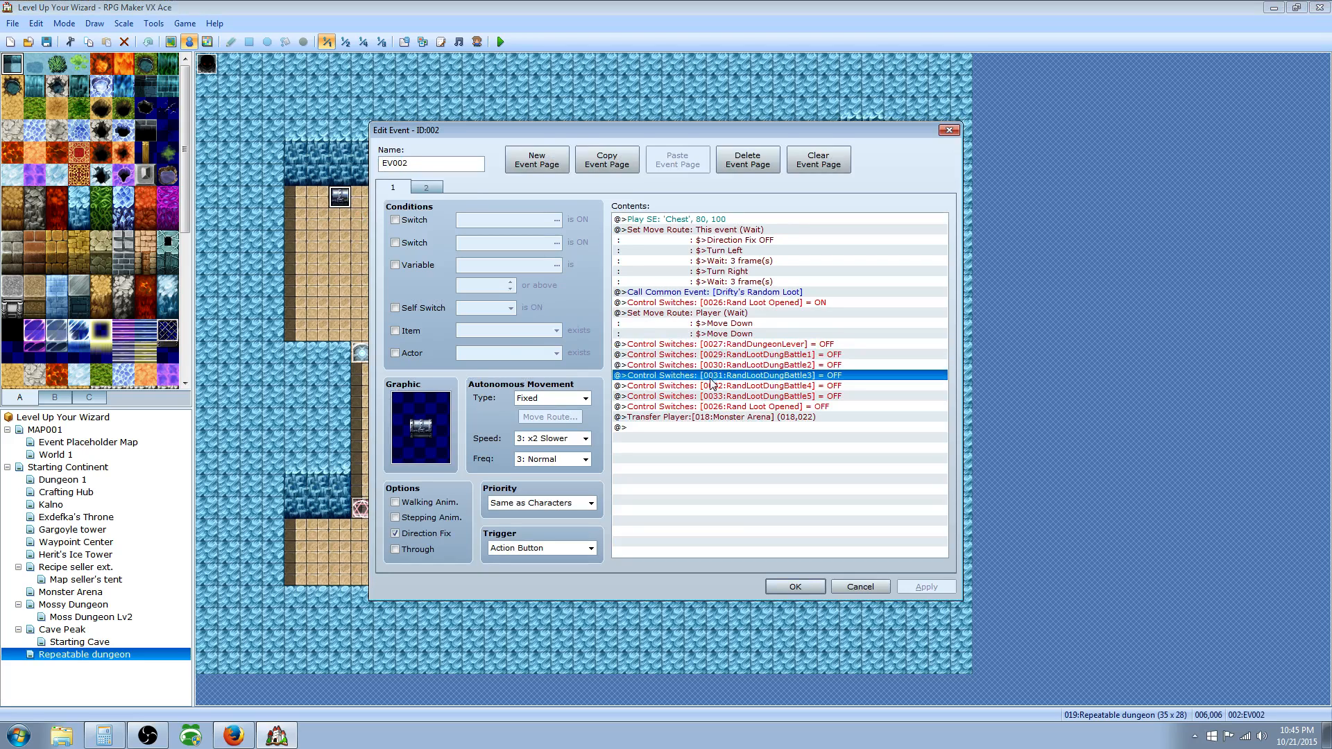
pyautogui.click(738, 302)
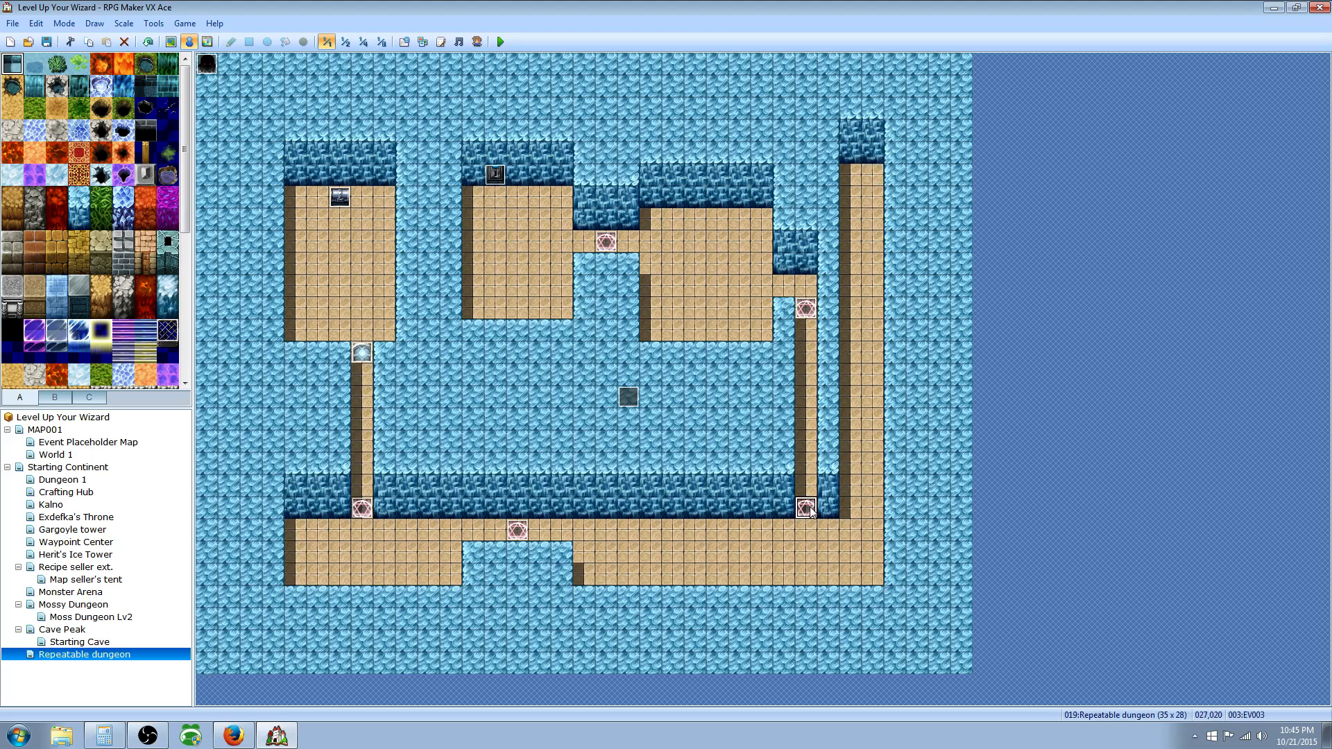
# Review battle tile event EV003 unchanged, then bring up the Database.
pyautogui.rightClick(805, 508)
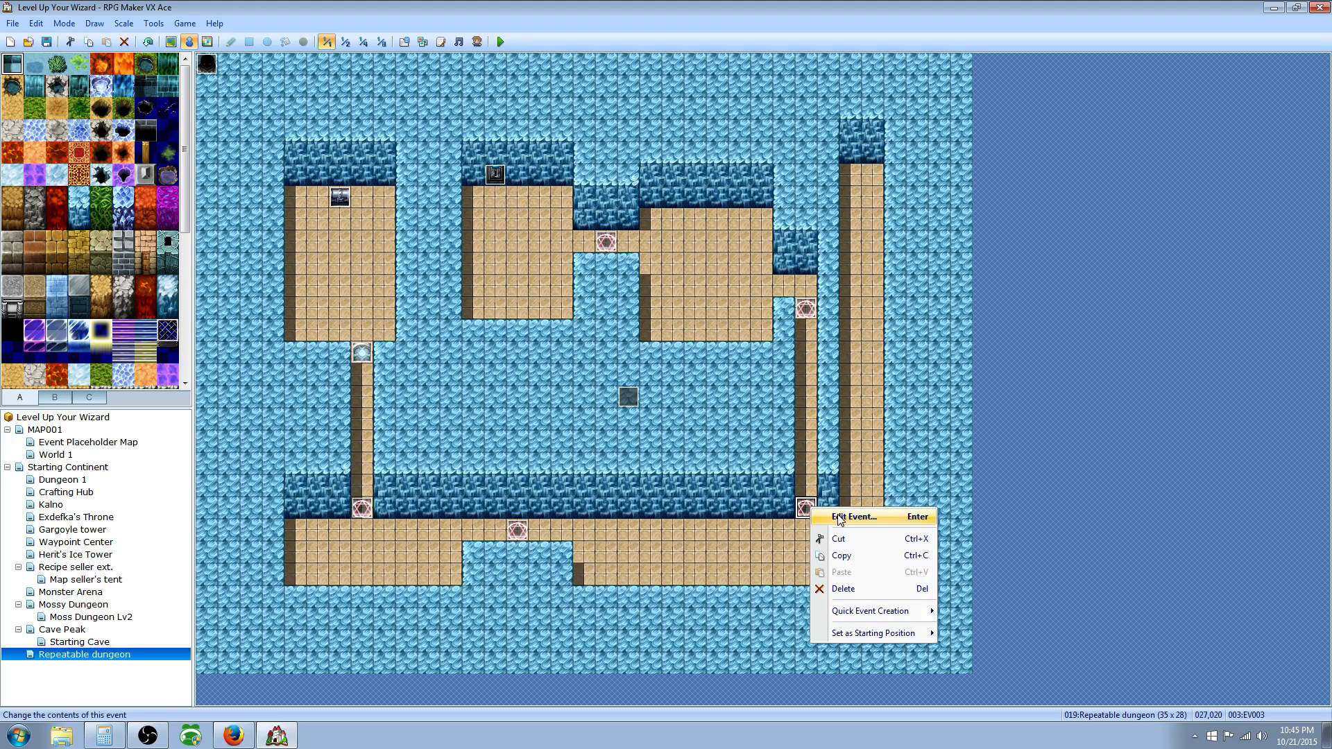
pyautogui.click(853, 516)
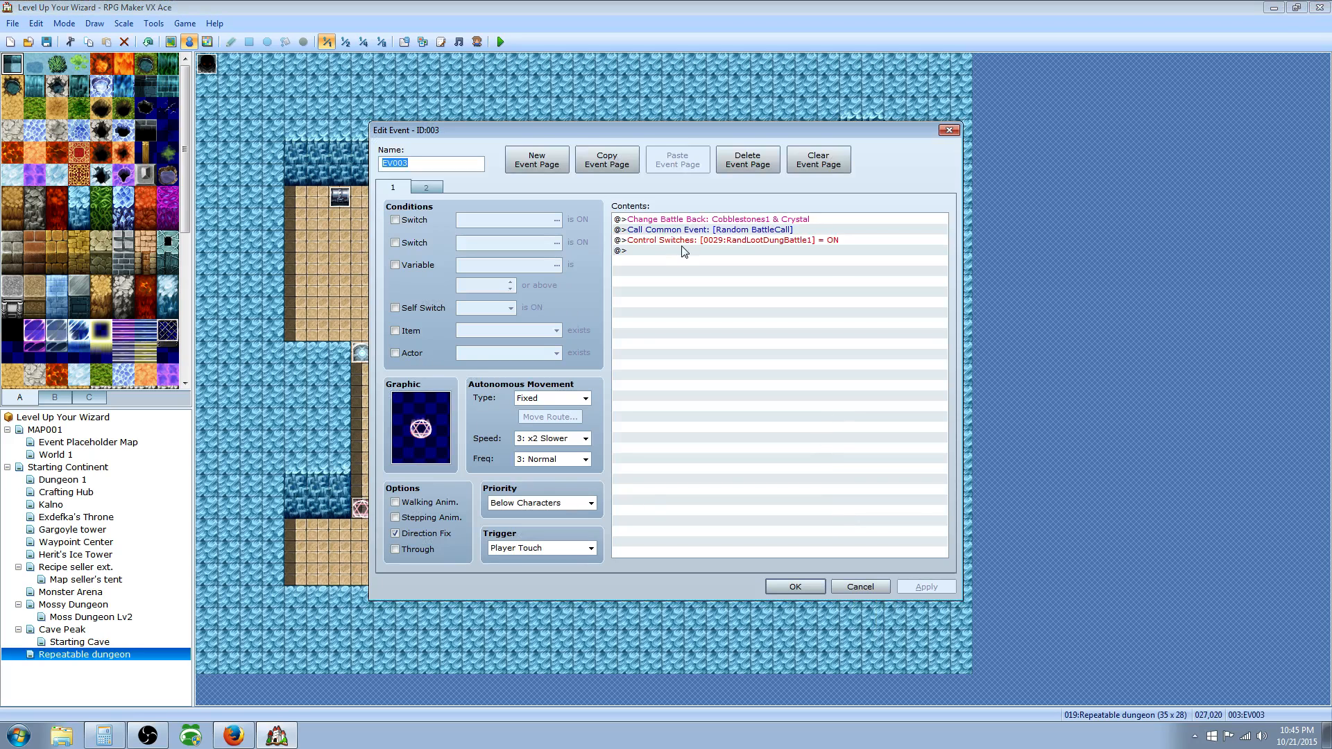
pyautogui.moveTo(715, 262)
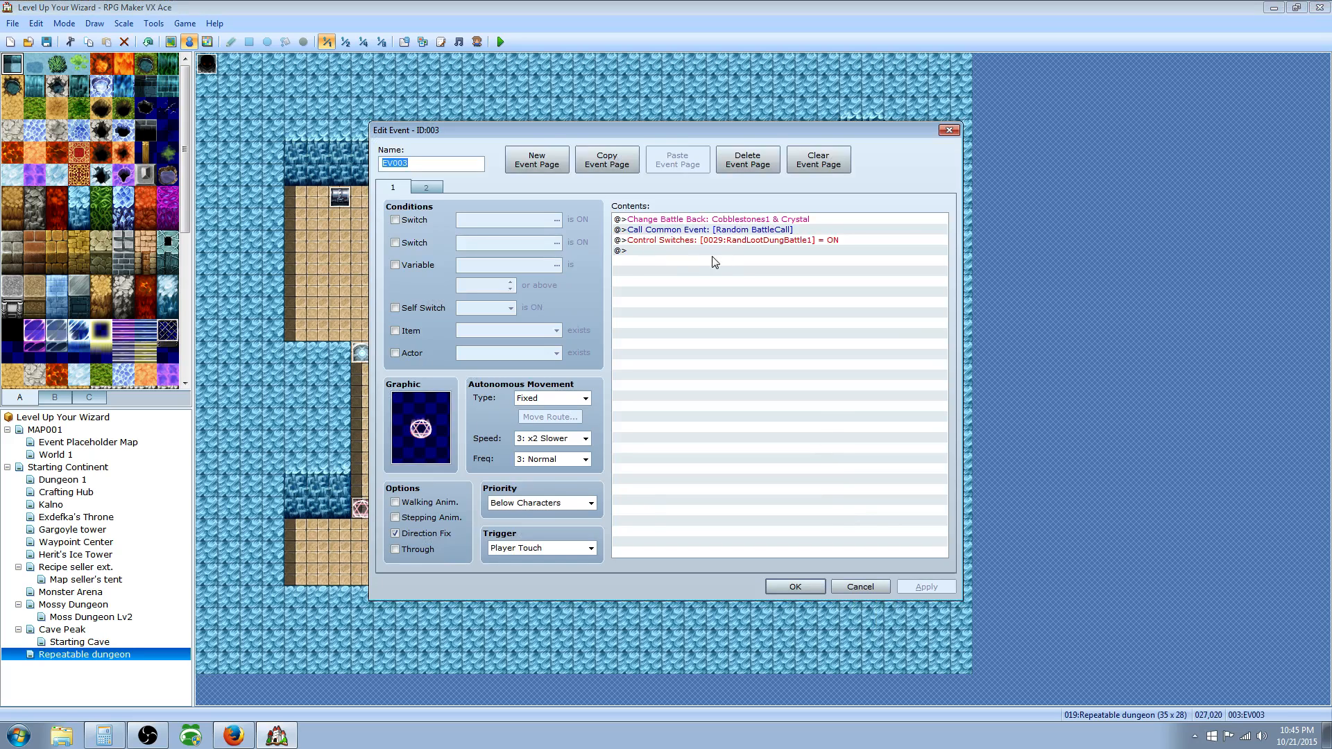
pyautogui.click(641, 250)
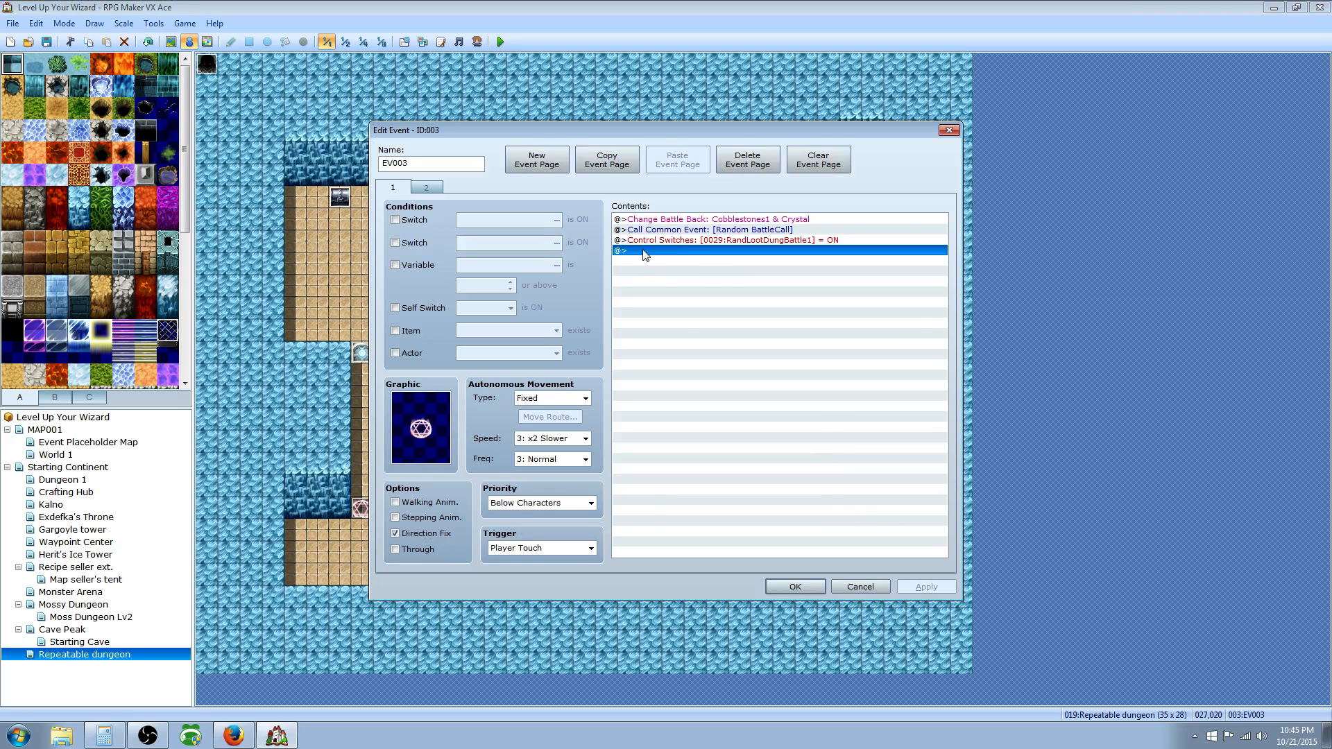
pyautogui.moveTo(655, 242)
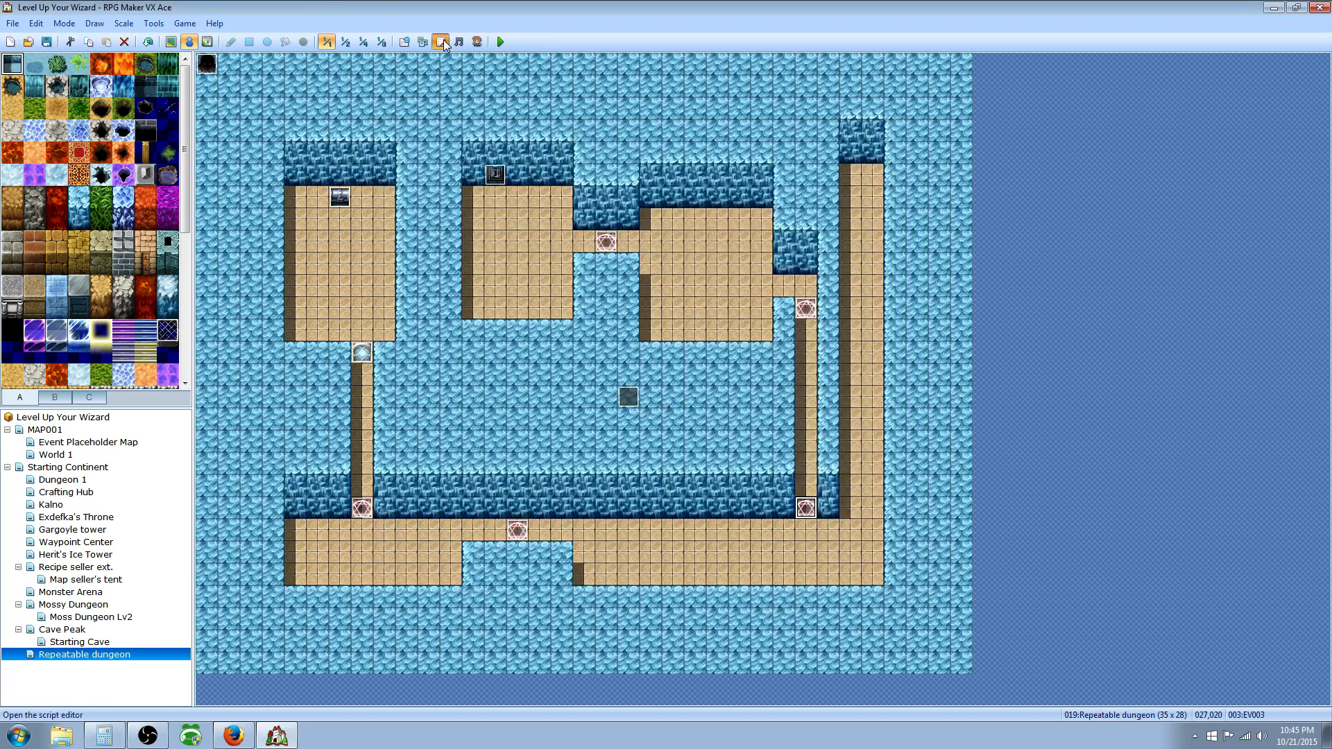
pyautogui.click(444, 40)
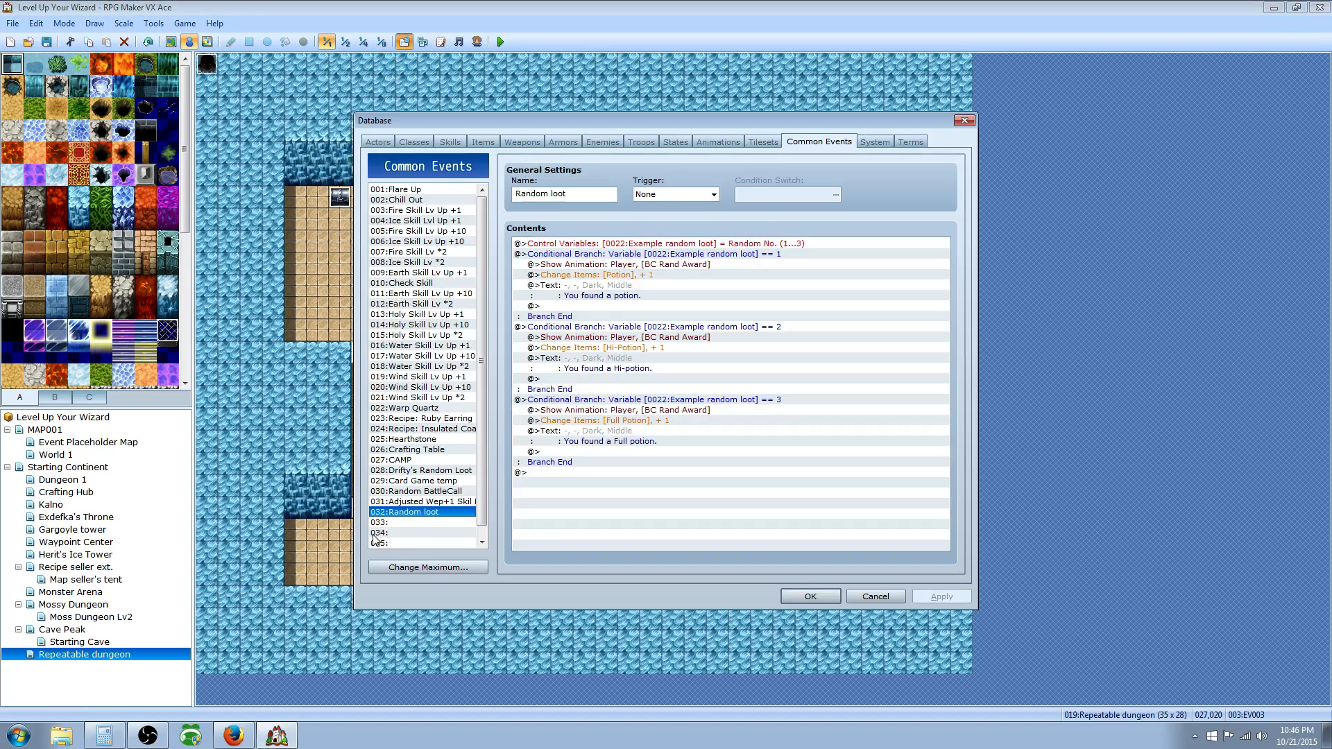
# Select 030:Random BattleCall, browse the Troops list, then return to Common Events.
pyautogui.click(419, 490)
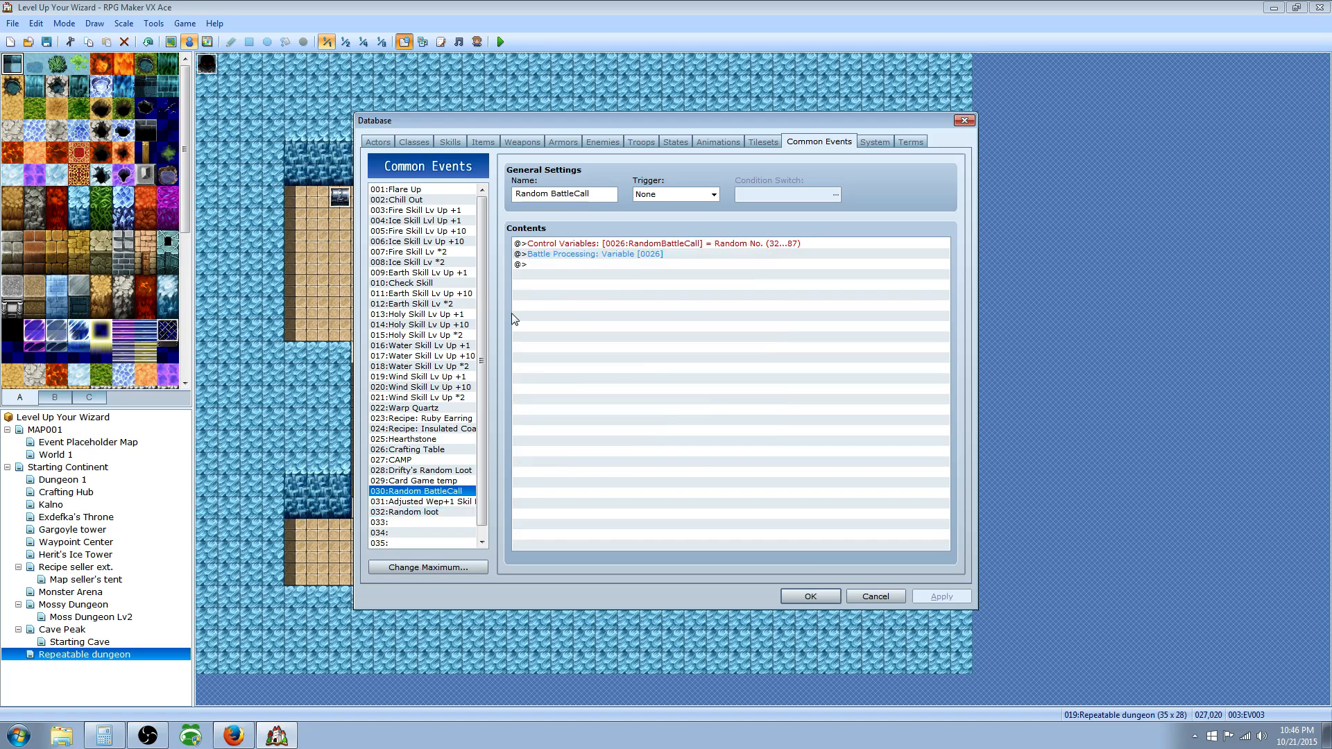
pyautogui.click(588, 254)
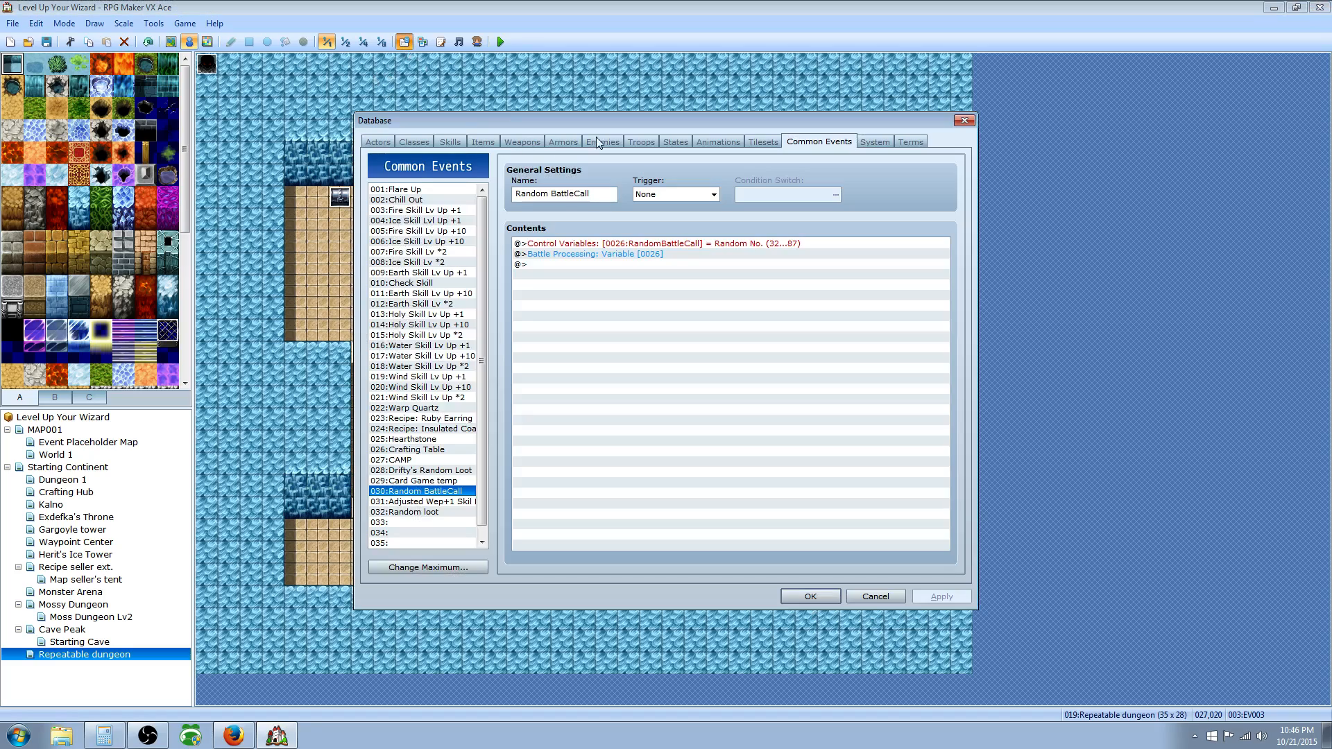
pyautogui.click(640, 141)
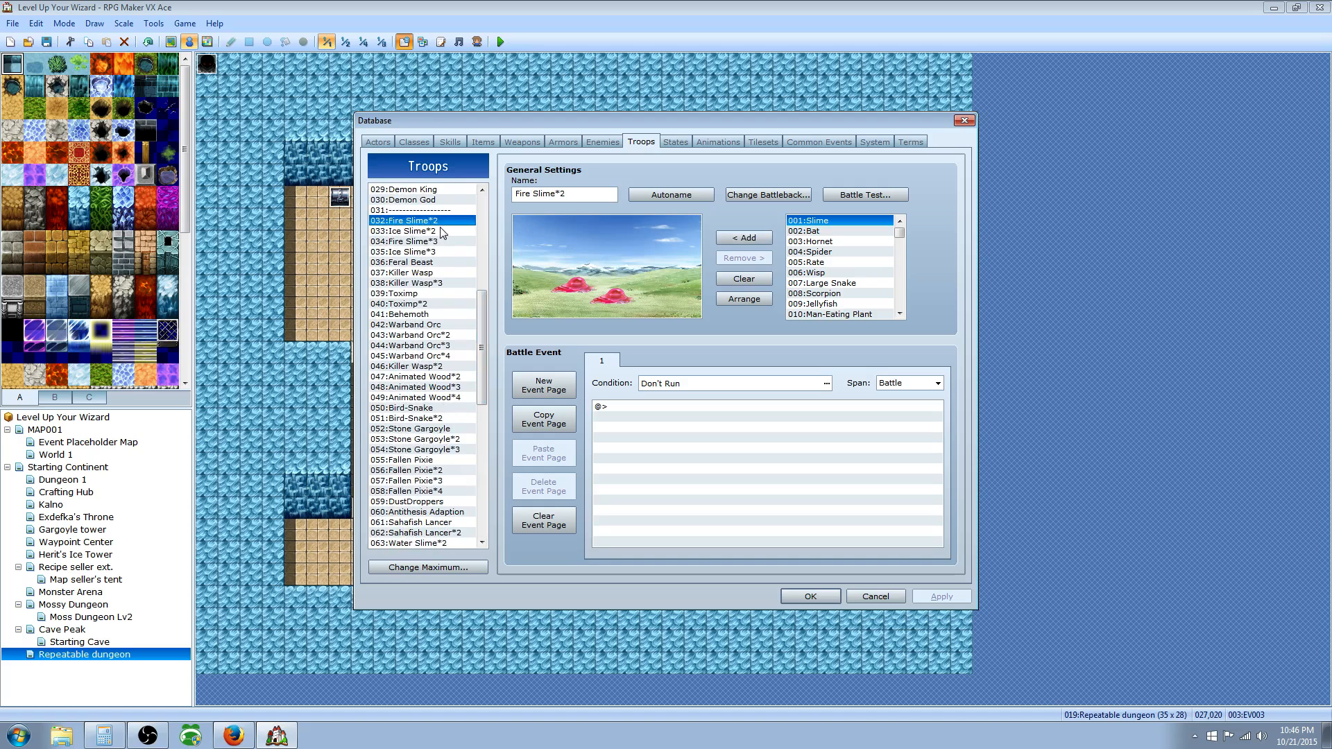
pyautogui.moveTo(423, 226)
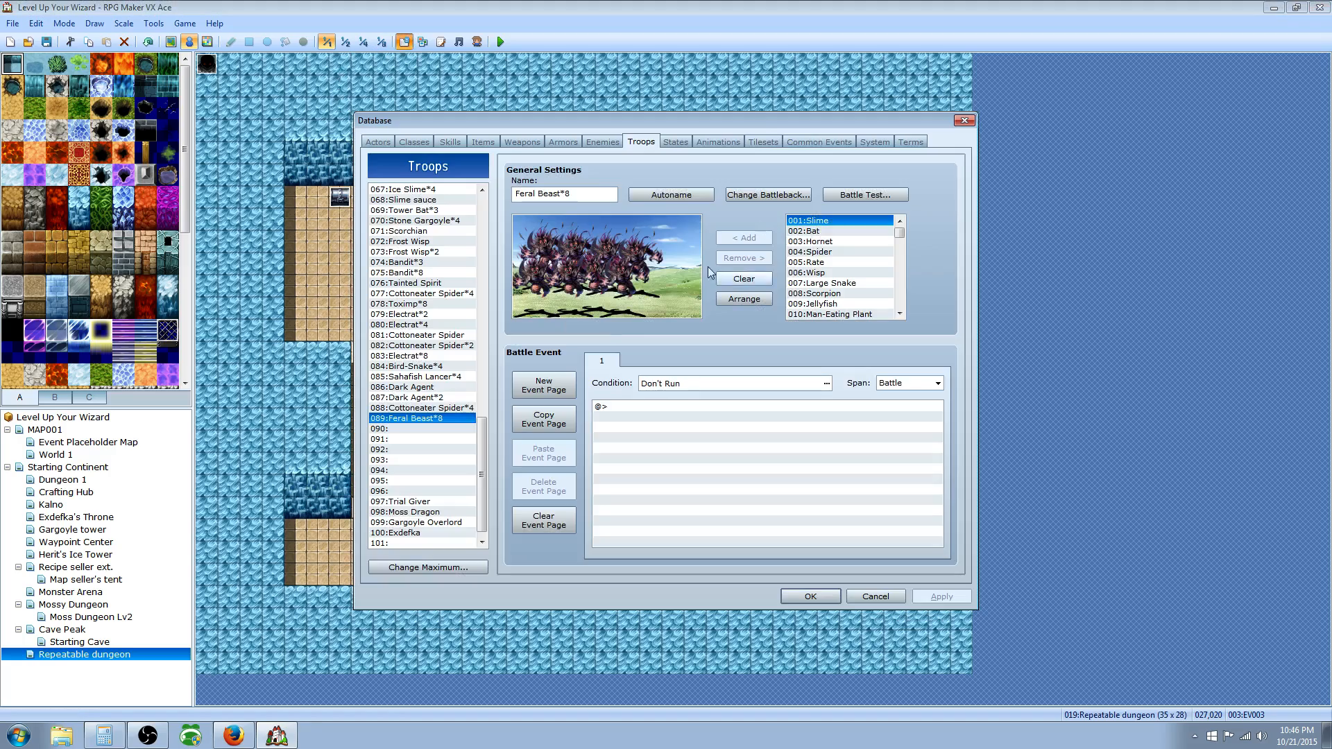
pyautogui.click(819, 141)
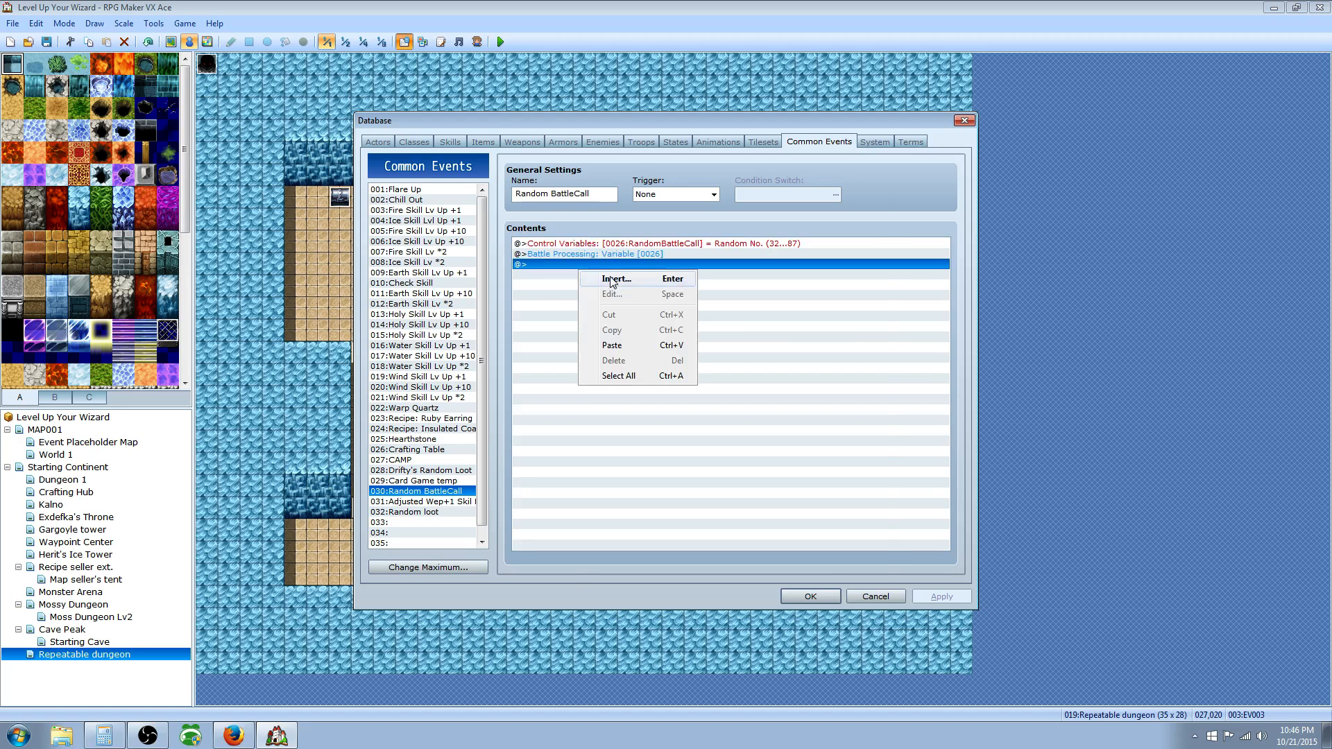
# Edit the troop roll command, choosing variable 0026 RandomBattleCall for the 32–87 range.
pyautogui.click(615, 279)
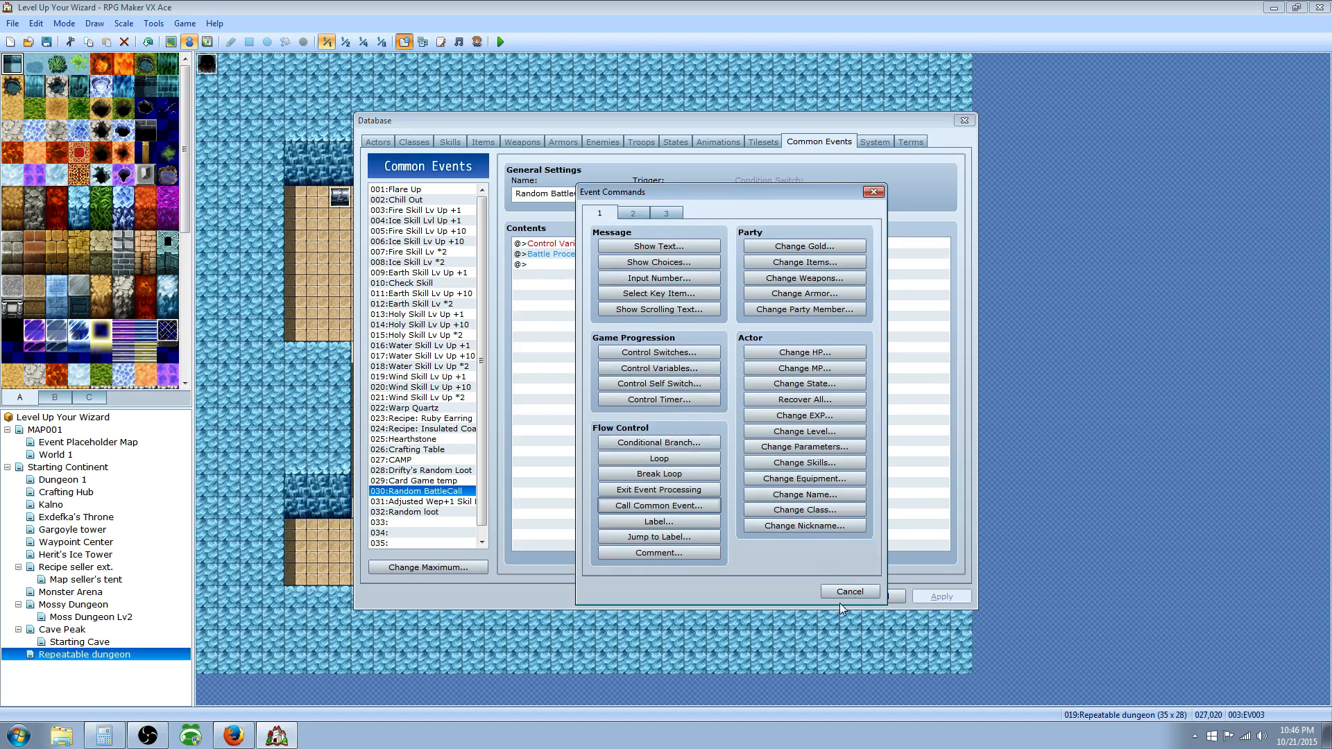
pyautogui.doubleClick(549, 243)
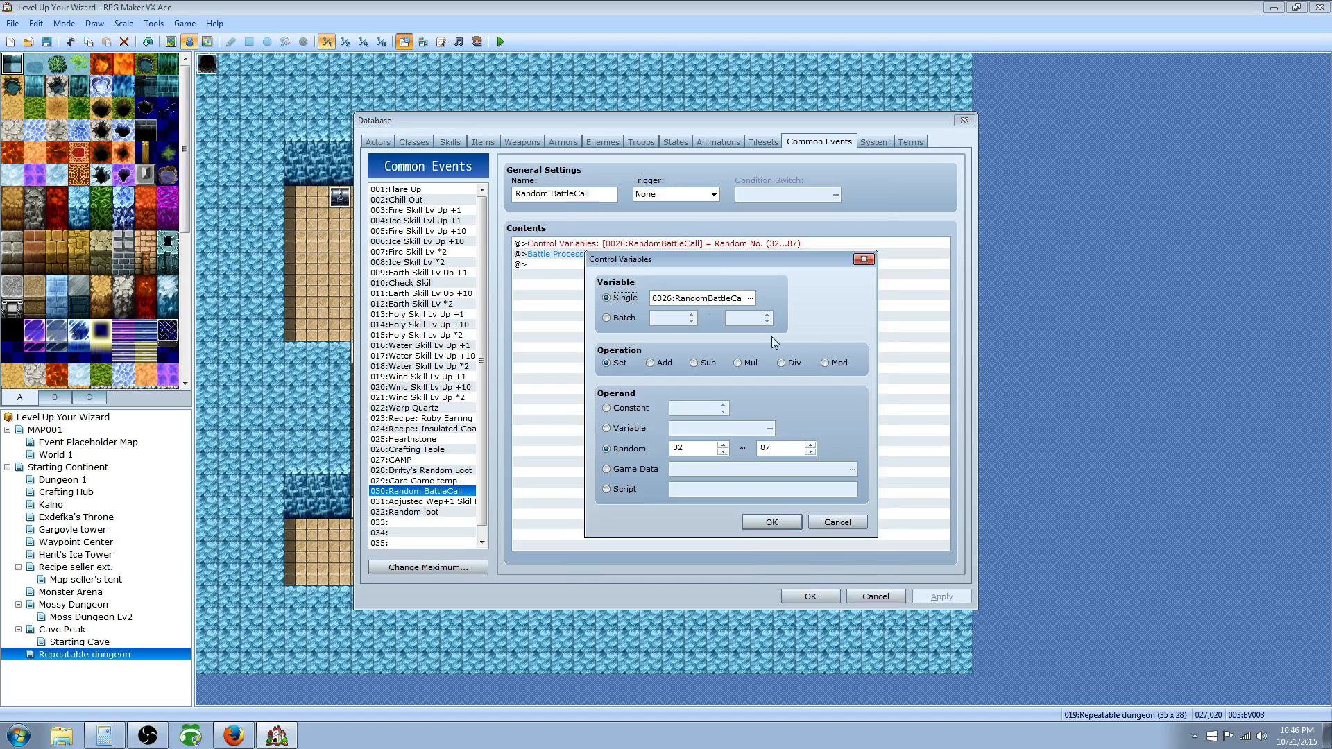
pyautogui.click(751, 298)
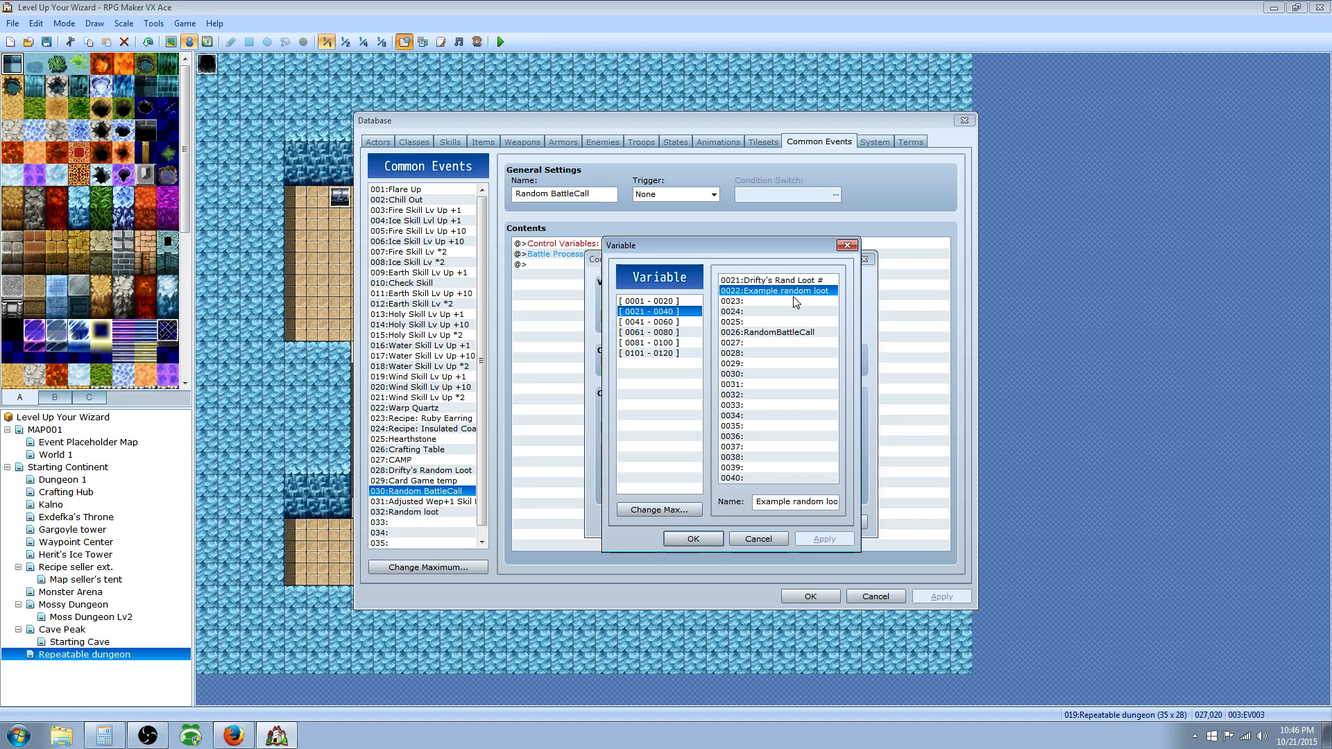
pyautogui.moveTo(786, 338)
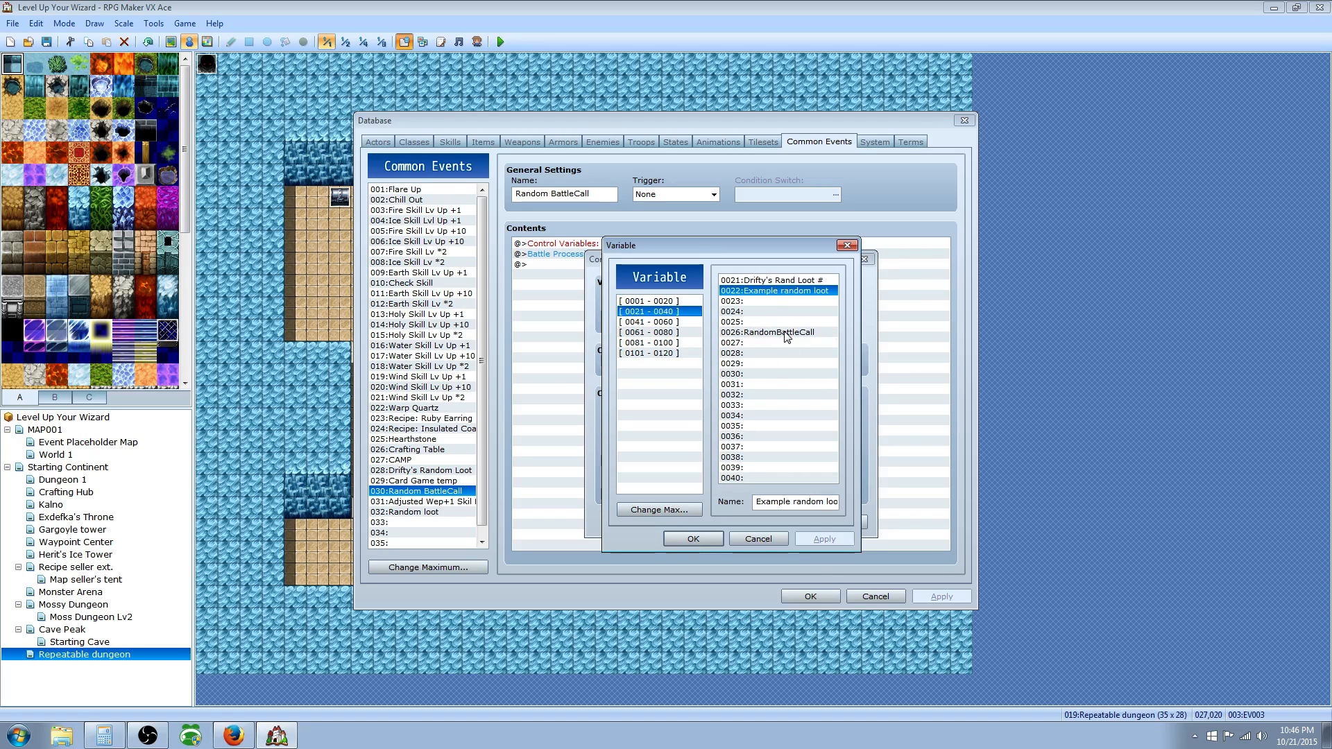
pyautogui.click(693, 538)
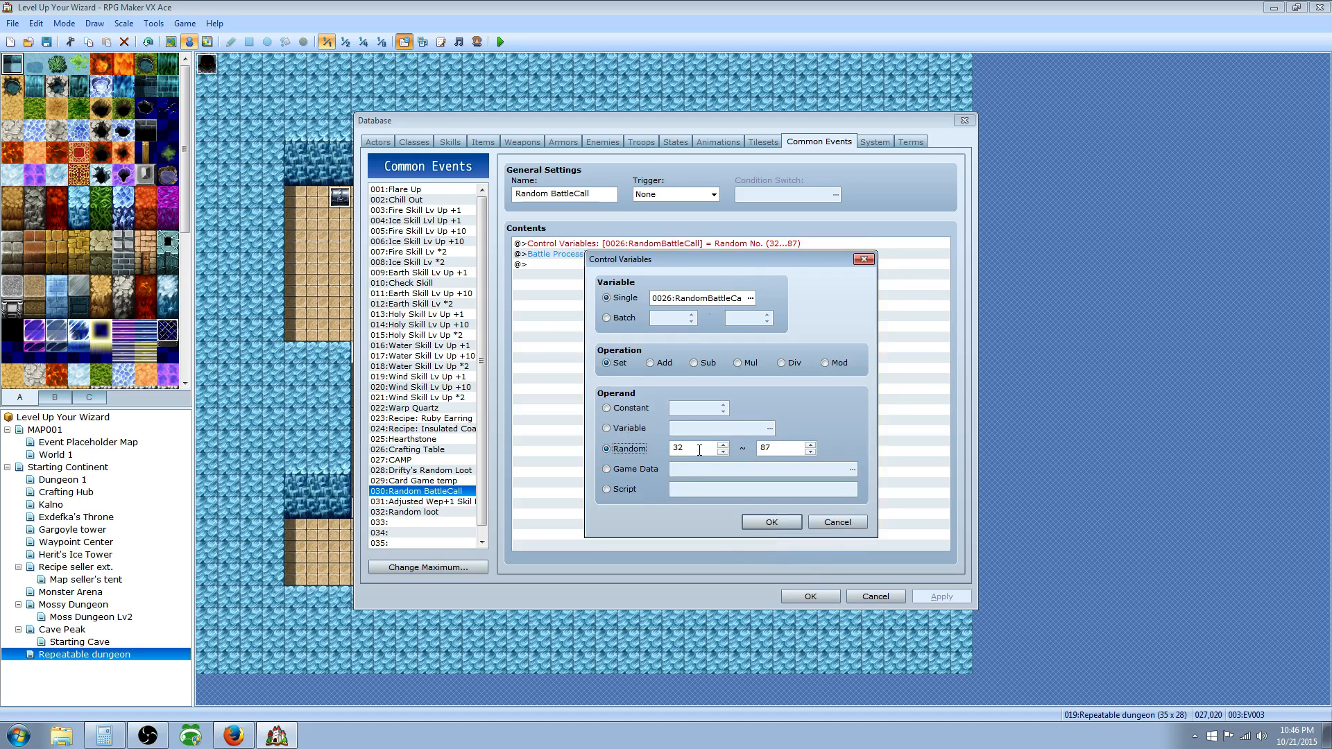
pyautogui.moveTo(534, 157)
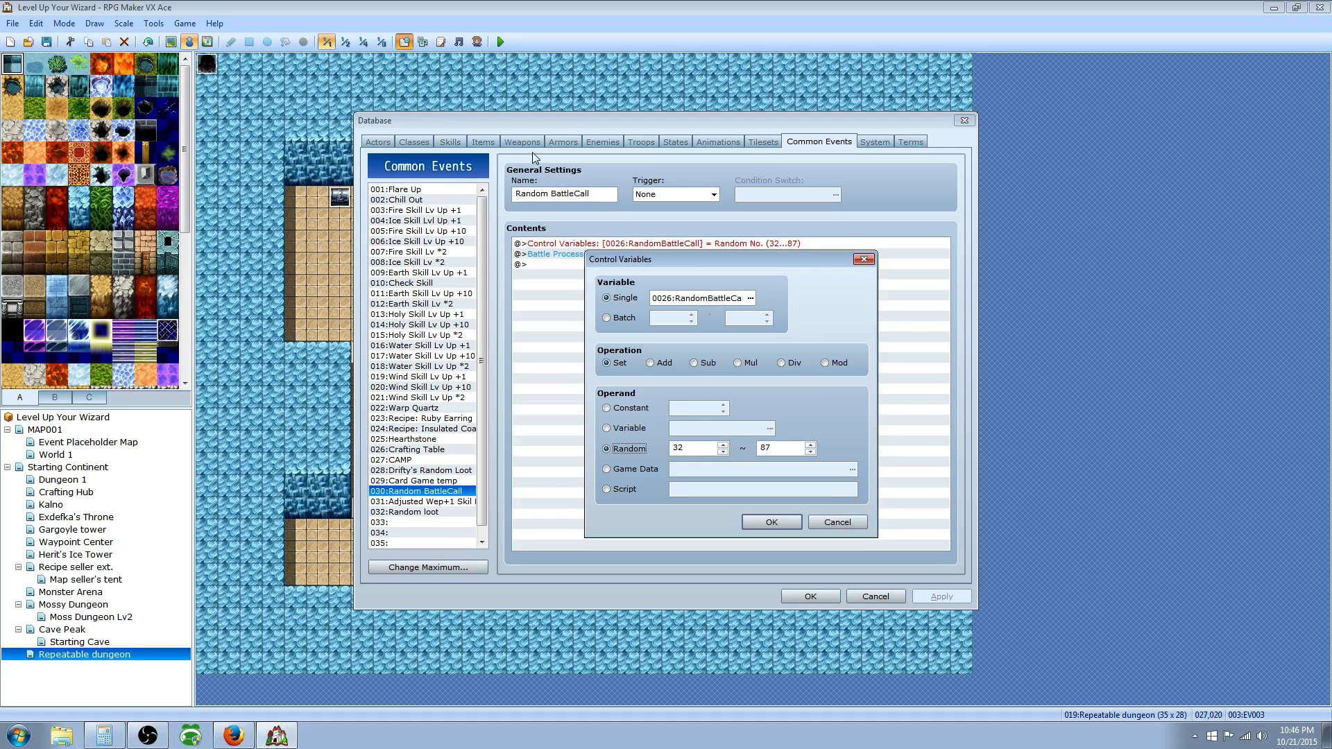
pyautogui.moveTo(773, 481)
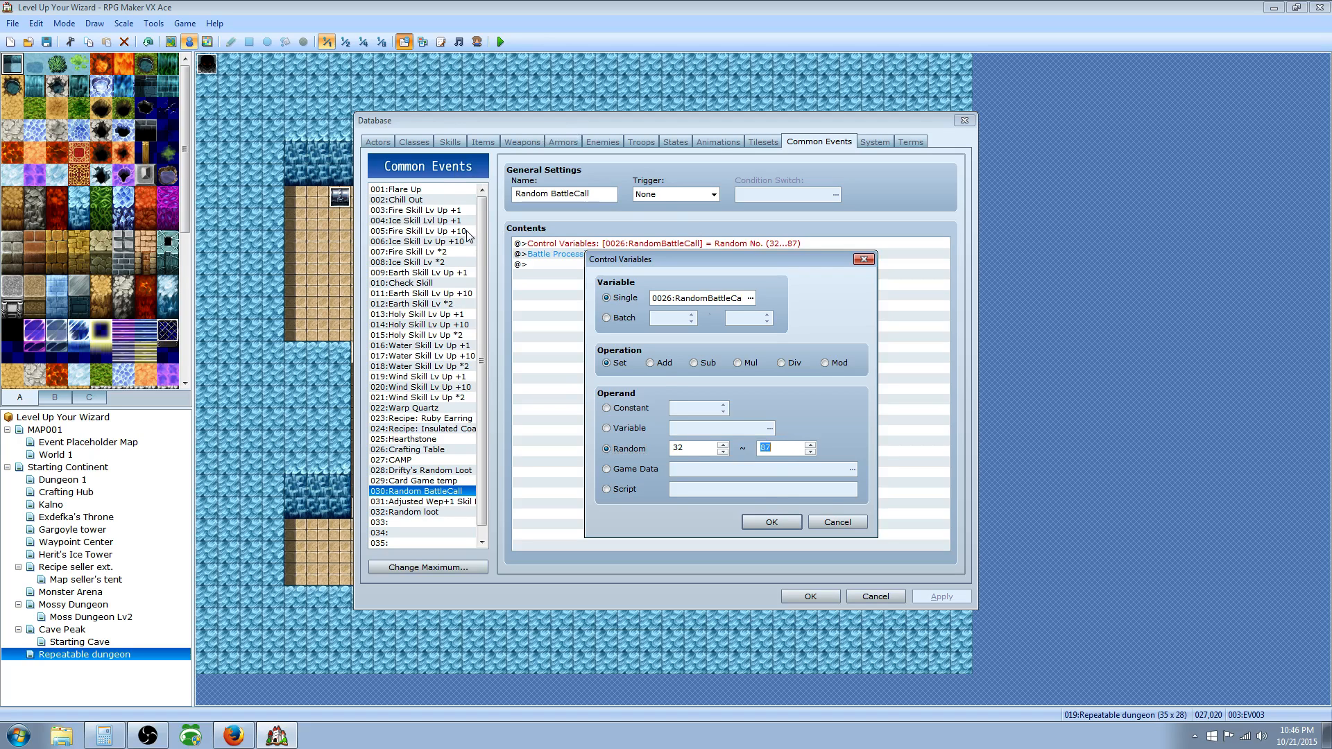
pyautogui.moveTo(568, 338)
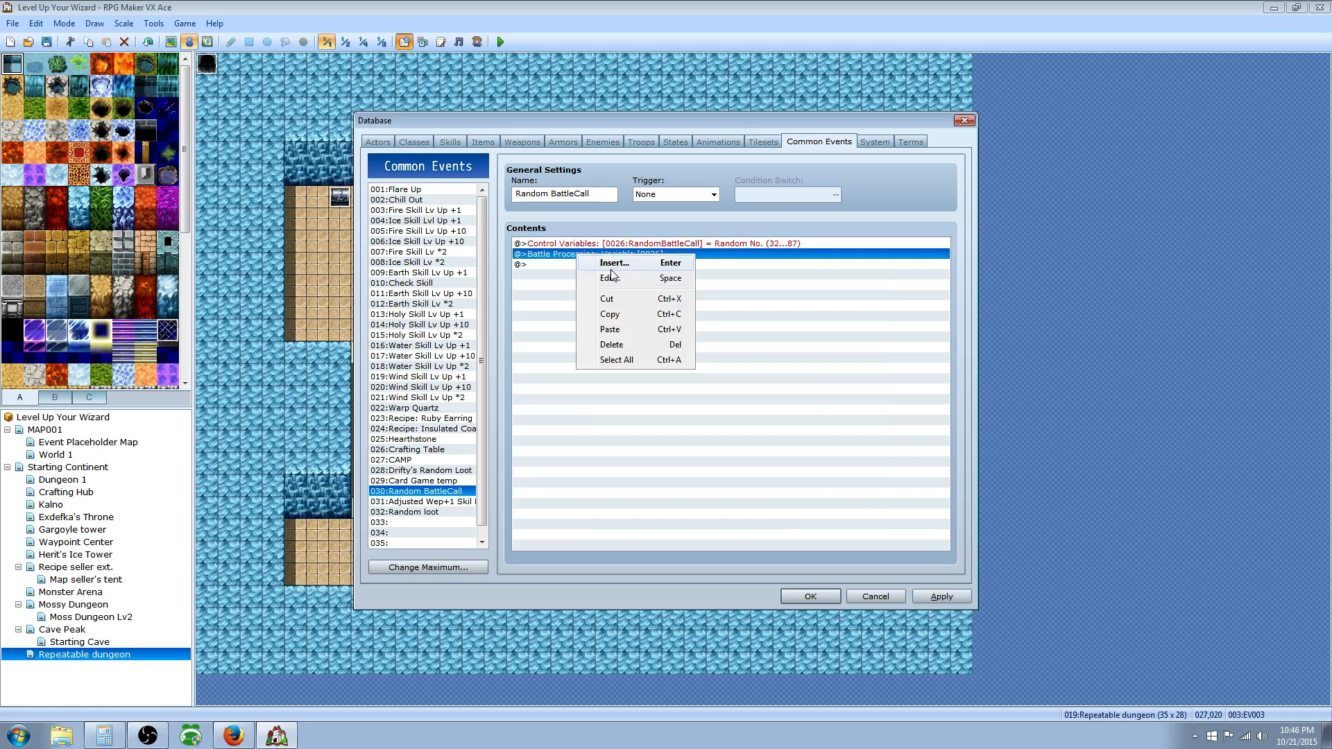
pyautogui.click(609, 278)
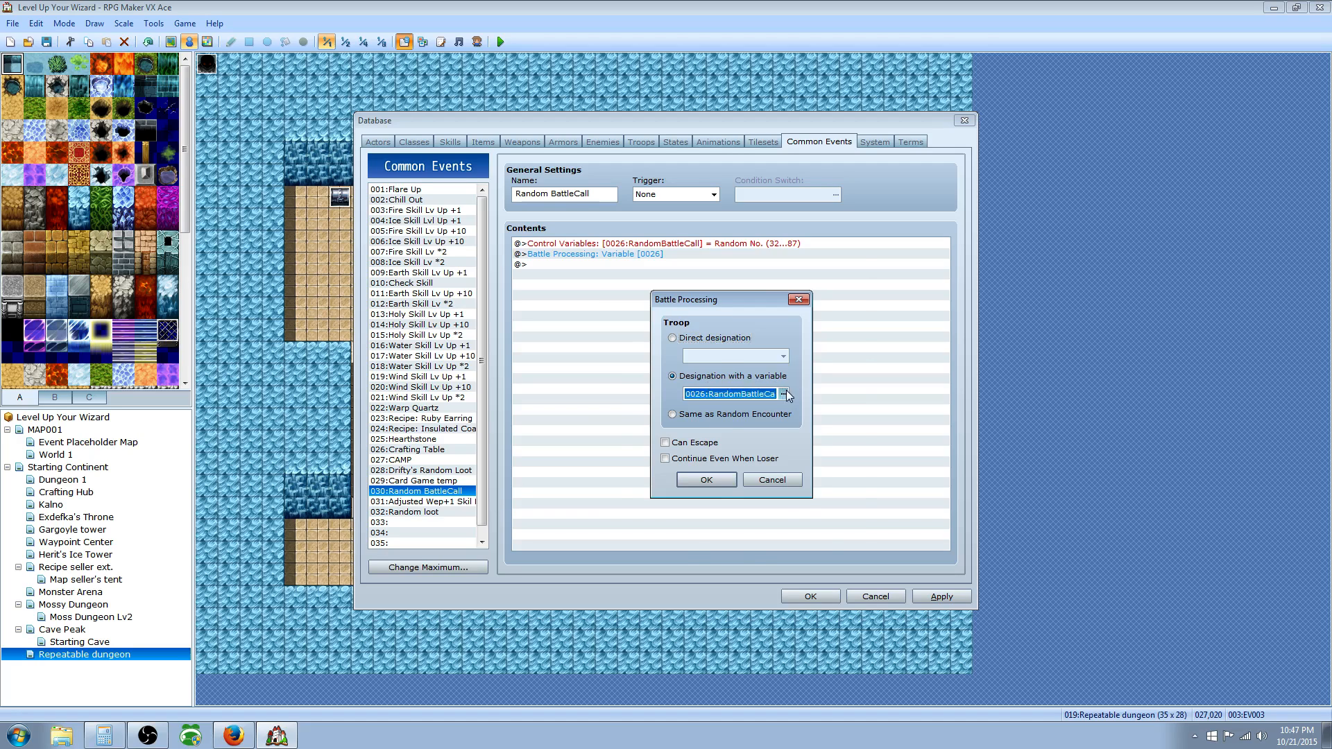
pyautogui.click(784, 393)
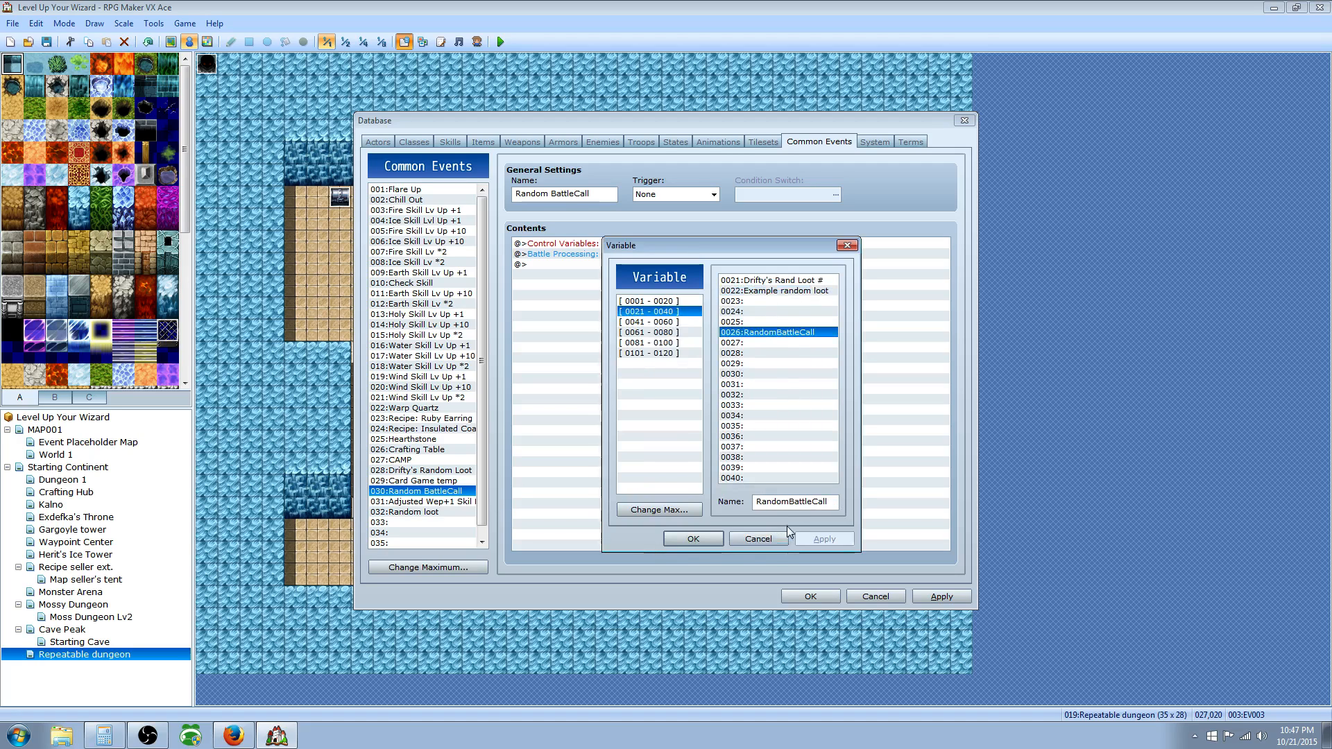
pyautogui.click(693, 538)
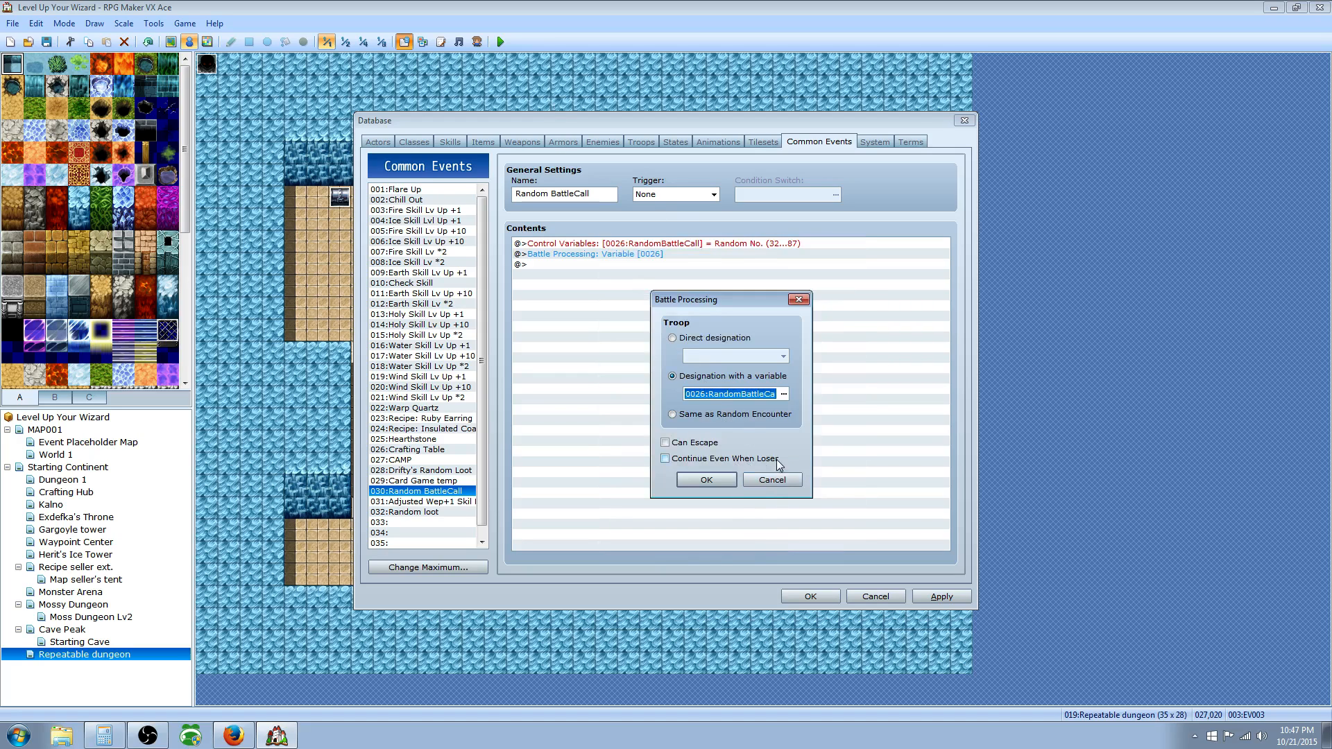
pyautogui.click(706, 480)
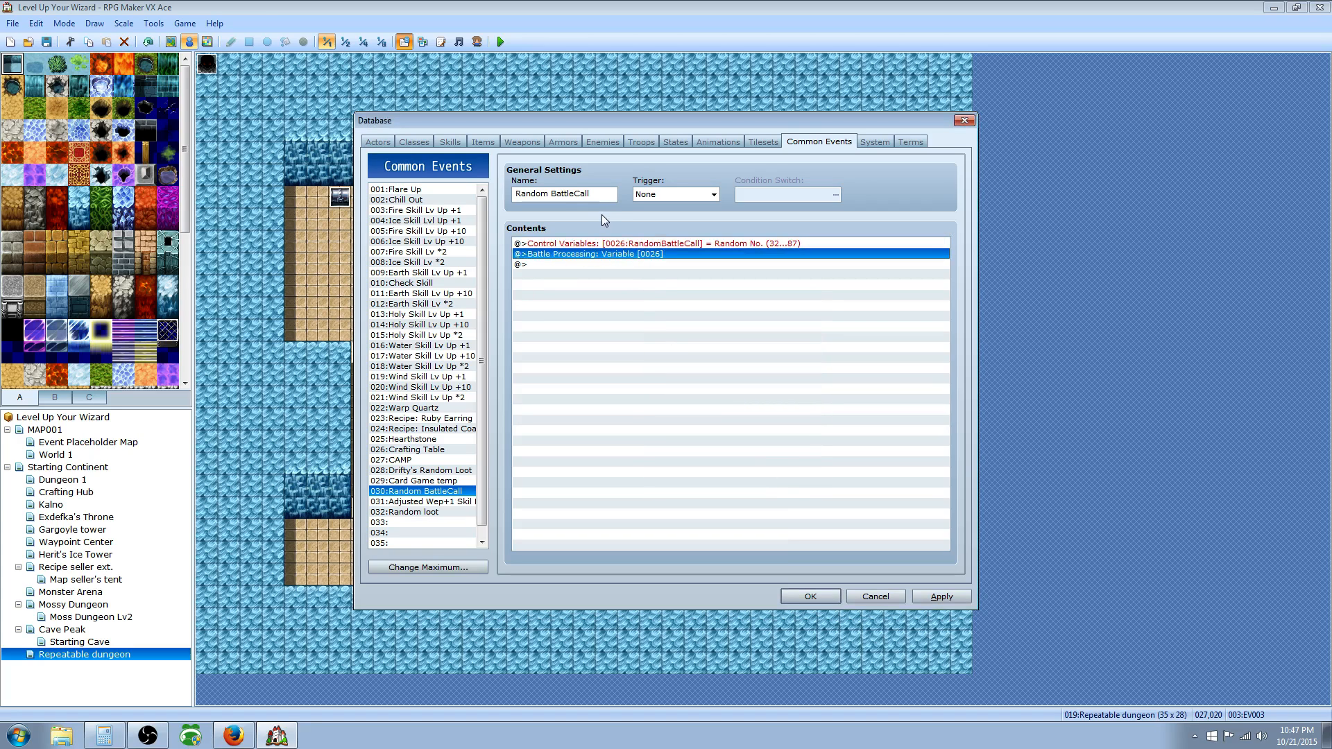
pyautogui.moveTo(772, 254)
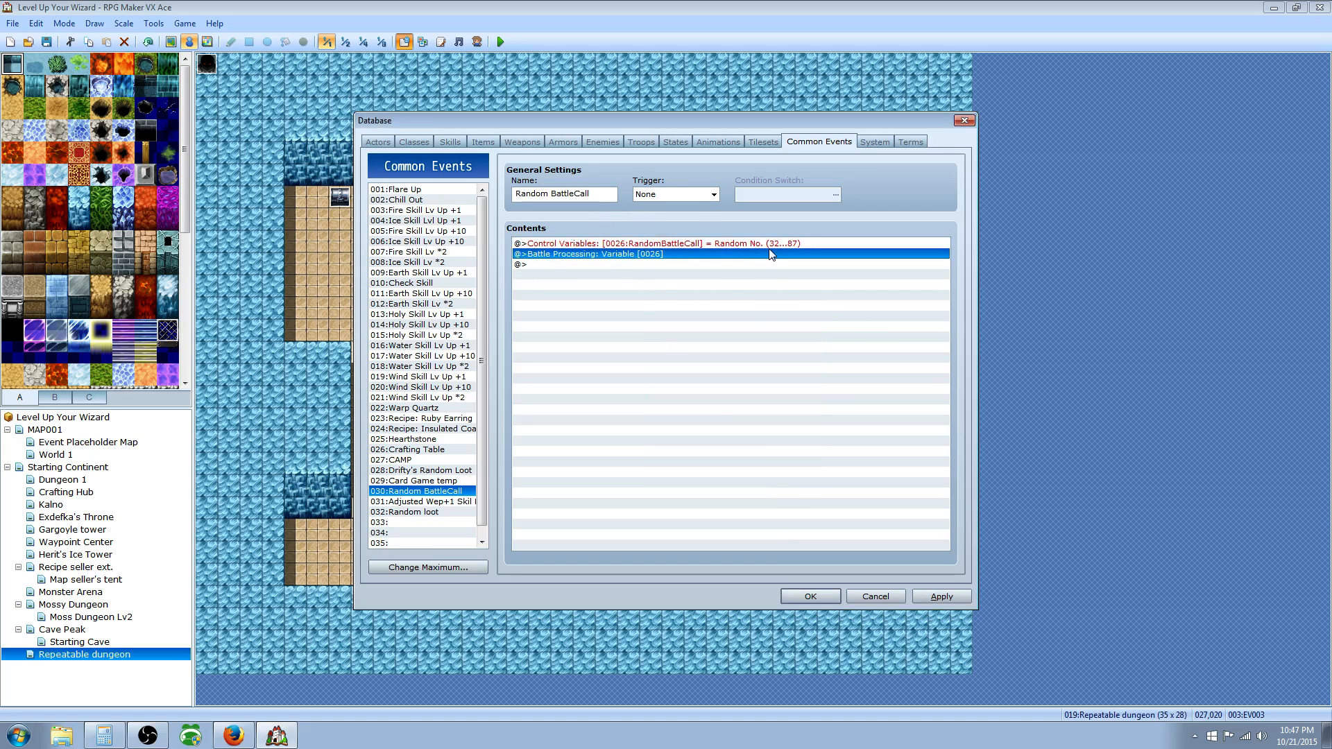
pyautogui.moveTo(723, 313)
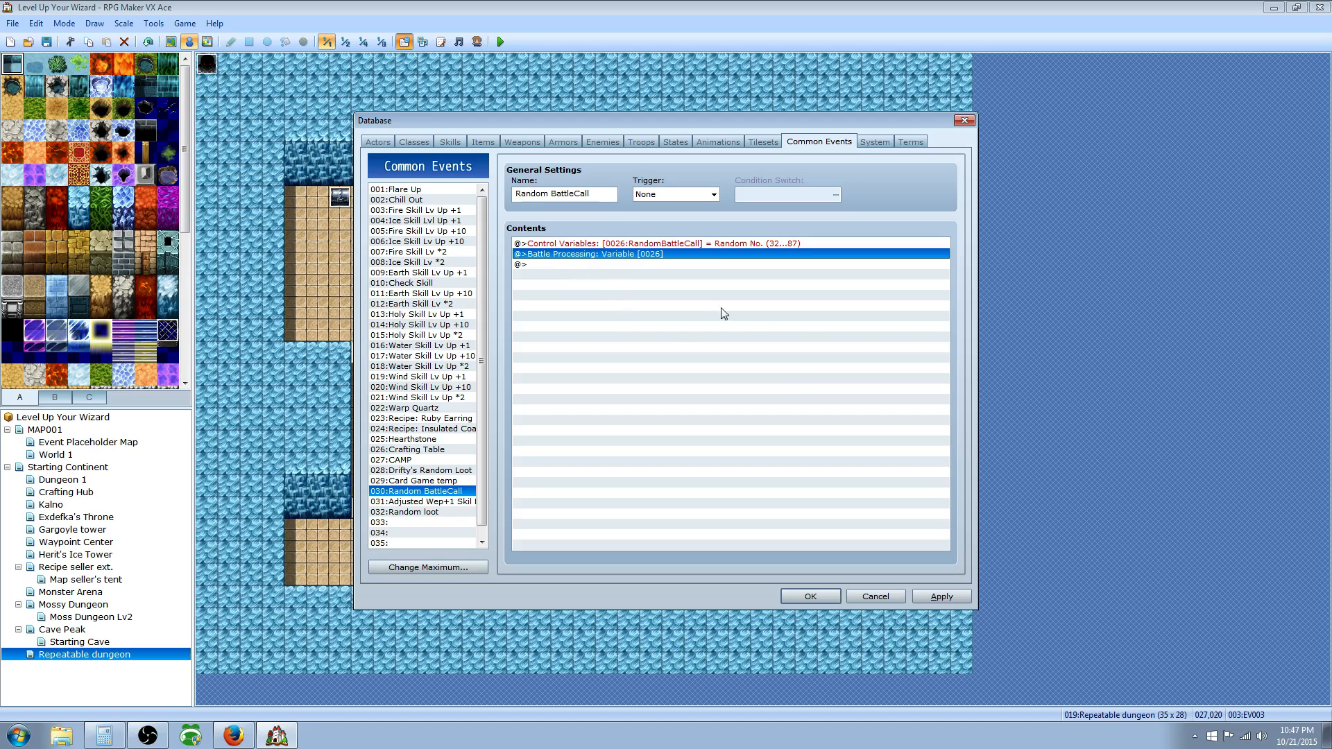
pyautogui.moveTo(788, 384)
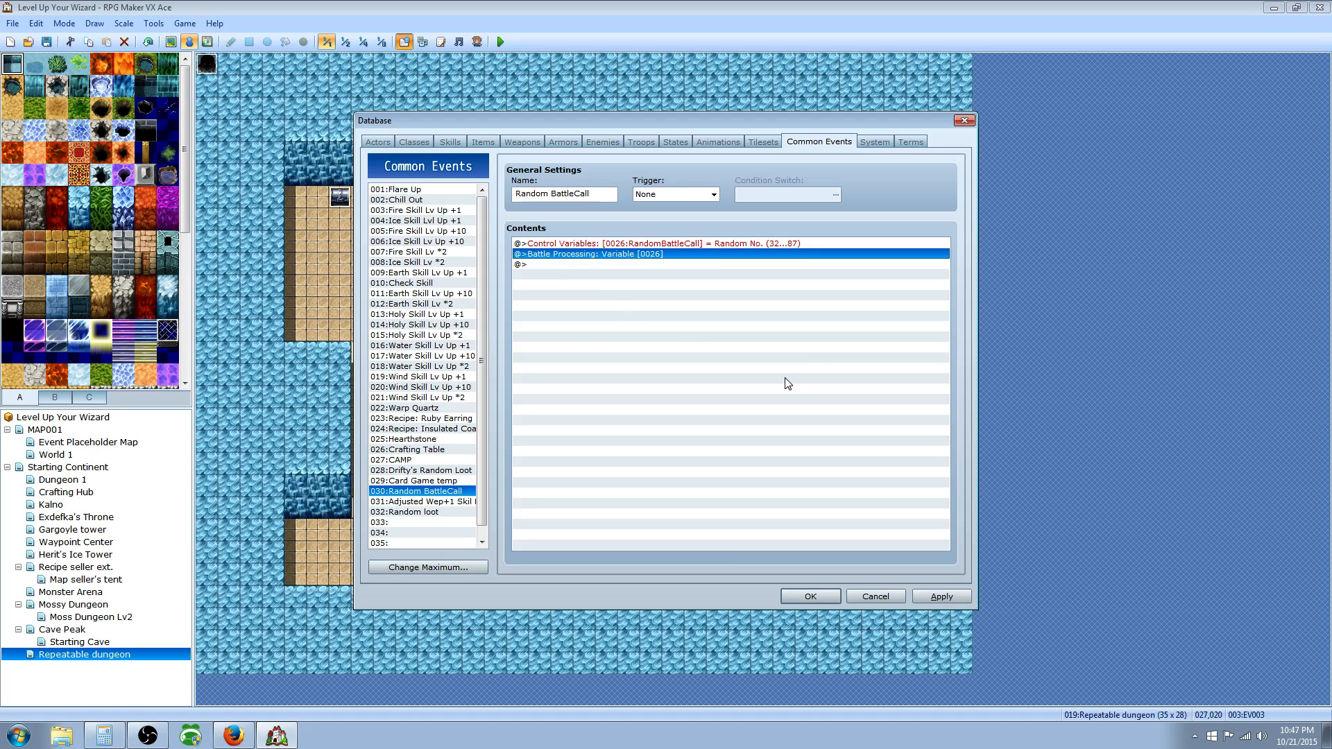
pyautogui.moveTo(888, 413)
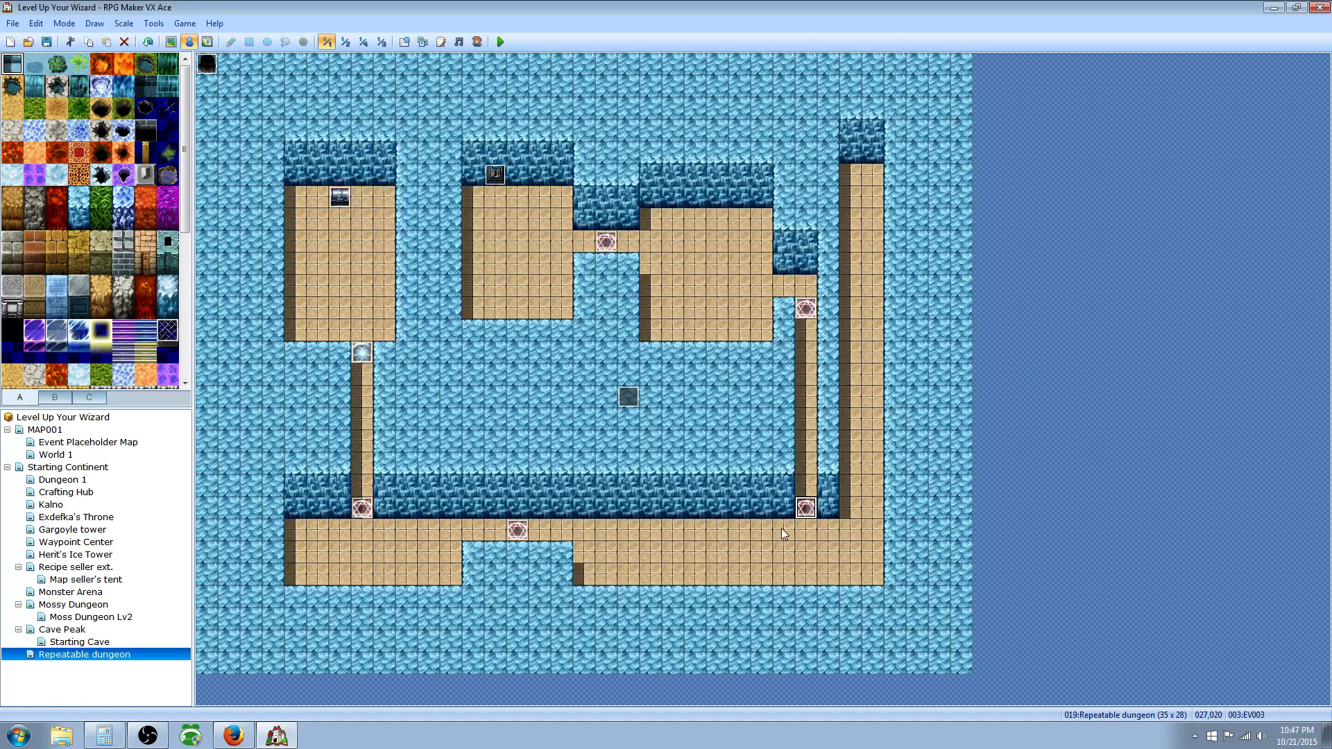
pyautogui.moveTo(858, 510)
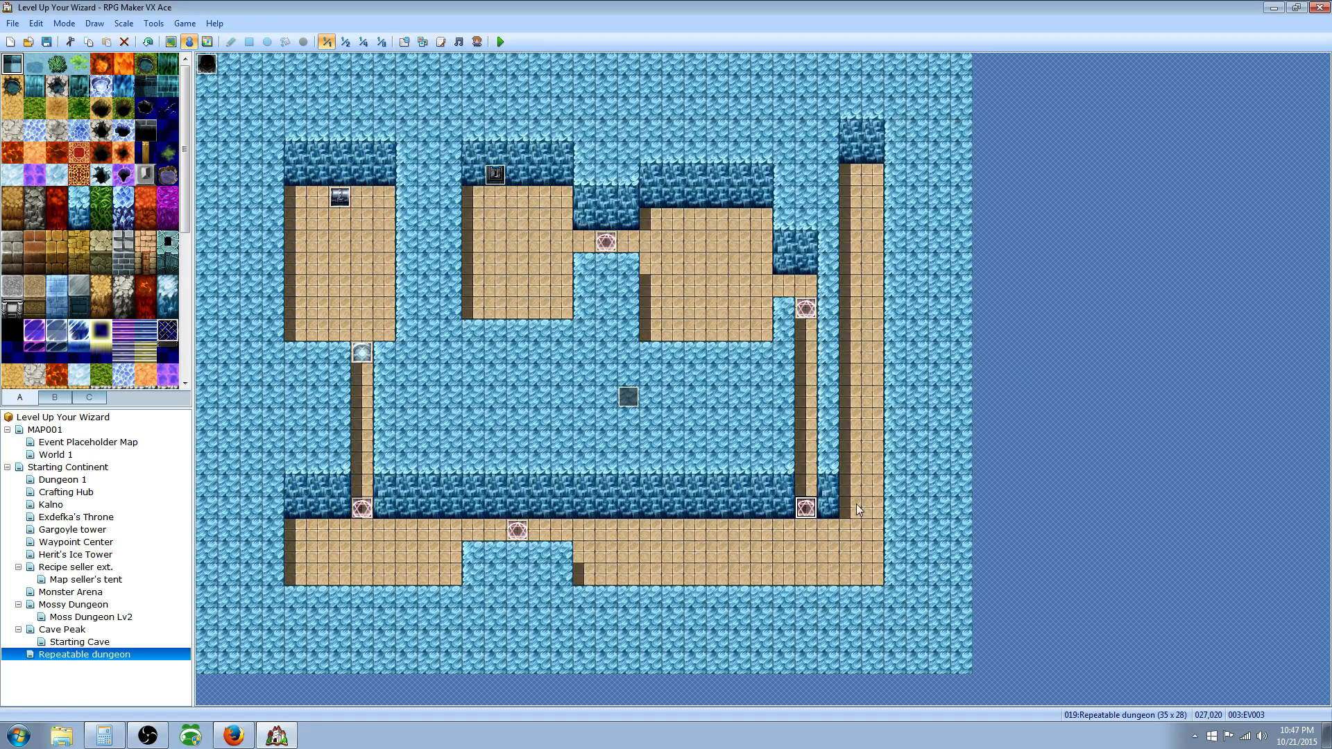
pyautogui.moveTo(755, 514)
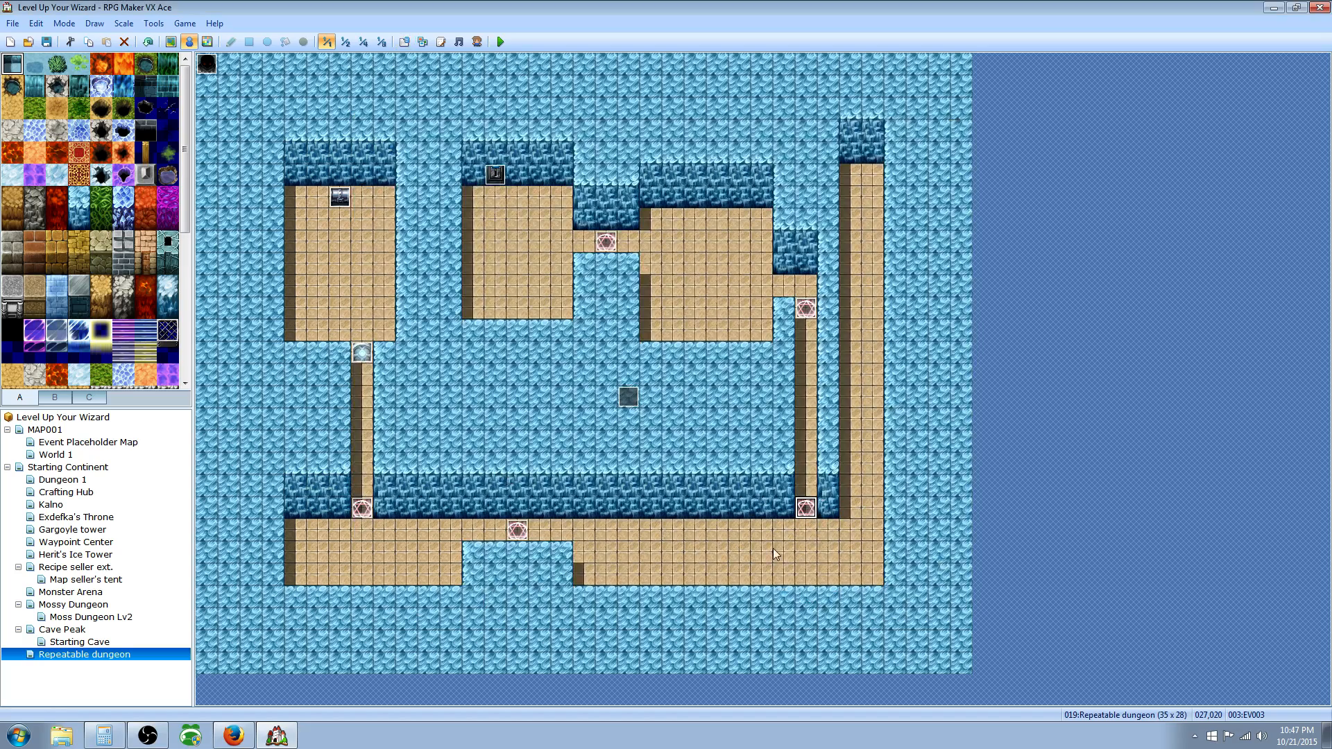
pyautogui.moveTo(810, 531)
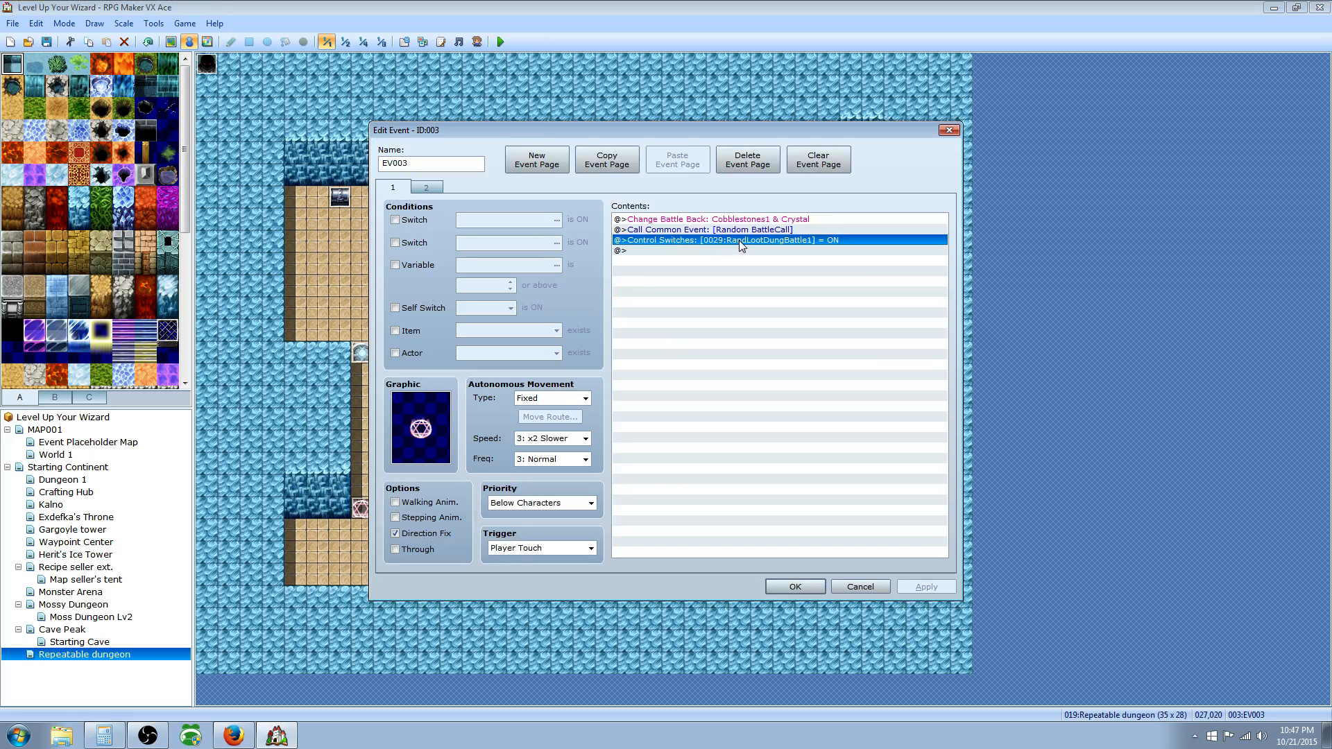
pyautogui.moveTo(421, 436)
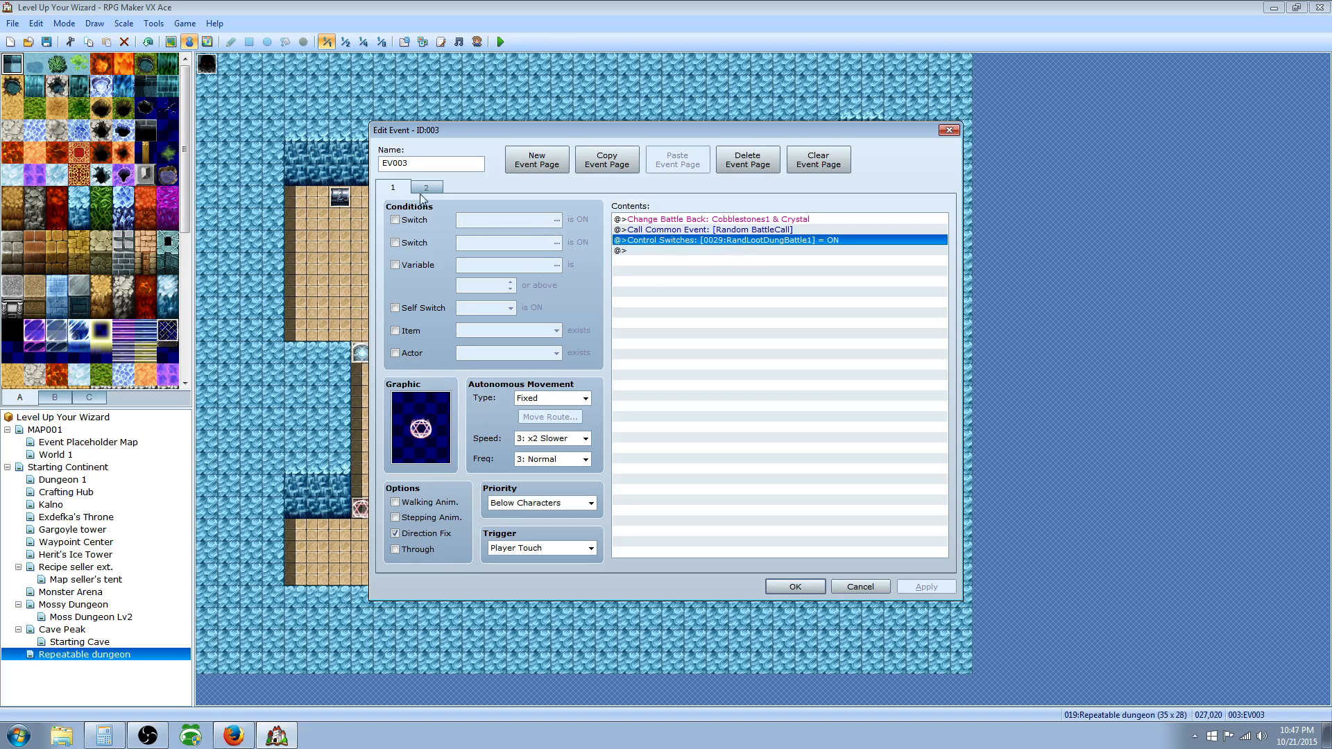
# Inspect EV003's page 1 commands, open and cancel Insert, then close the event editor.
pyautogui.click(713, 218)
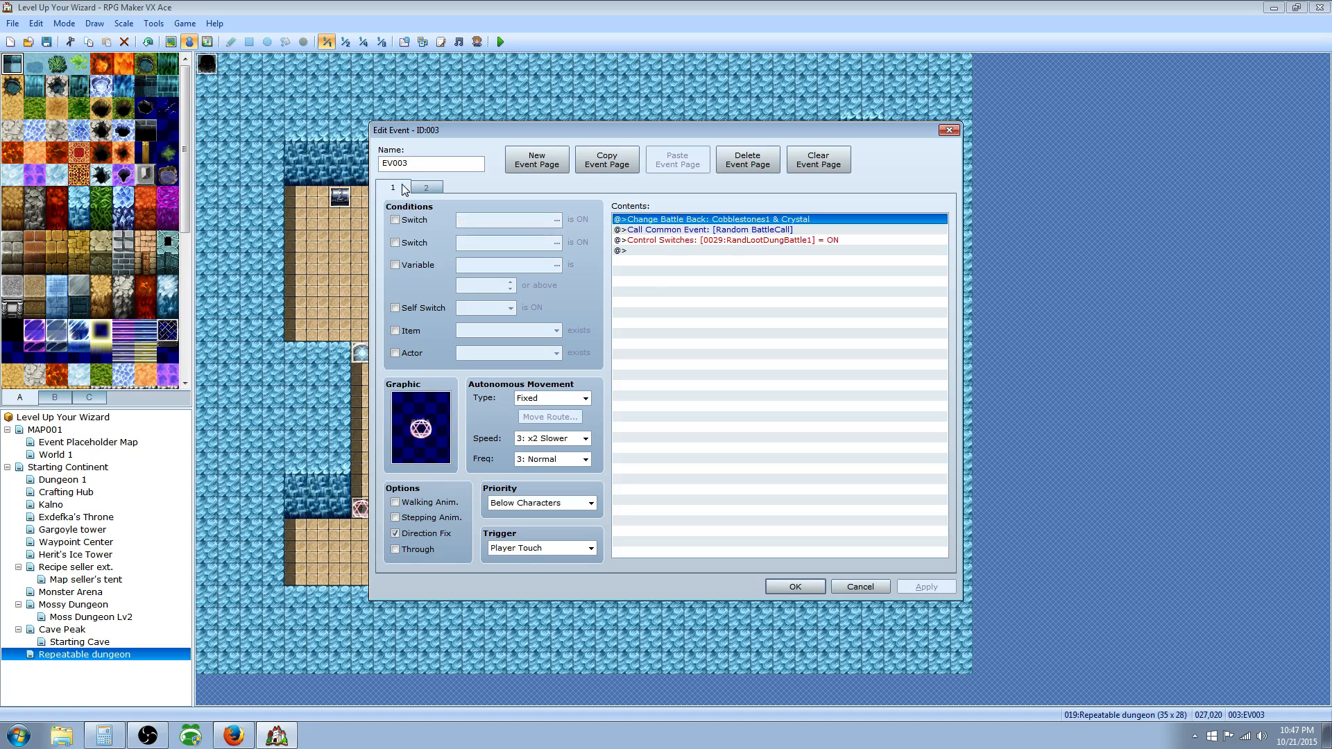
pyautogui.moveTo(453, 208)
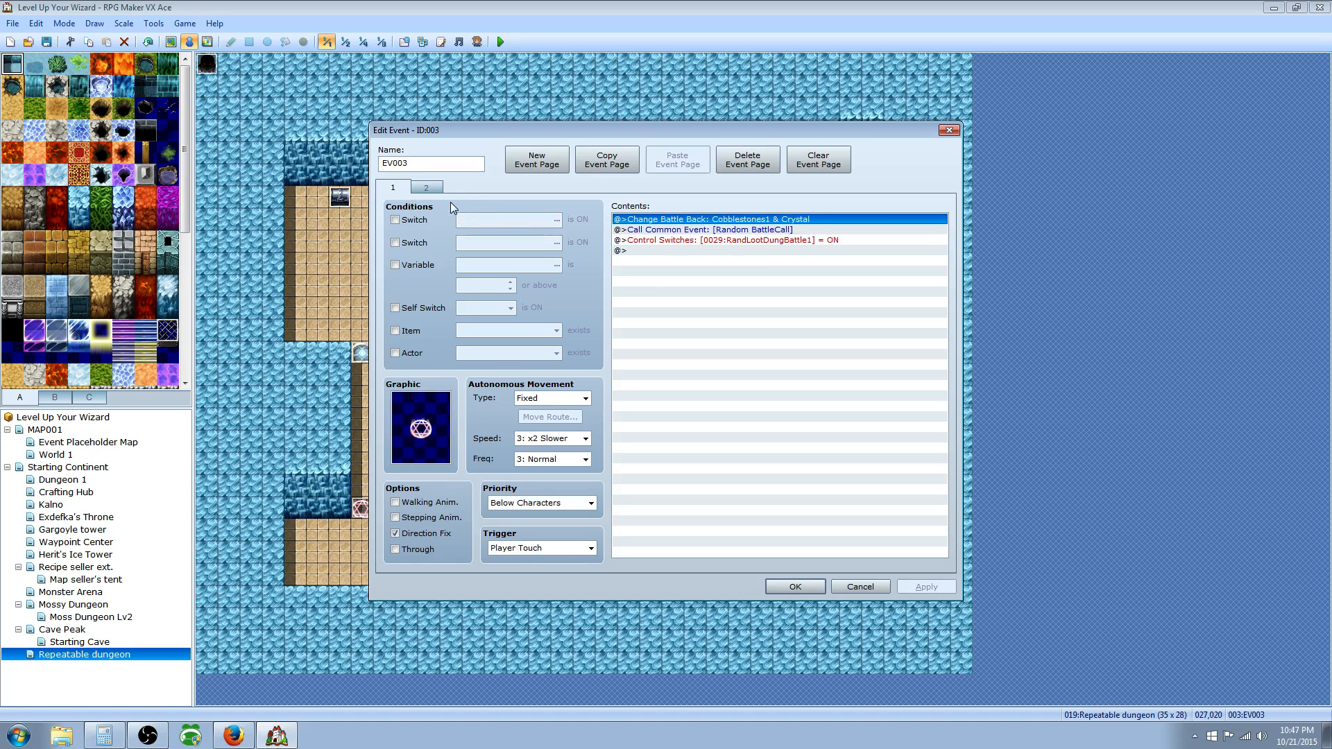
pyautogui.moveTo(552, 260)
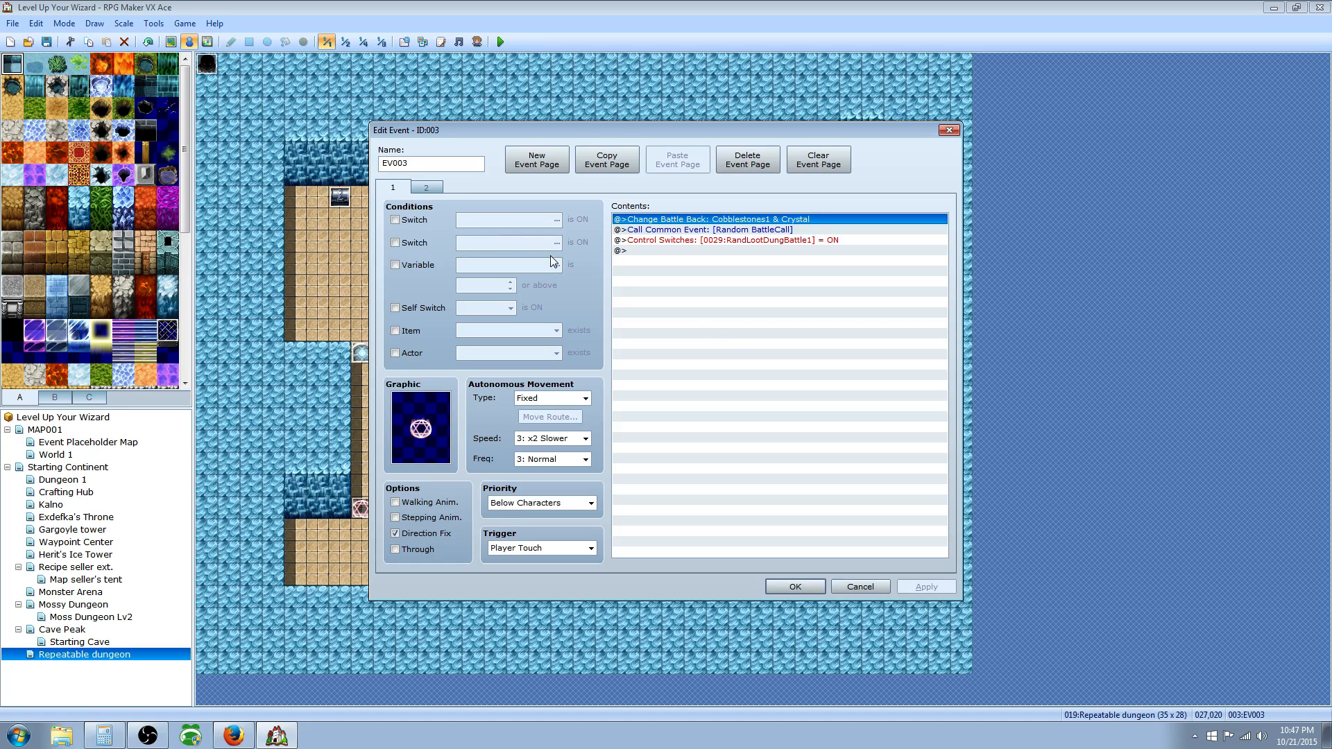
pyautogui.click(729, 240)
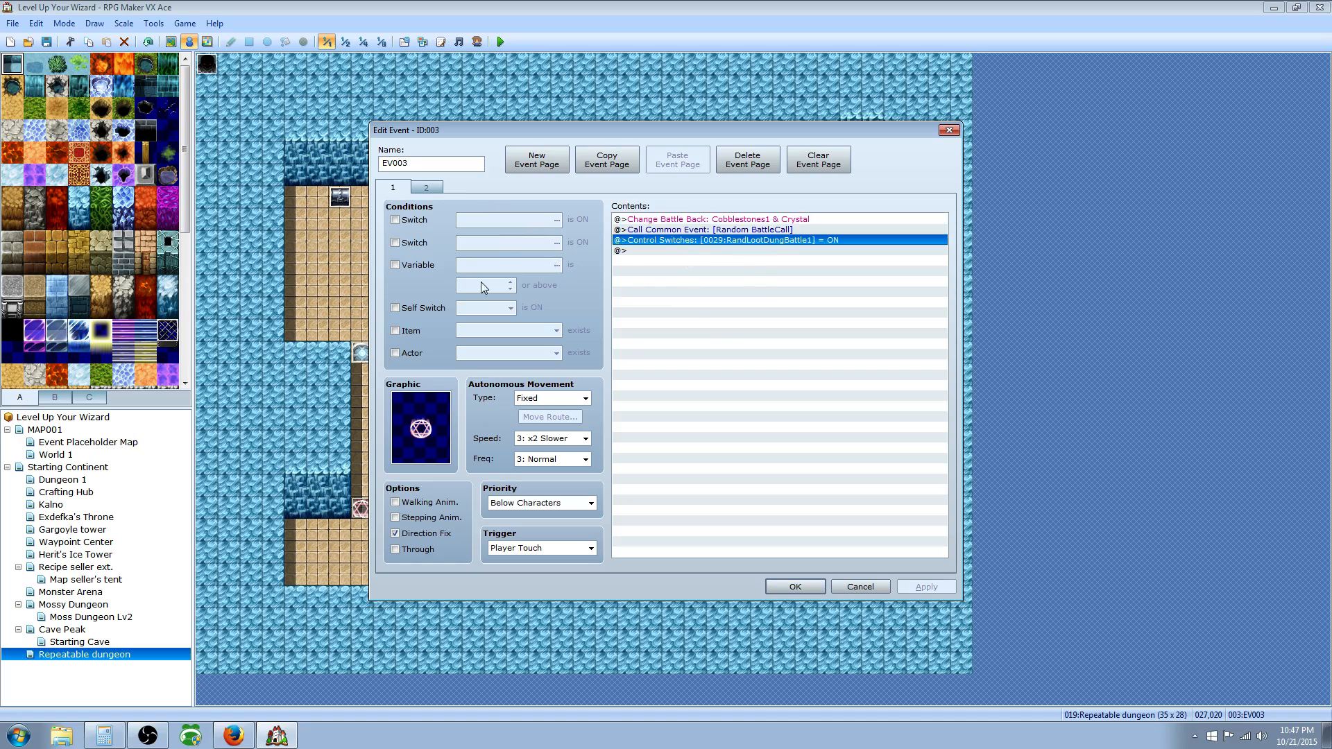
pyautogui.moveTo(820, 347)
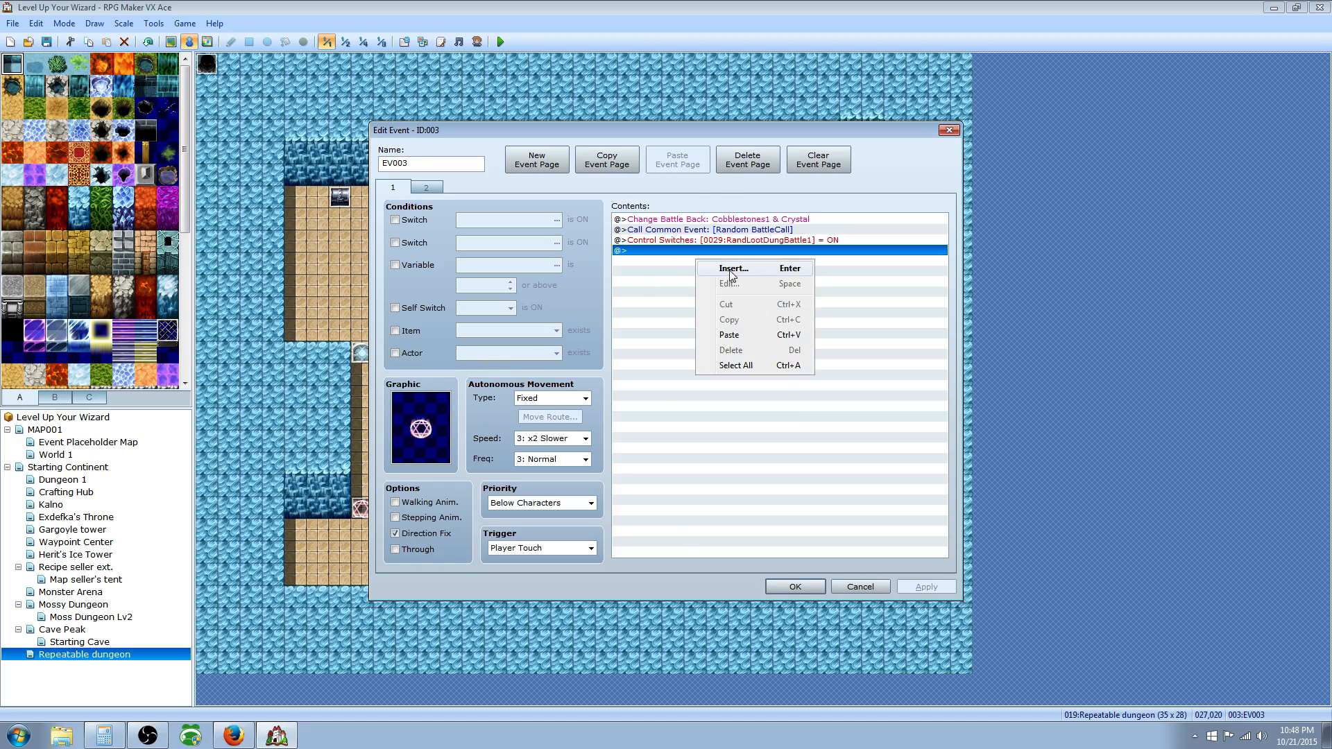
pyautogui.click(733, 268)
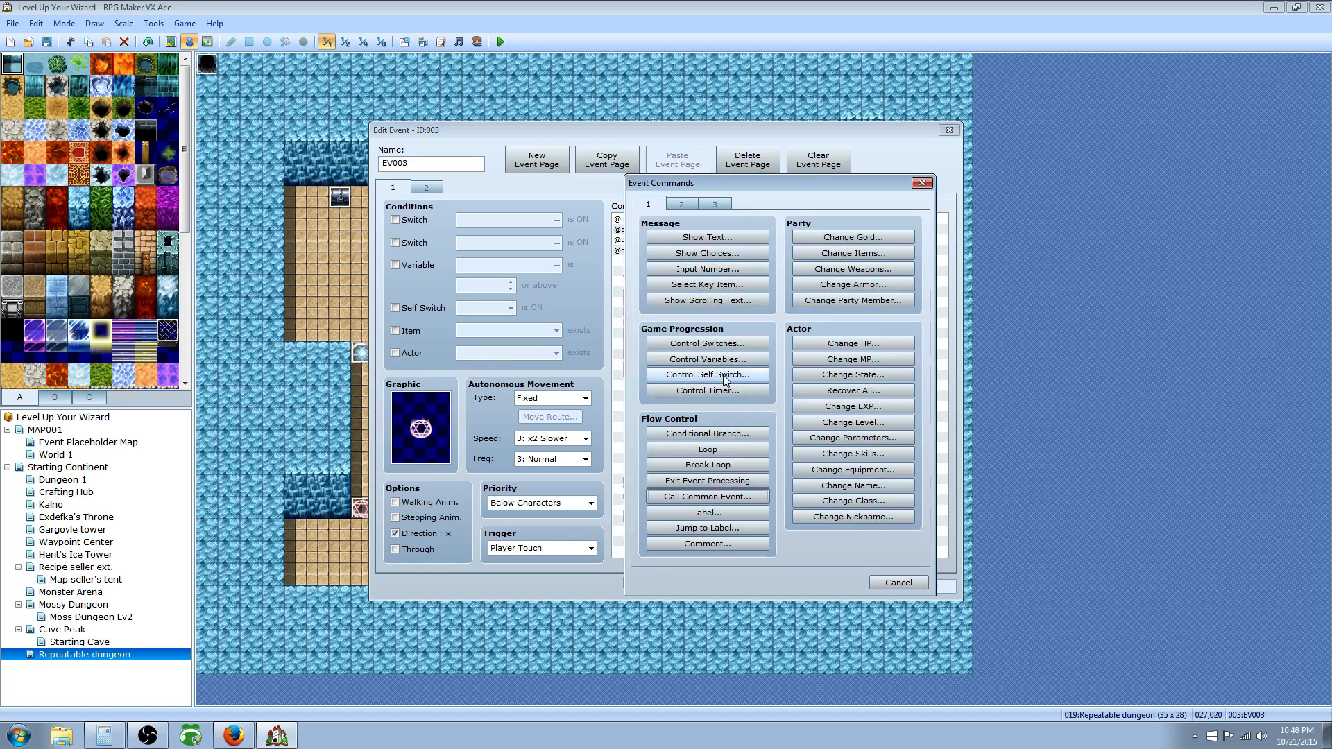
pyautogui.moveTo(712, 366)
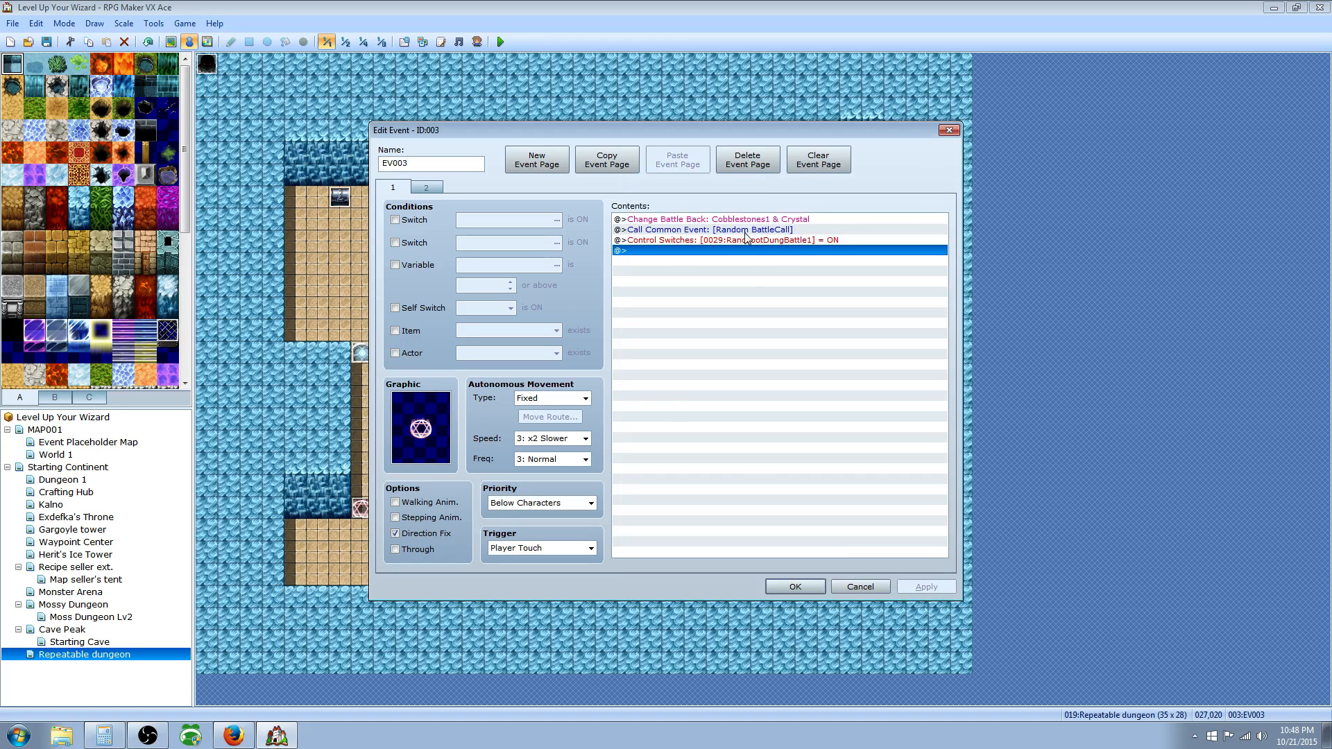
pyautogui.moveTo(814, 243)
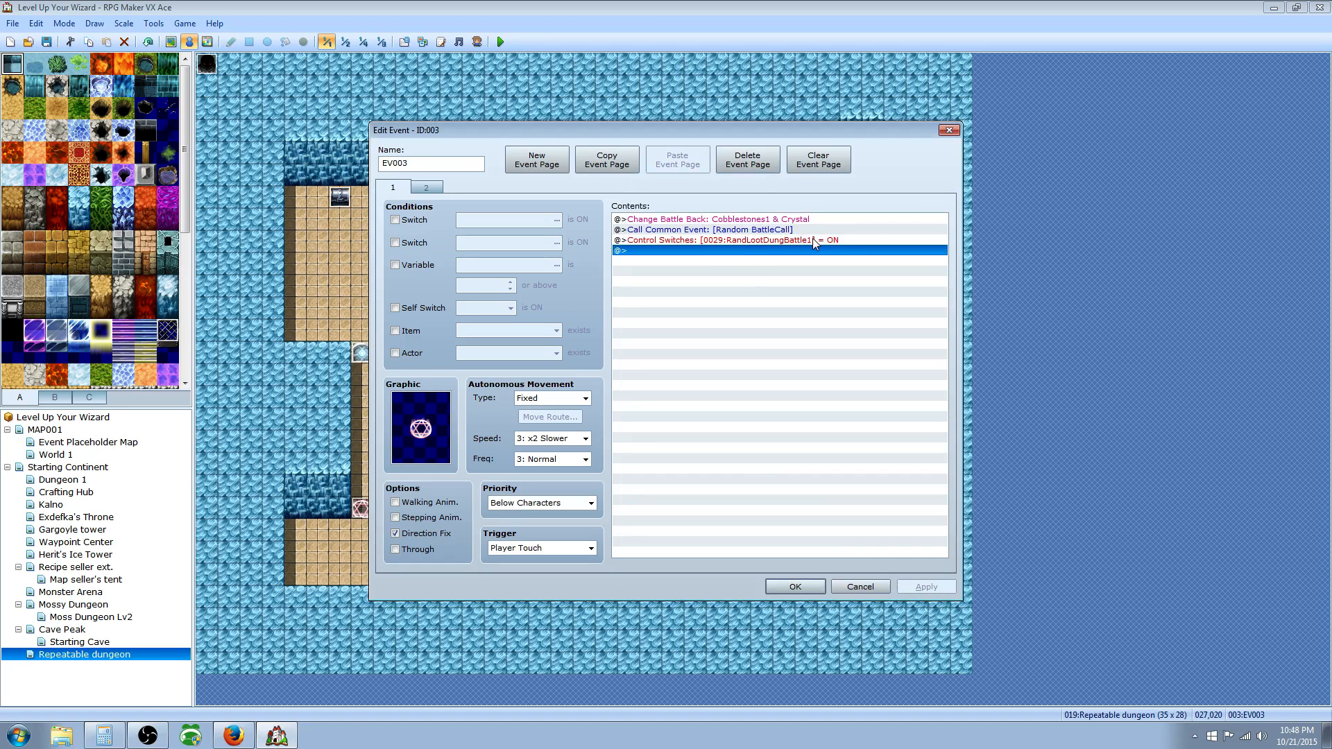
pyautogui.click(719, 230)
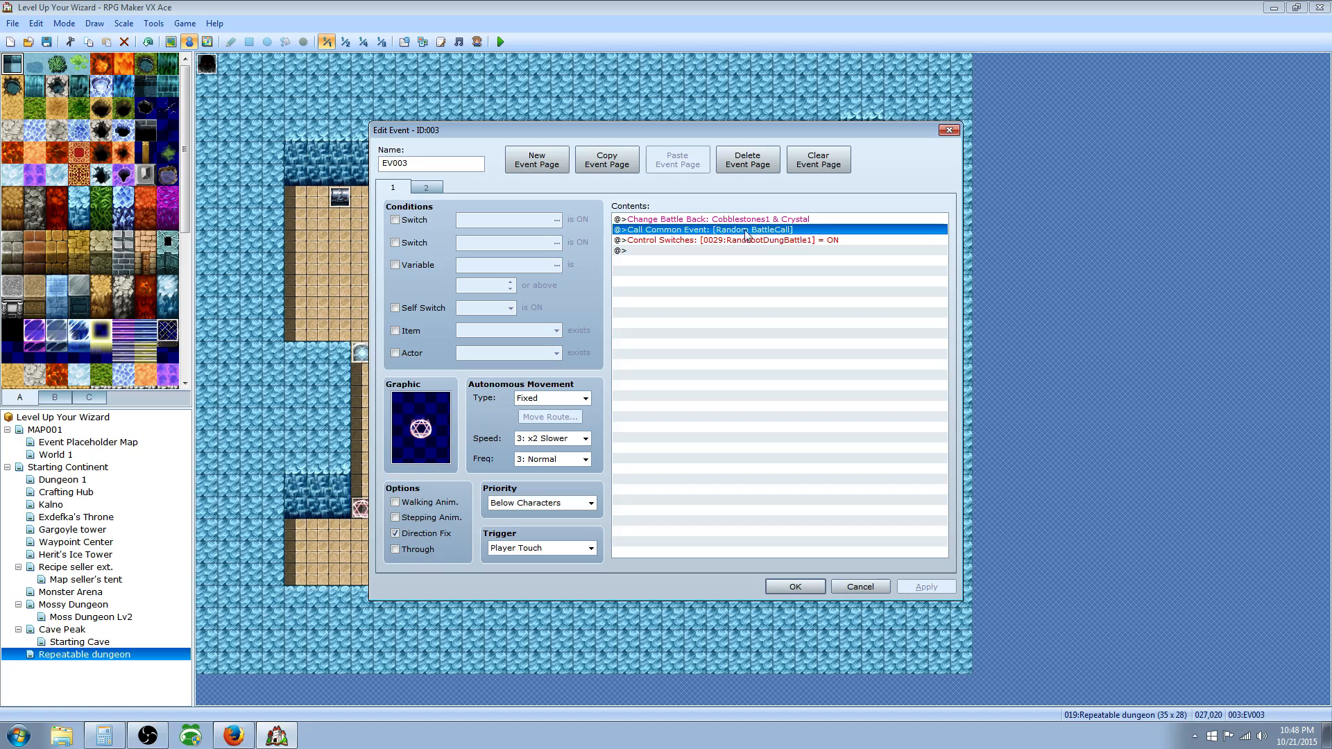
pyautogui.click(754, 218)
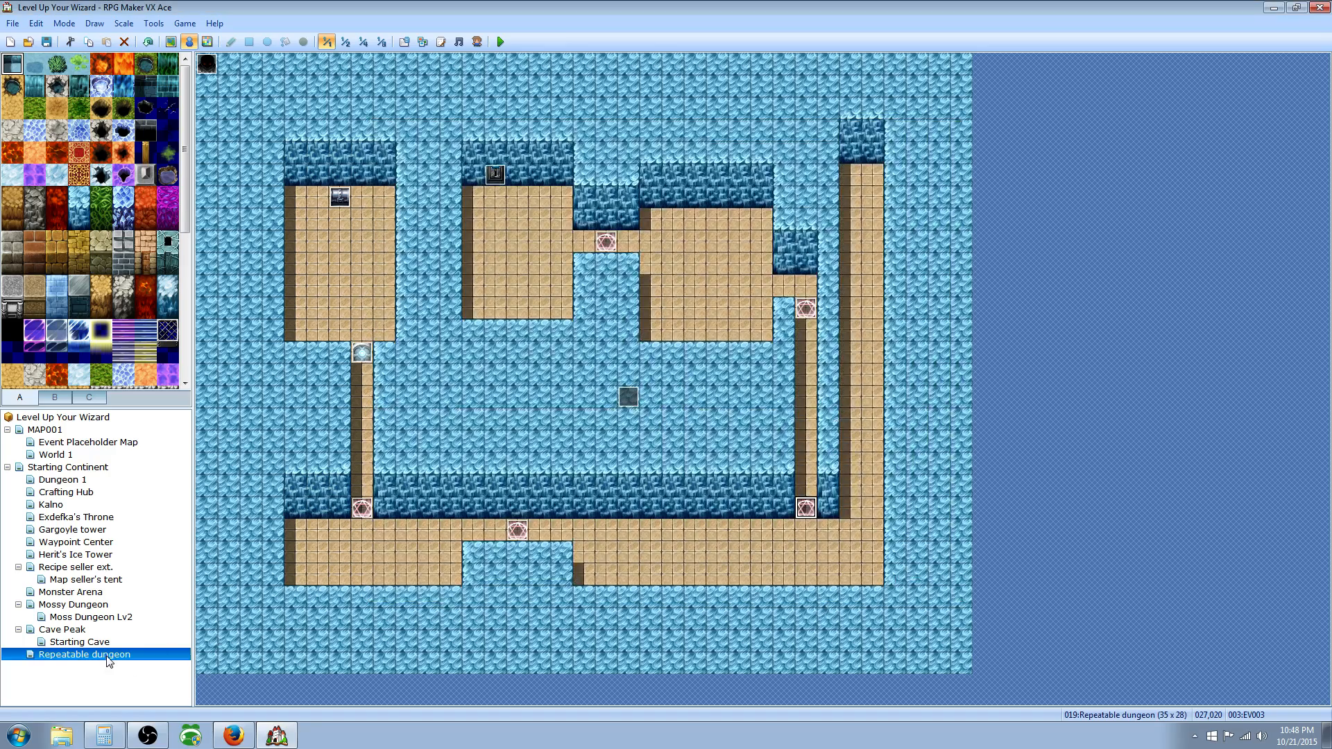
# Recheck Repeatable dungeon's map properties and EV003's command list, closing both unchanged.
pyautogui.doubleClick(83, 654)
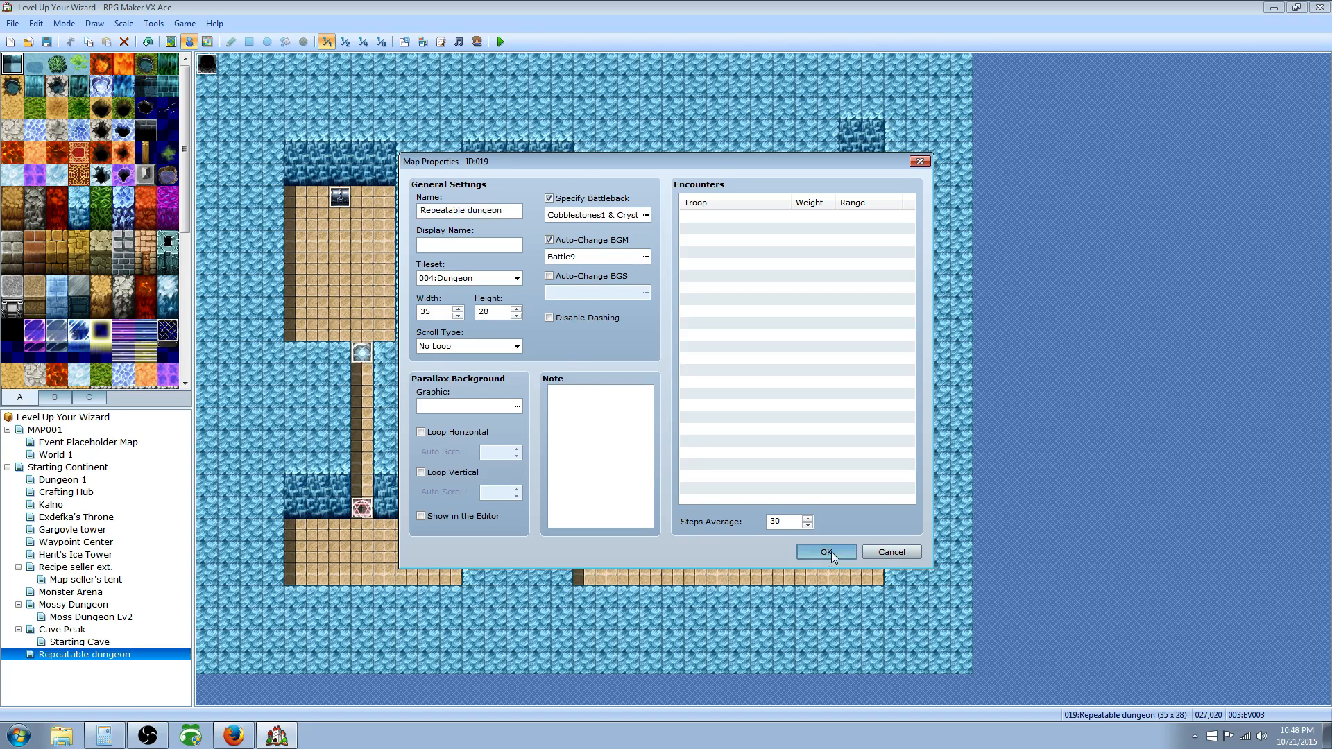
pyautogui.click(826, 552)
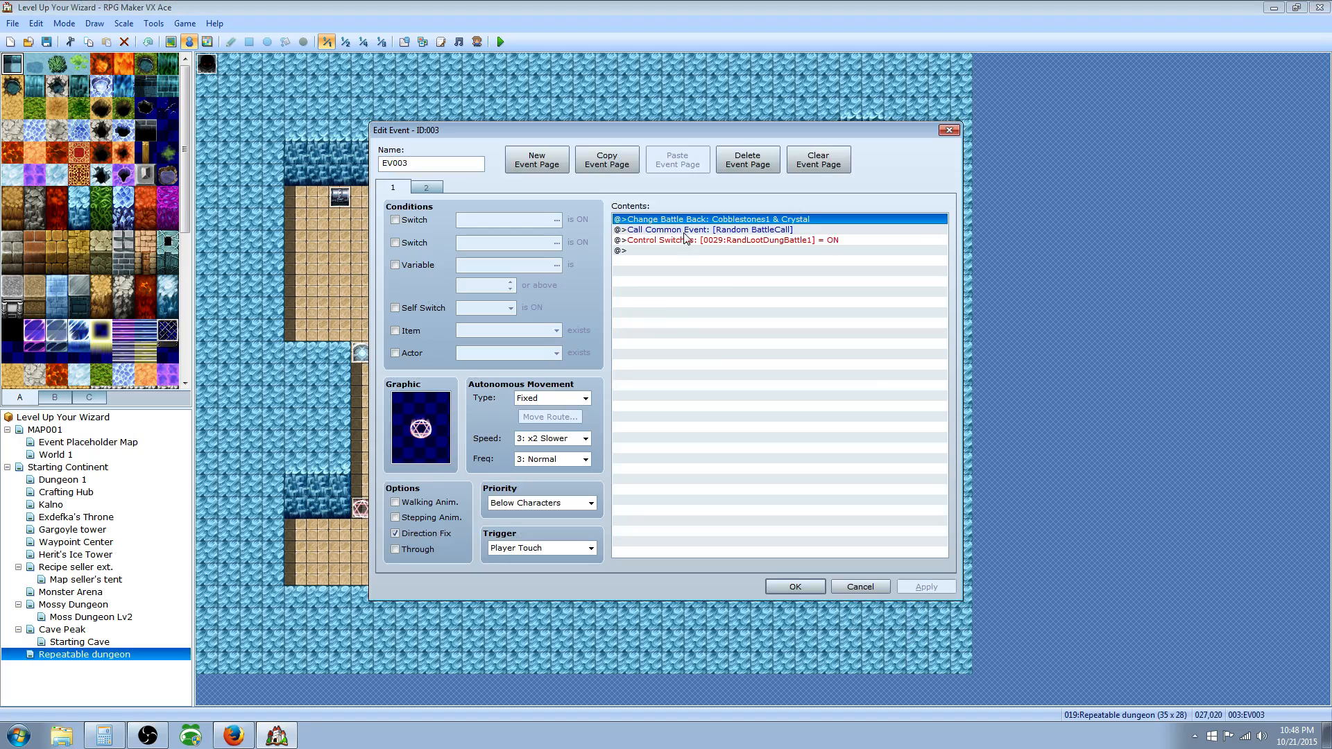
pyautogui.click(705, 230)
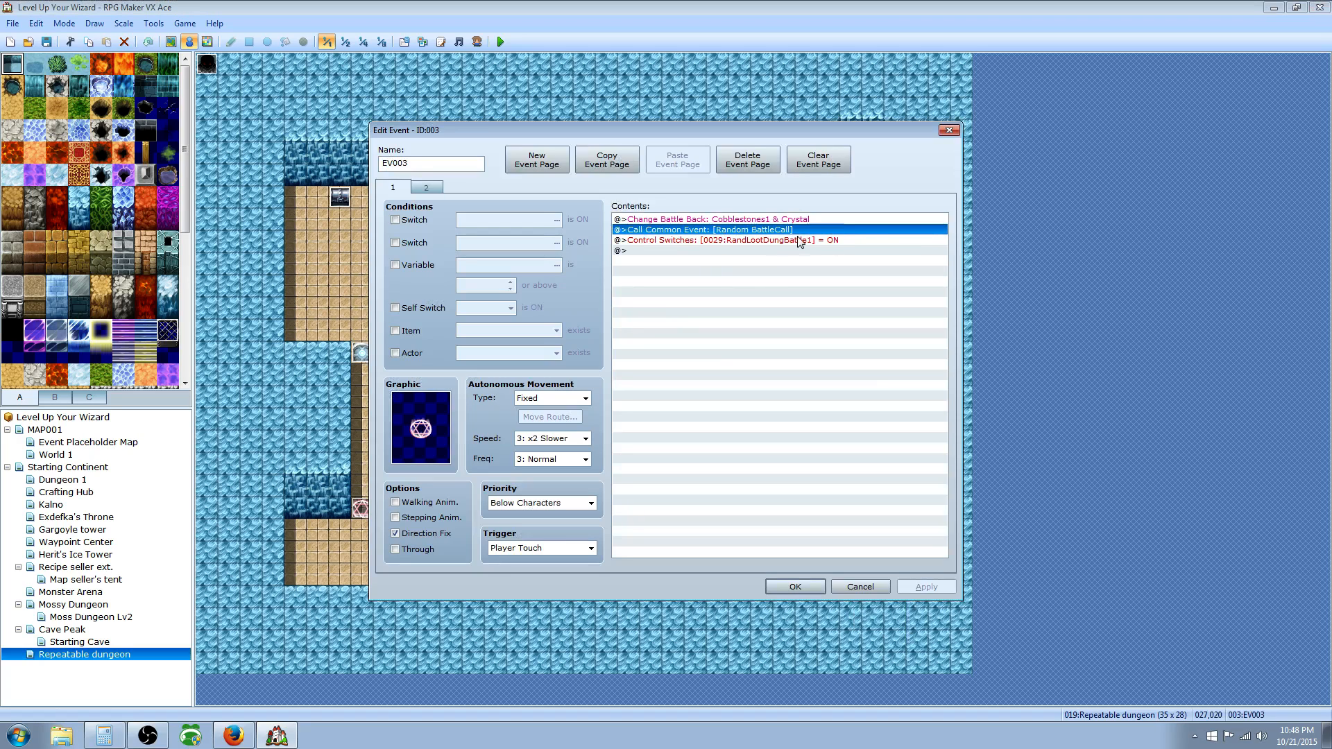
pyautogui.click(735, 240)
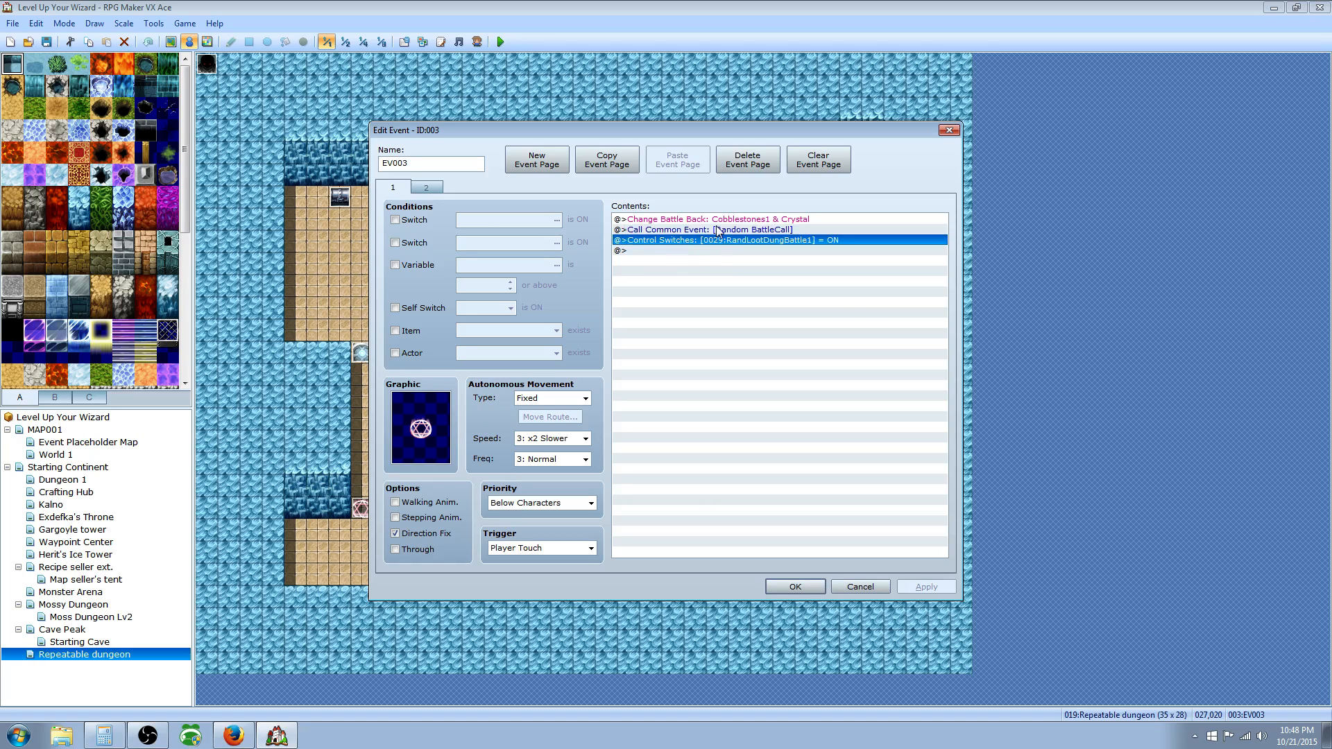
pyautogui.moveTo(766, 269)
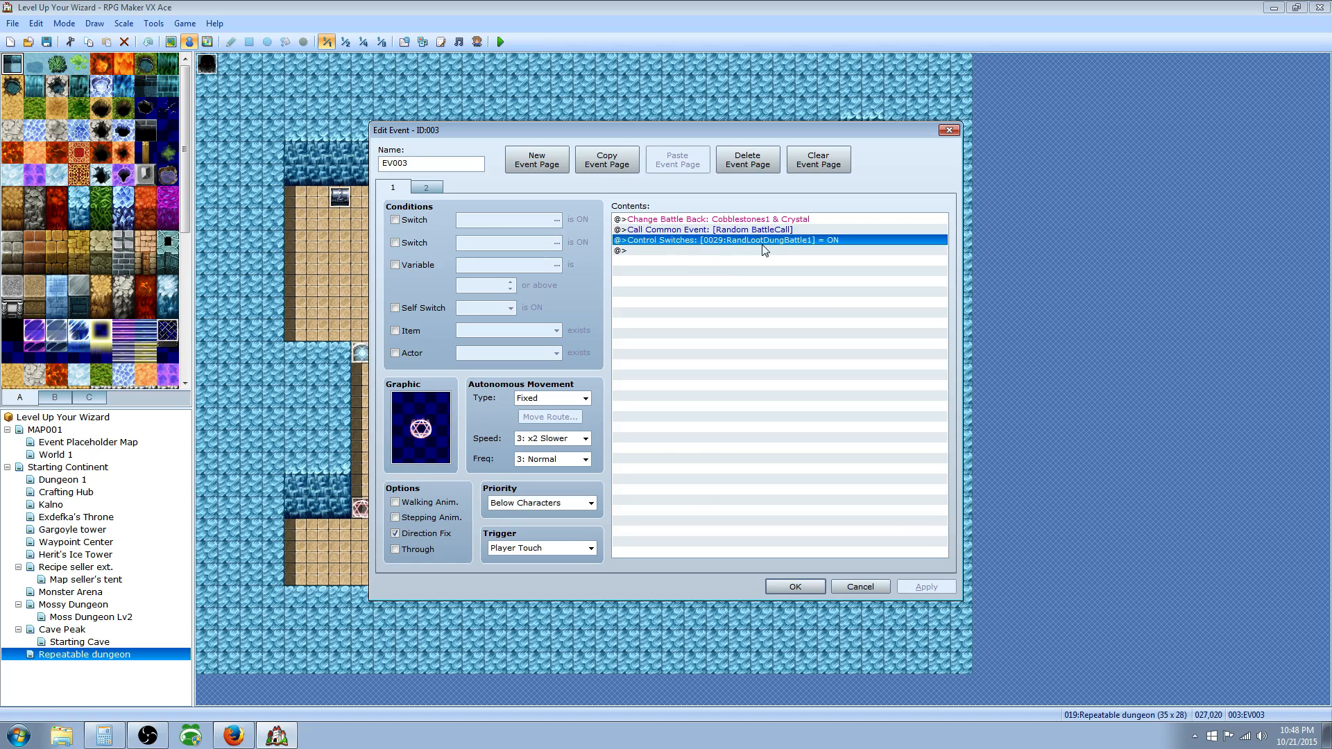
pyautogui.click(425, 186)
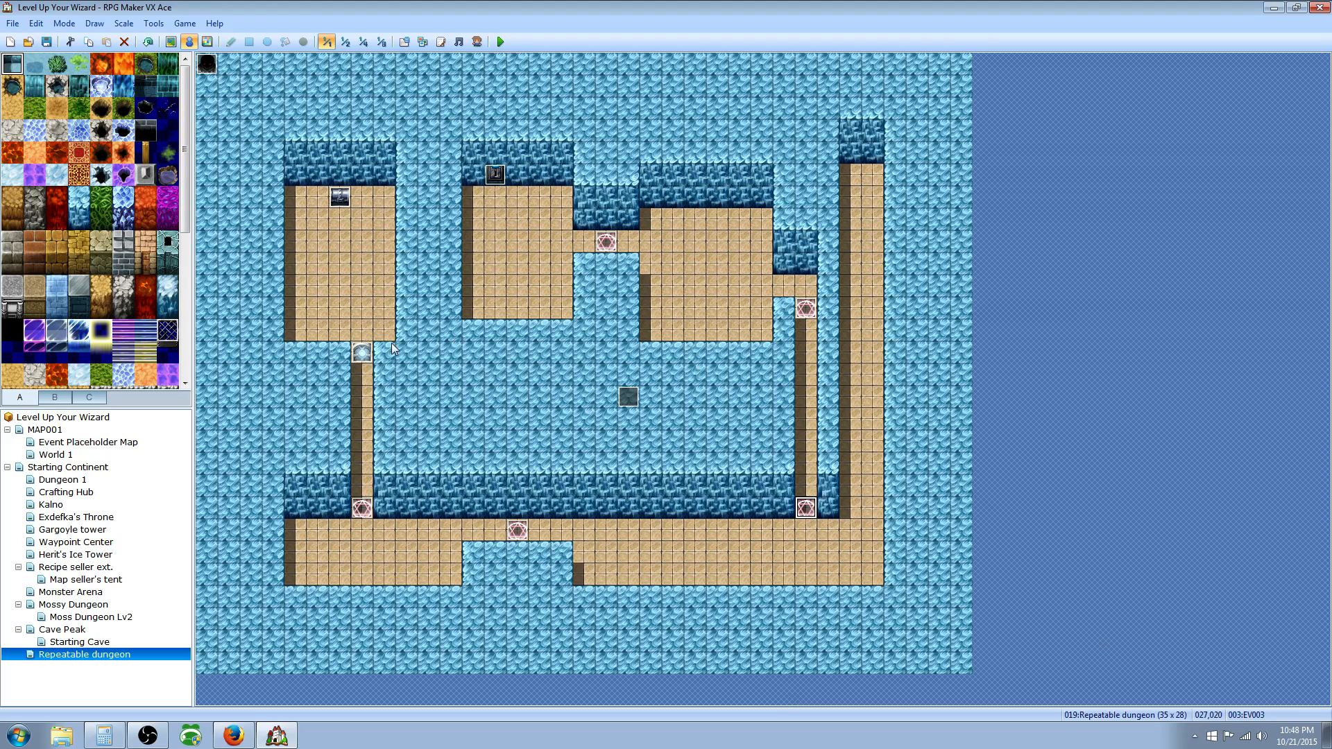
pyautogui.doubleClick(362, 352)
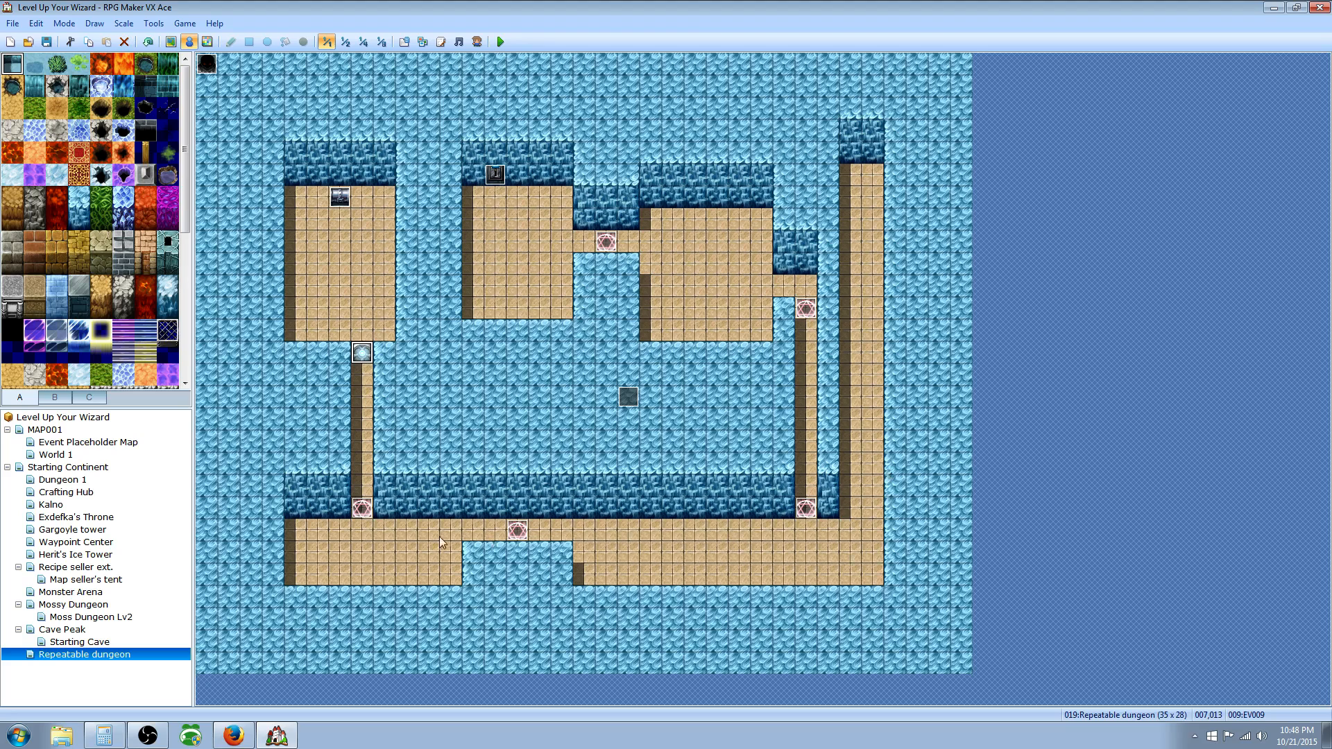
pyautogui.moveTo(635, 253)
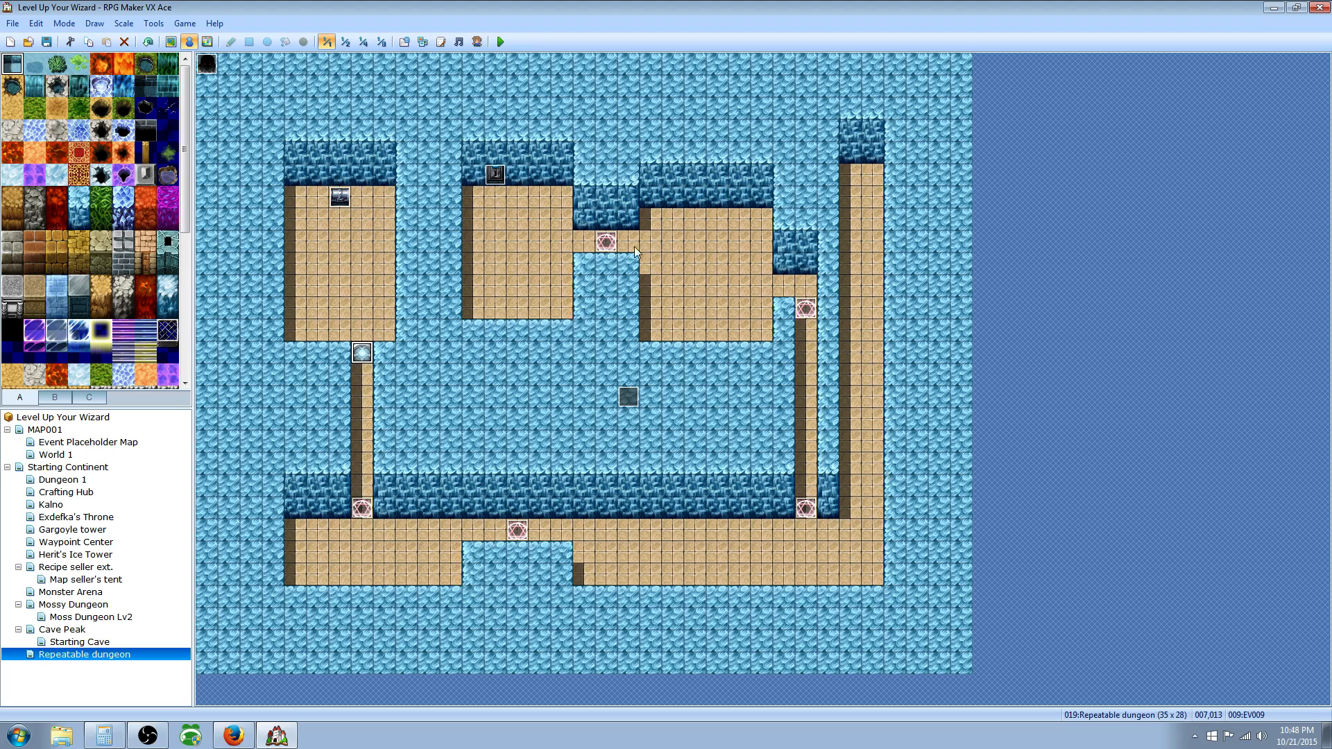
pyautogui.moveTo(576, 169)
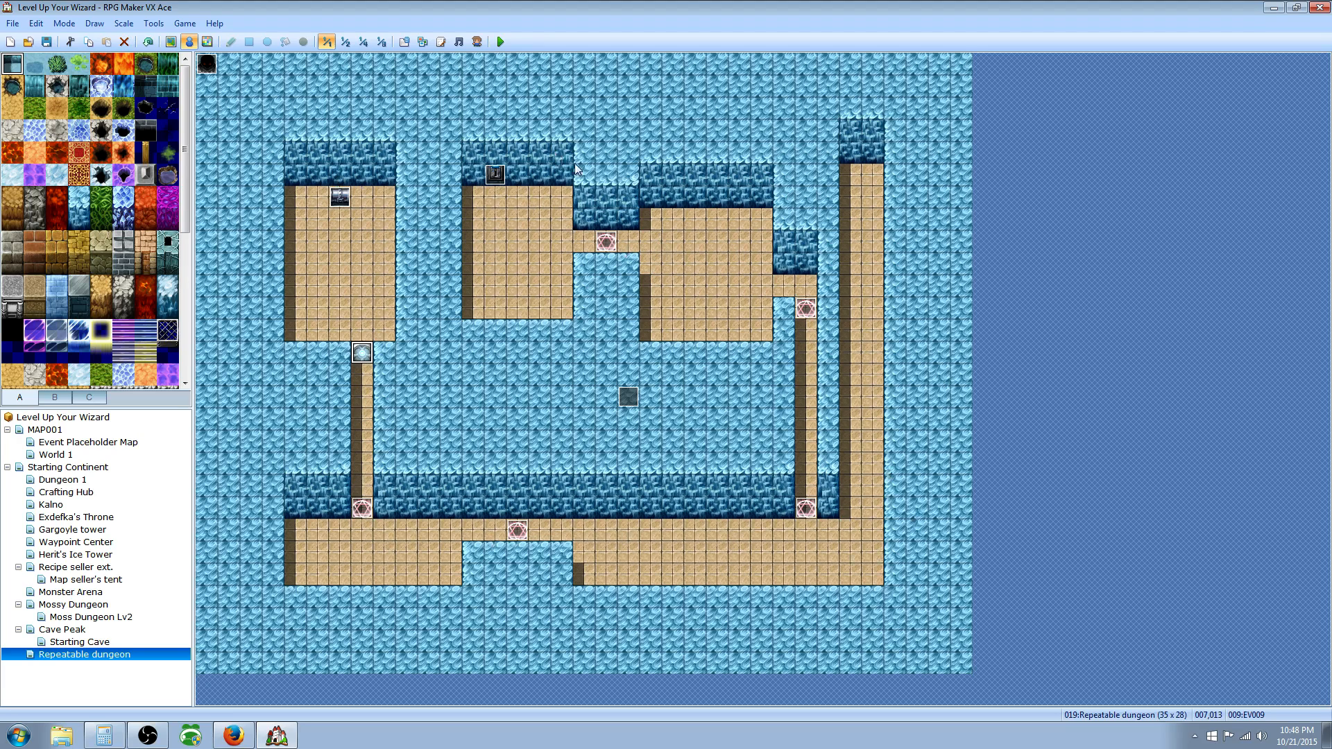
pyautogui.moveTo(522, 204)
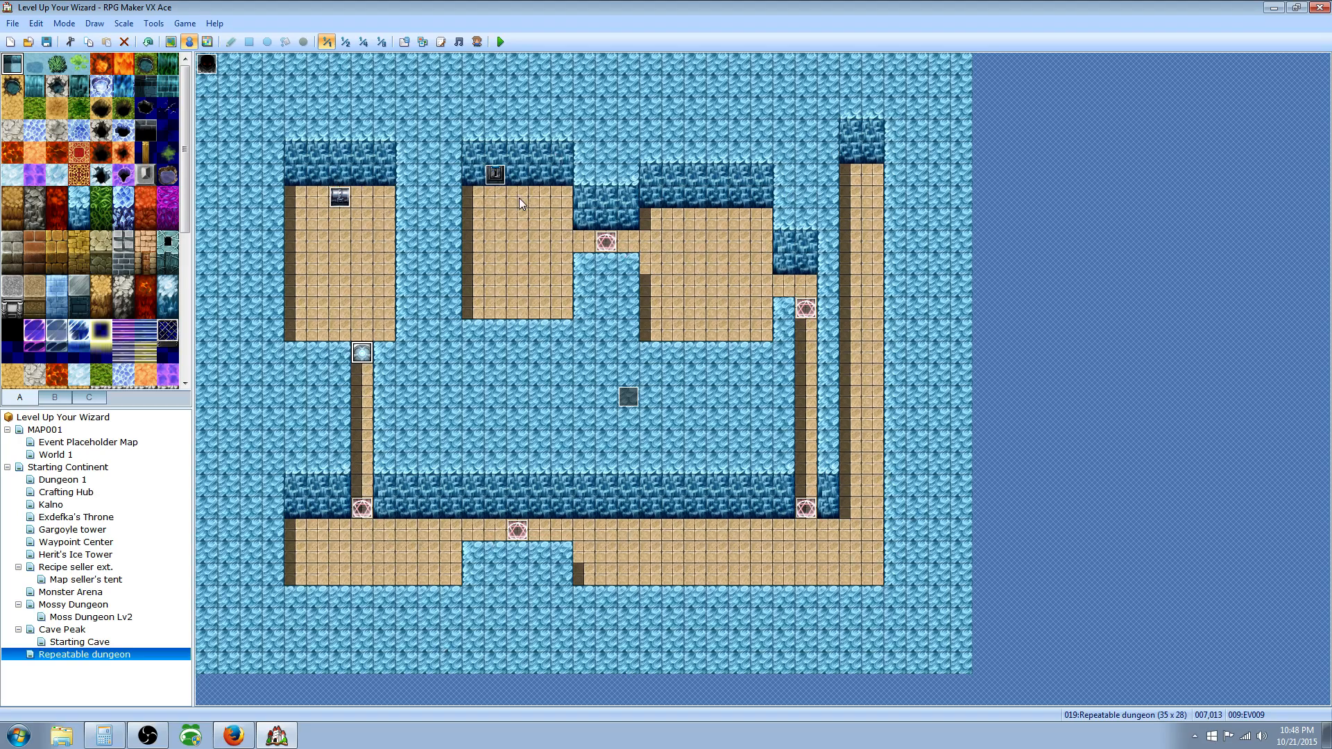
pyautogui.moveTo(512, 182)
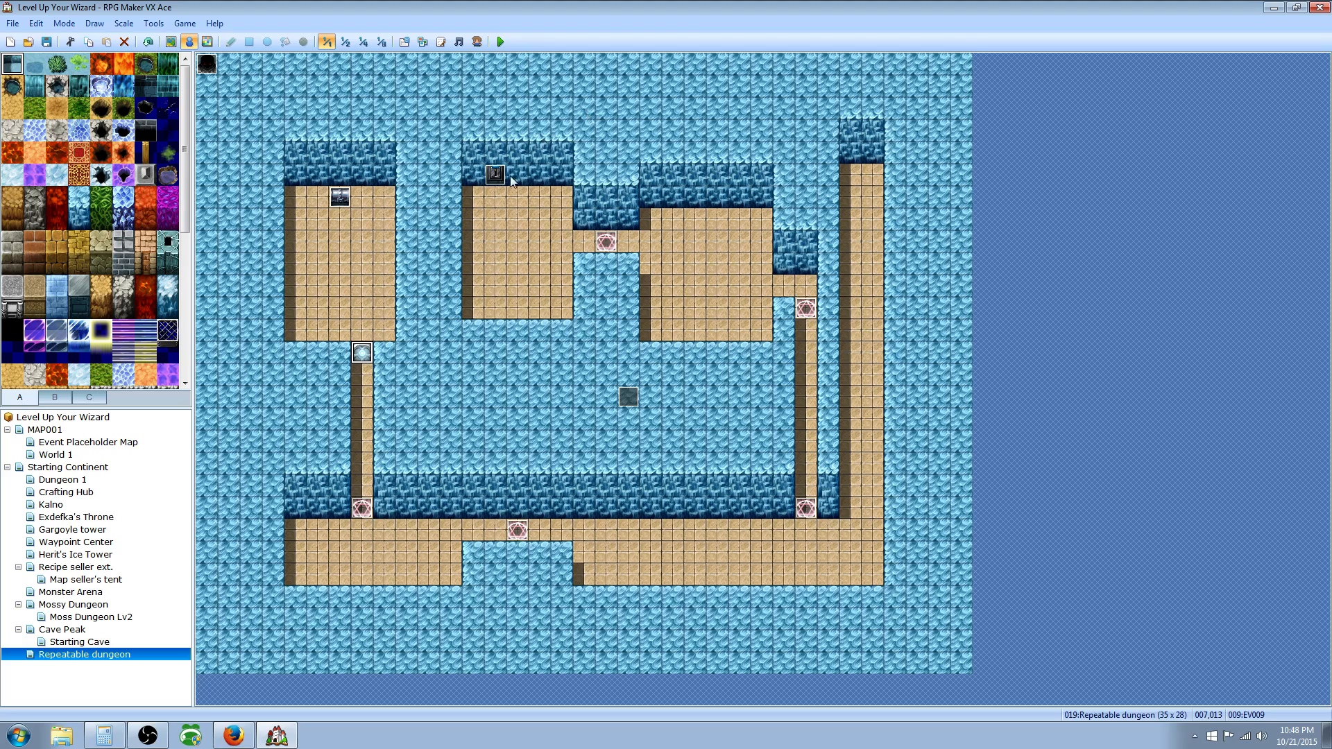
pyautogui.moveTo(604, 174)
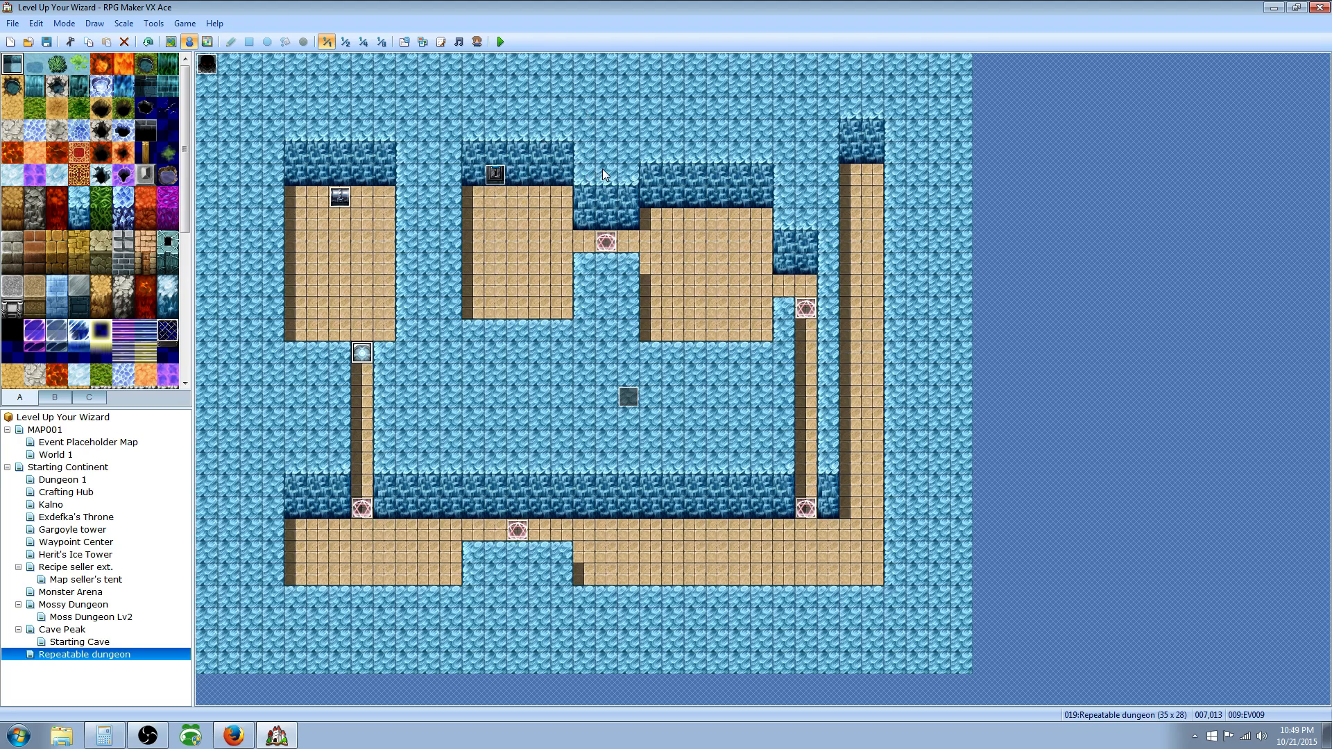
pyautogui.rightClick(495, 177)
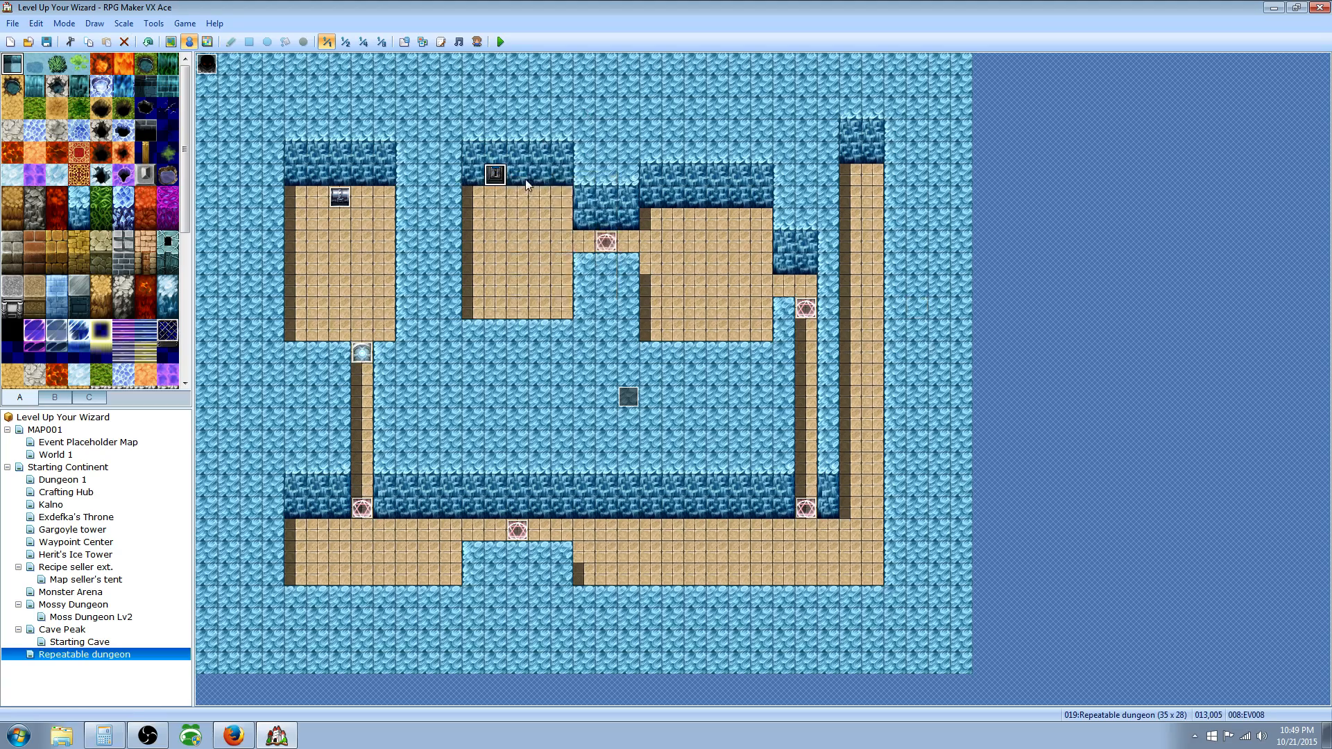
pyautogui.doubleClick(494, 174)
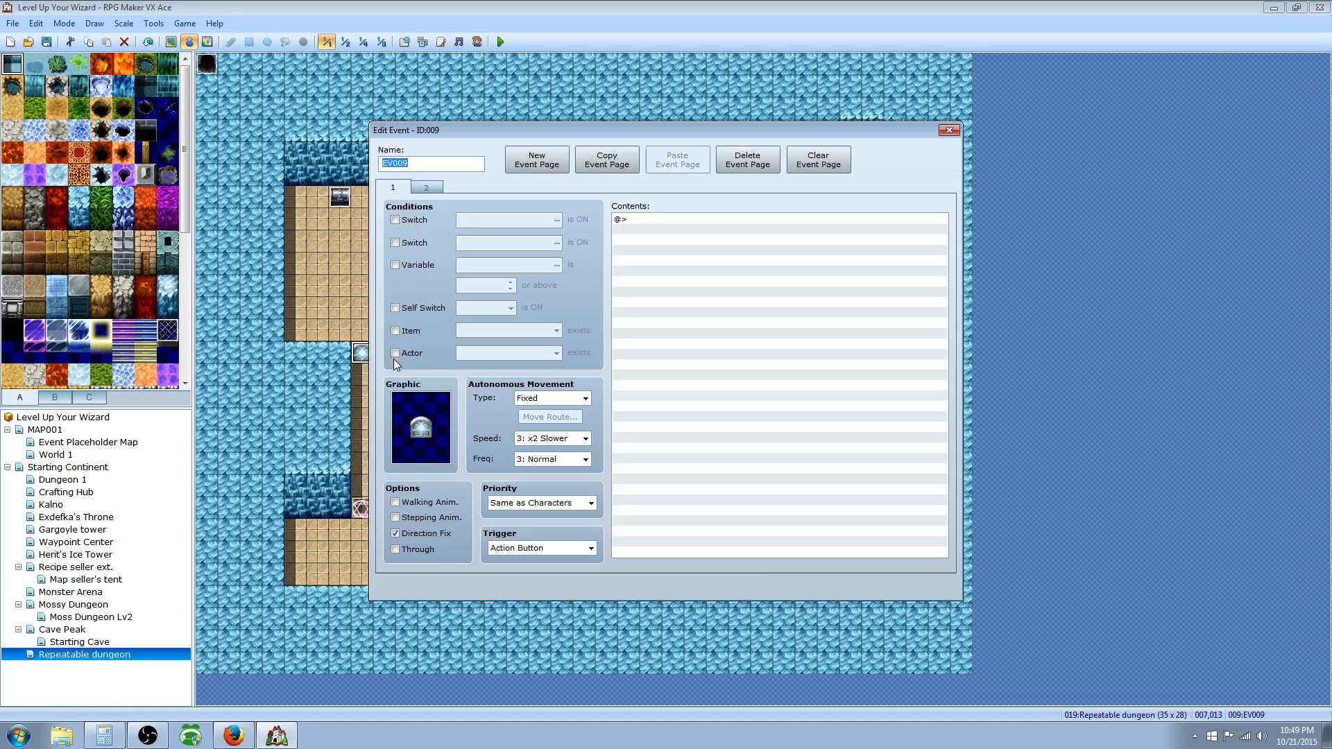
pyautogui.click(426, 187)
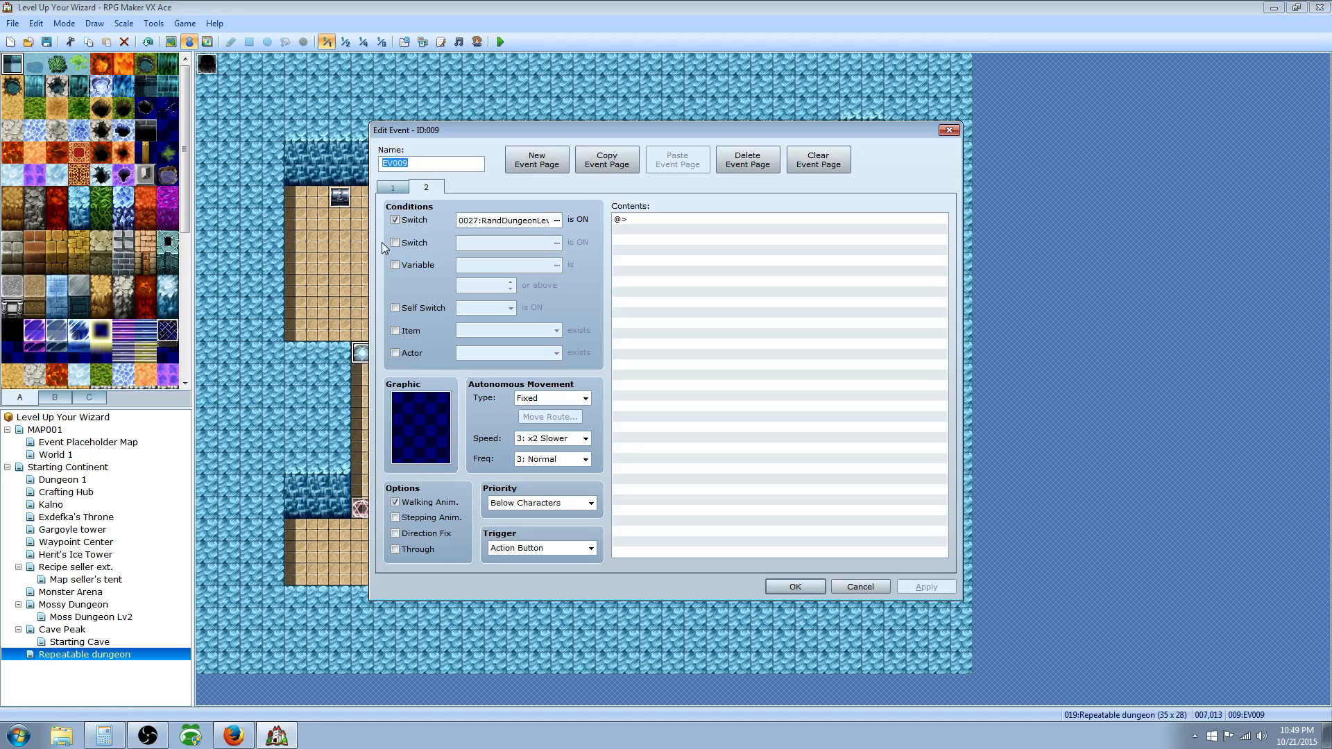
pyautogui.click(392, 186)
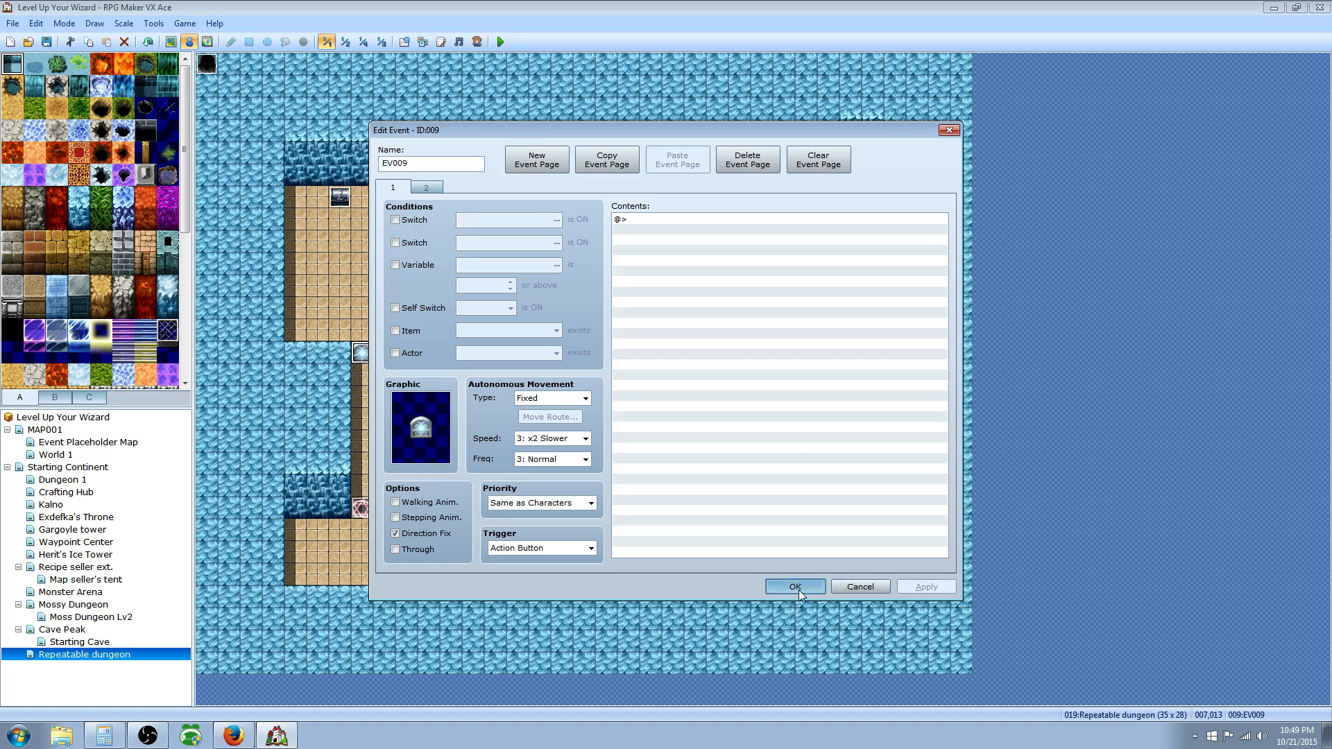
pyautogui.click(795, 586)
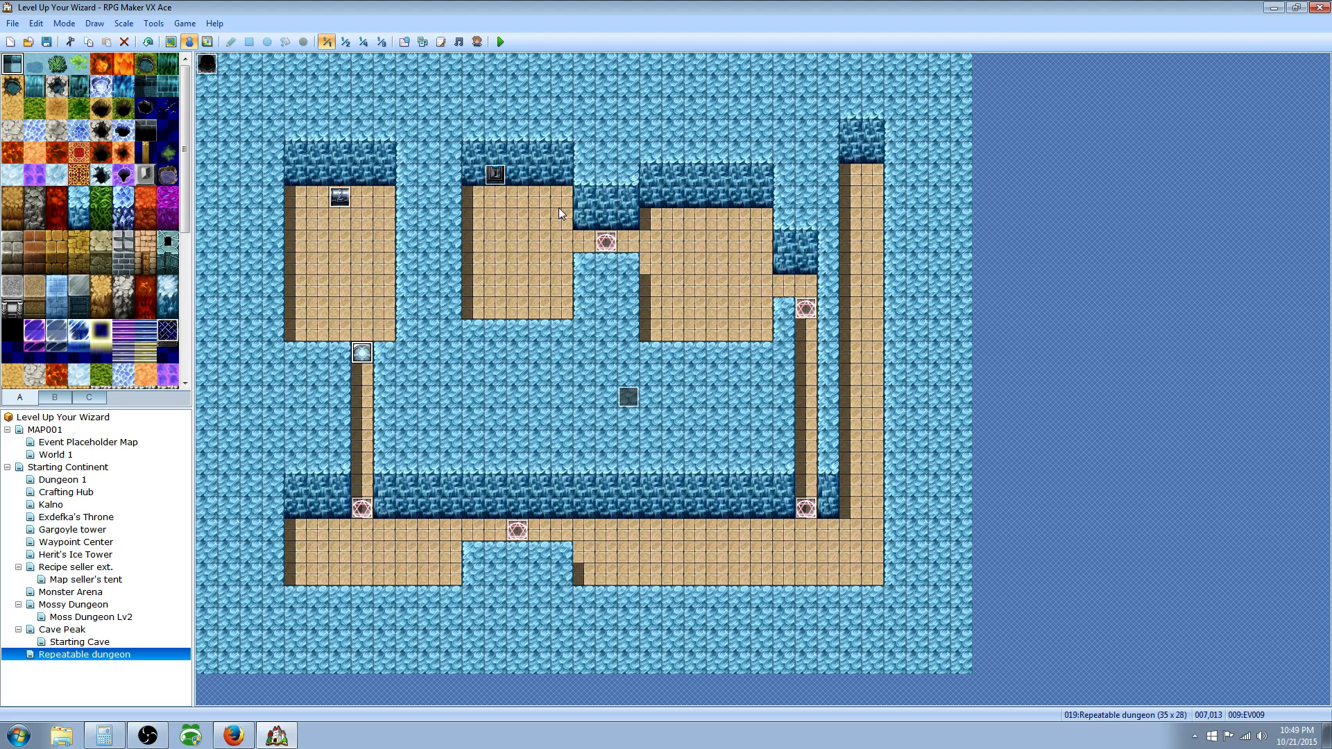
pyautogui.moveTo(467, 396)
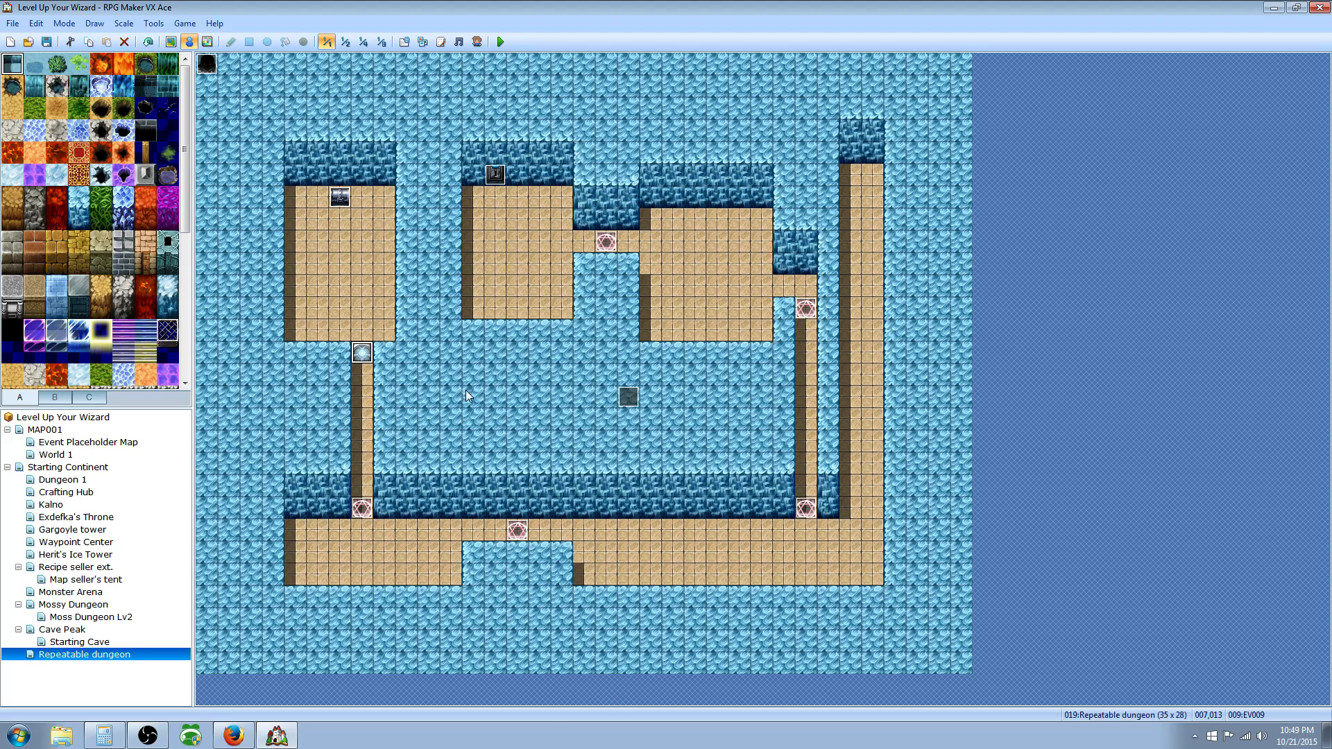
pyautogui.moveTo(407, 37)
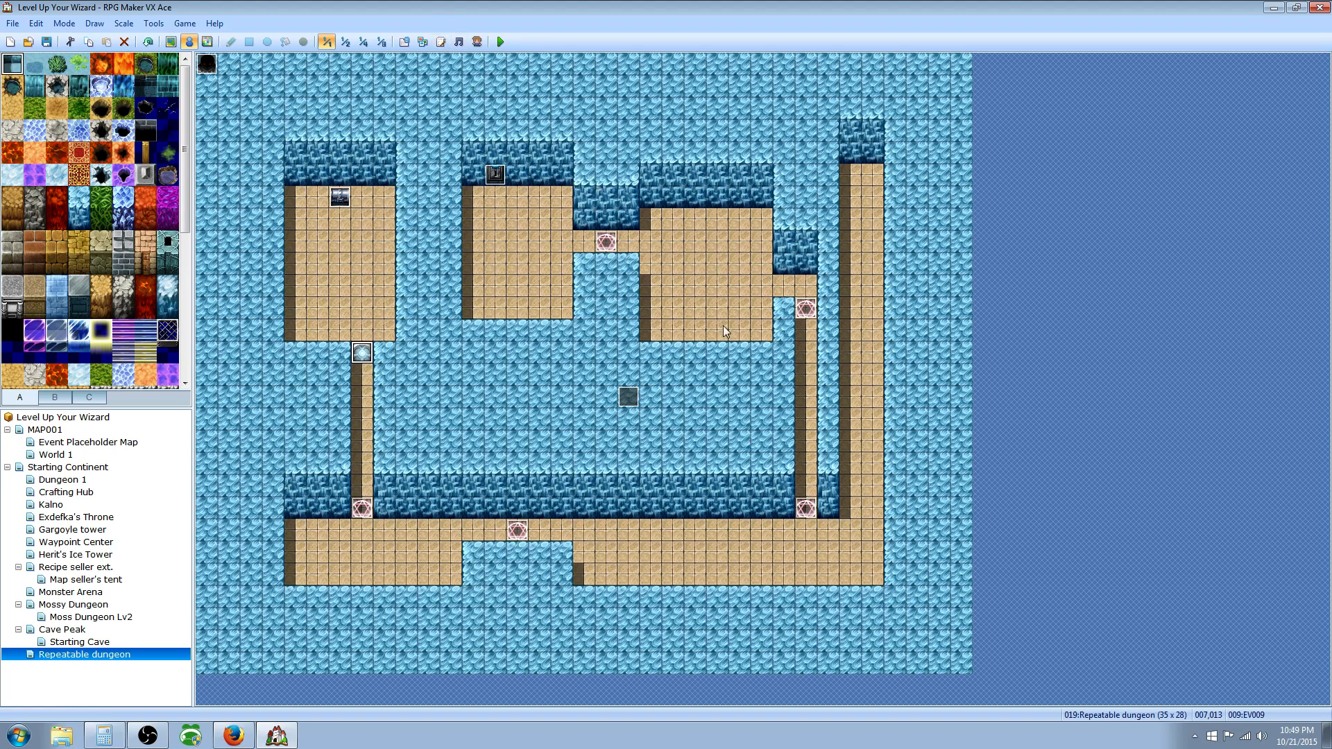
pyautogui.moveTo(435, 525)
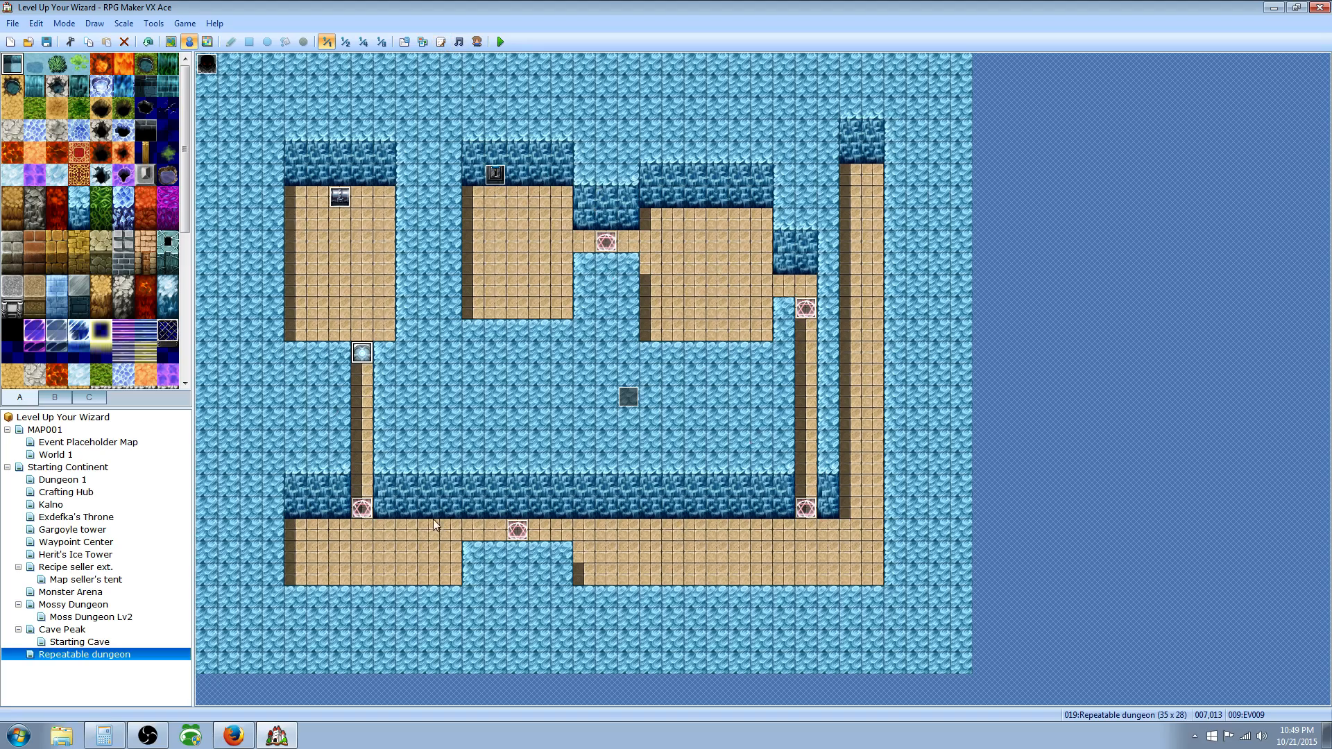
pyautogui.moveTo(53, 41)
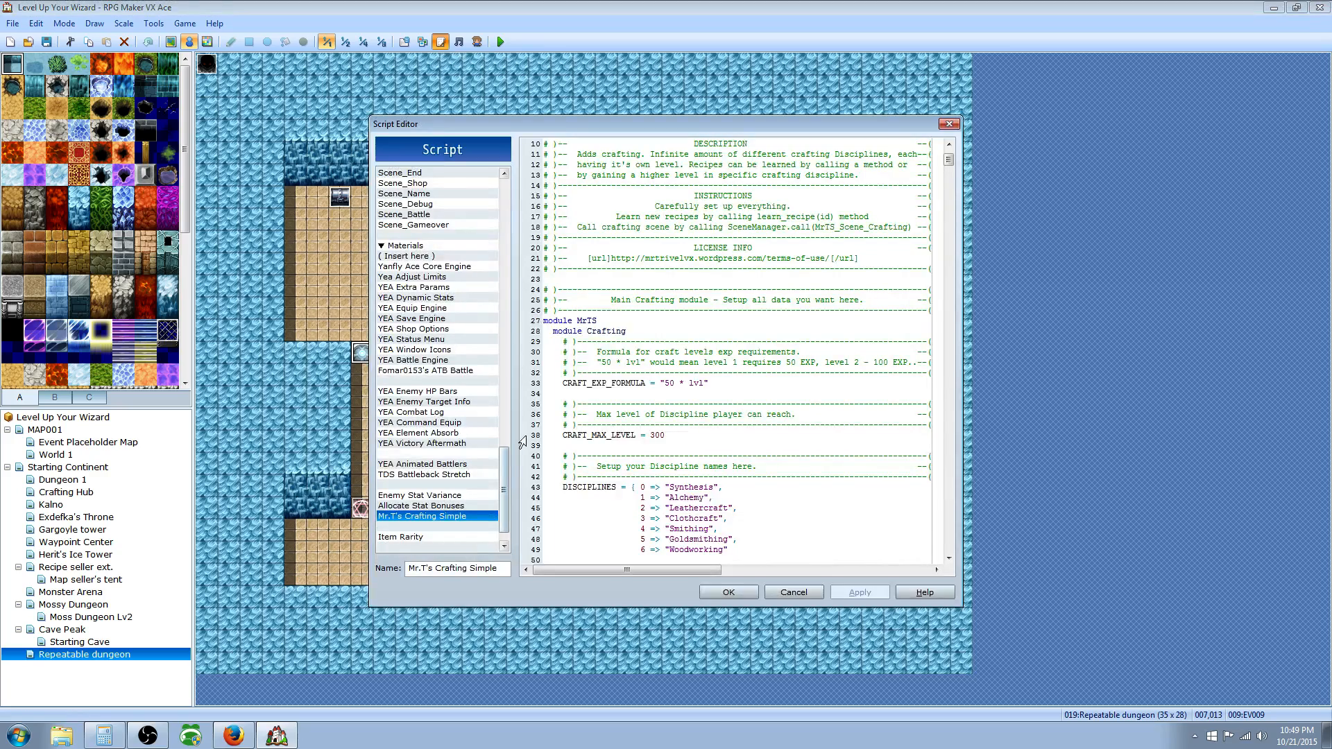
# Close the Script Editor and scroll through common event 028 Drifty's Random Loot.
pyautogui.click(794, 592)
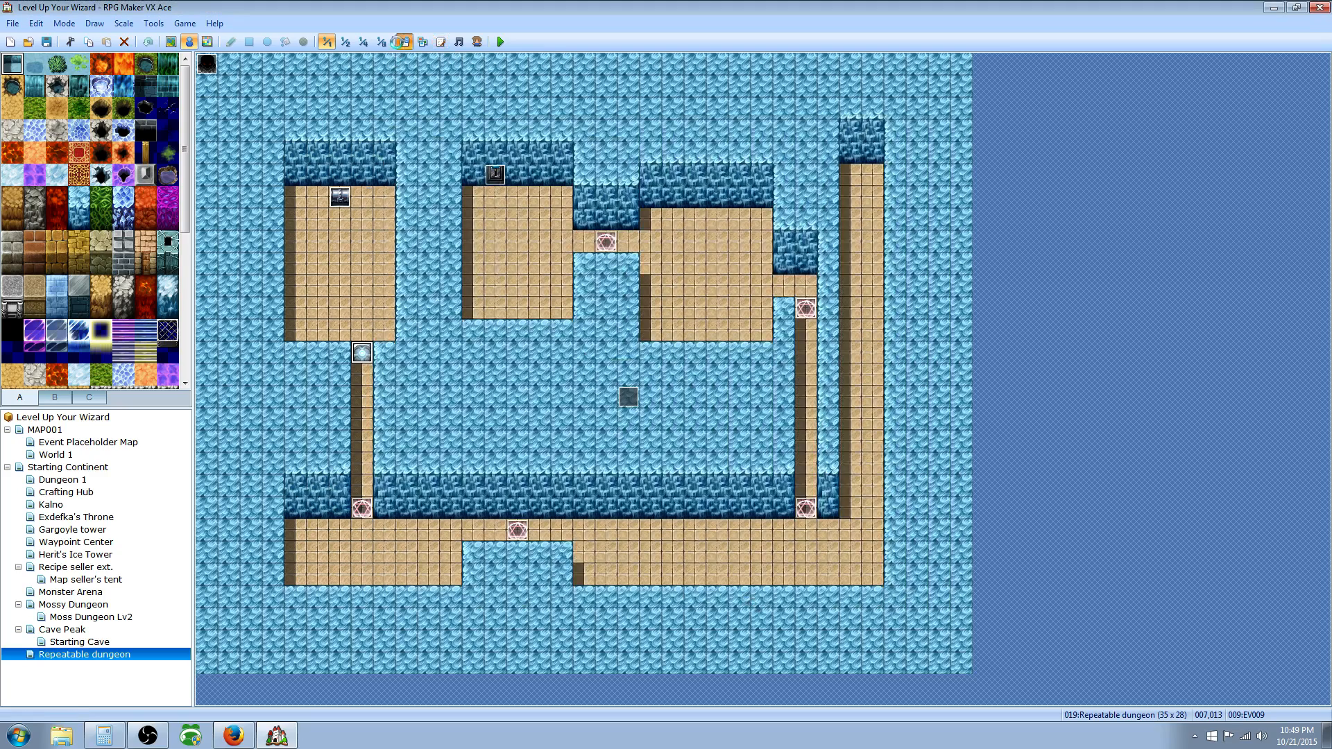
pyautogui.click(402, 38)
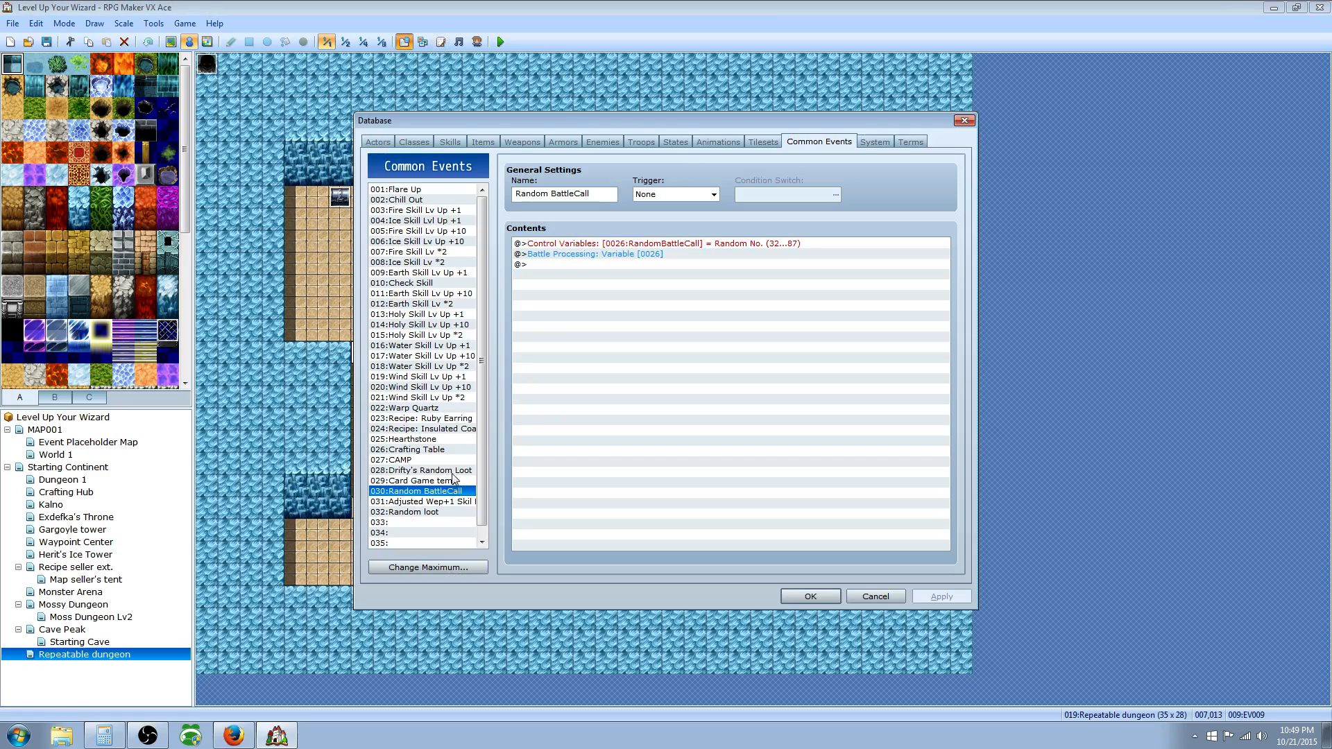
pyautogui.click(421, 470)
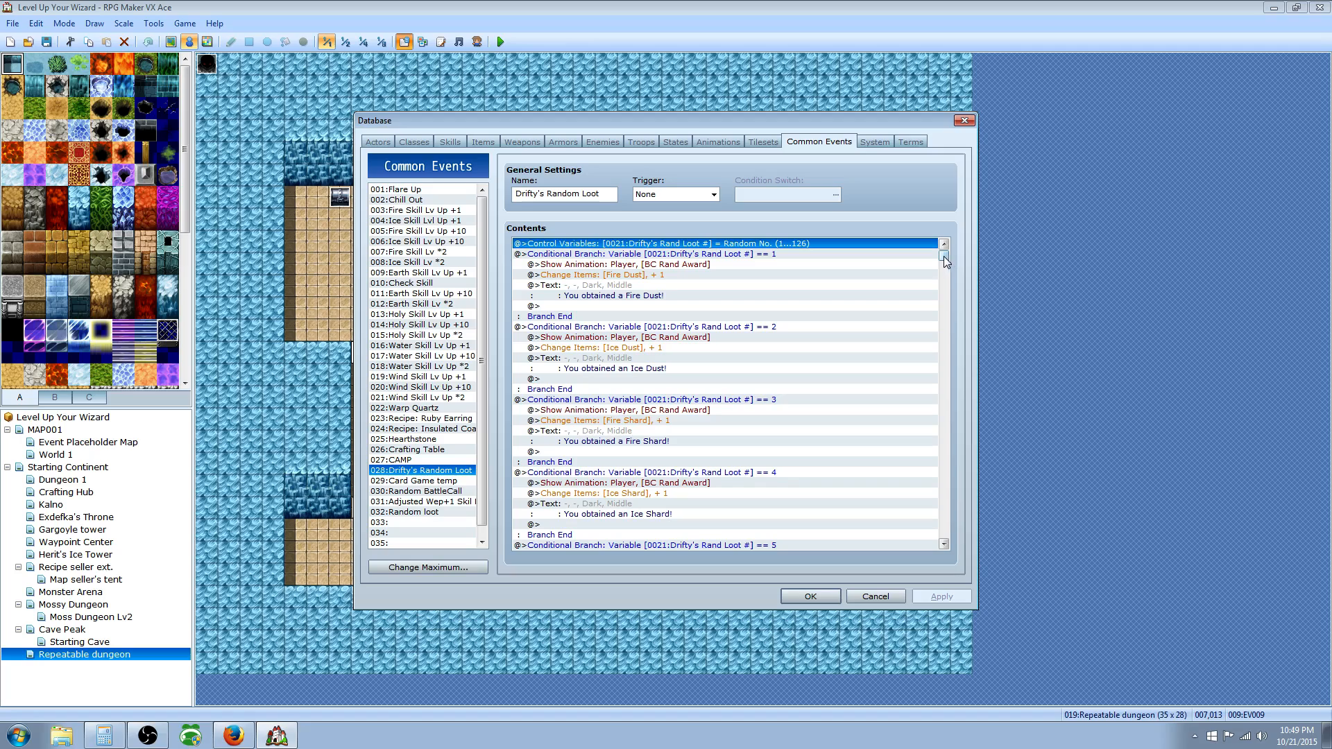
pyautogui.scroll(-3)
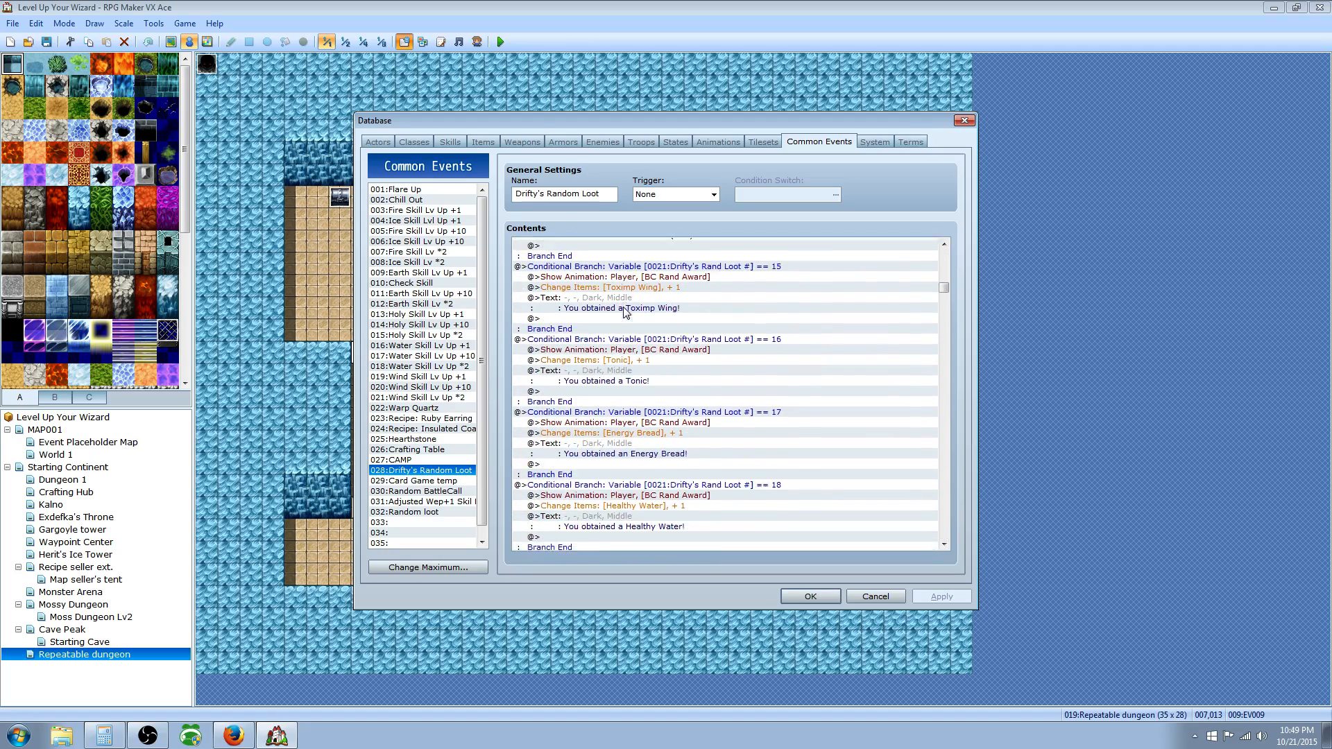
pyautogui.scroll(-3)
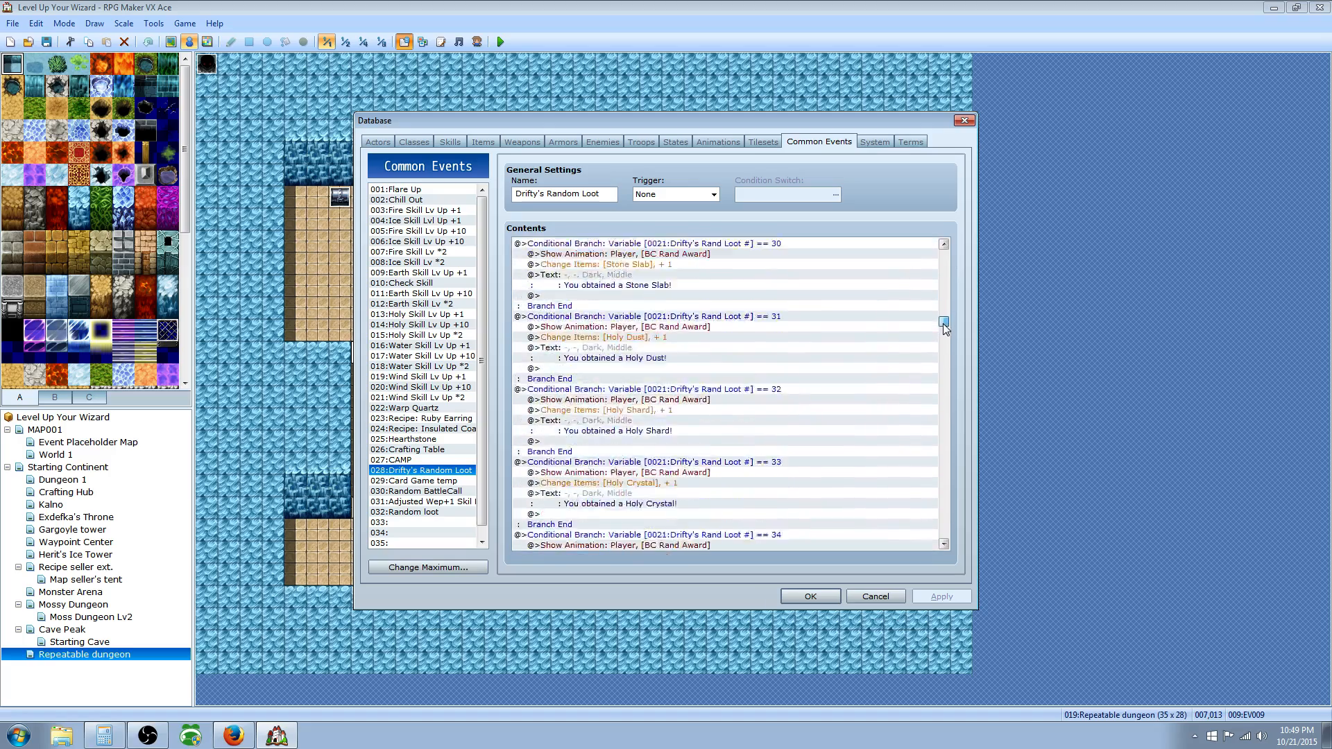
pyautogui.scroll(-3)
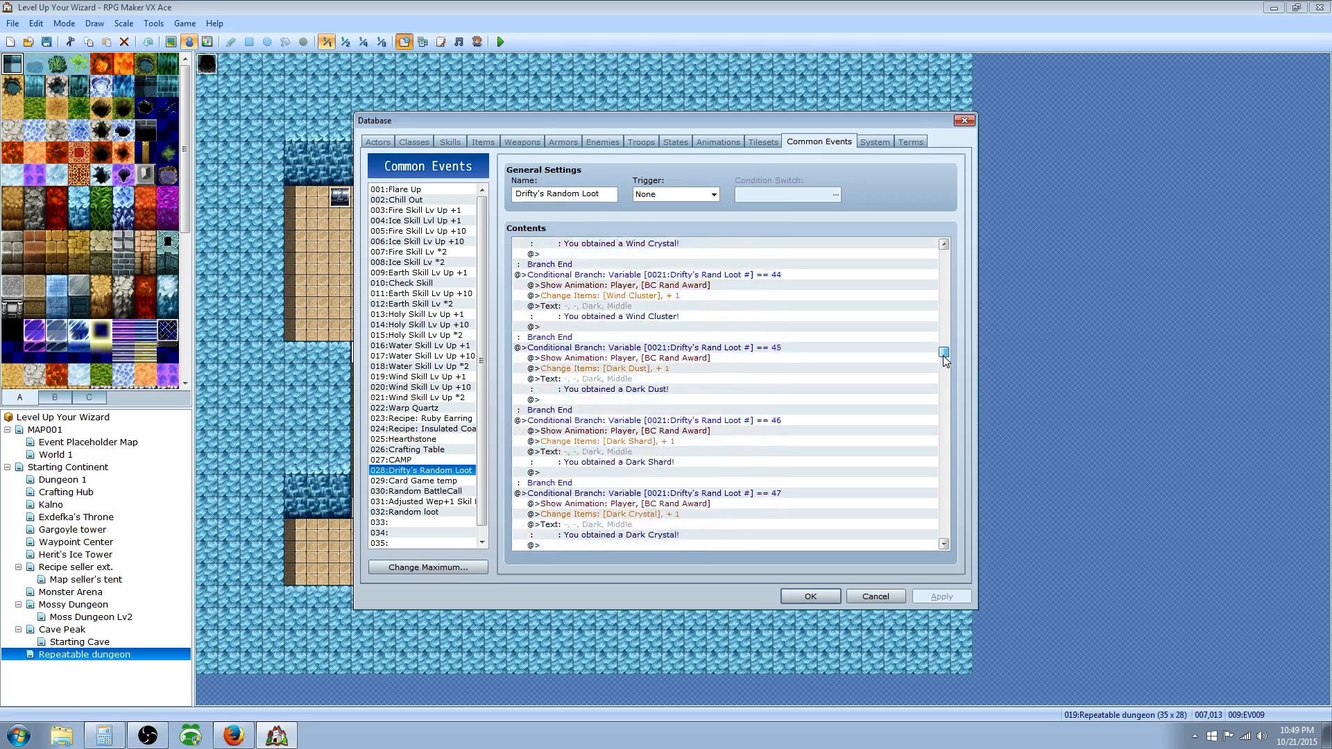
pyautogui.scroll(-3)
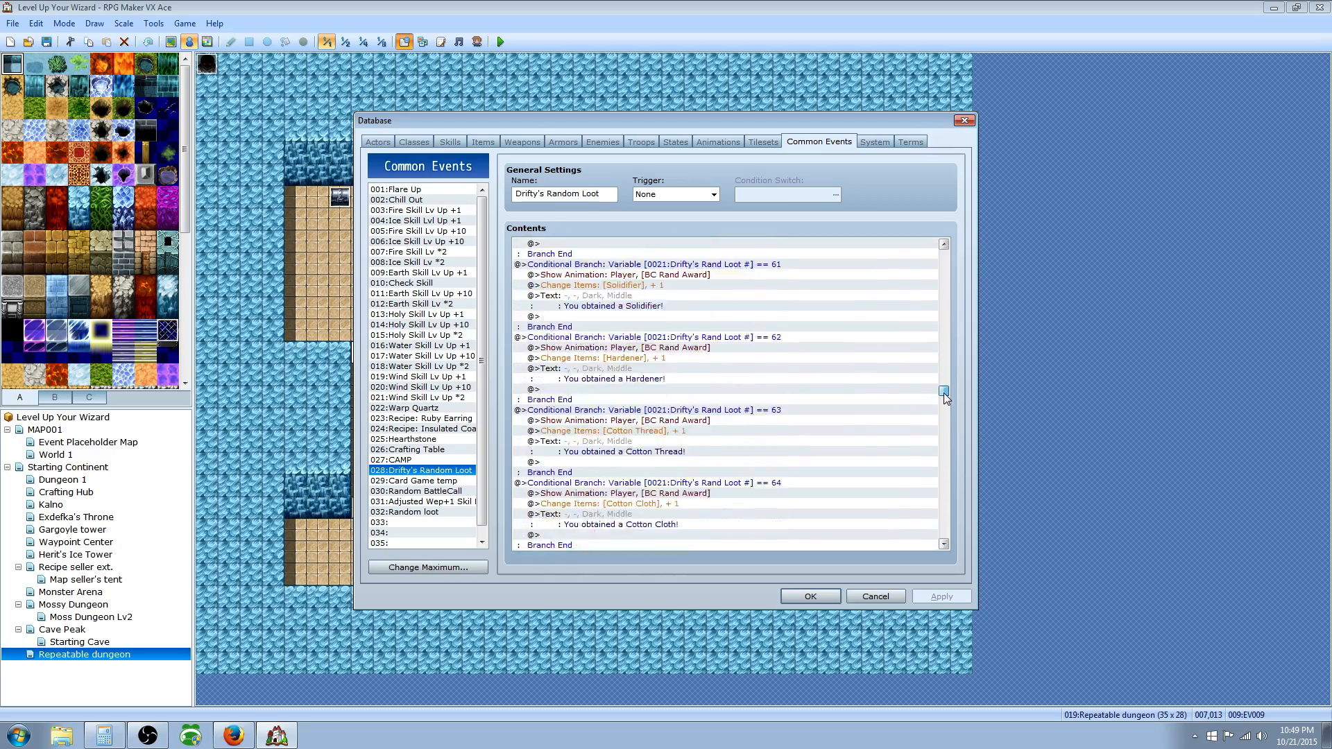
pyautogui.scroll(-3)
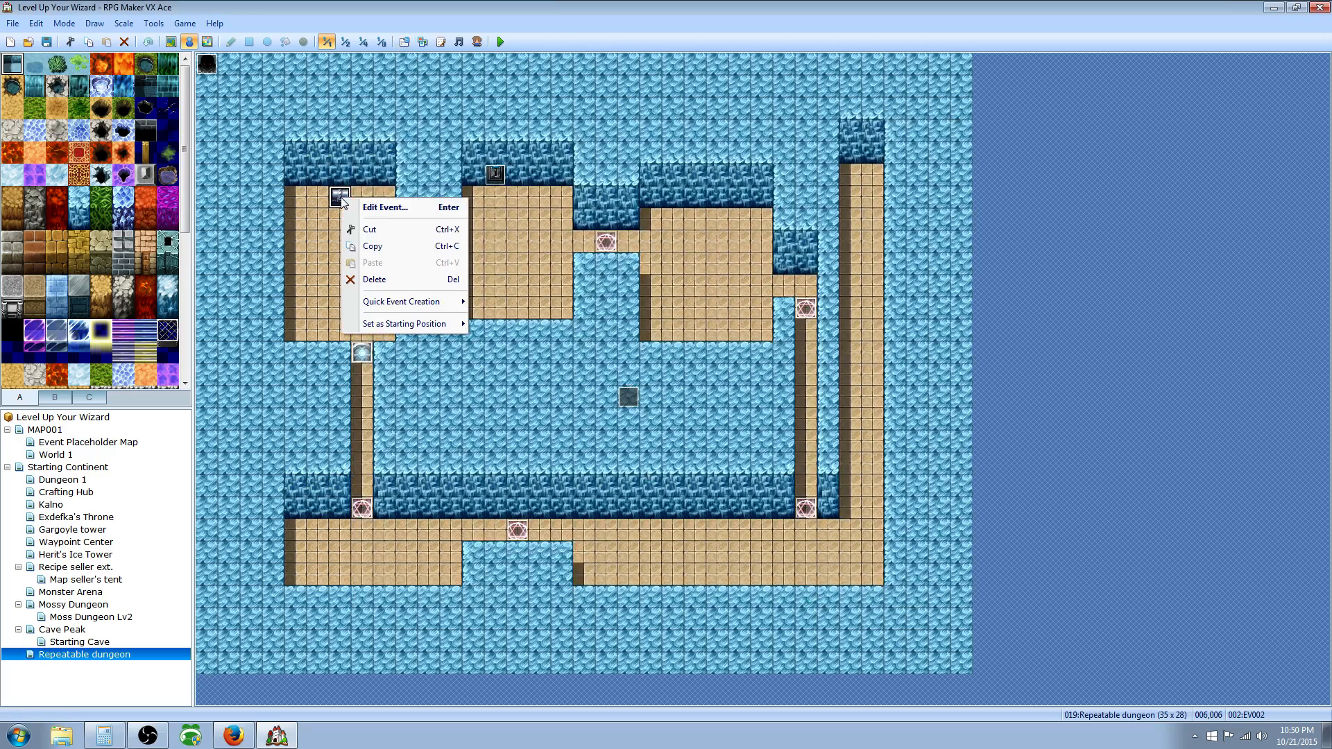
# Open chest event EV002 and inspect its chest-opening sound and loot-opened switch lines.
pyautogui.click(386, 207)
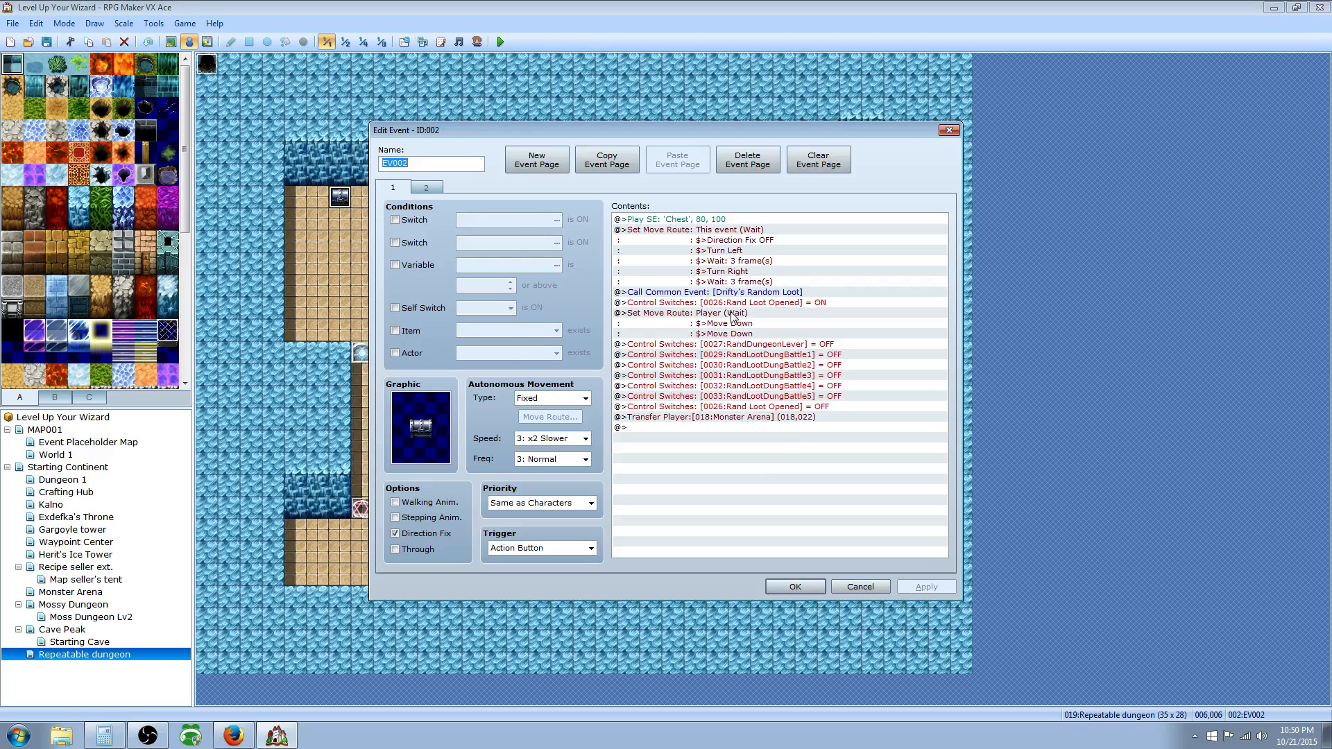
pyautogui.click(679, 219)
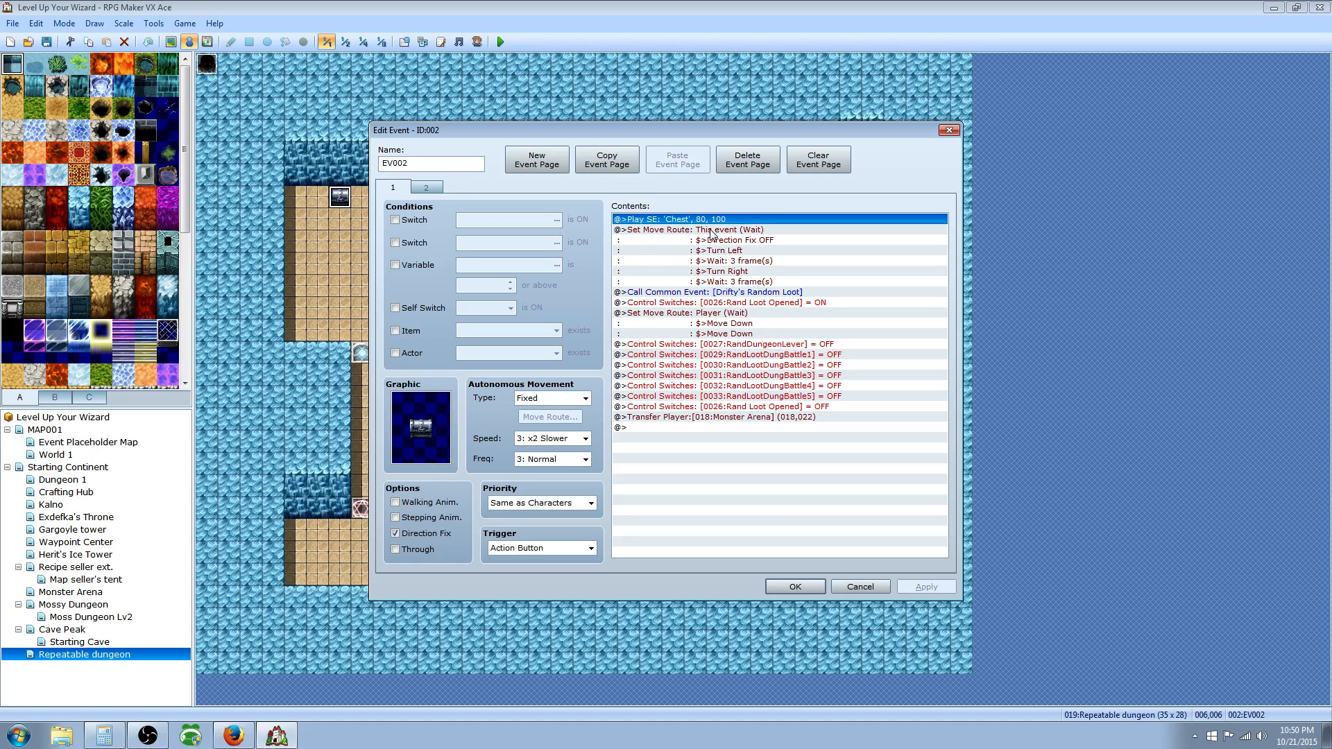
pyautogui.moveTo(324, 144)
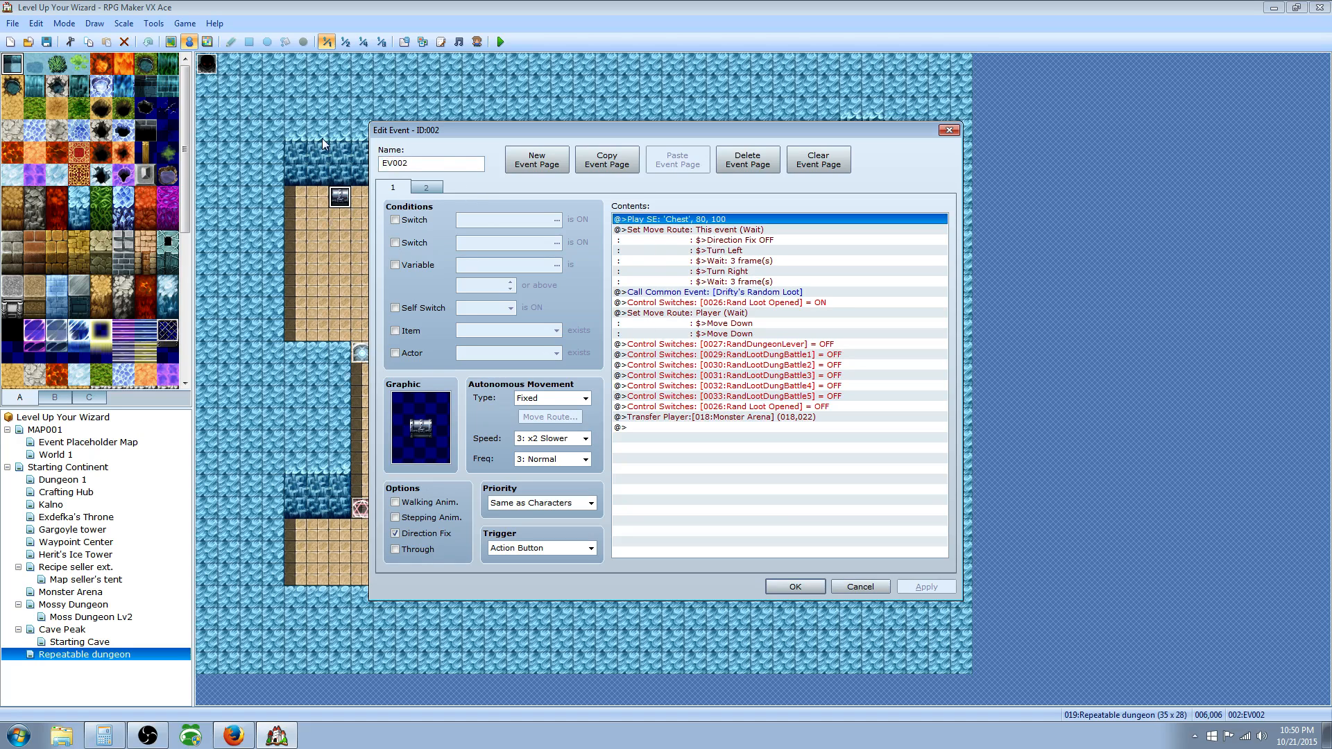
pyautogui.moveTo(700, 203)
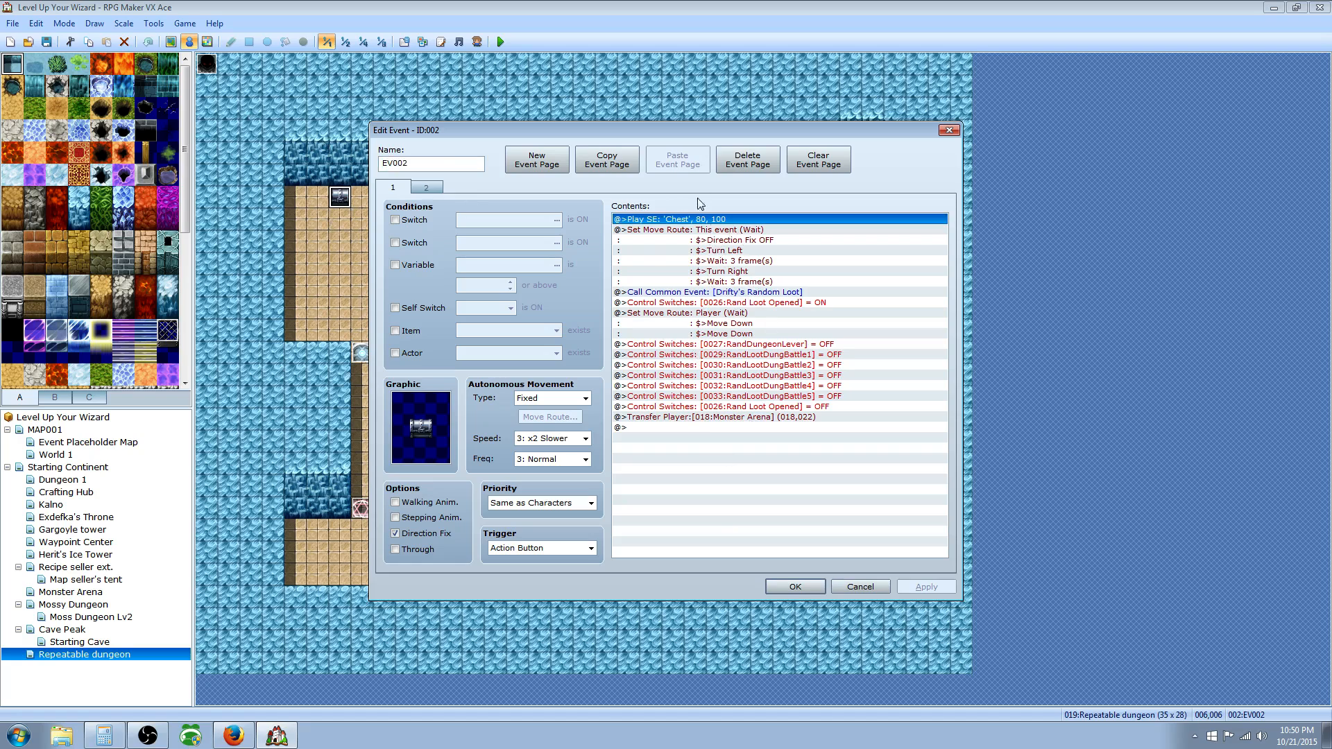
pyautogui.click(715, 292)
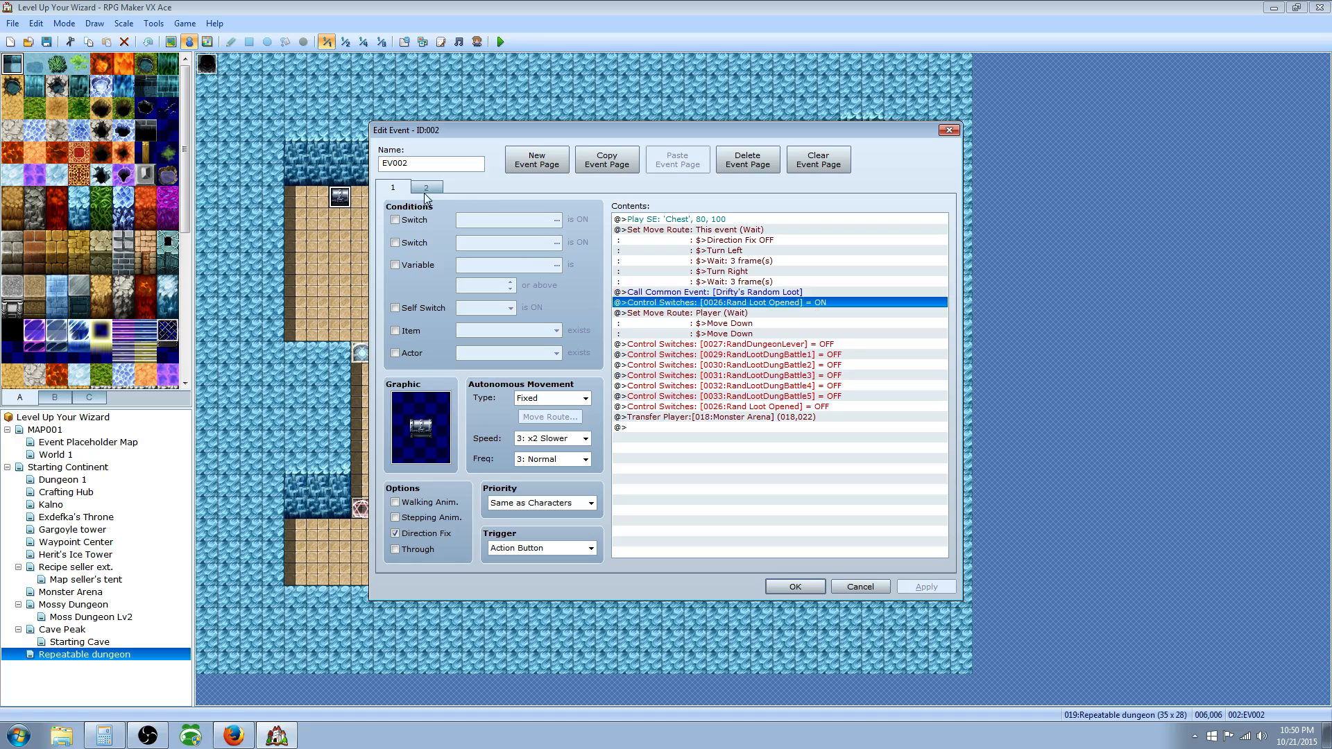
pyautogui.click(687, 219)
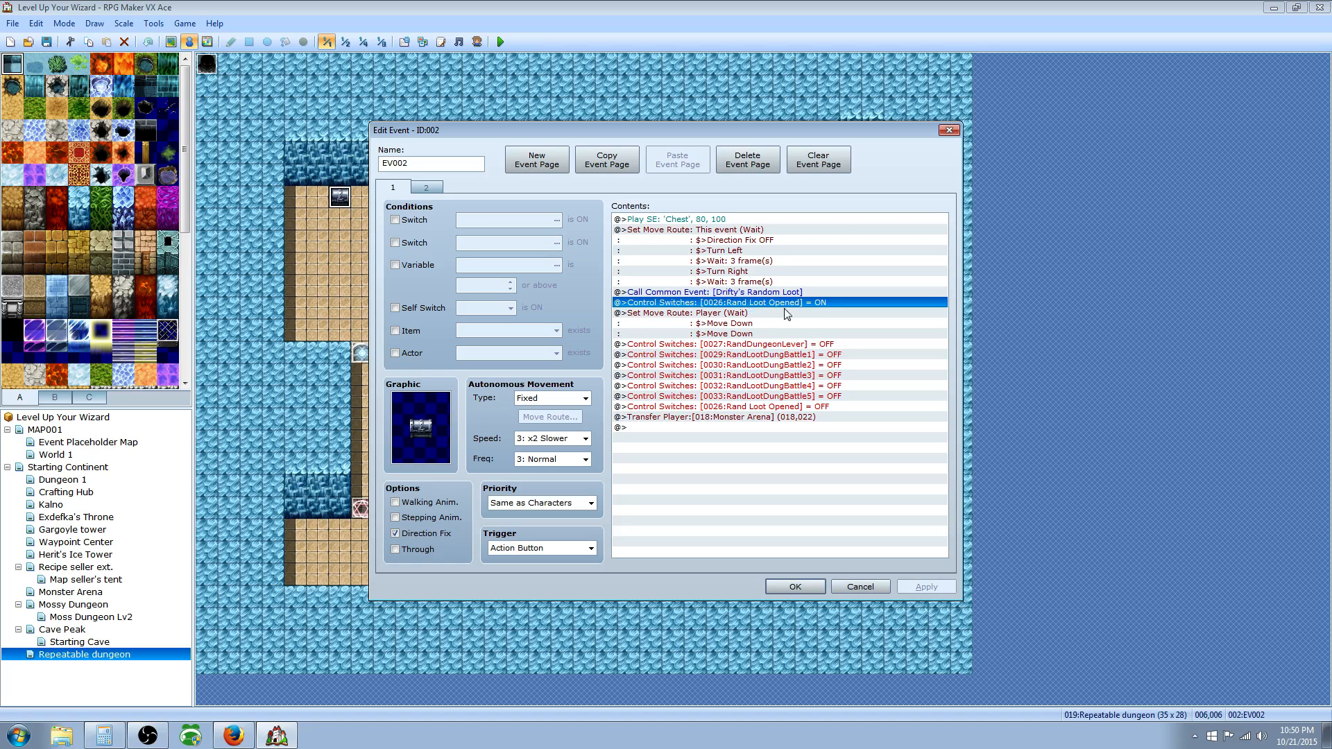
pyautogui.moveTo(733, 333)
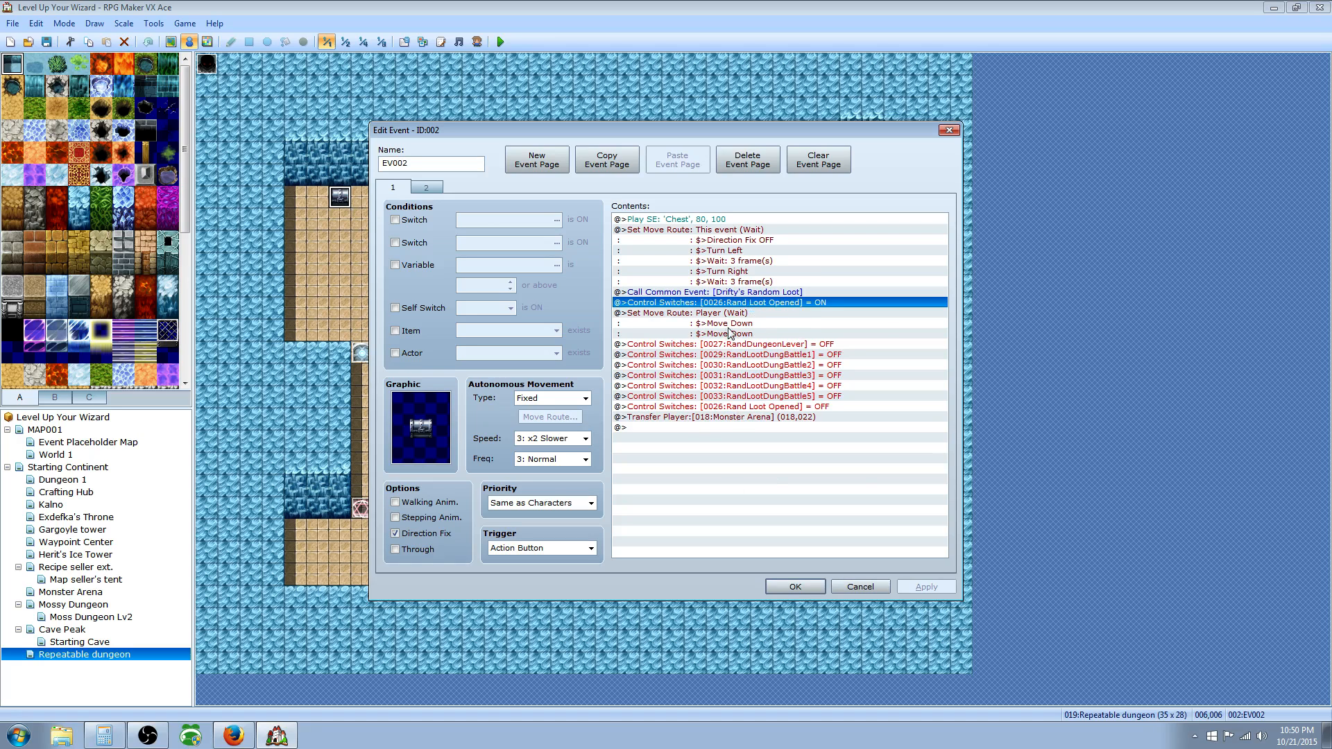
pyautogui.moveTo(658, 371)
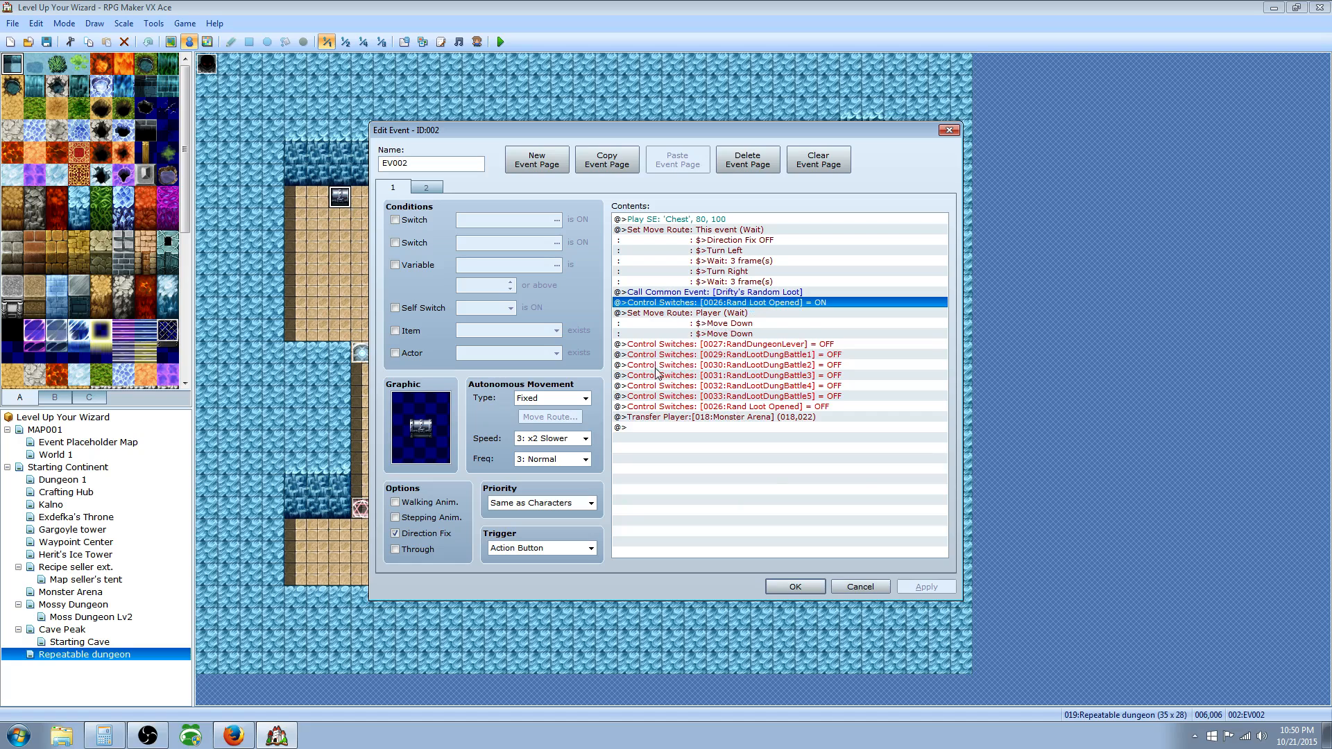
# Review EV002's RandDungeonLever reset, player walk-down moves, and first battle switch reset.
pyautogui.click(760, 344)
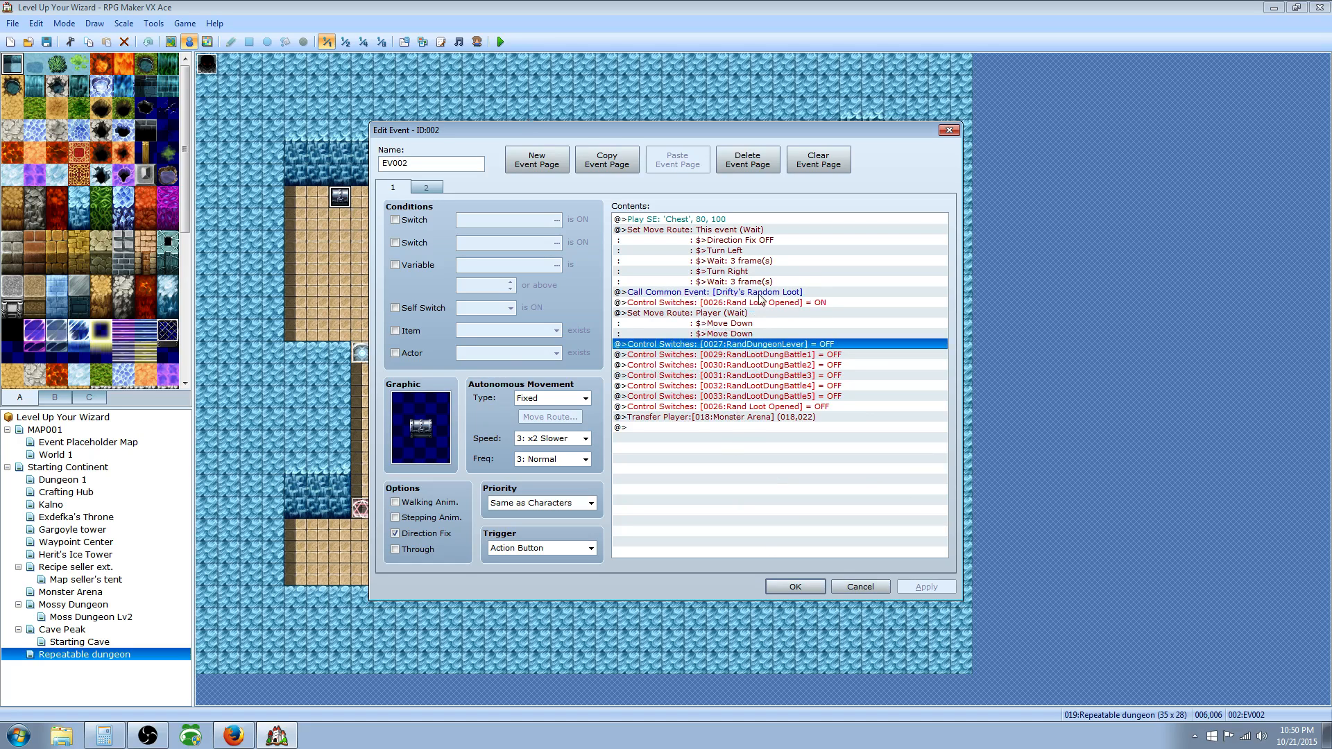
pyautogui.moveTo(762, 312)
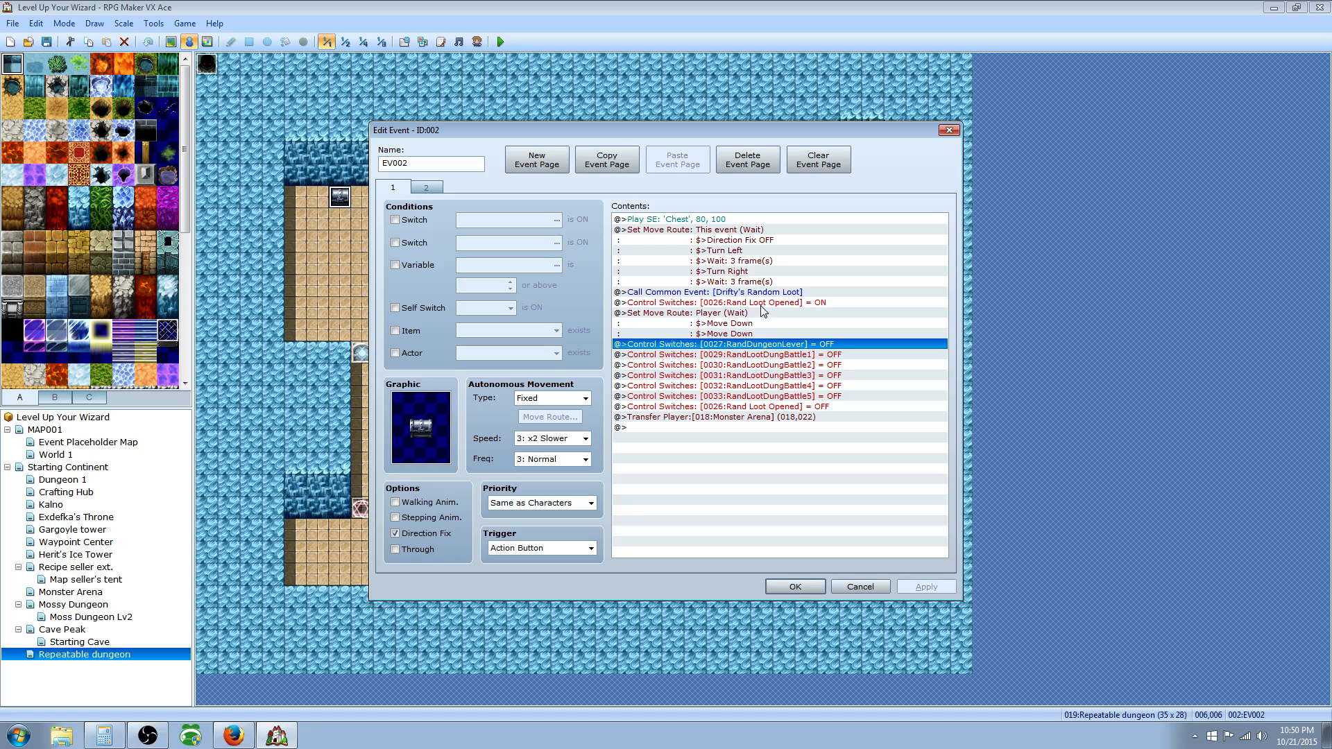
pyautogui.click(736, 302)
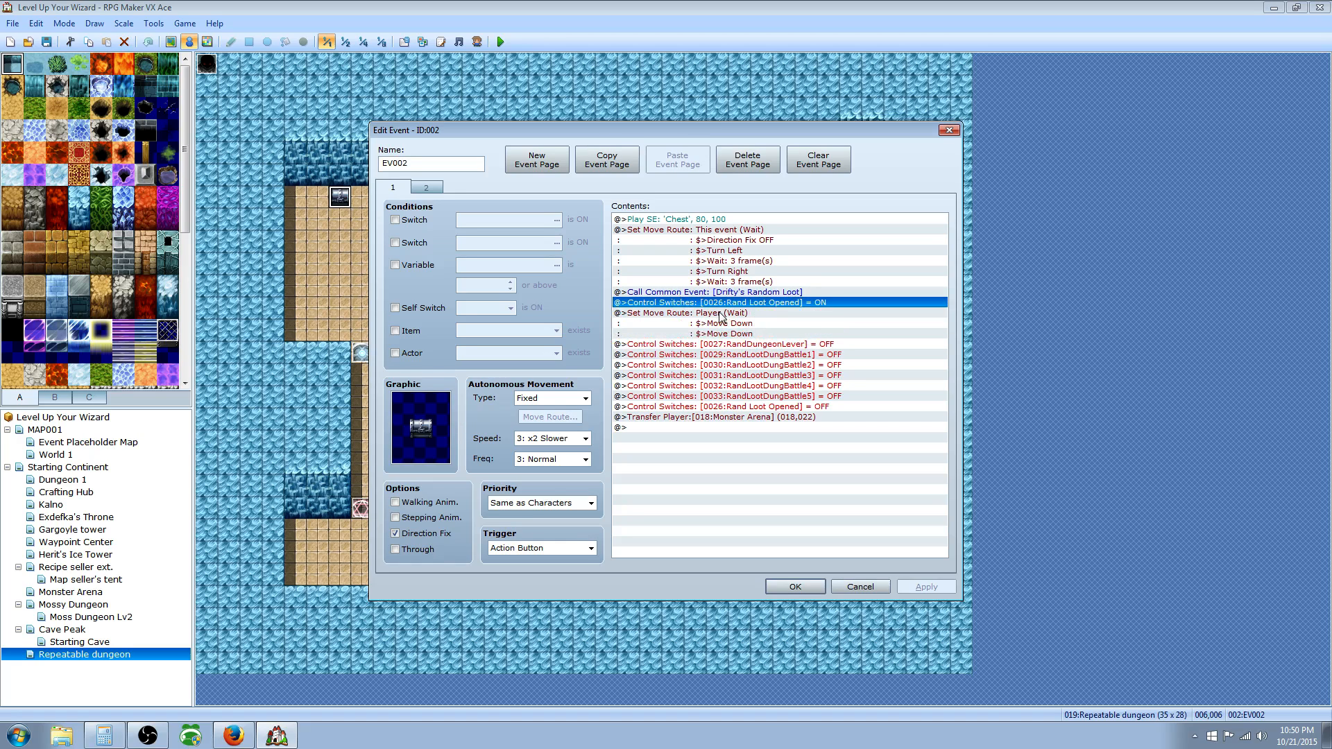
pyautogui.click(707, 313)
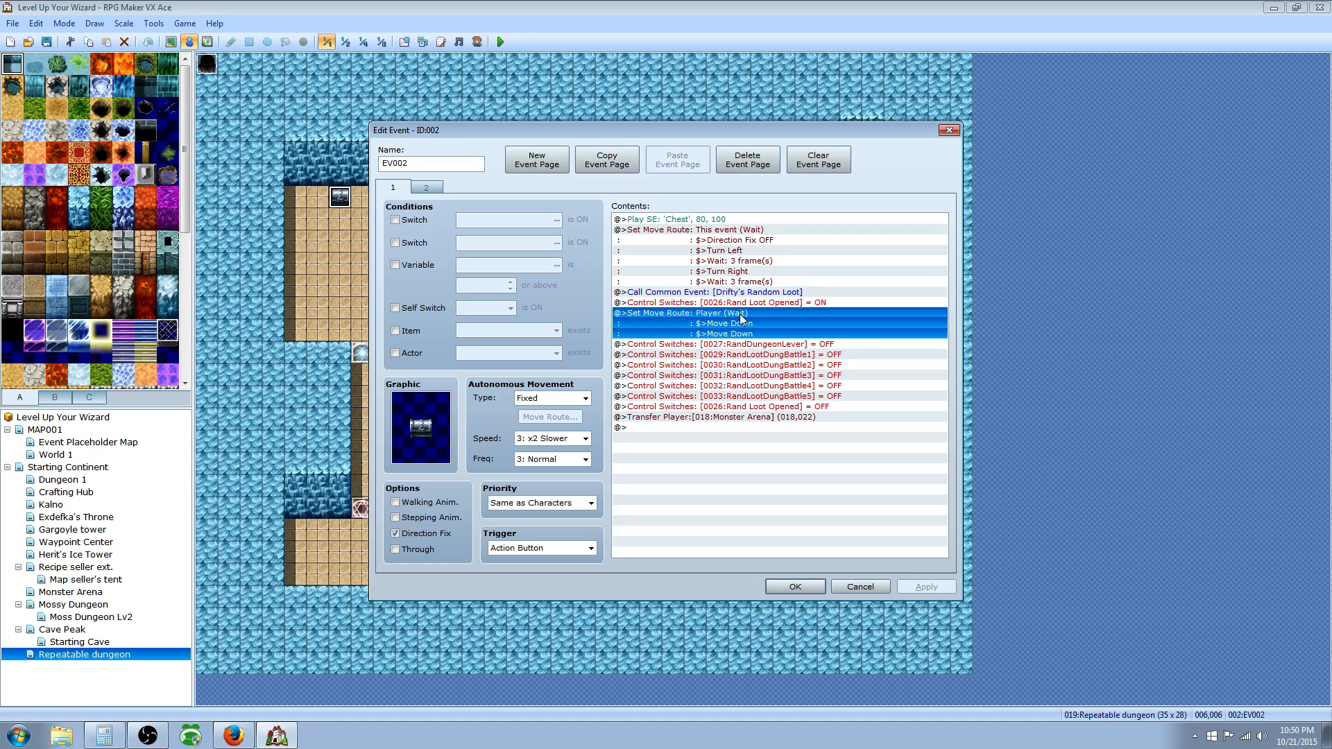
pyautogui.moveTo(792, 357)
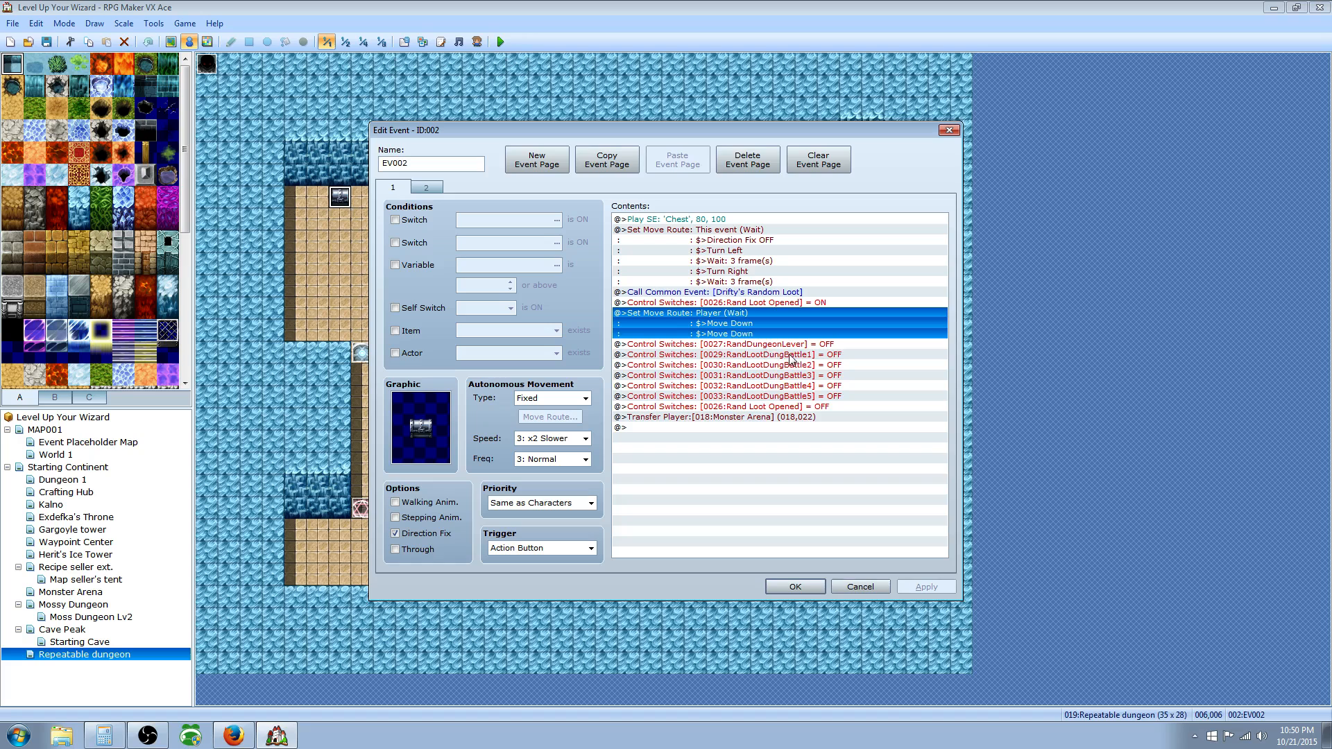
pyautogui.click(726, 344)
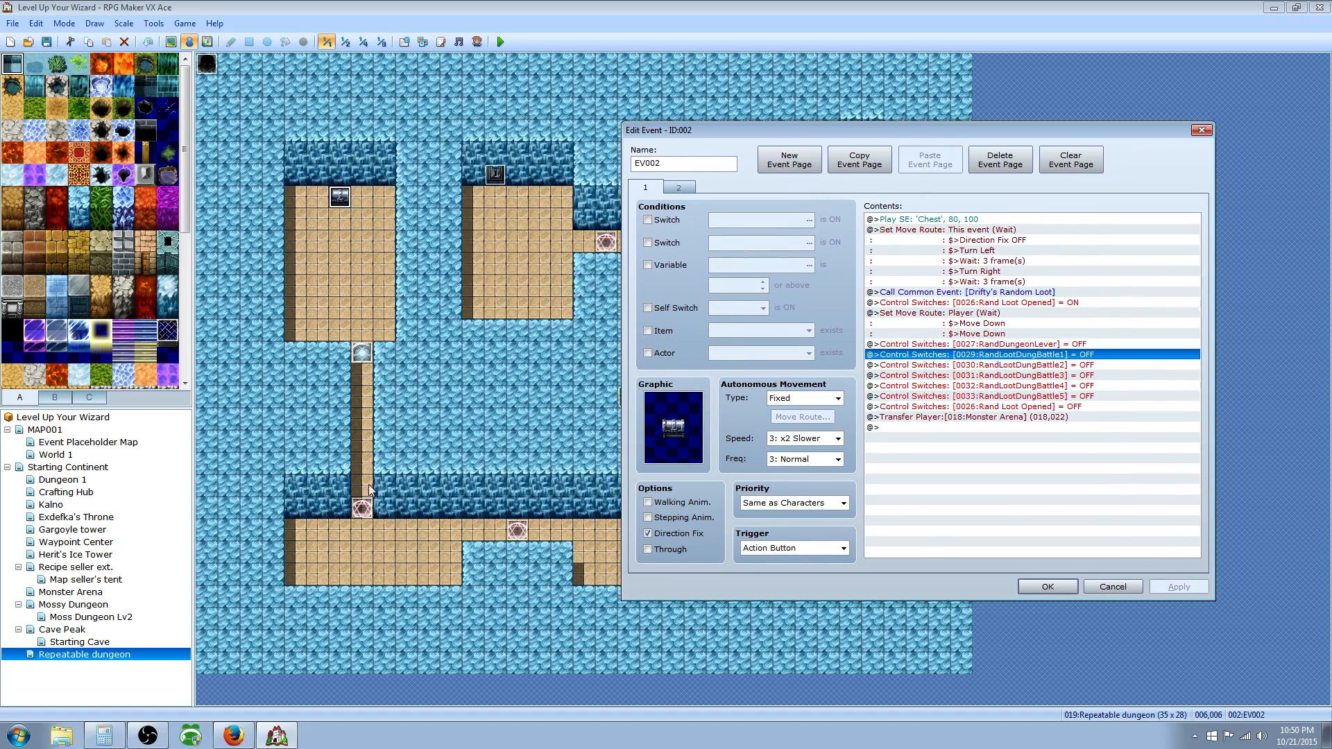
pyautogui.moveTo(498, 175)
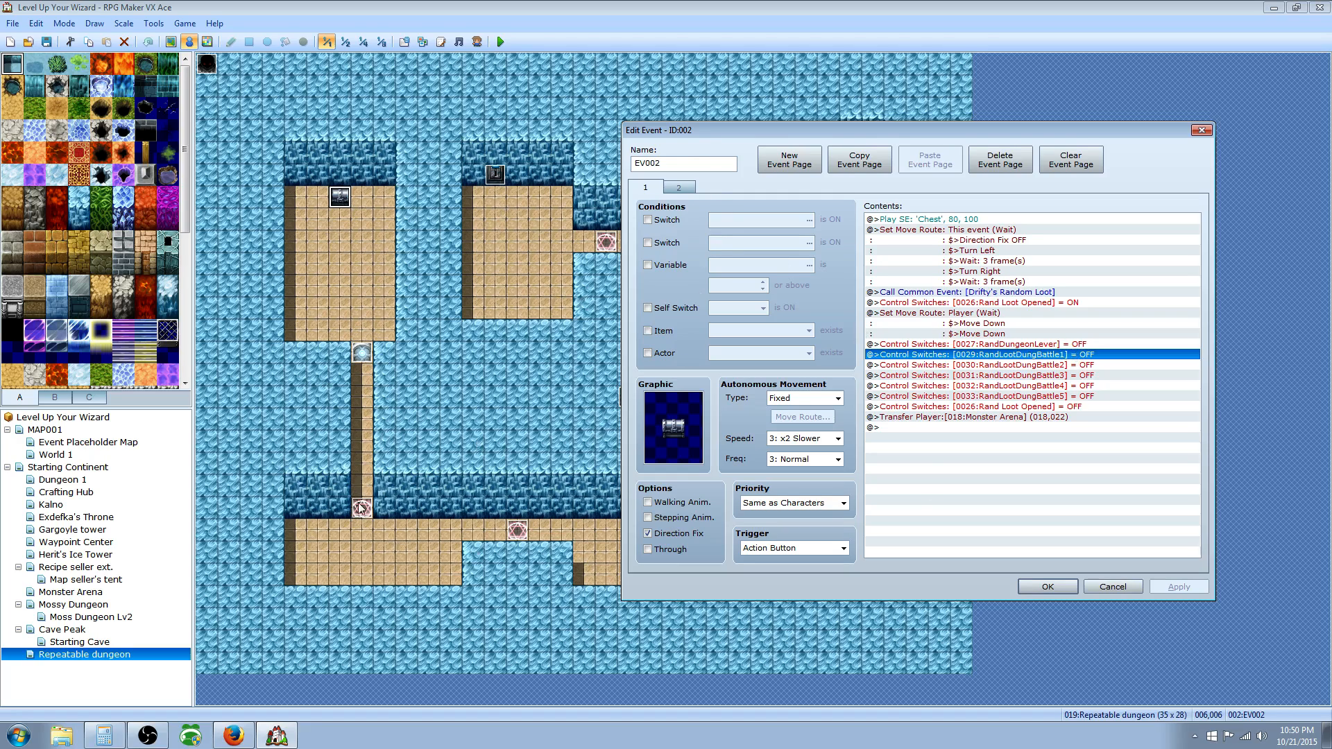
pyautogui.moveTo(498, 197)
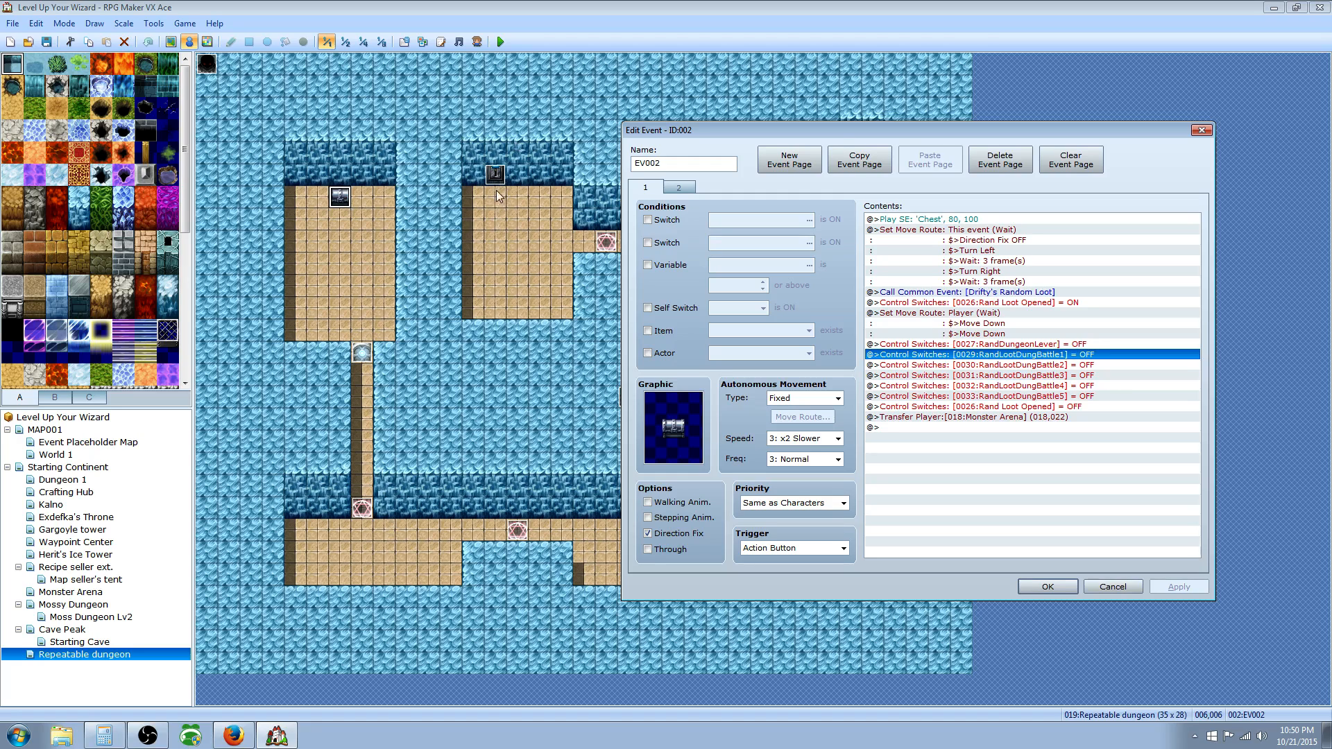
pyautogui.moveTo(1020, 441)
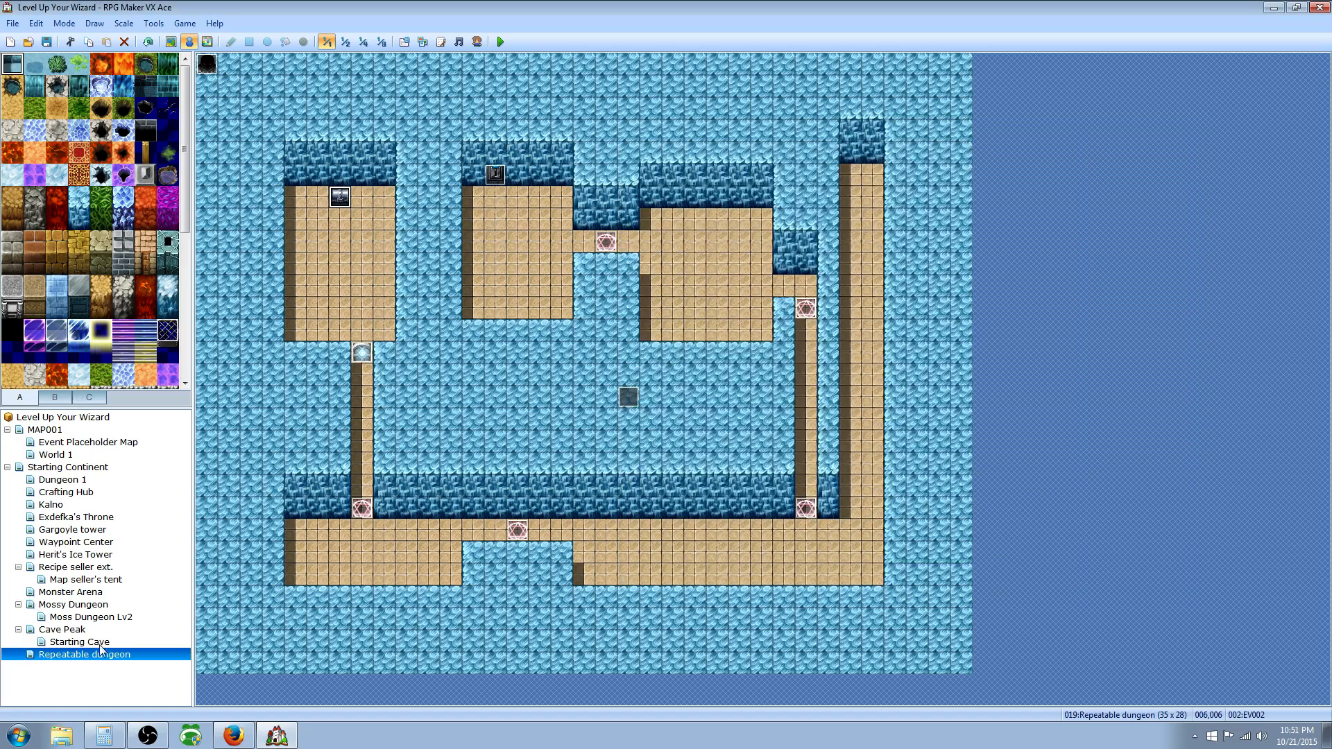
pyautogui.click(70, 592)
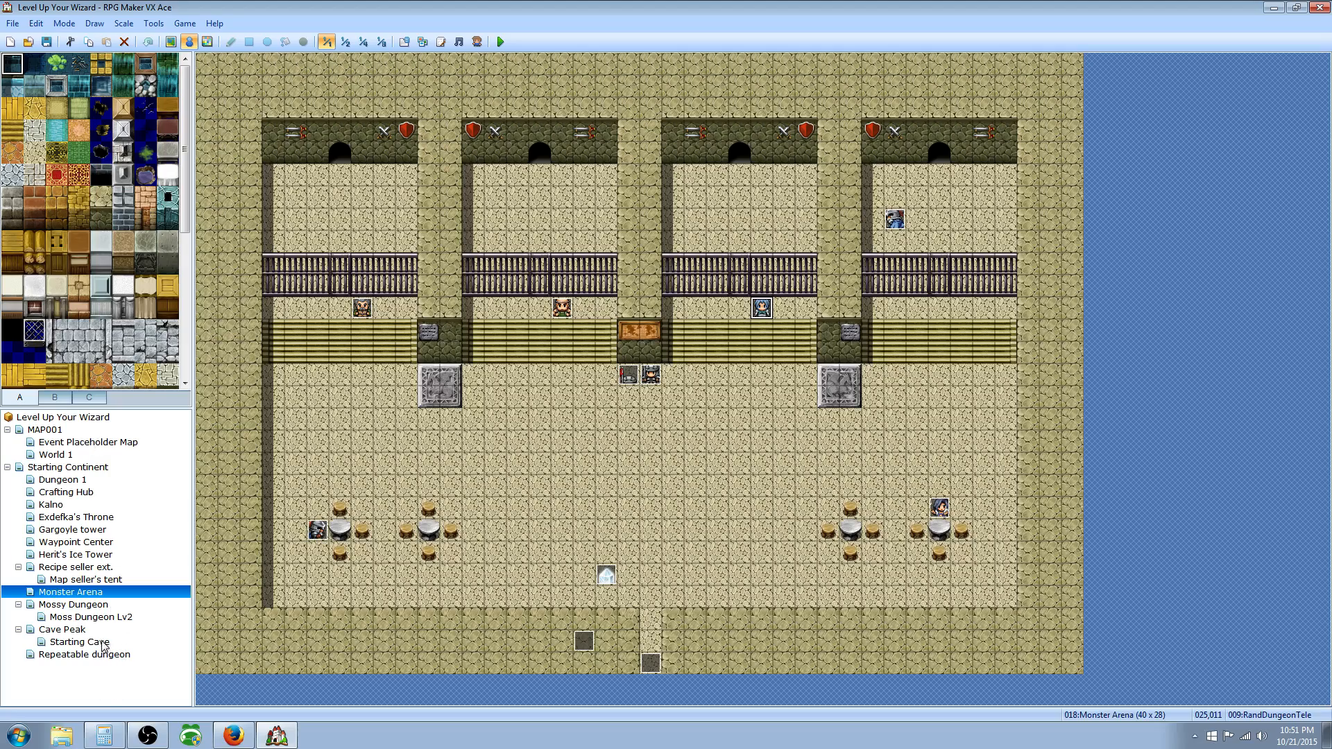
pyautogui.click(83, 655)
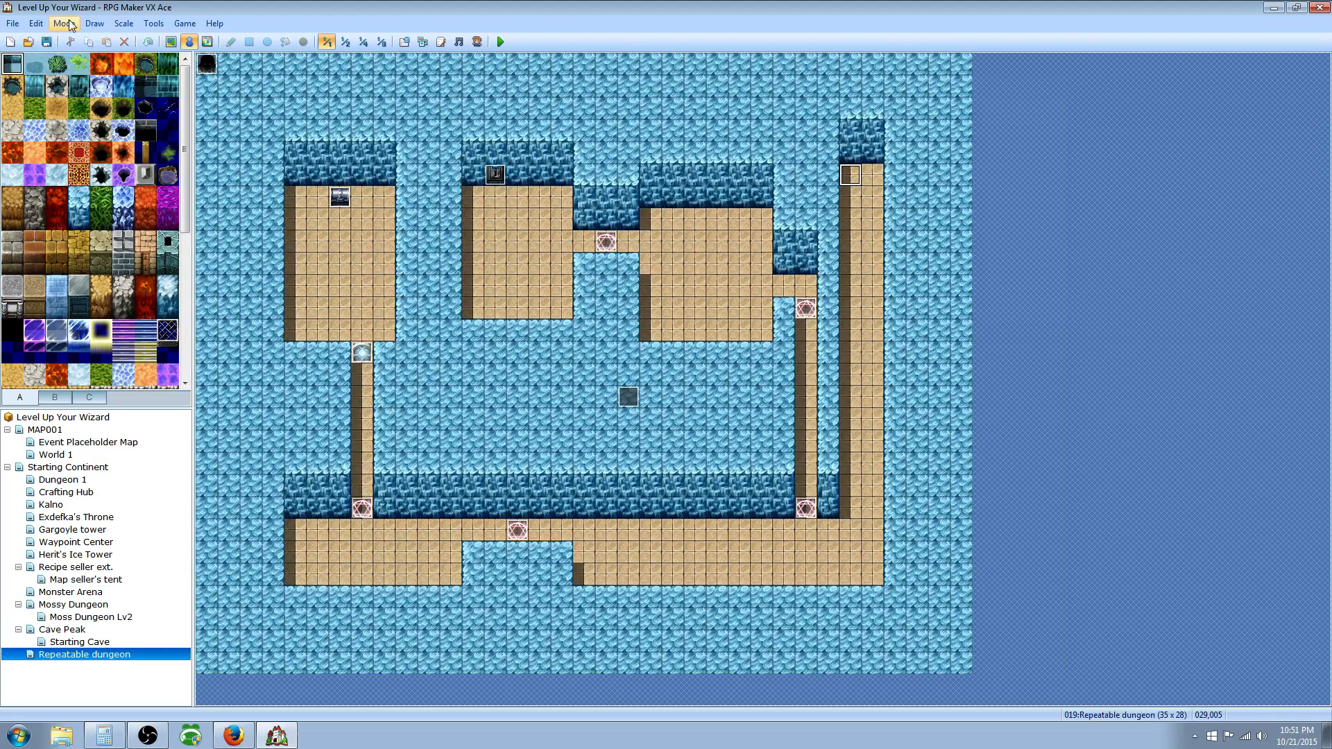
pyautogui.moveTo(337, 97)
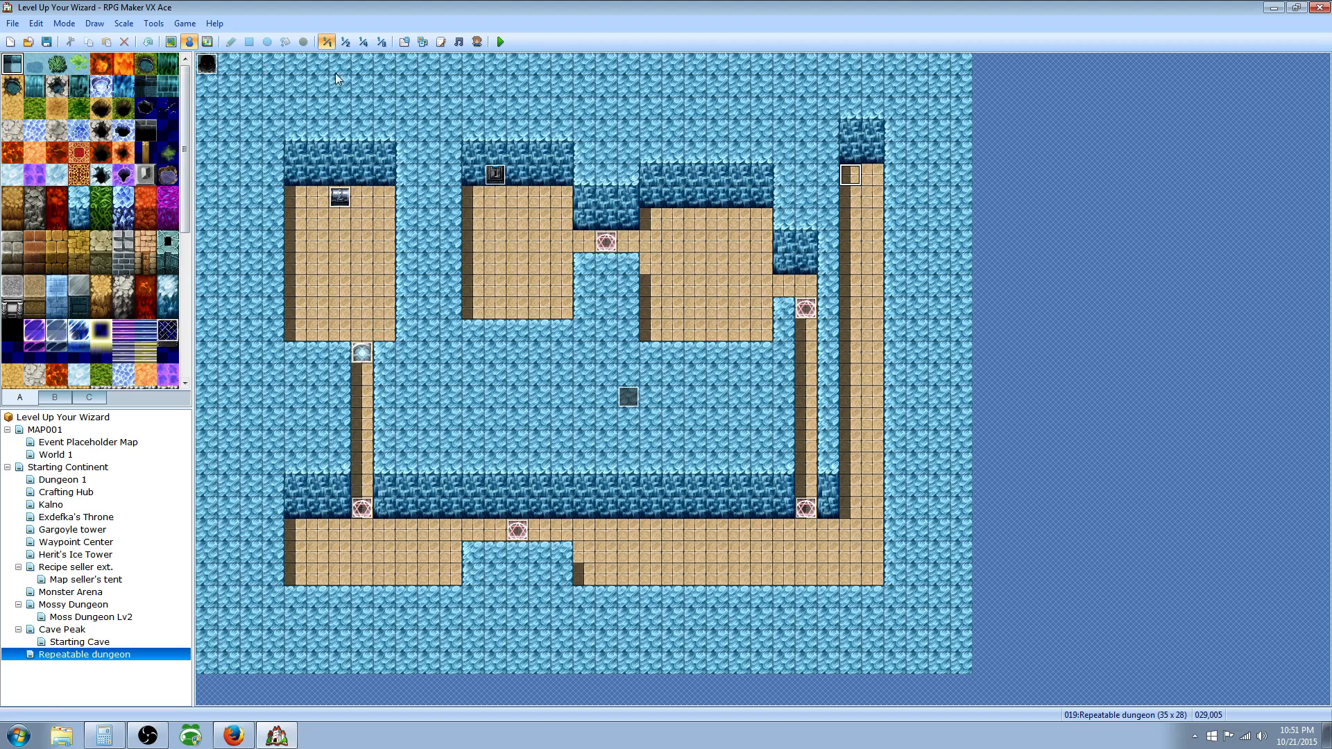
pyautogui.click(414, 38)
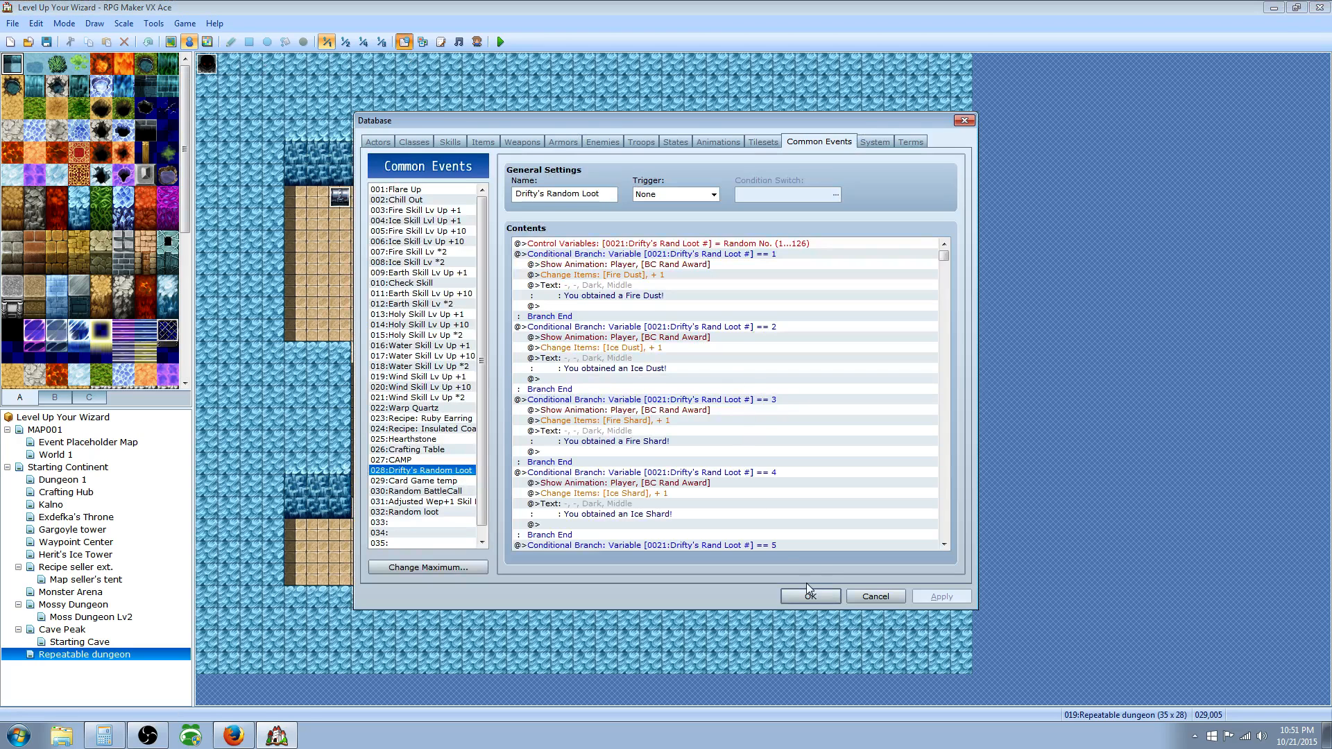
pyautogui.click(422, 480)
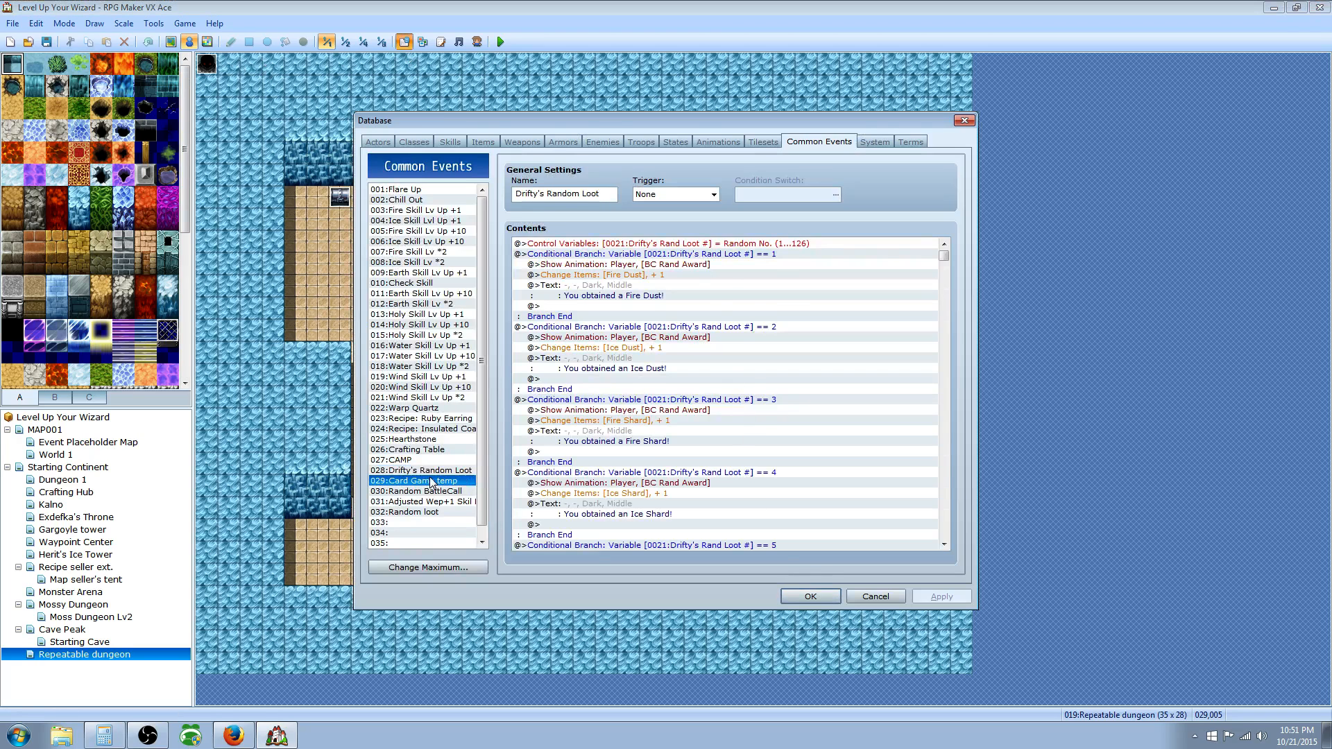
pyautogui.click(422, 501)
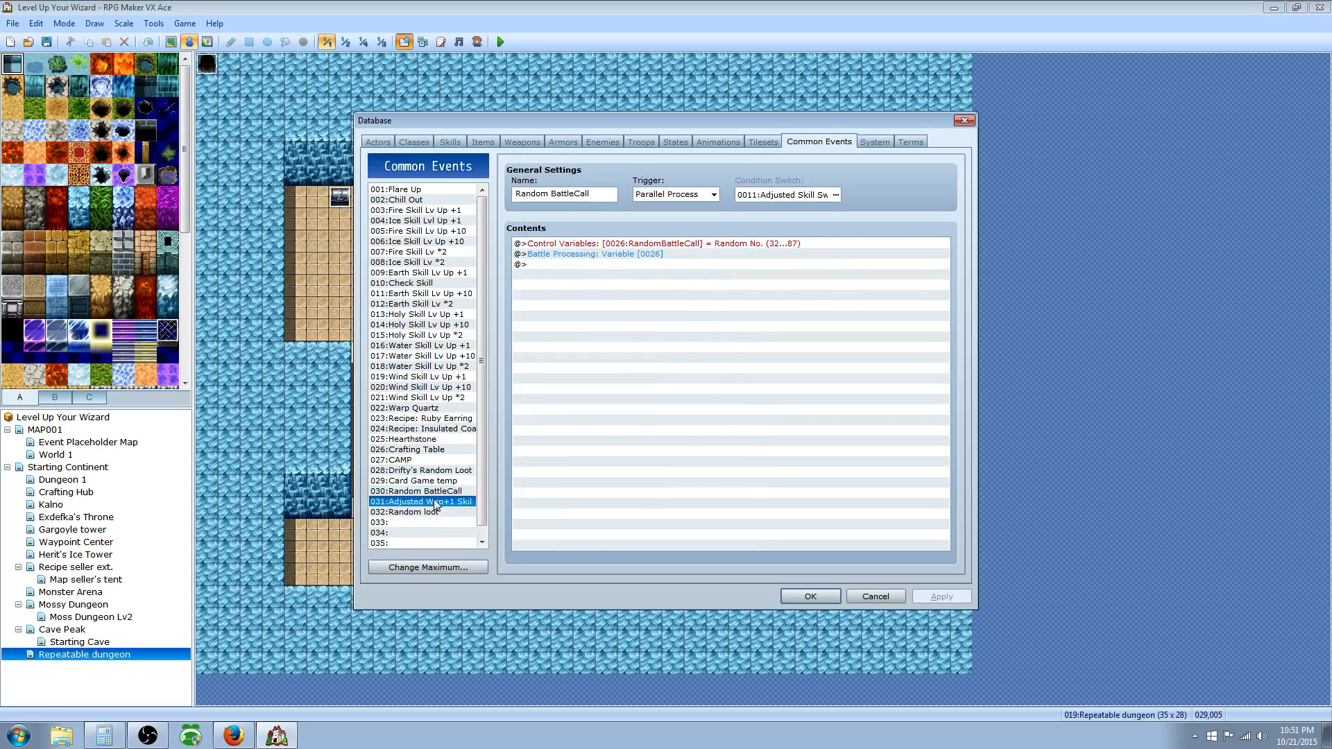
pyautogui.click(410, 511)
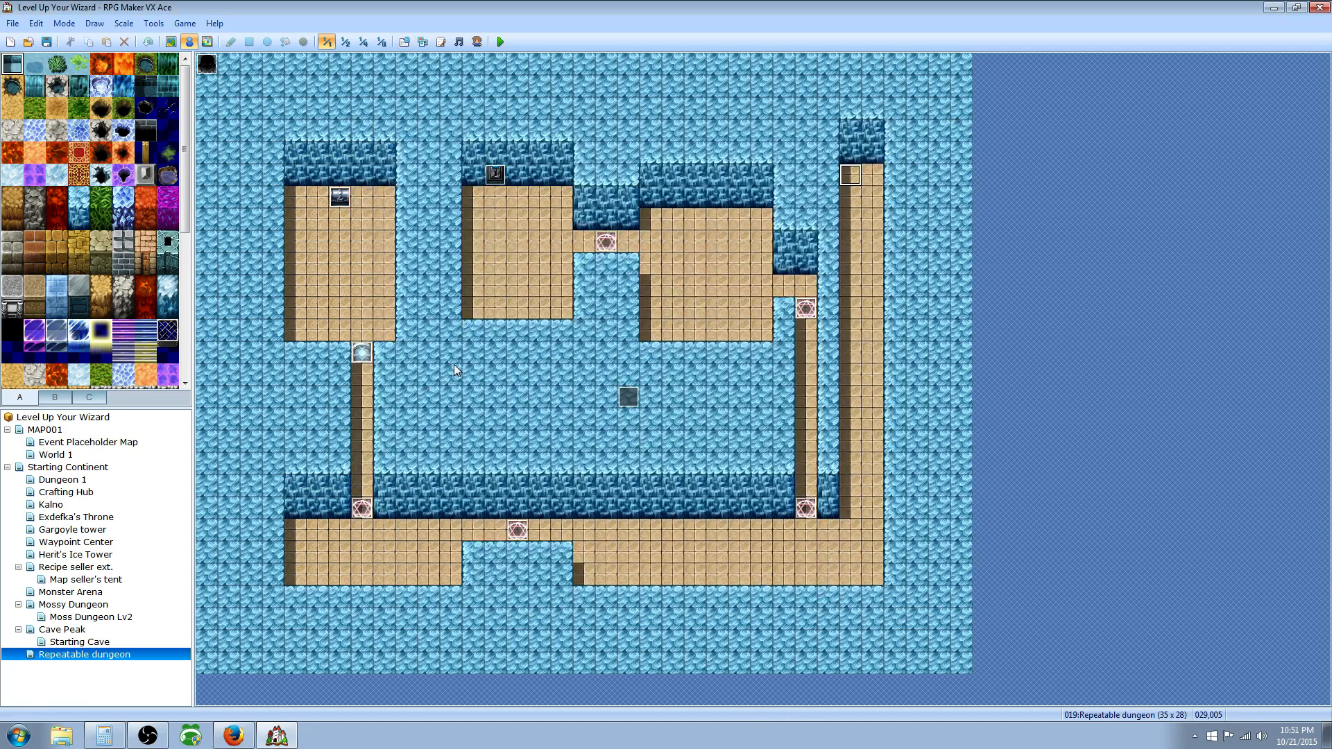
pyautogui.moveTo(377, 313)
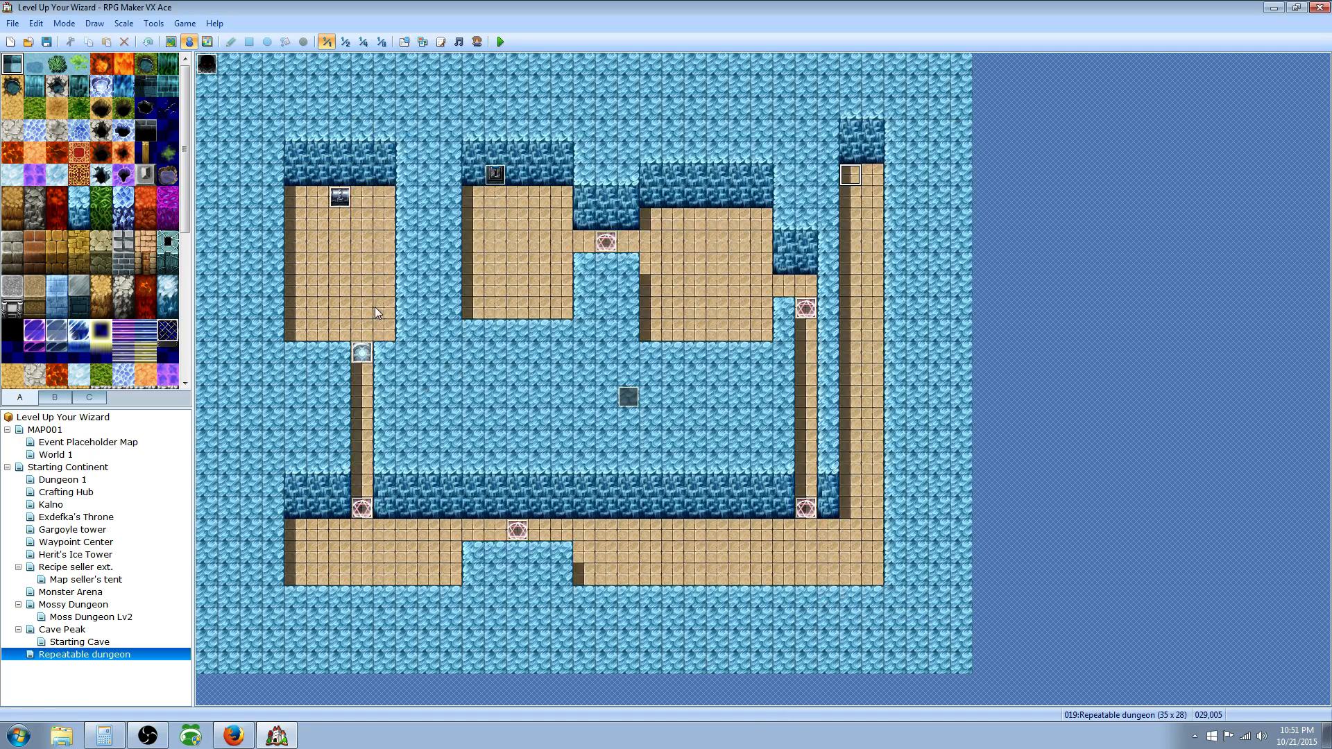